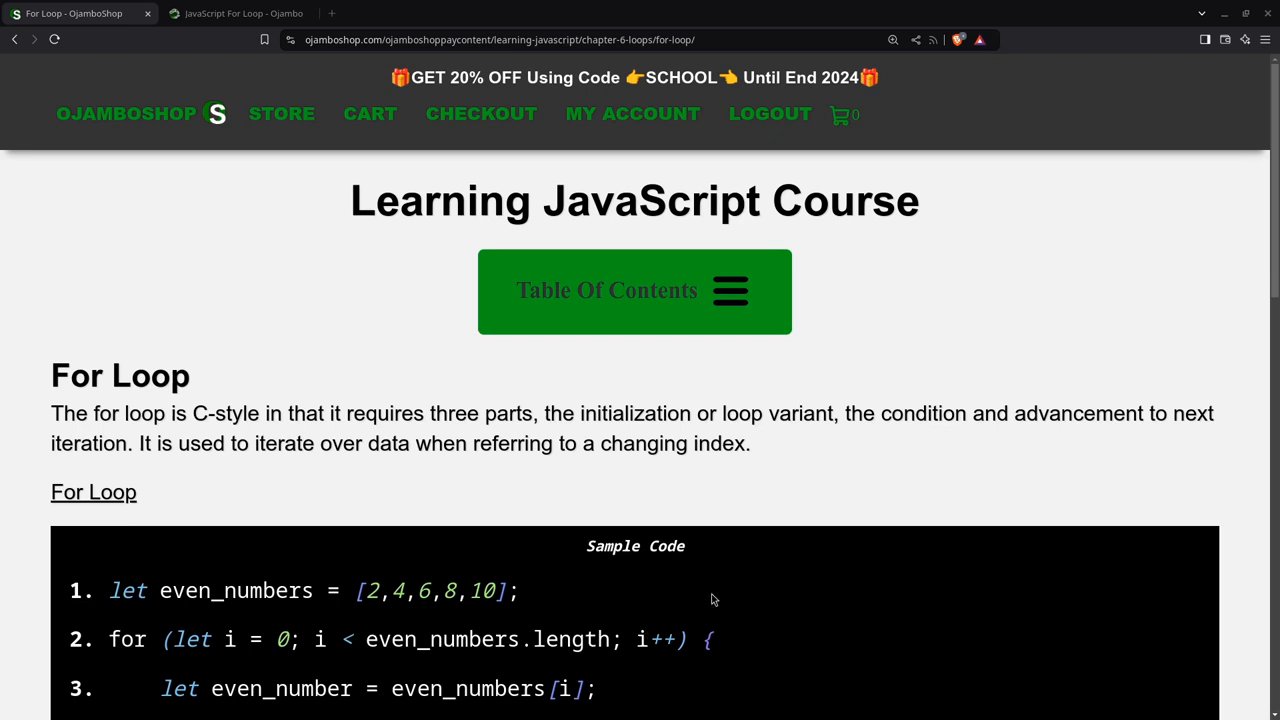
- Write the tutorial header comment and the even_numbers array [2,4,6,8,10]
scroll("down", 3)
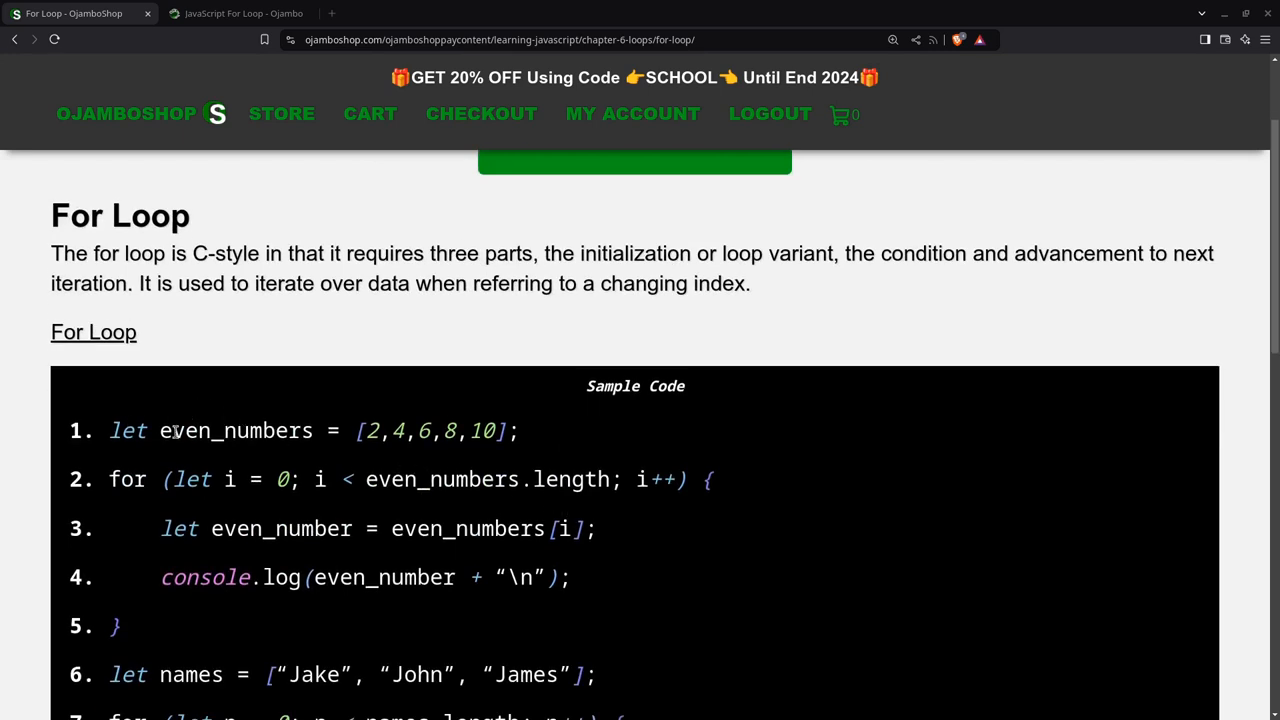
mouse_move(185, 422)
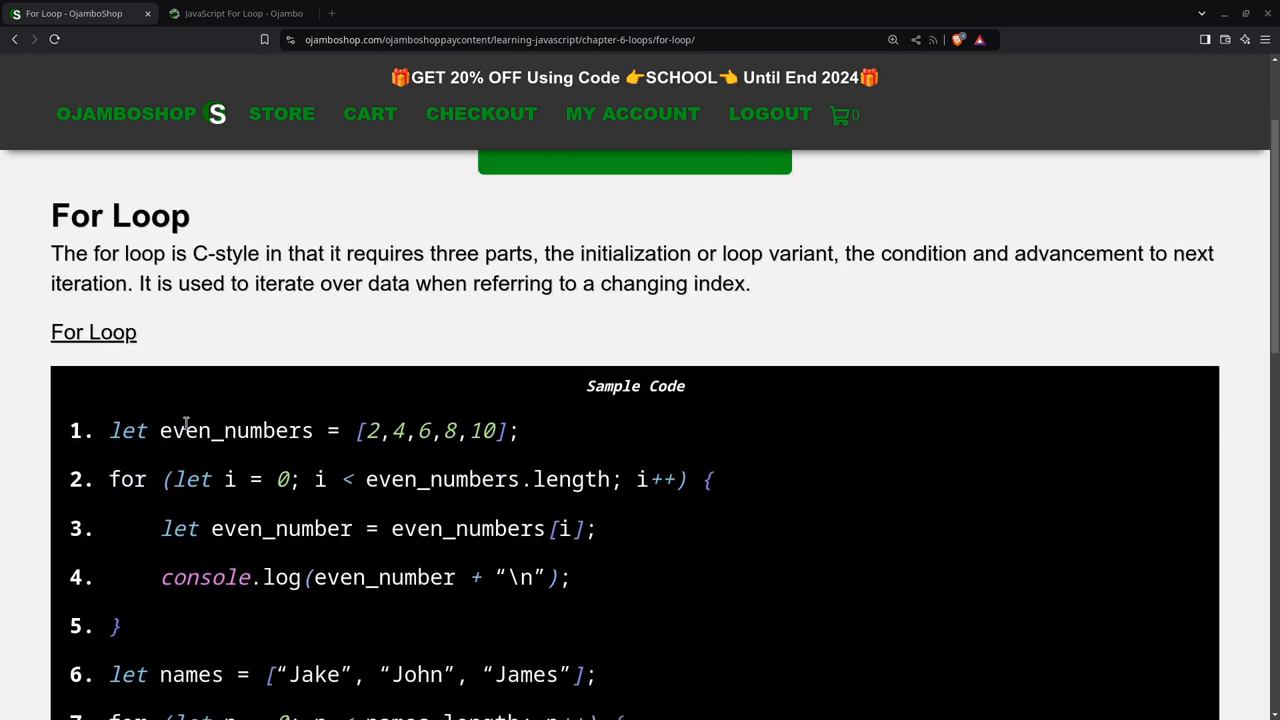
mouse_move(200, 430)
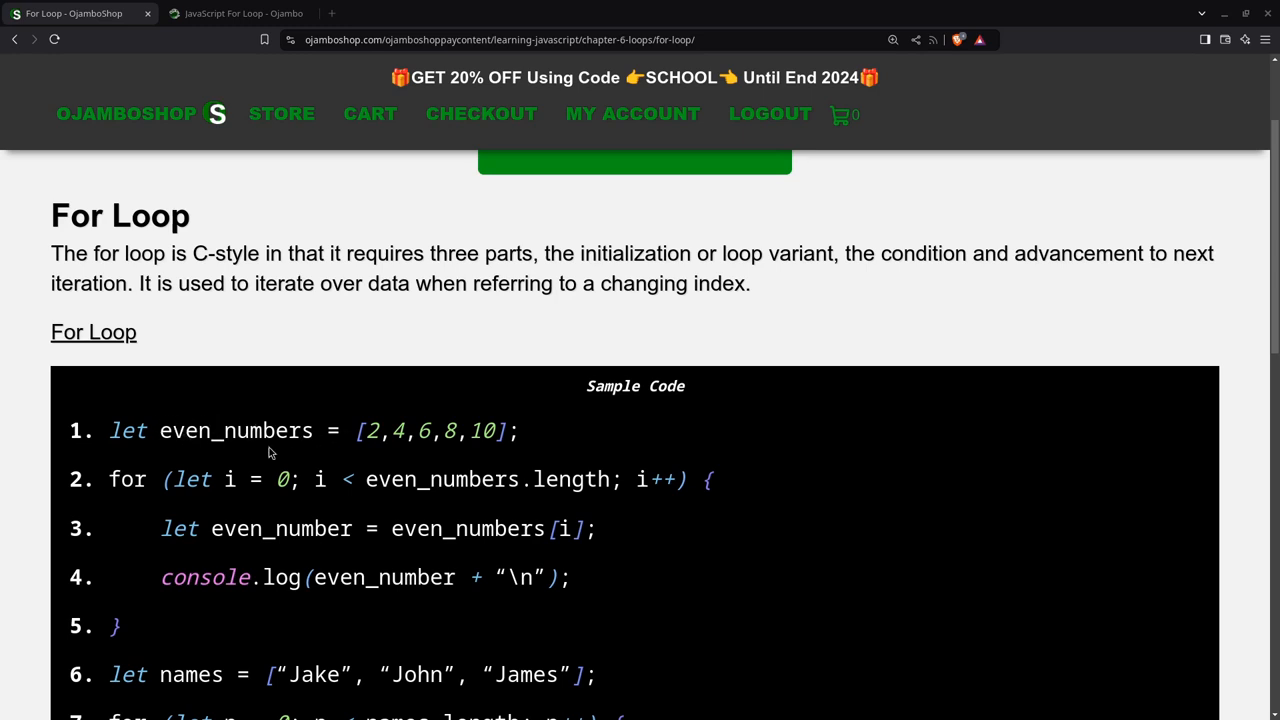
scroll("down", 3)
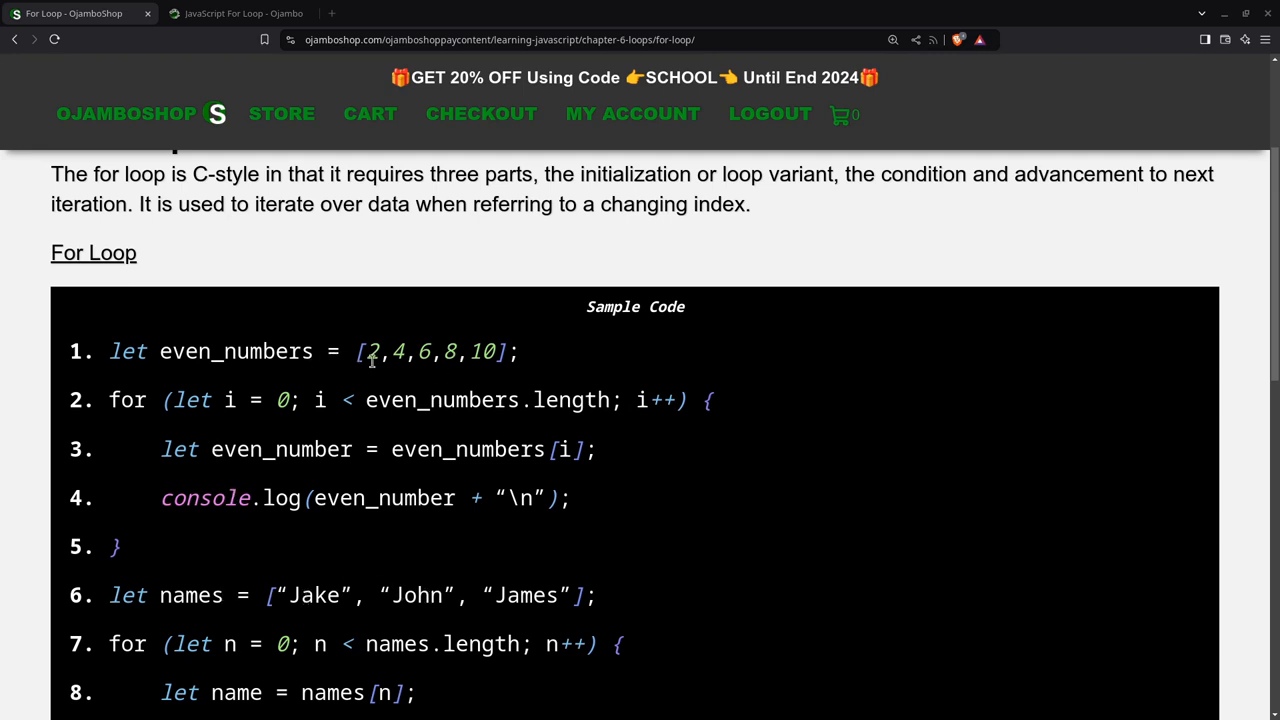
mouse_move(474, 351)
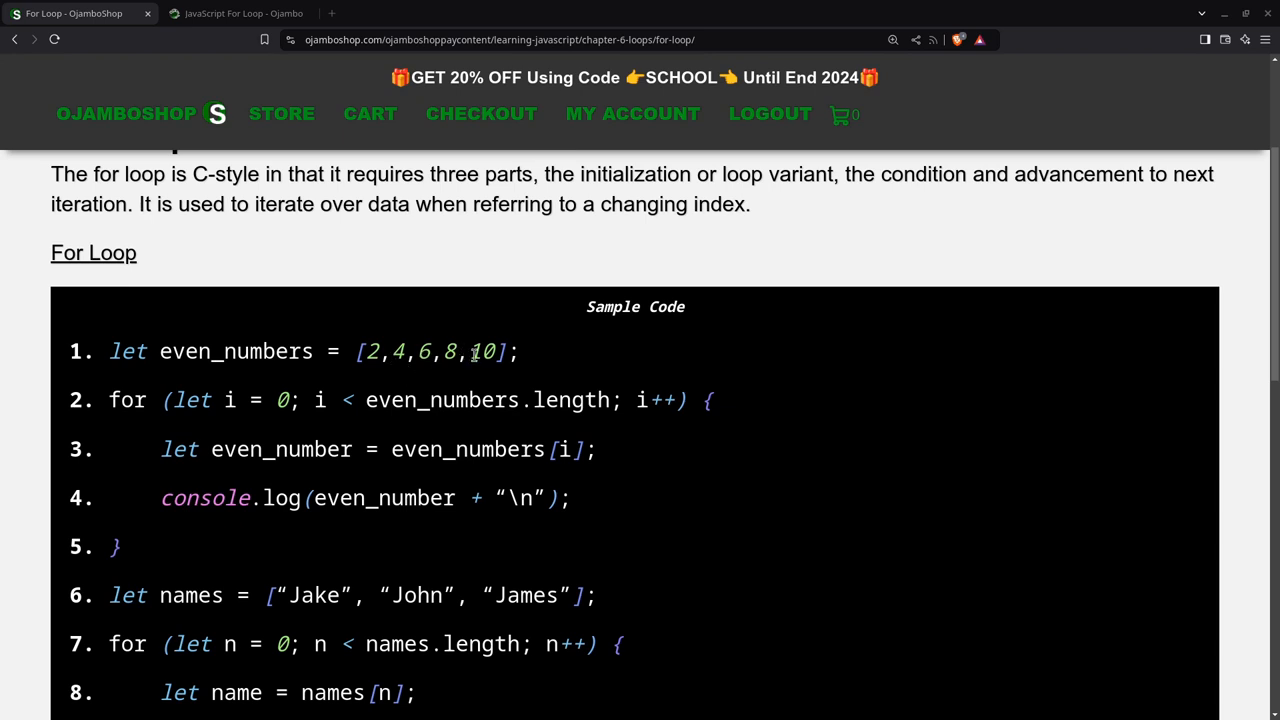
mouse_move(523, 622)
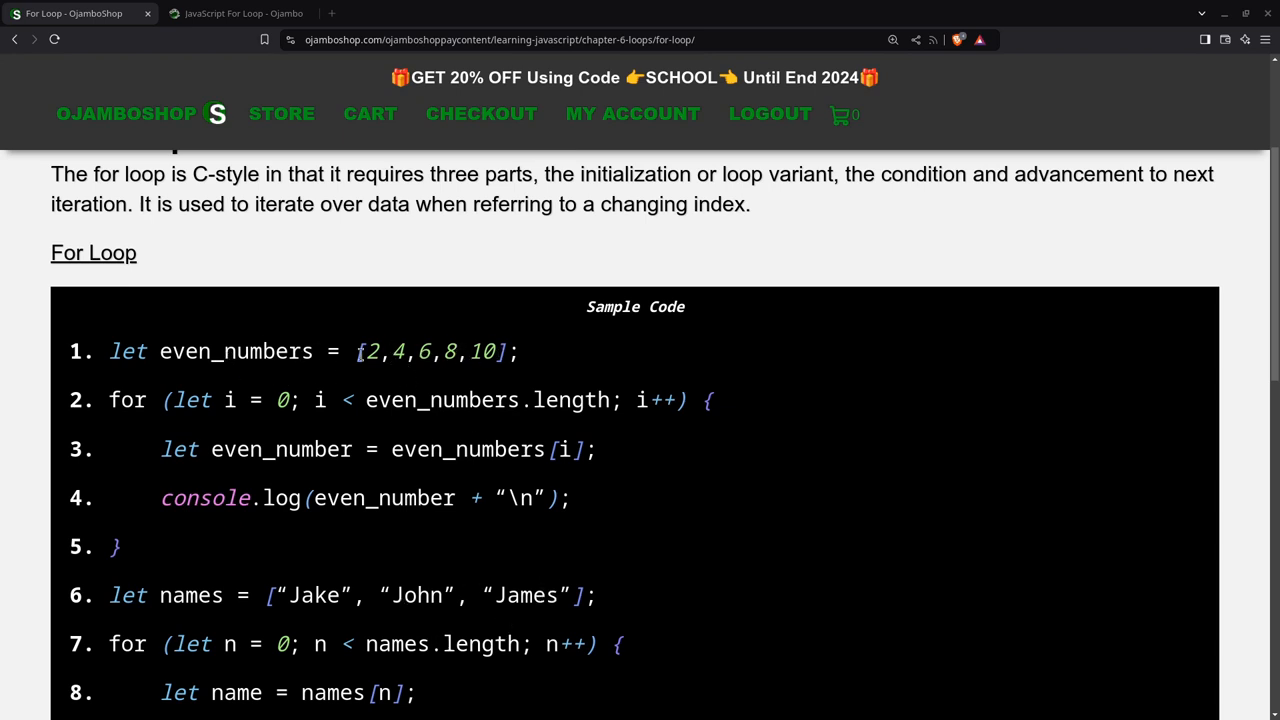
mouse_move(375, 344)
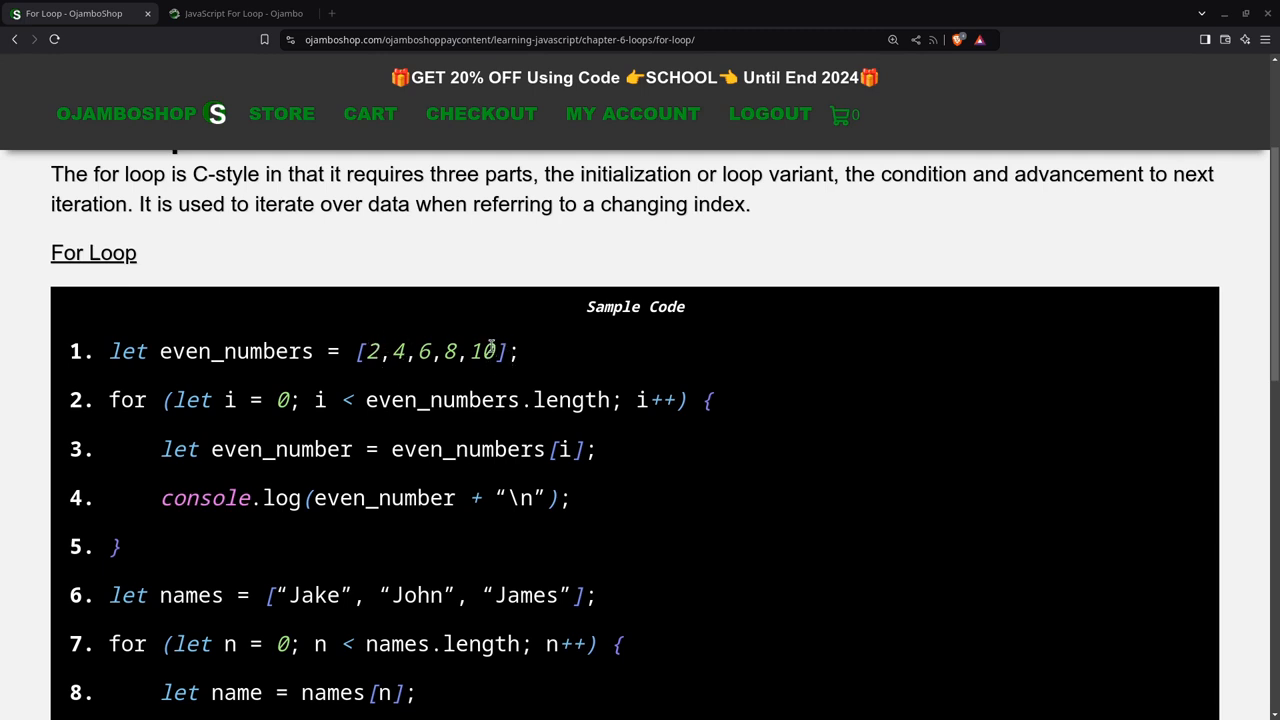
mouse_move(540, 600)
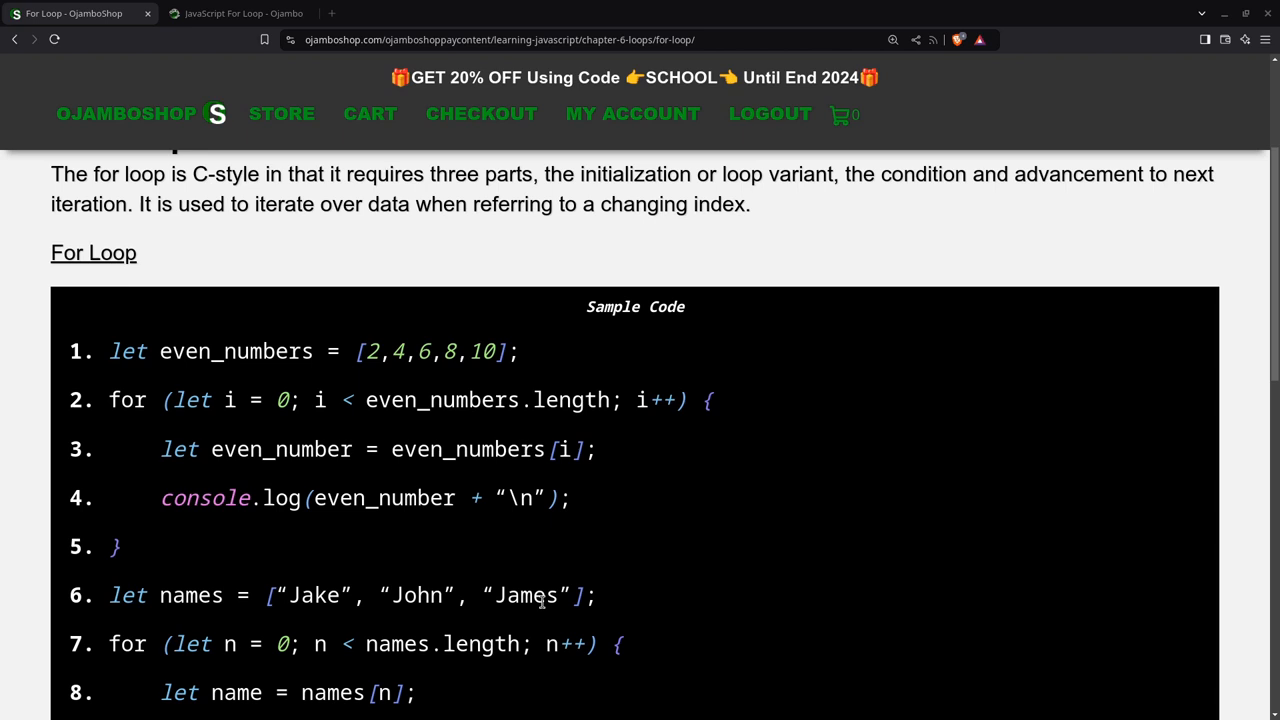
mouse_move(537, 594)
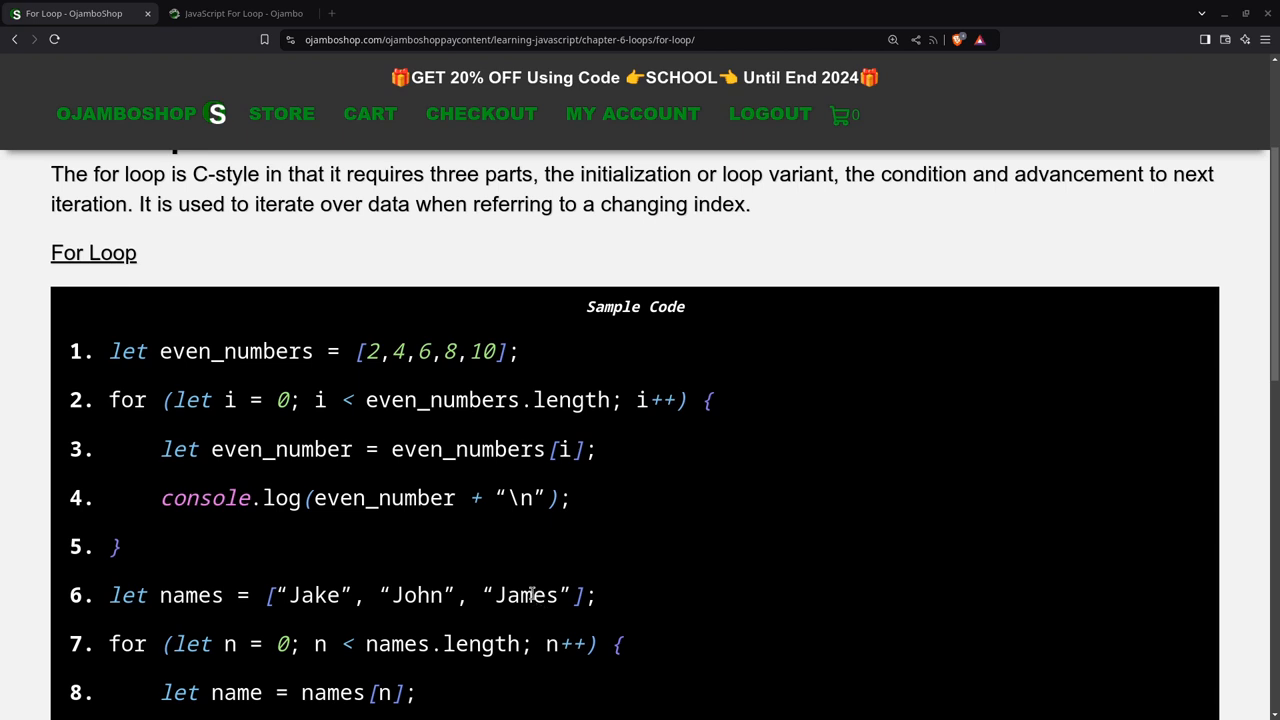
mouse_move(490, 531)
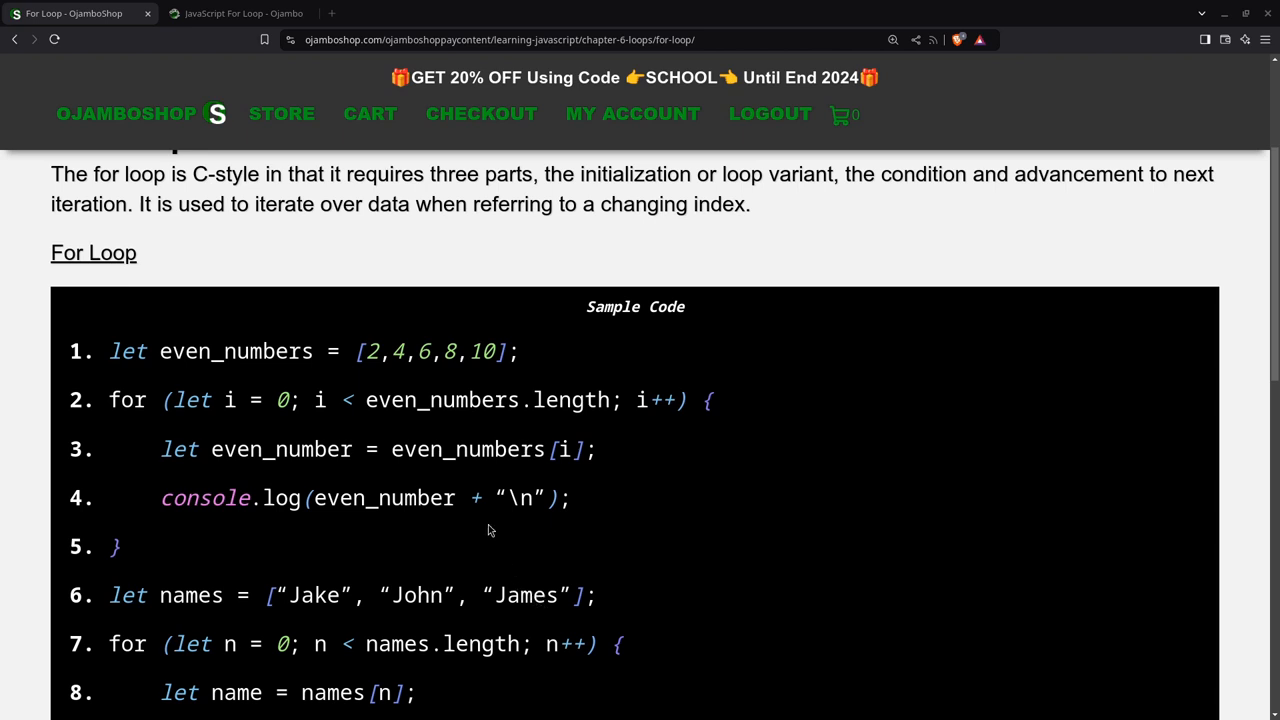
mouse_move(420, 400)
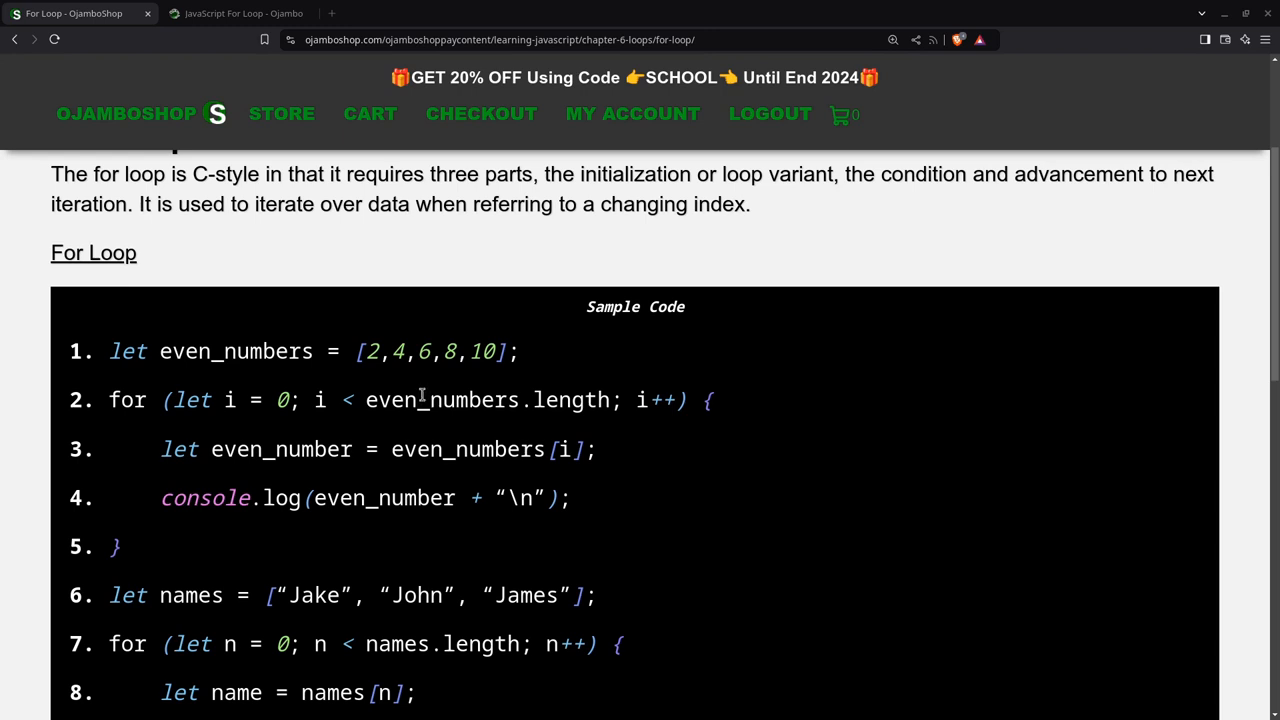
mouse_move(363, 479)
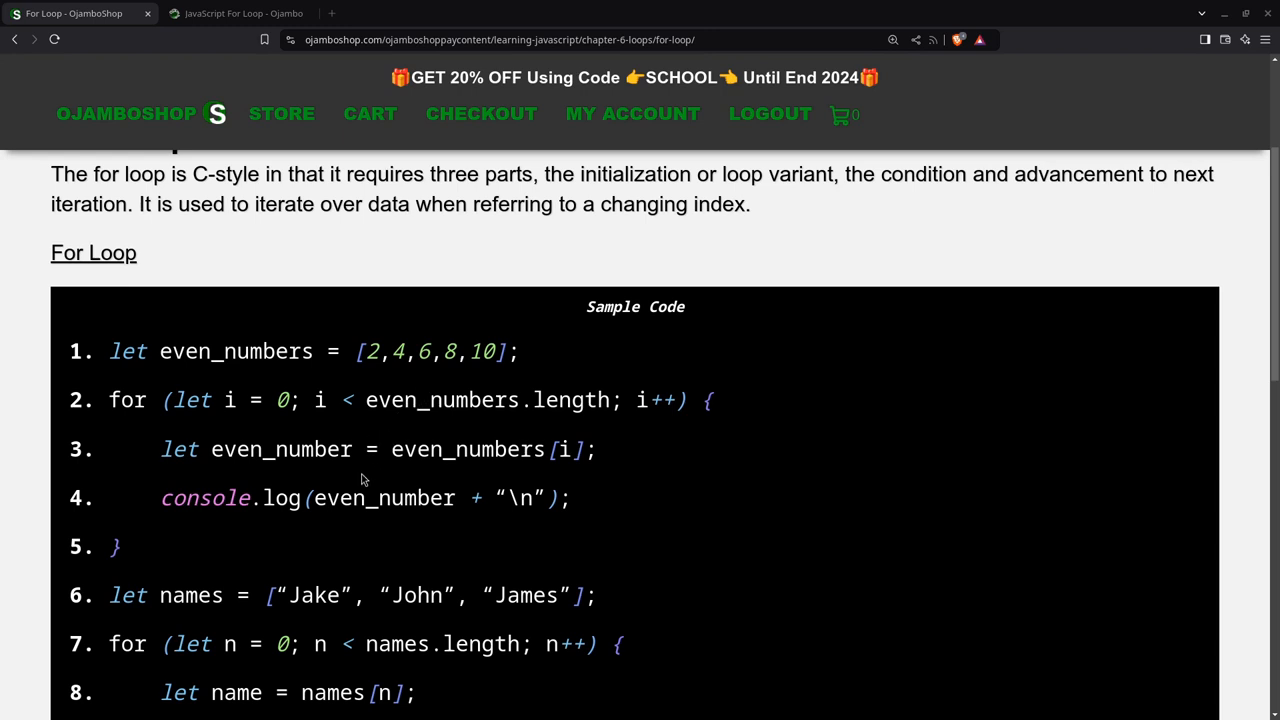
mouse_move(301, 427)
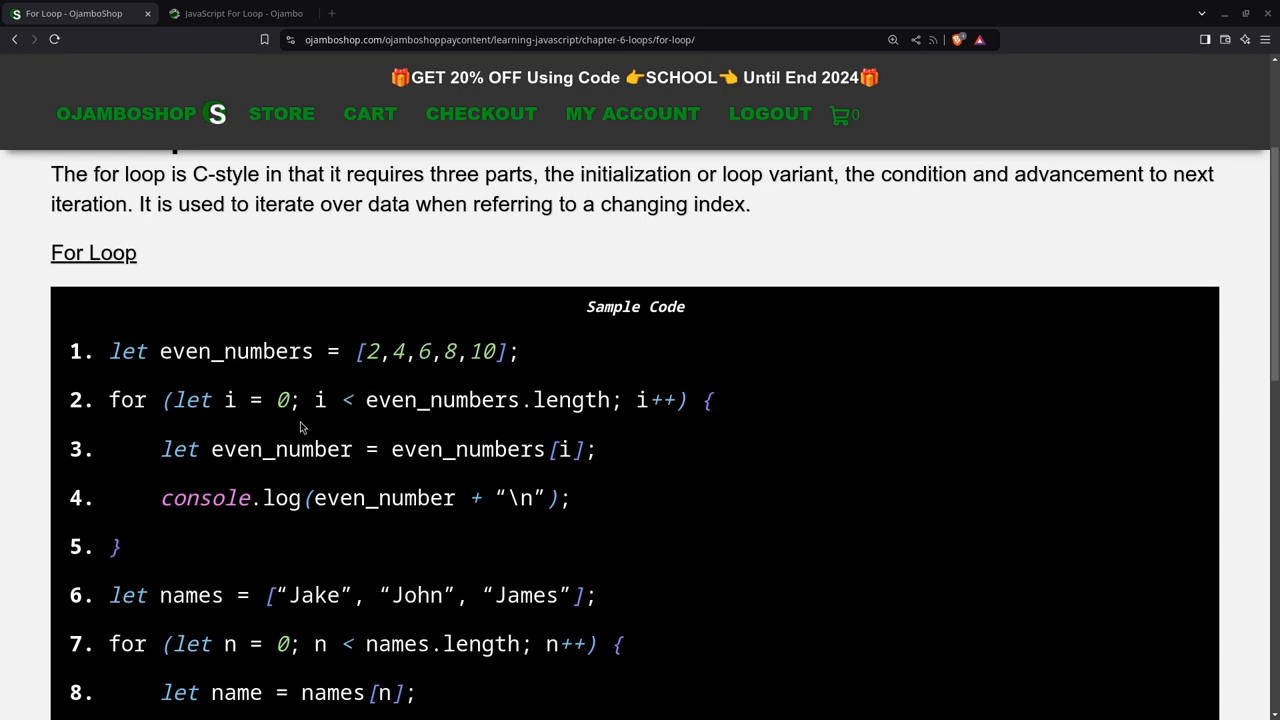
mouse_move(268, 434)
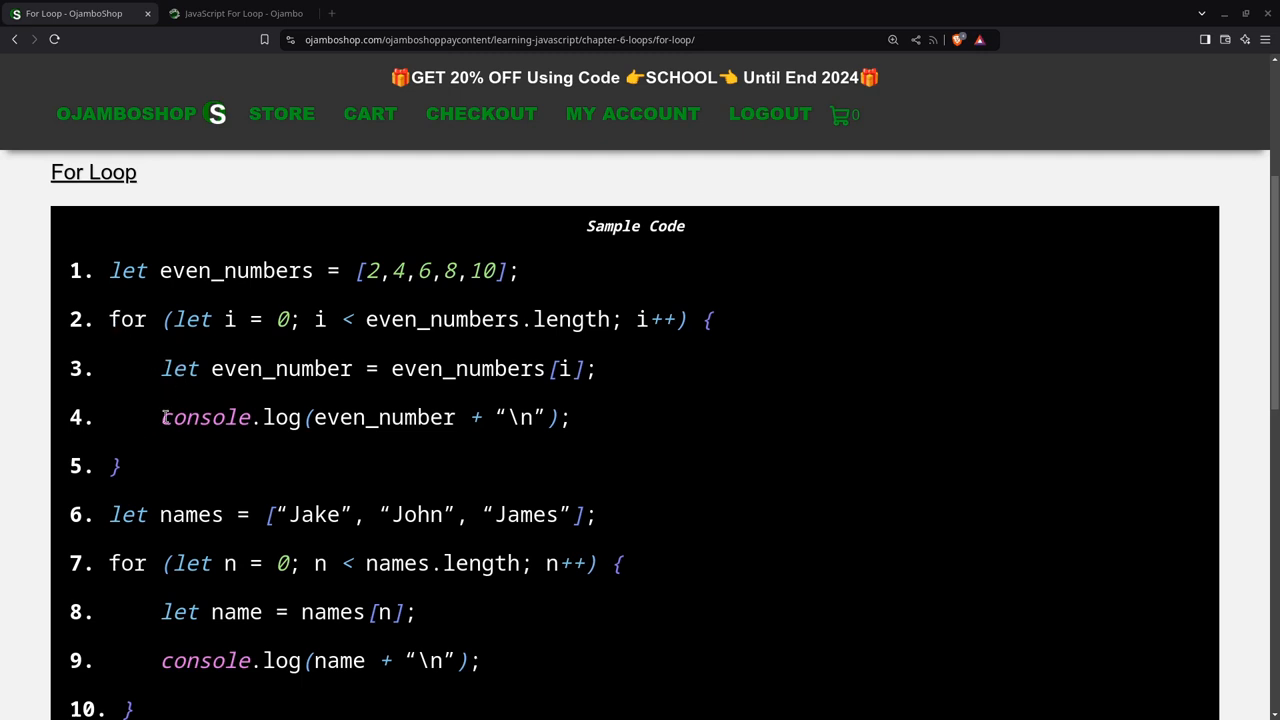
mouse_move(132, 426)
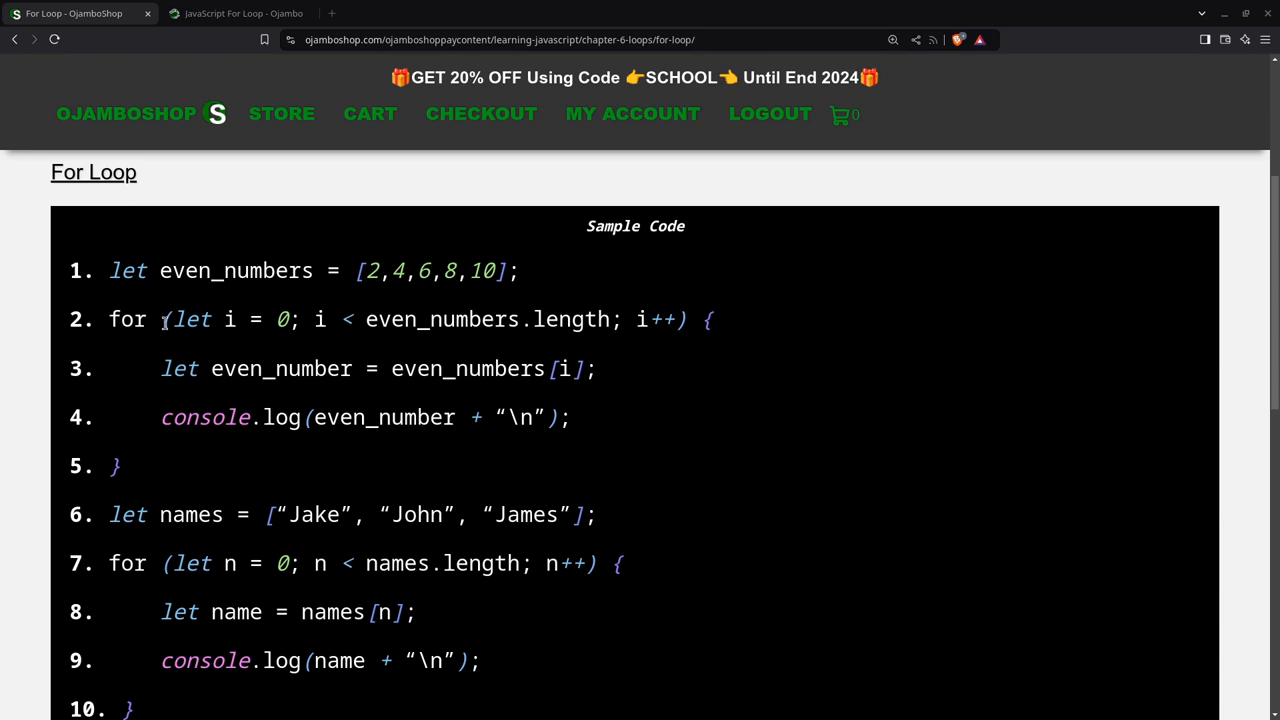
scroll("down", 3)
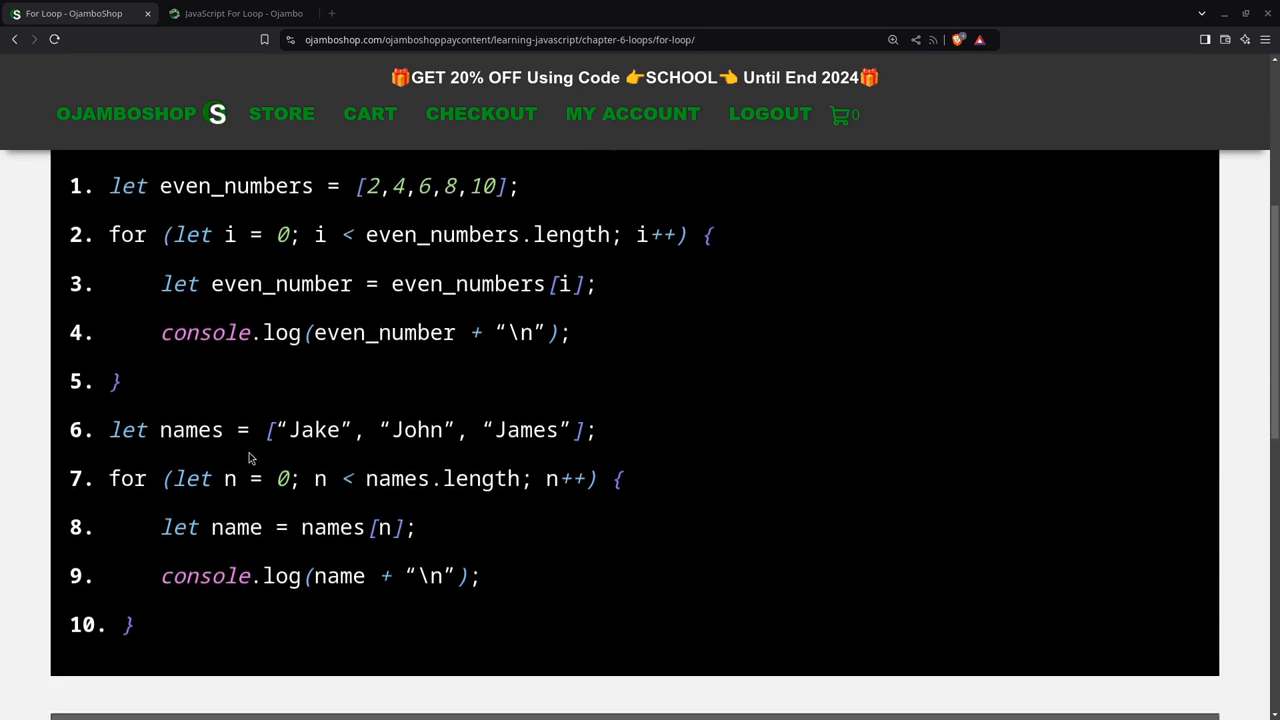
scroll("down", 3)
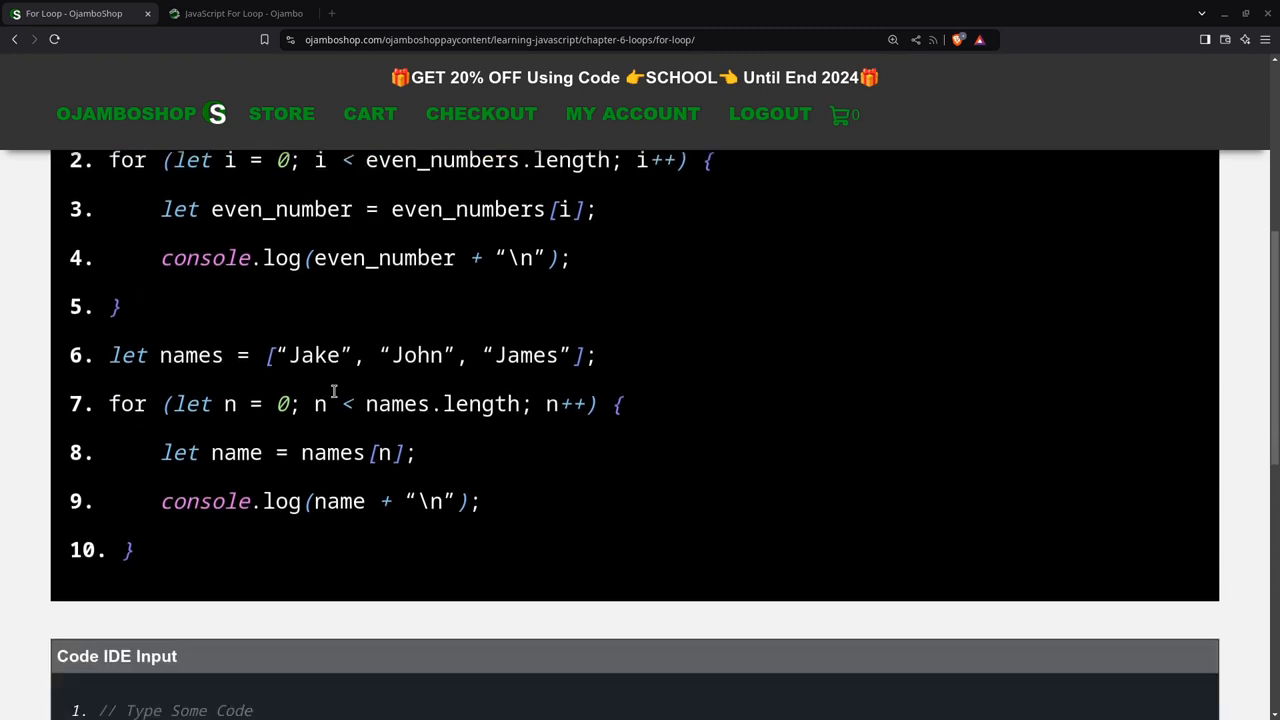
mouse_move(178, 465)
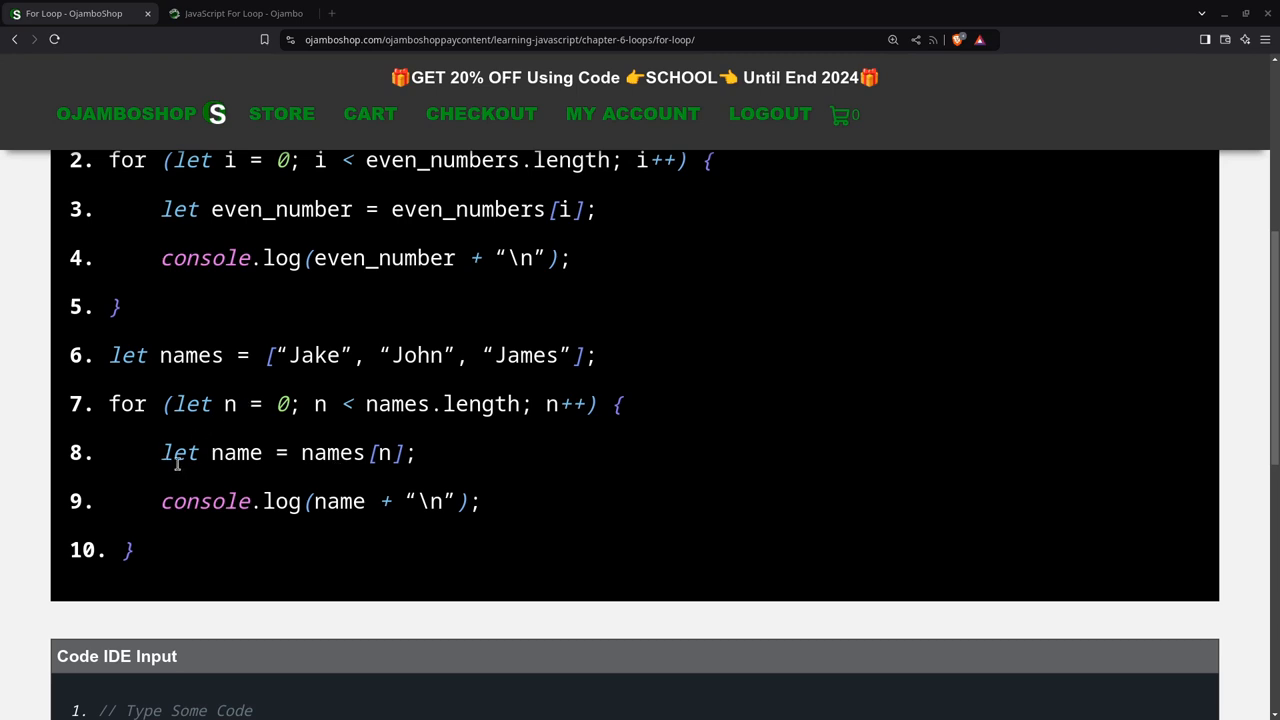
mouse_move(150, 454)
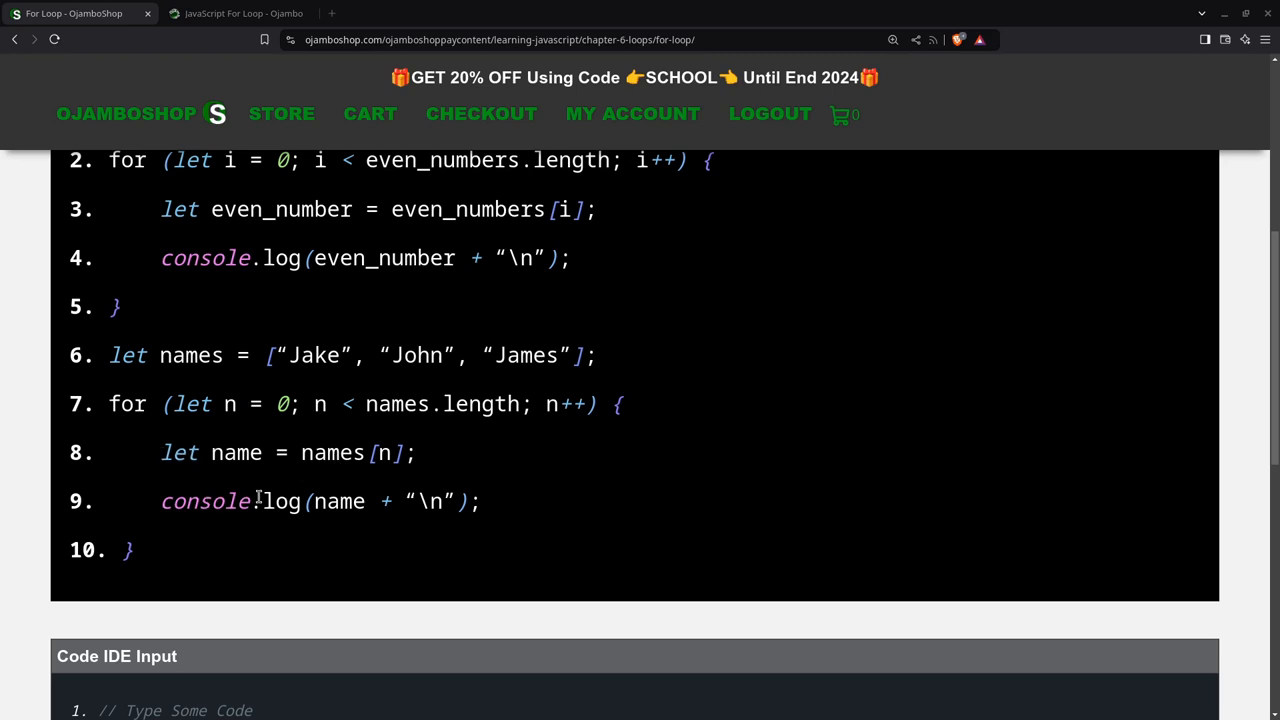
mouse_move(239, 241)
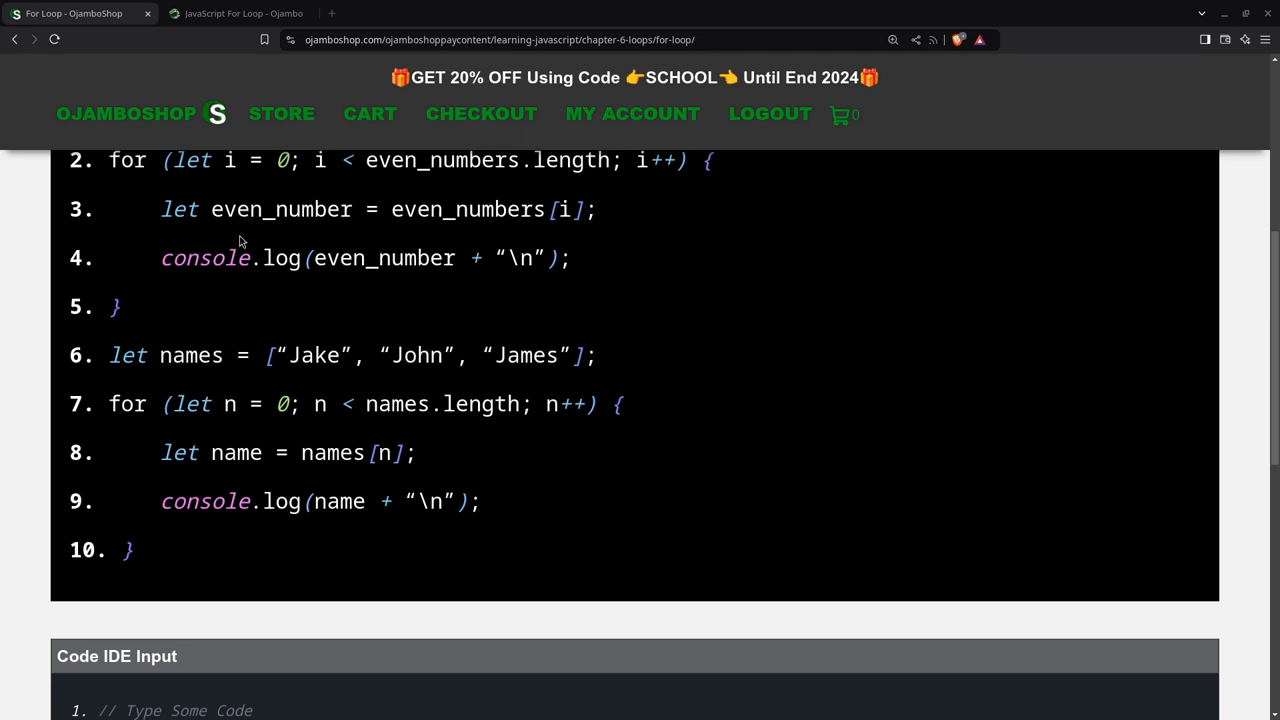
mouse_move(229, 411)
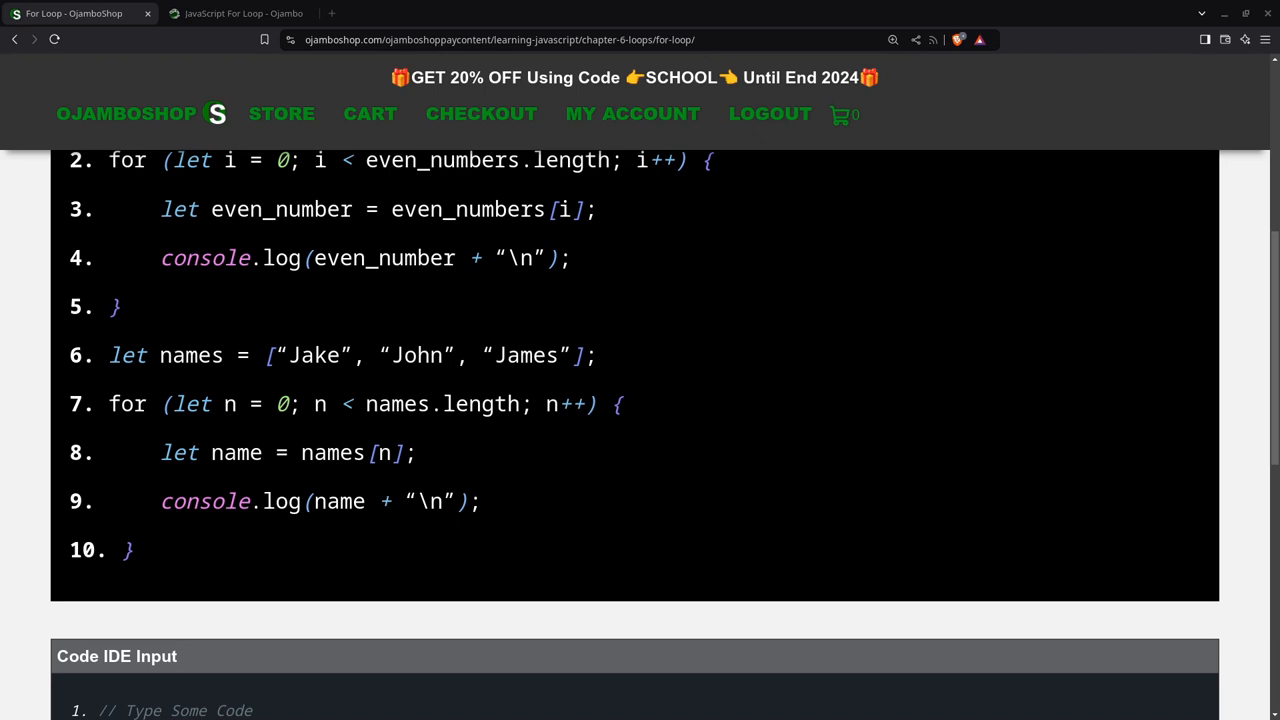
scroll("down", 3)
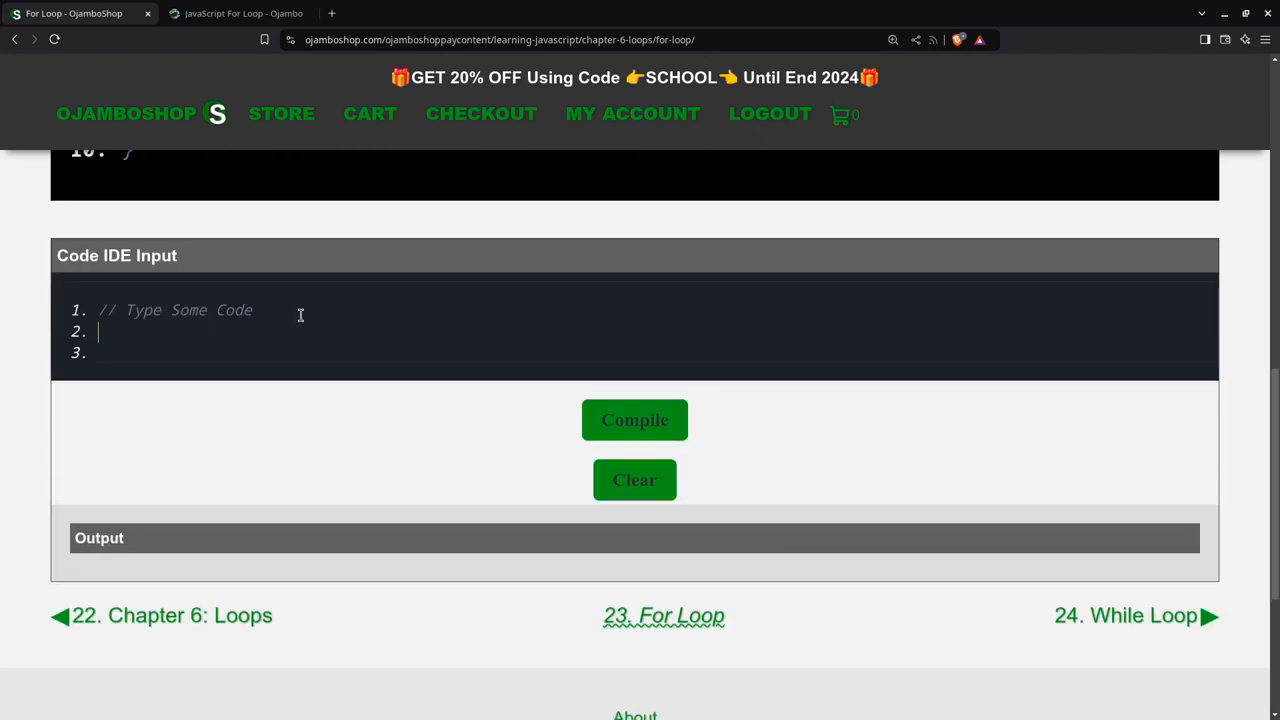
type("// OjamboShop.com Learning JavaScript For Loop Tutorial //")
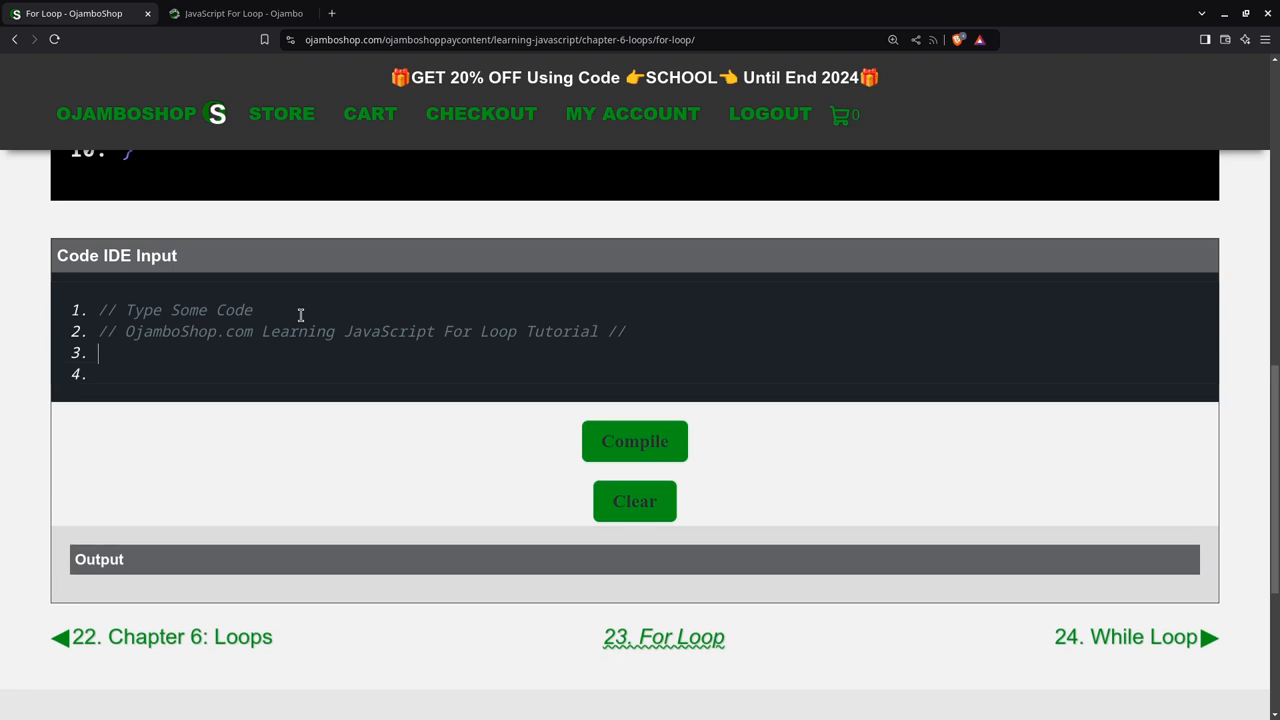
type("let even")
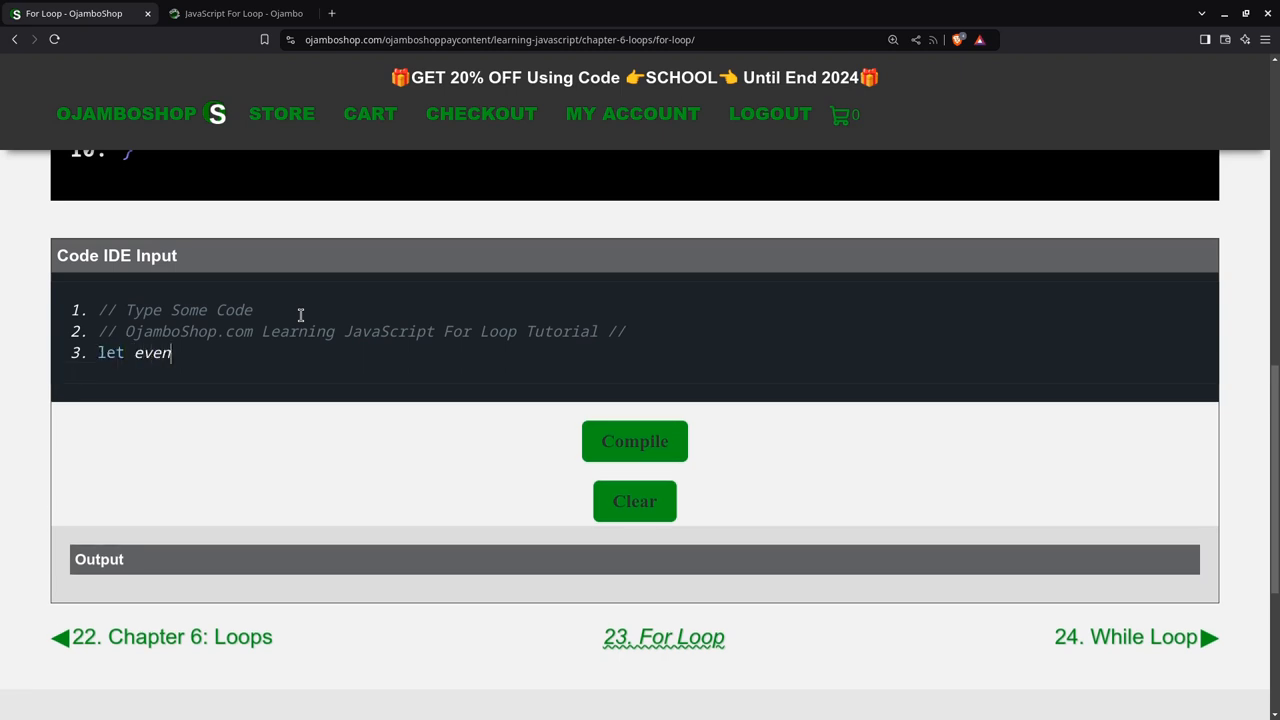
type("_n")
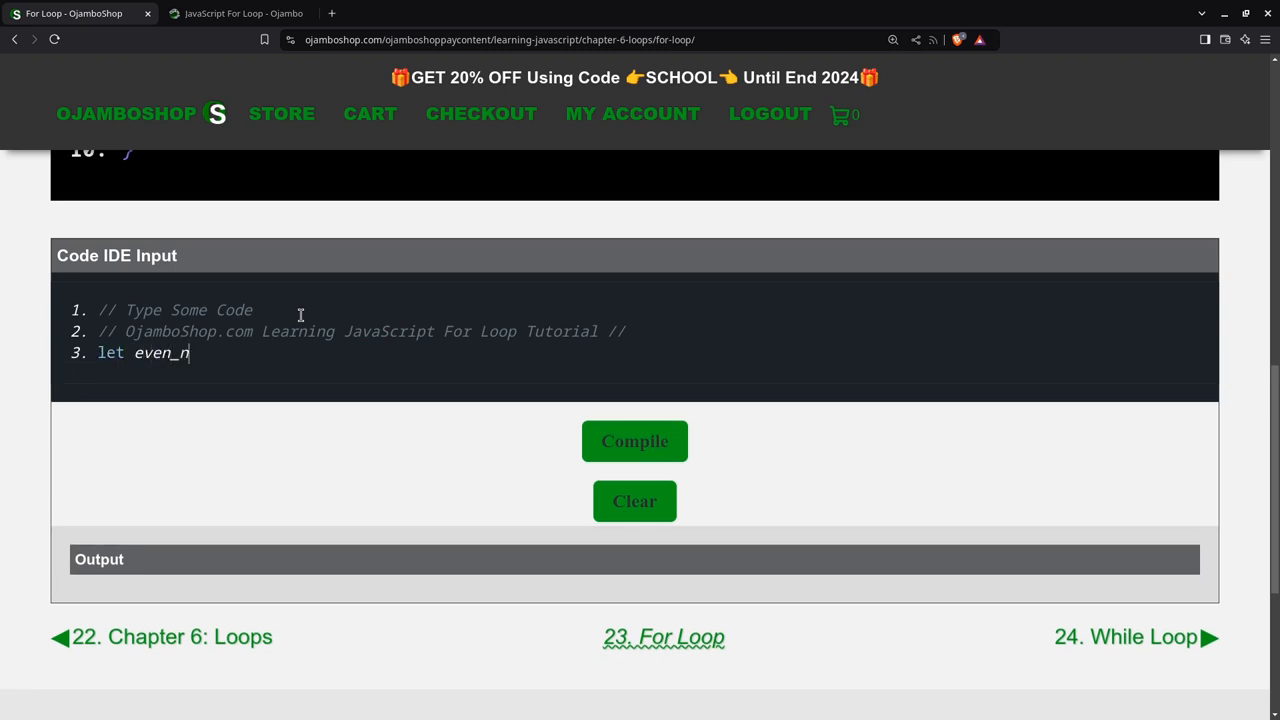
type("umbers")
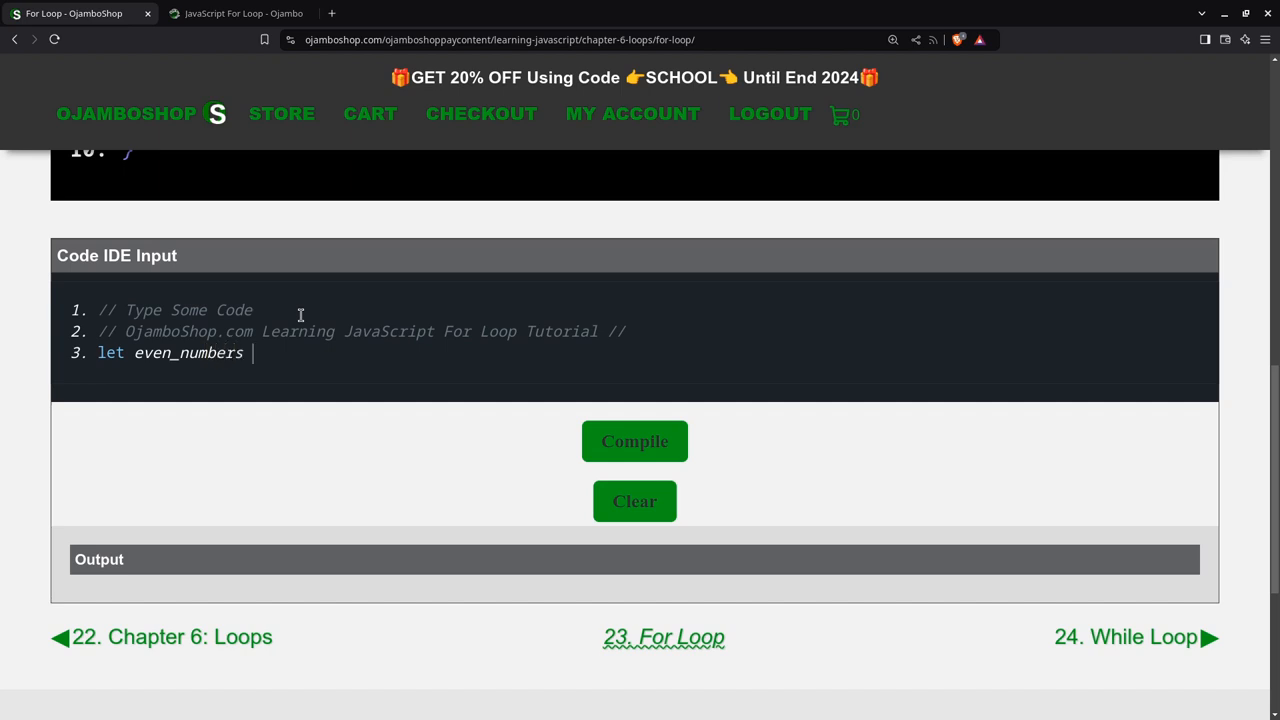
type("= [2")
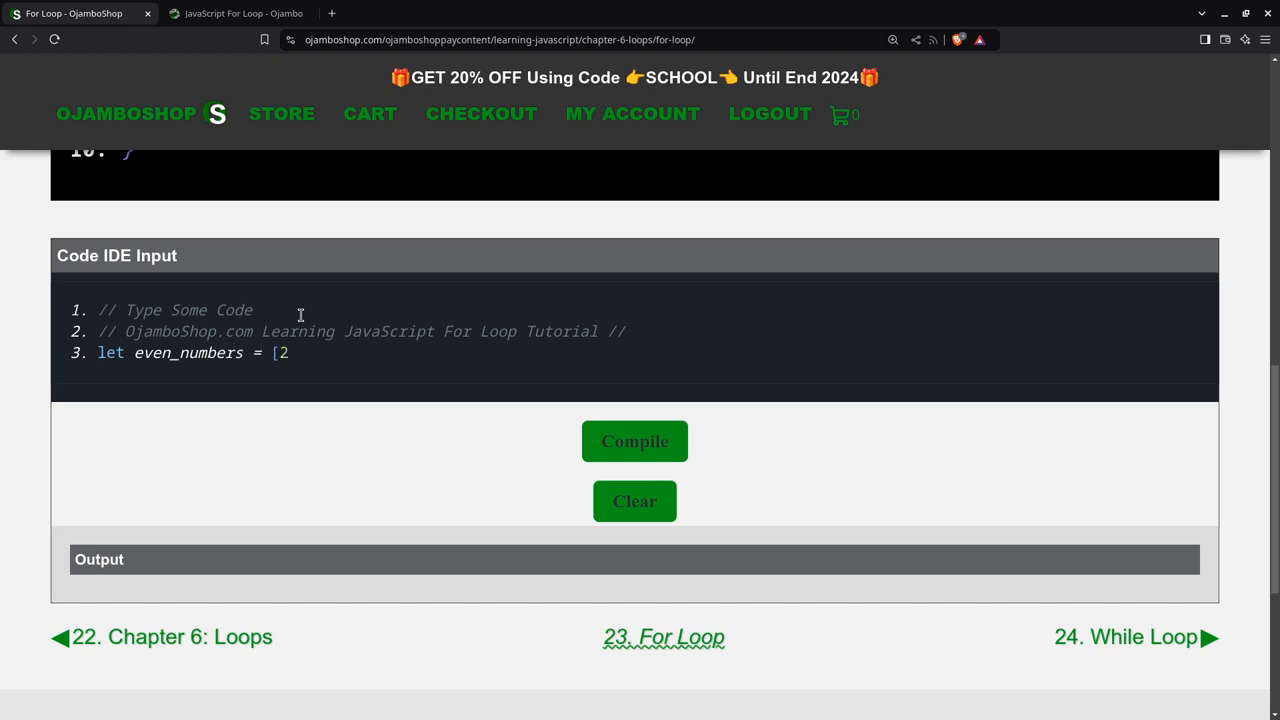
type(",4,6,8,")
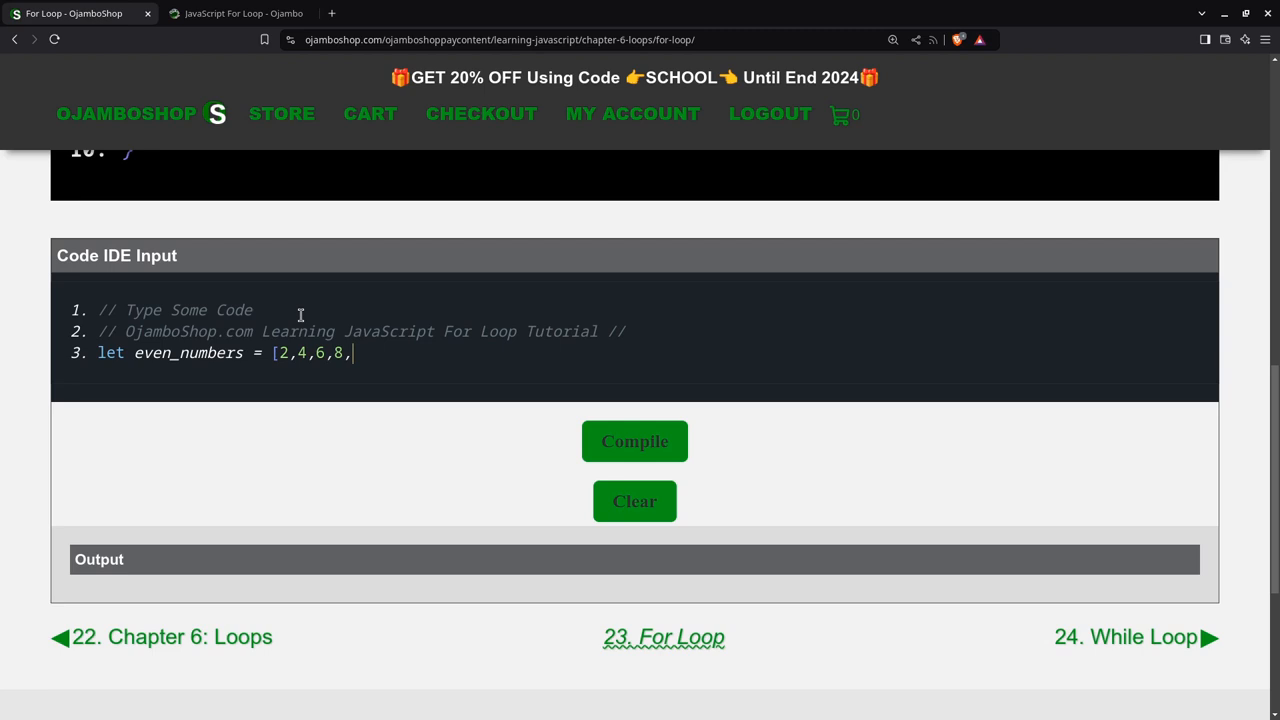
type("10];")
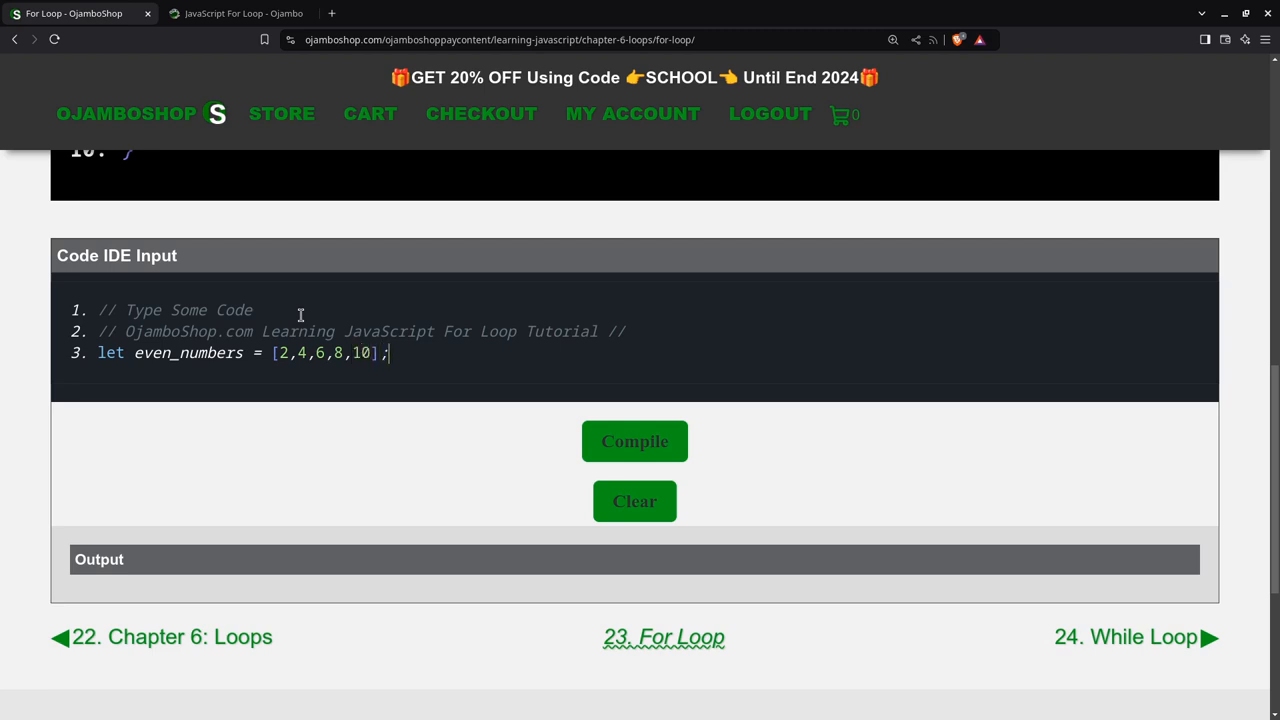
- Add the names array holding "Jake", "John" and "James"
type("l")
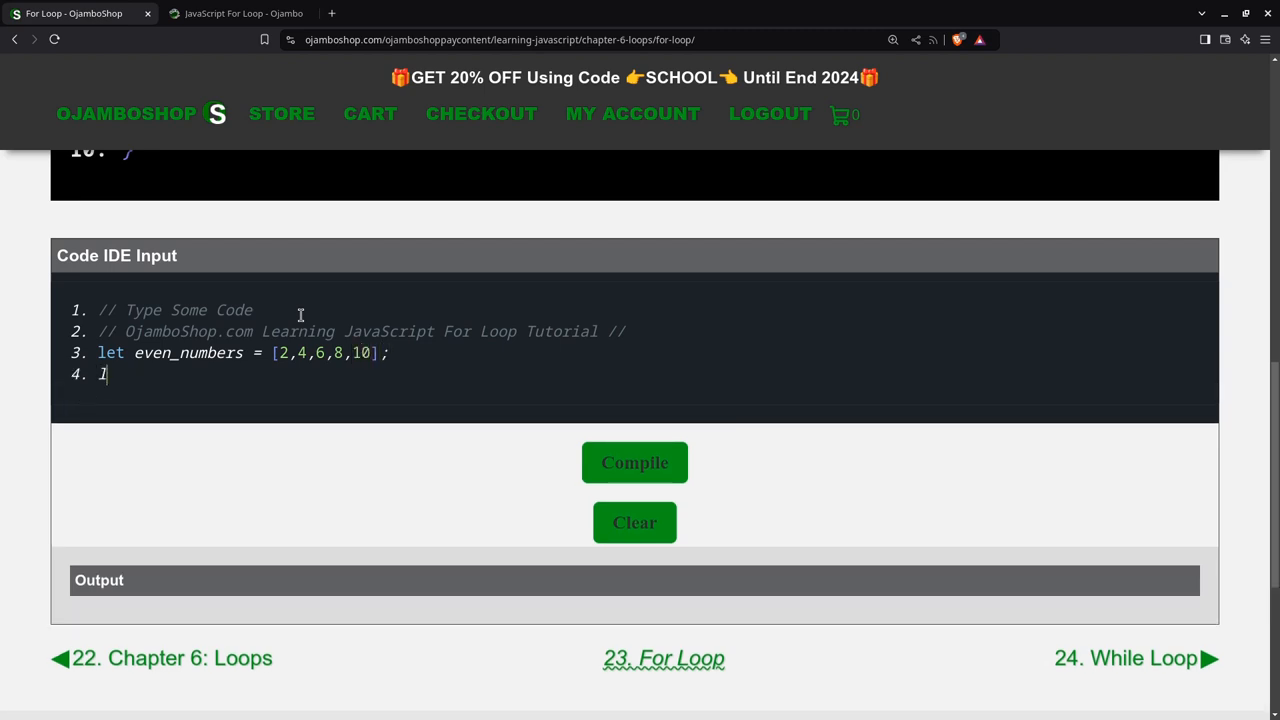
type("et names")
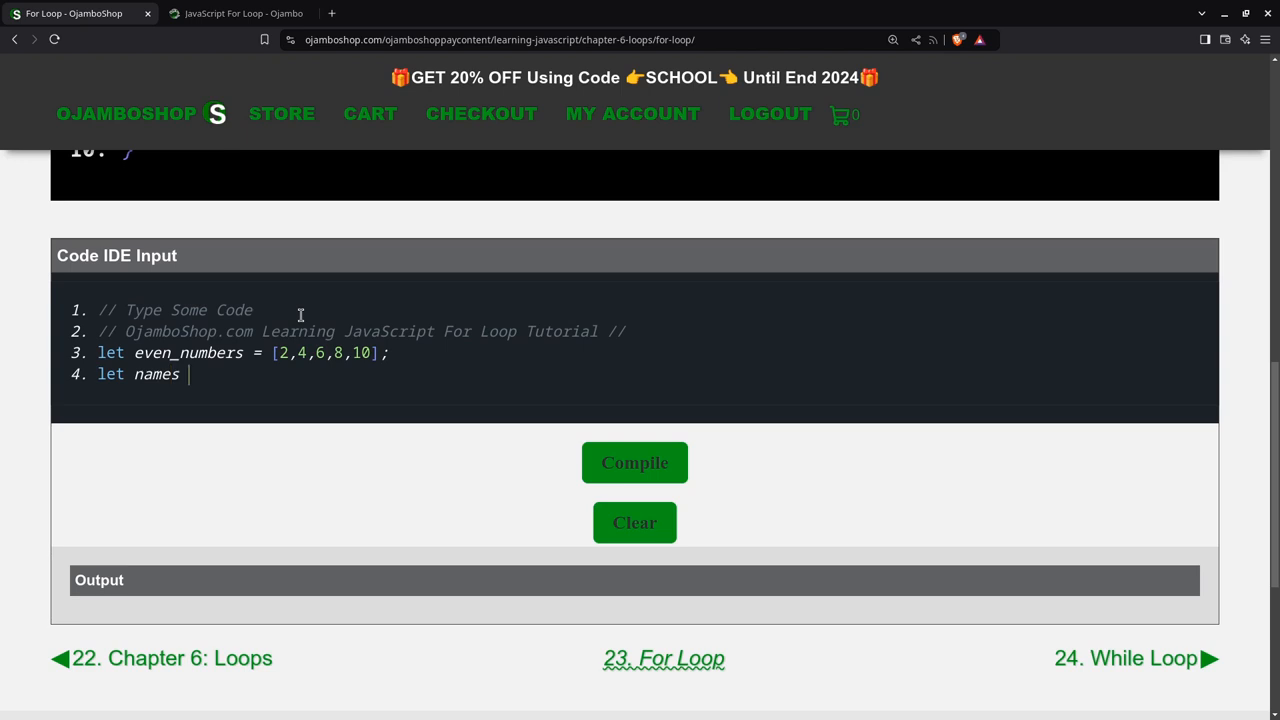
type("= [\"Jake,")
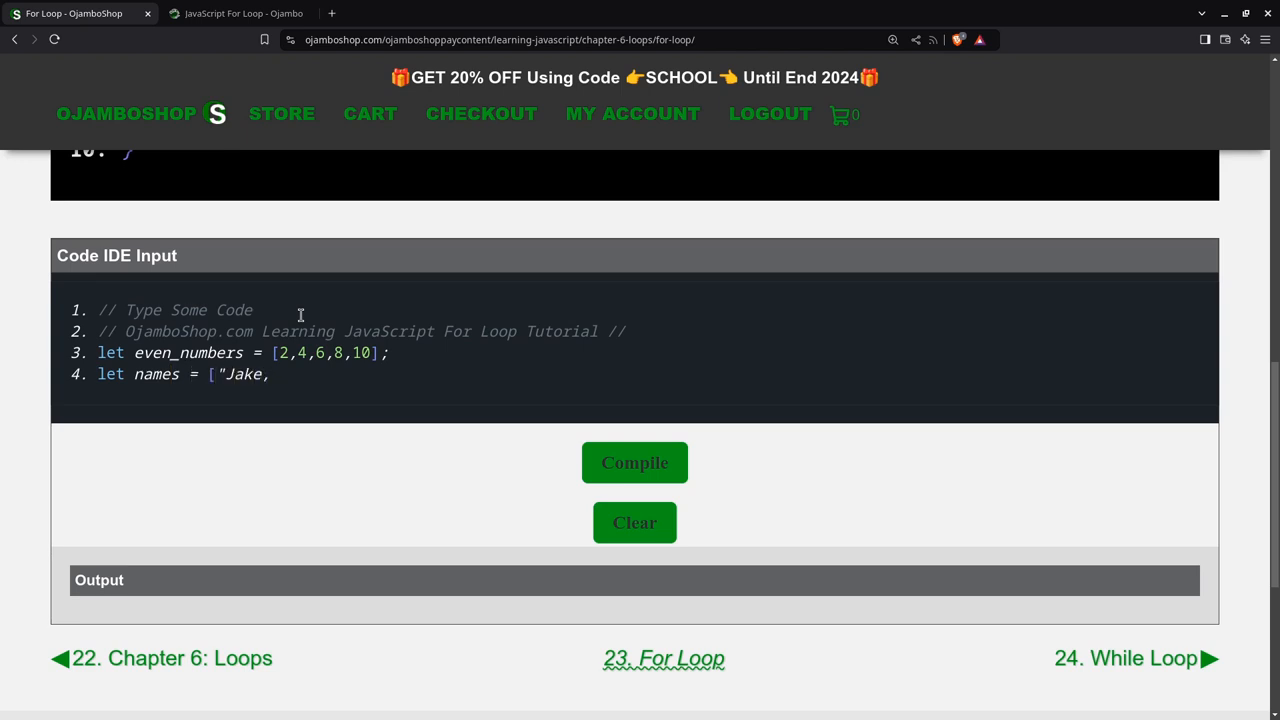
type("\",")
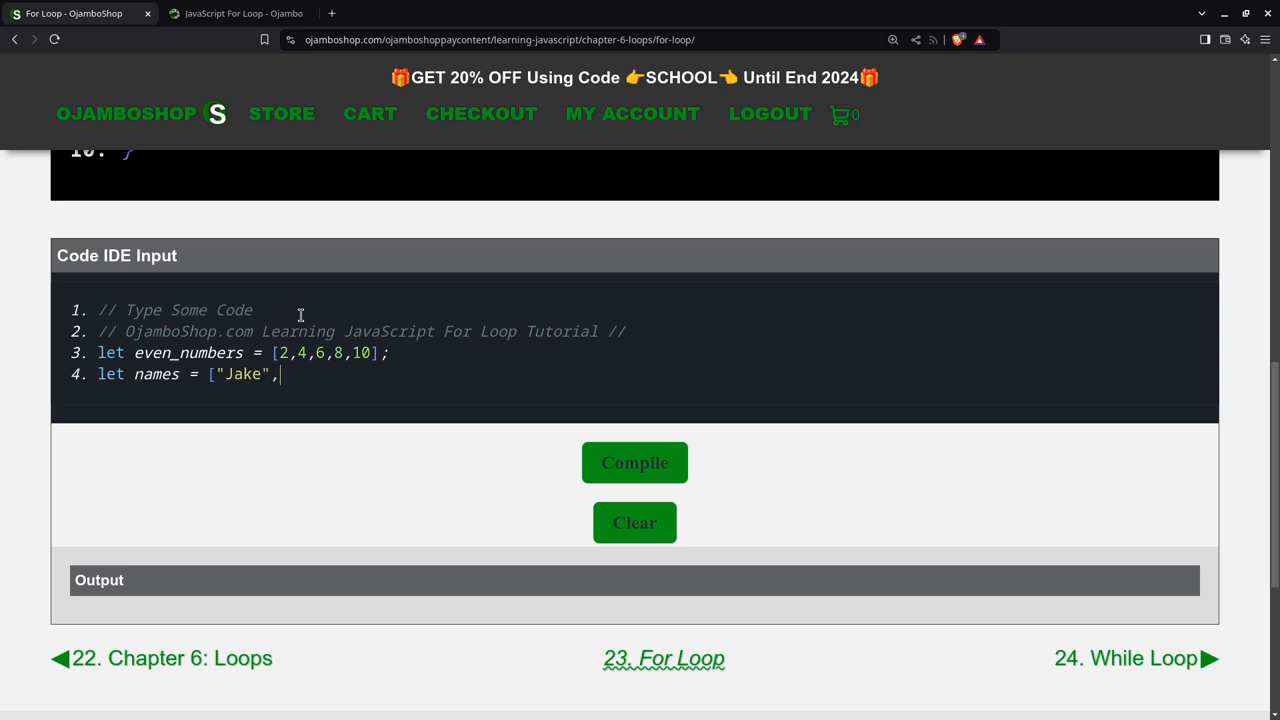
type("\"Jo")
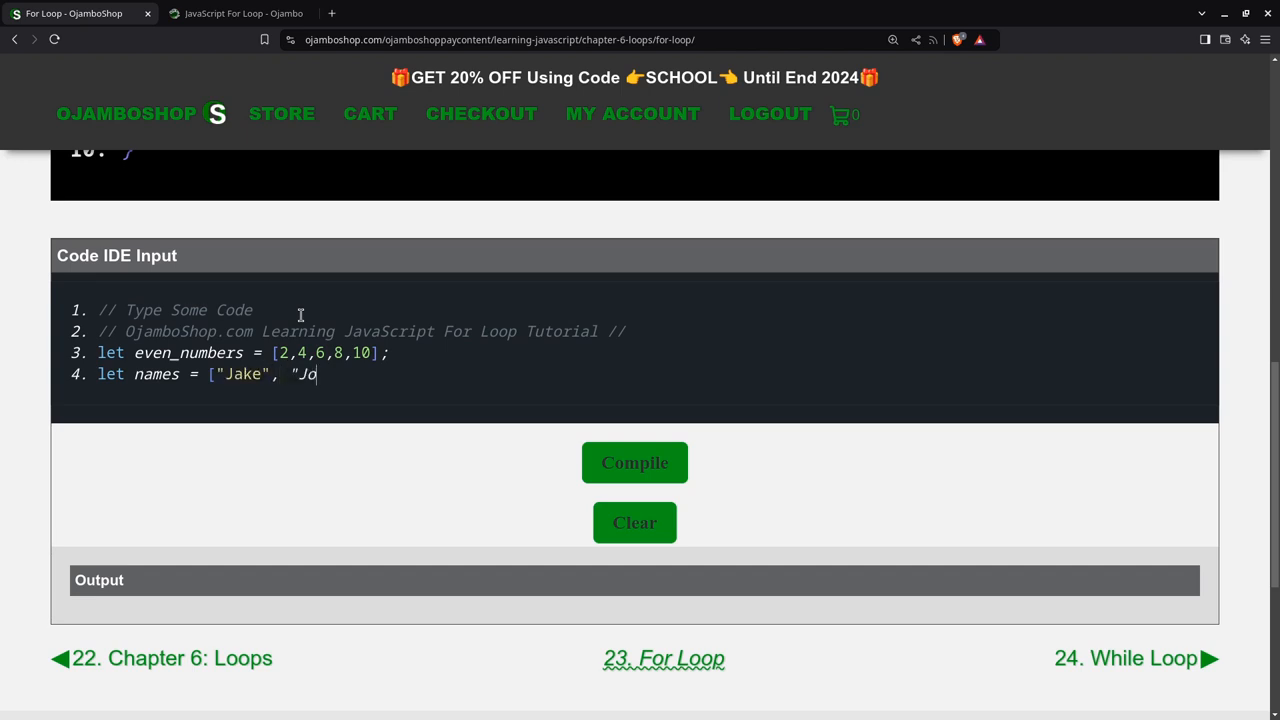
type("hn\",")
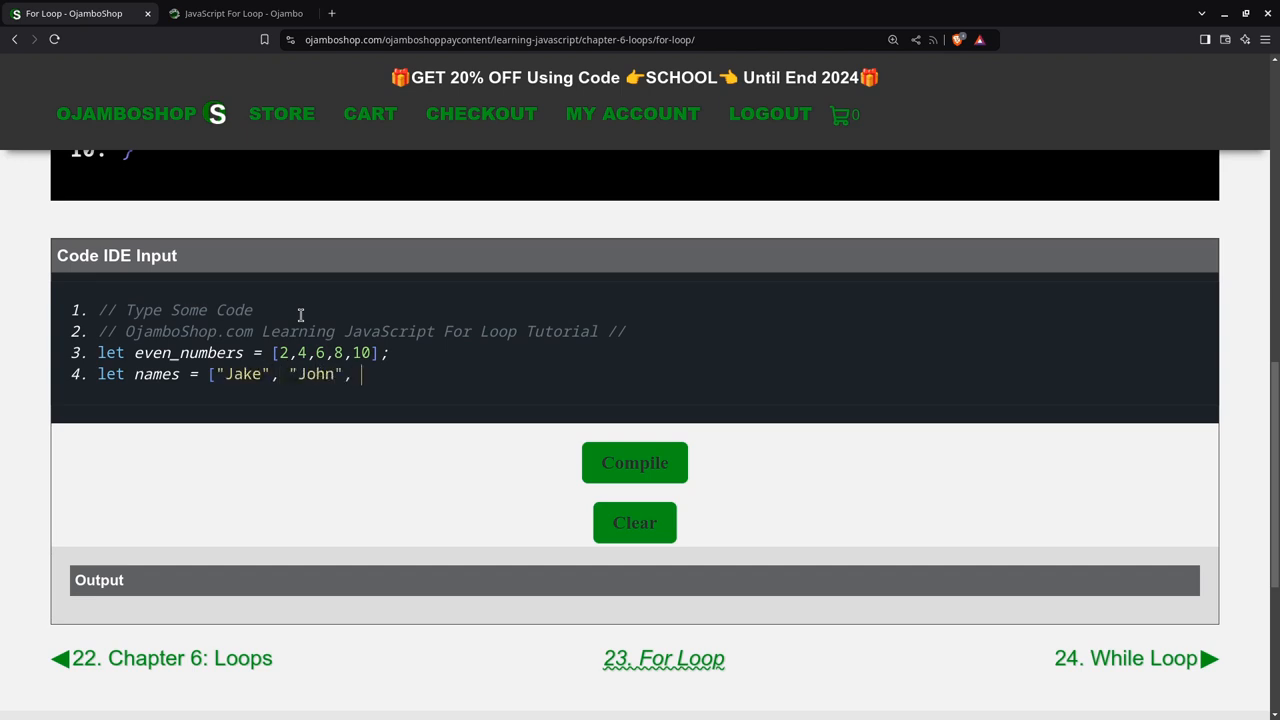
type("\"")
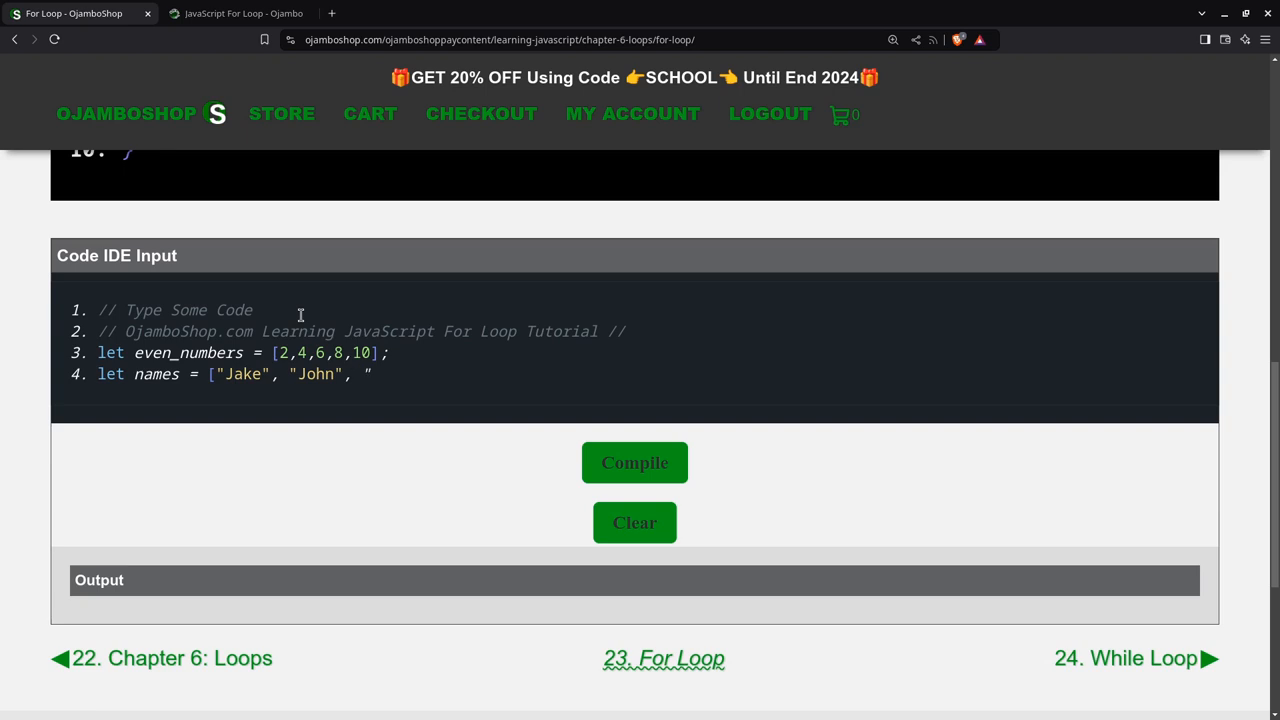
type("James\"];")
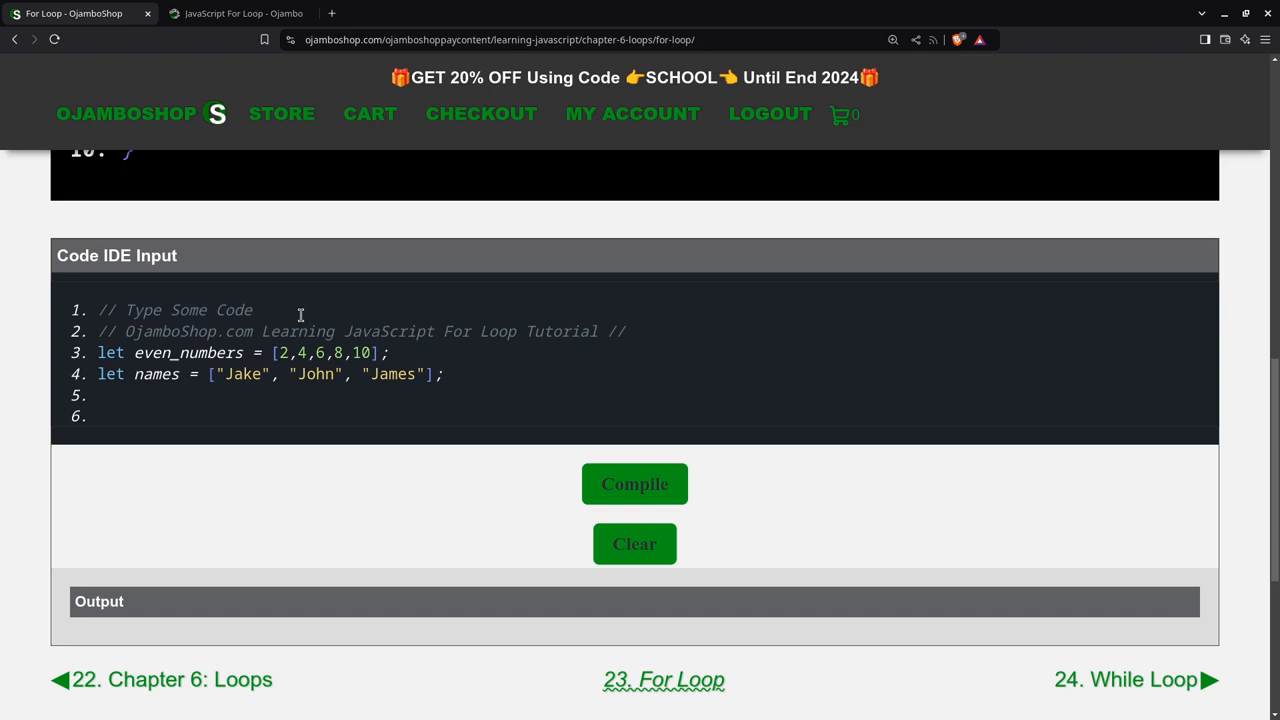
- Add a "Without Loops" comment and console.log lines for even_numbers[0] and [1]
type("// WI")
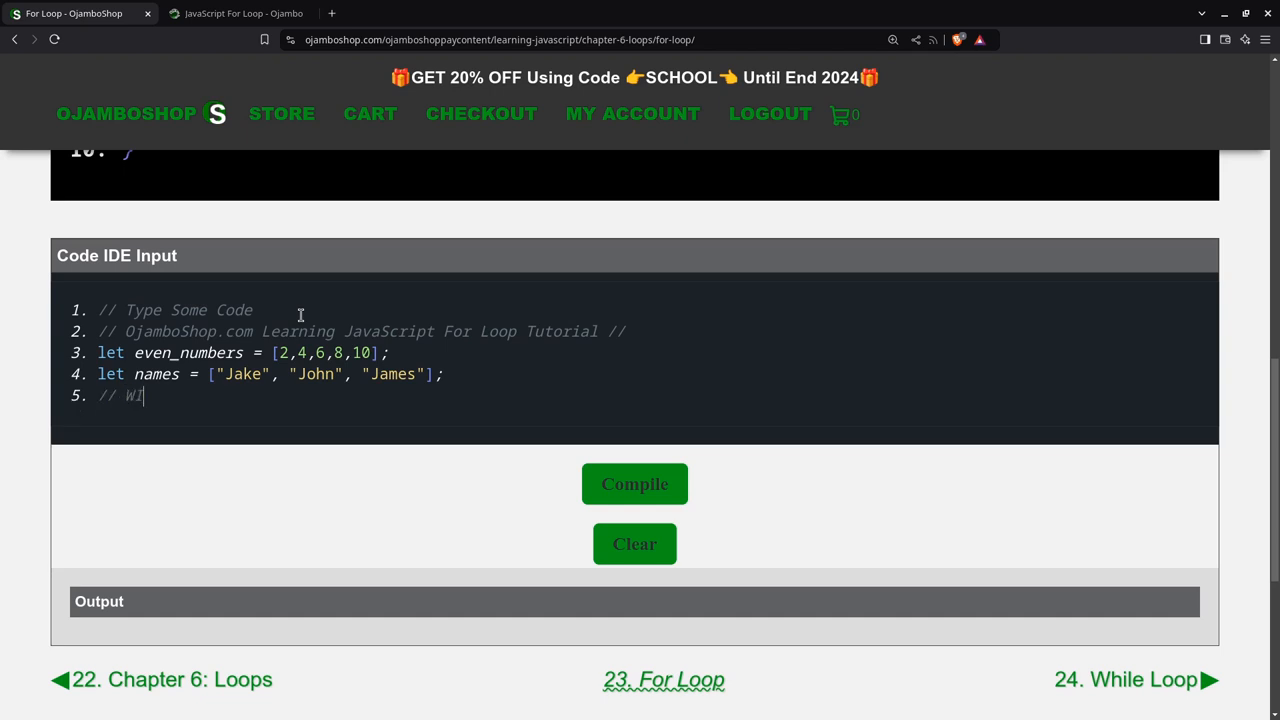
type("thout Loops")
type("c")
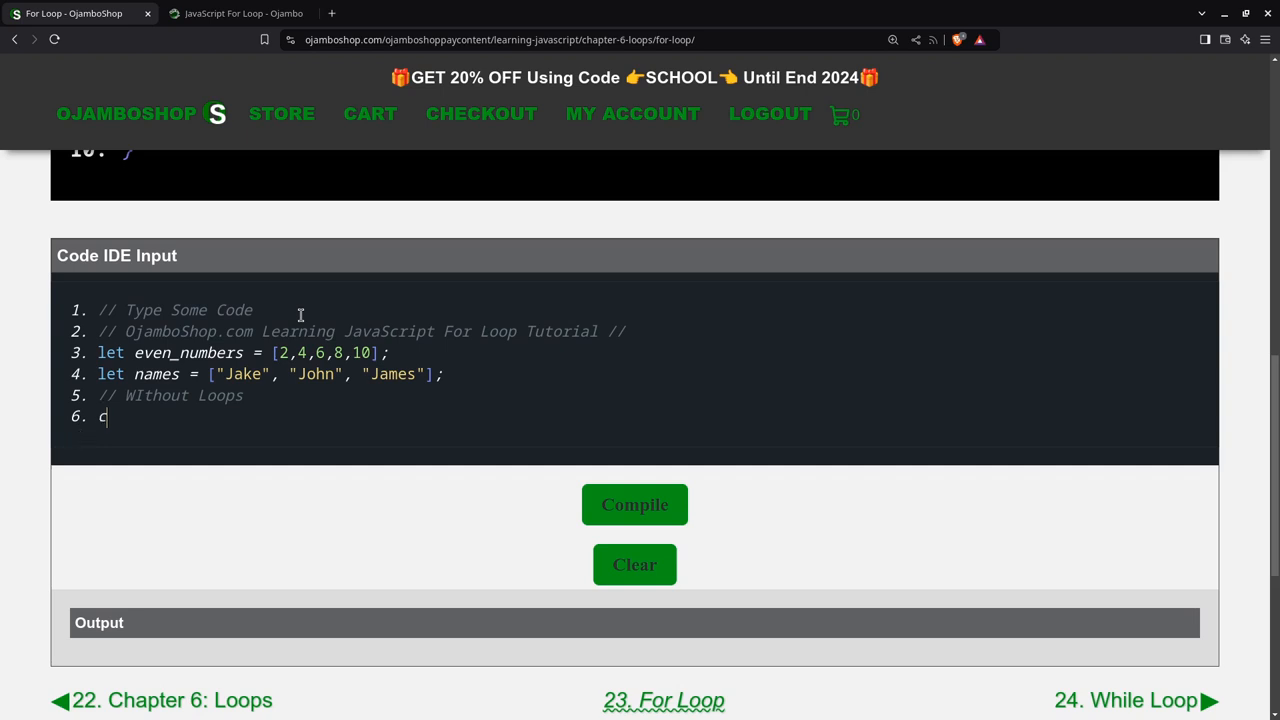
type("onsole.lo")
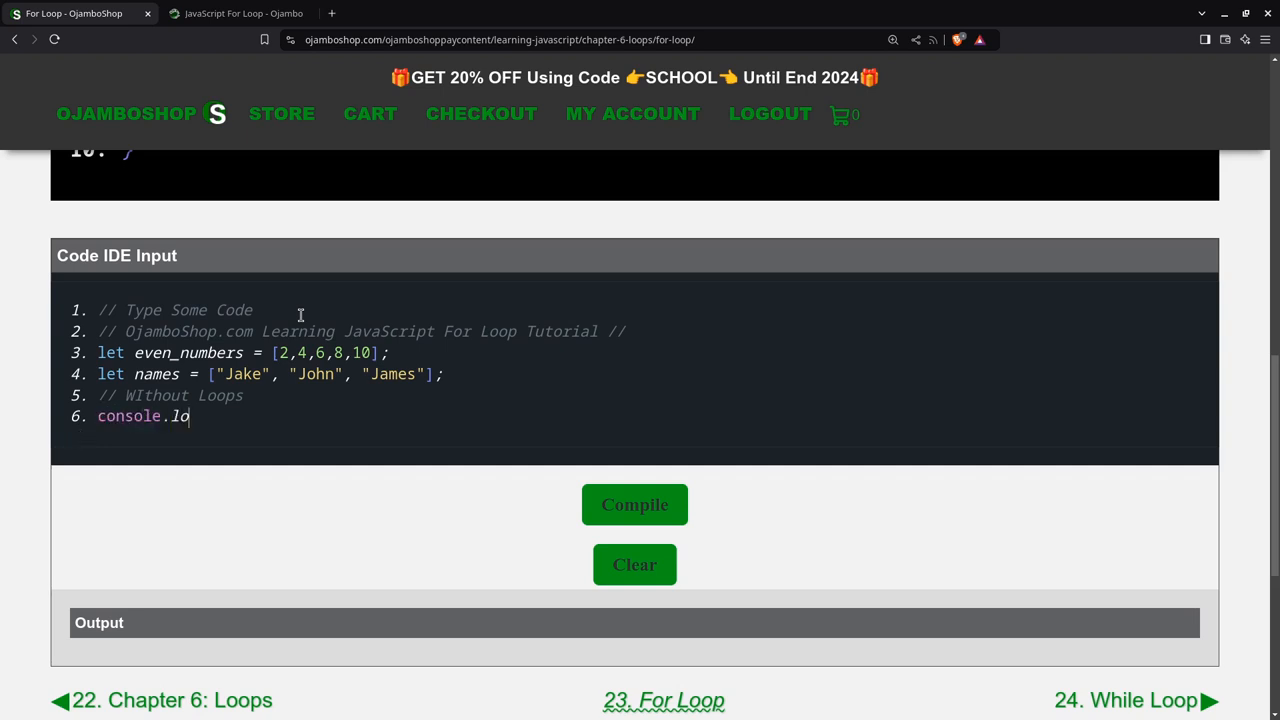
type("g(even_")
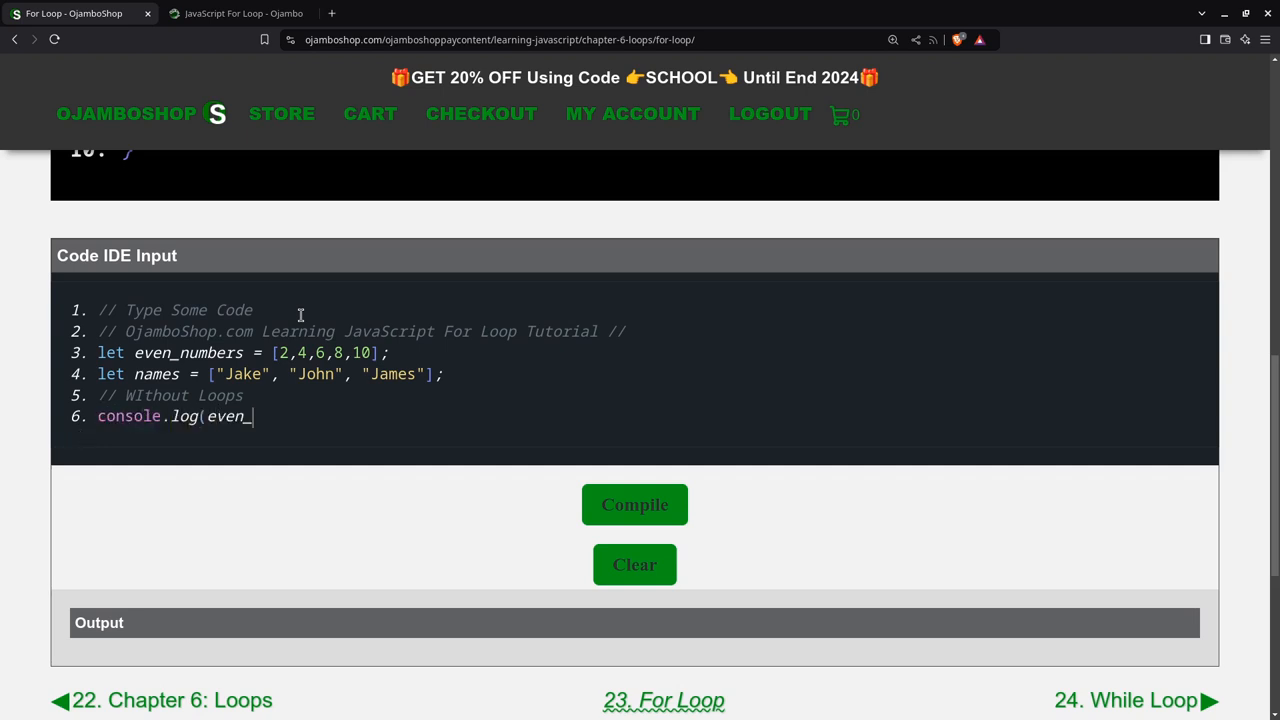
type("numbers")
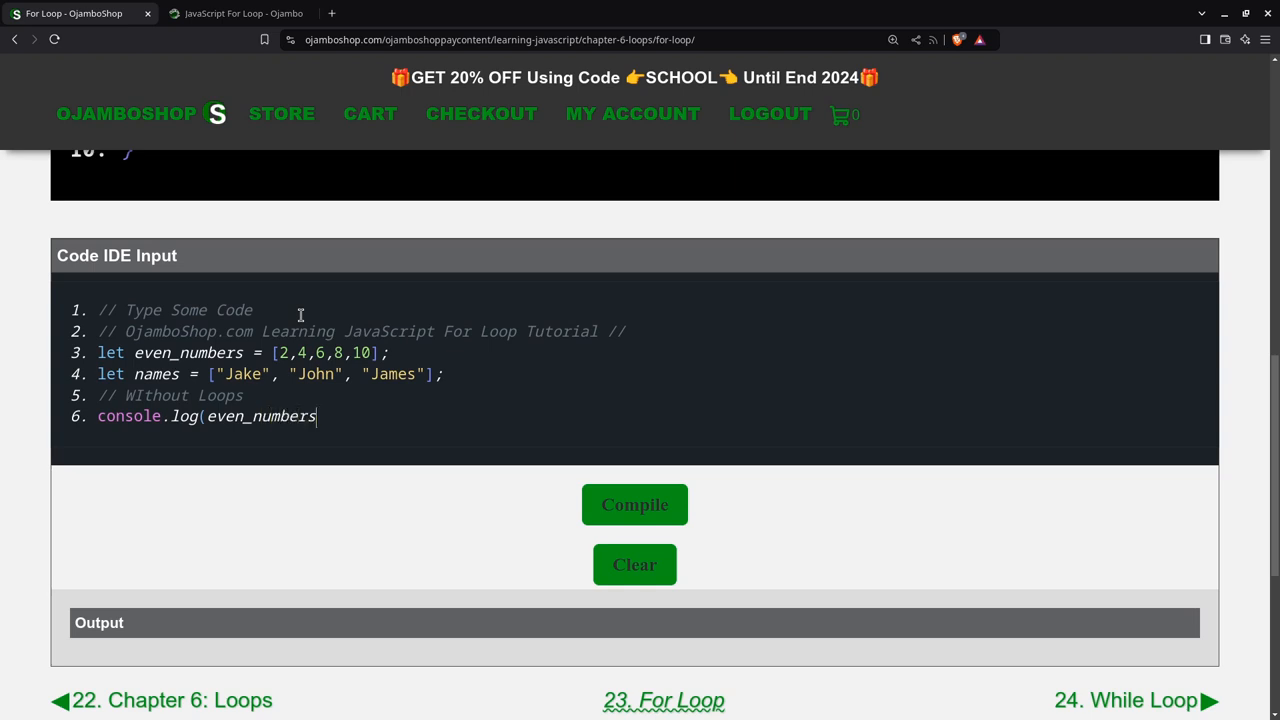
type("[0]")
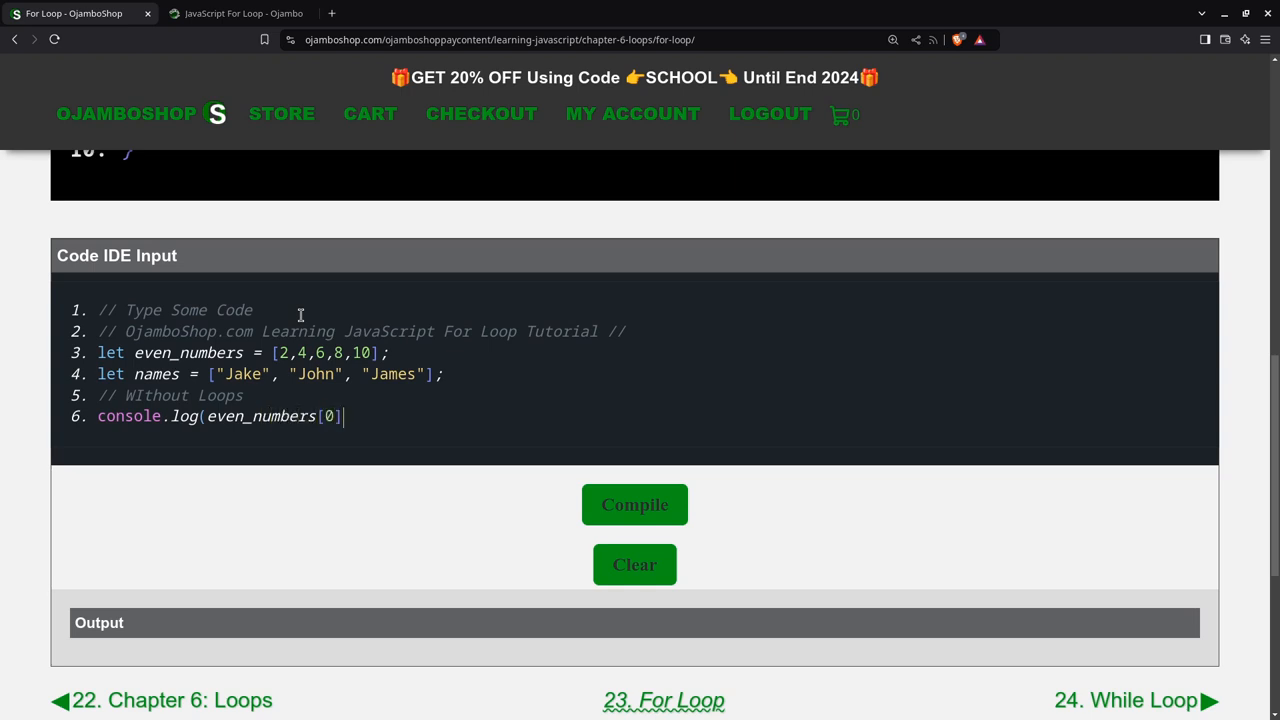
type(");")
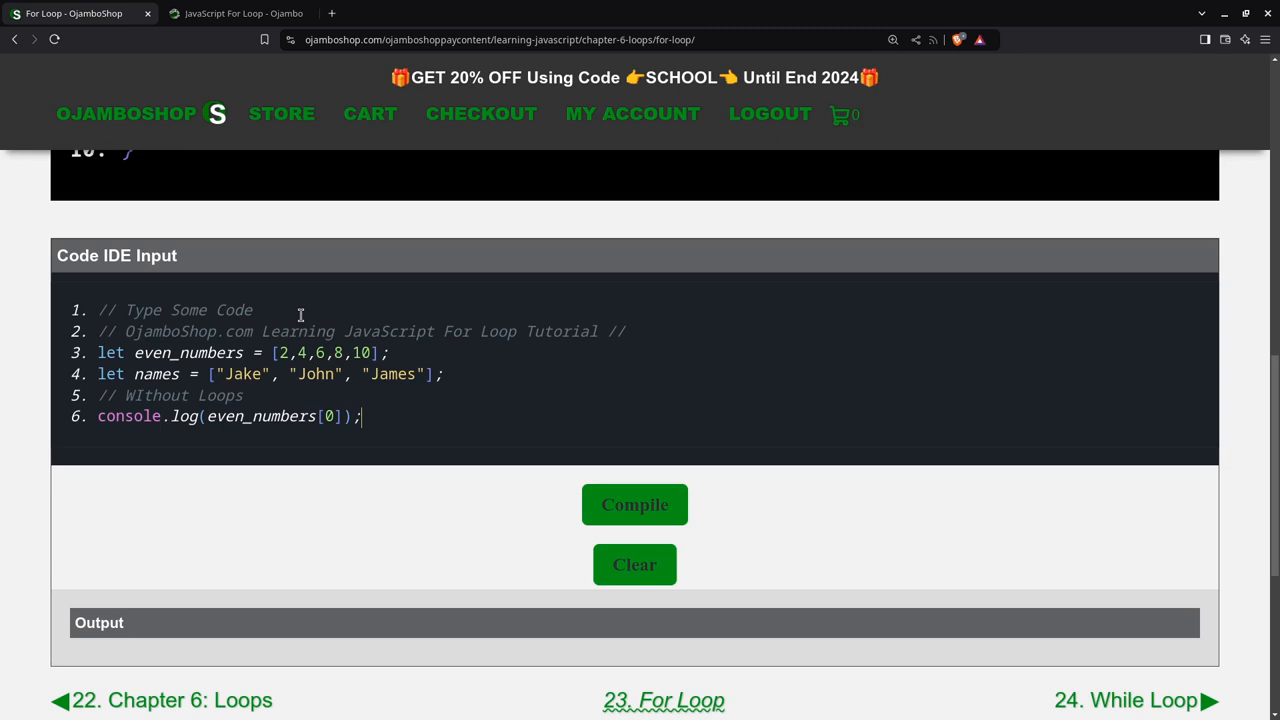
type("console.log")
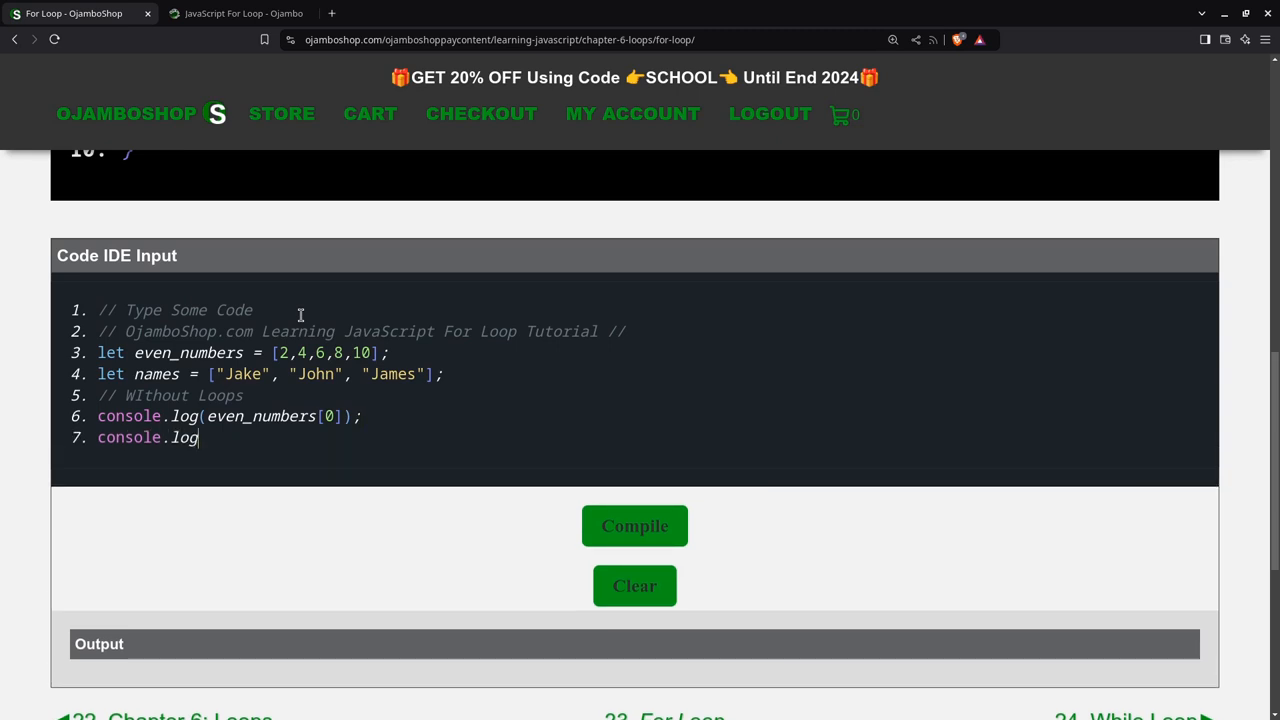
type("(even_")
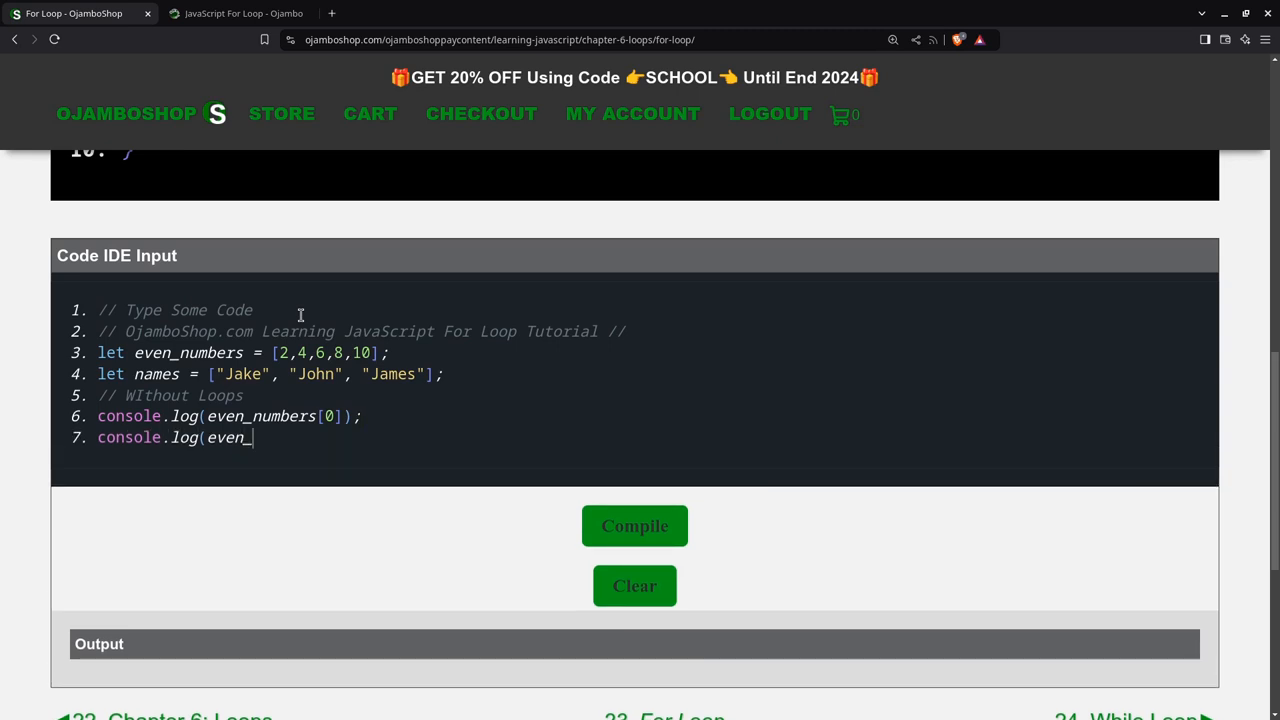
type("numbers")
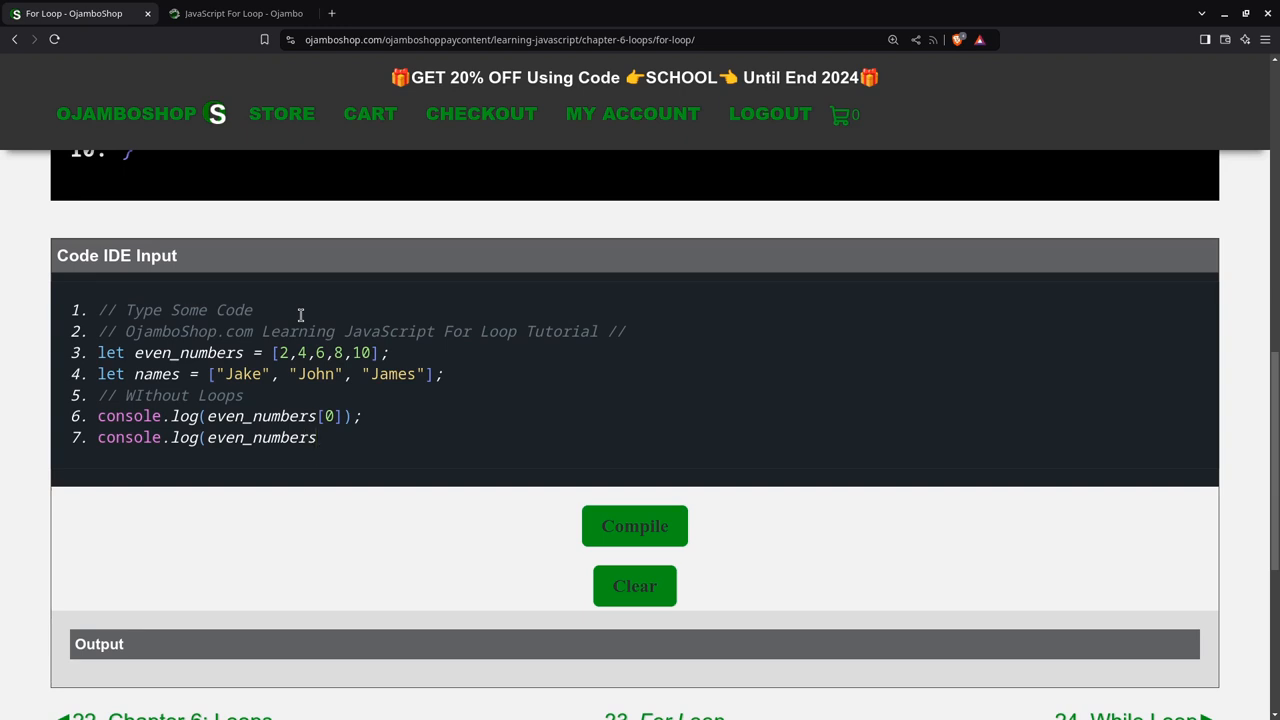
type("[1]")
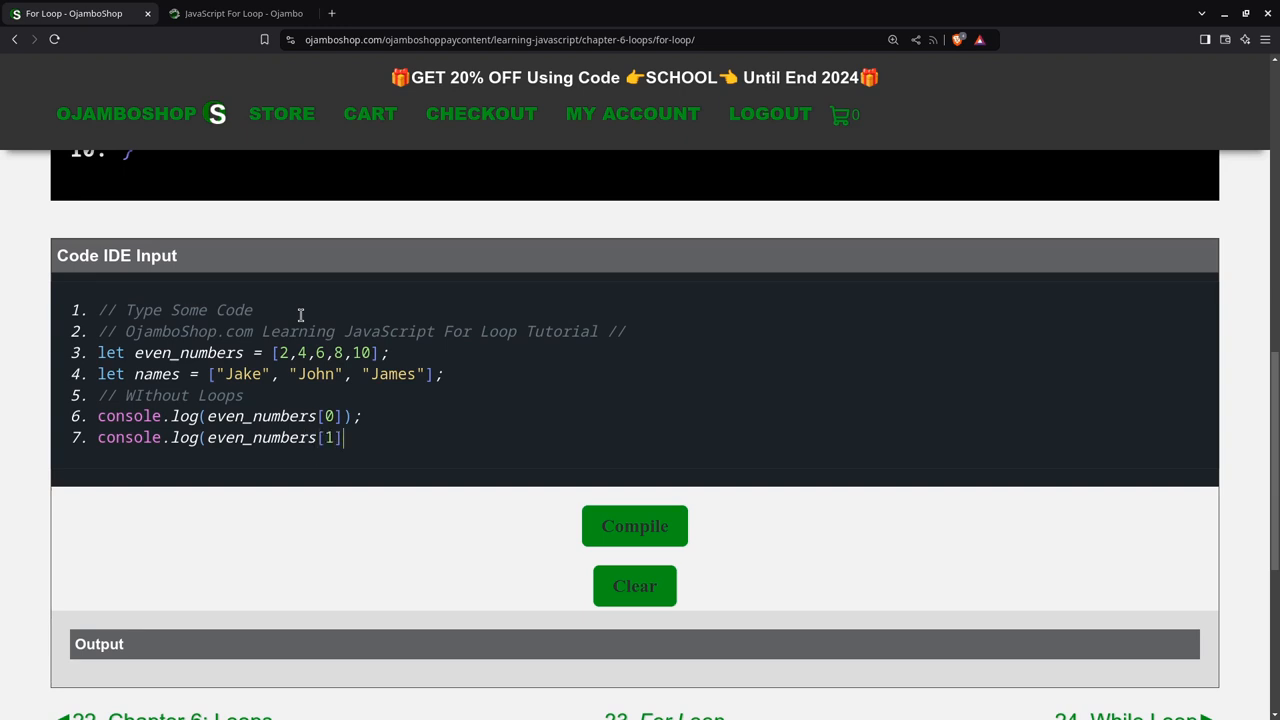
type(");")
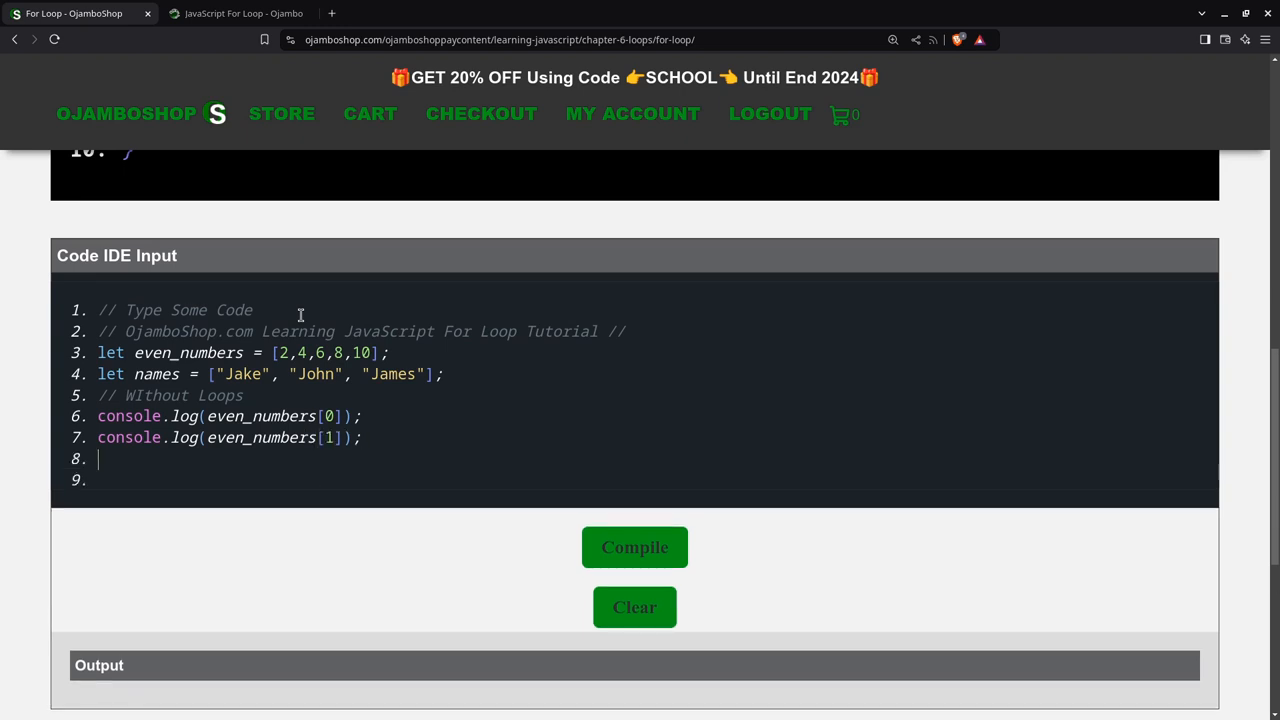
- Add console.log lines printing even_numbers[2], [3] and [4]
type("e")
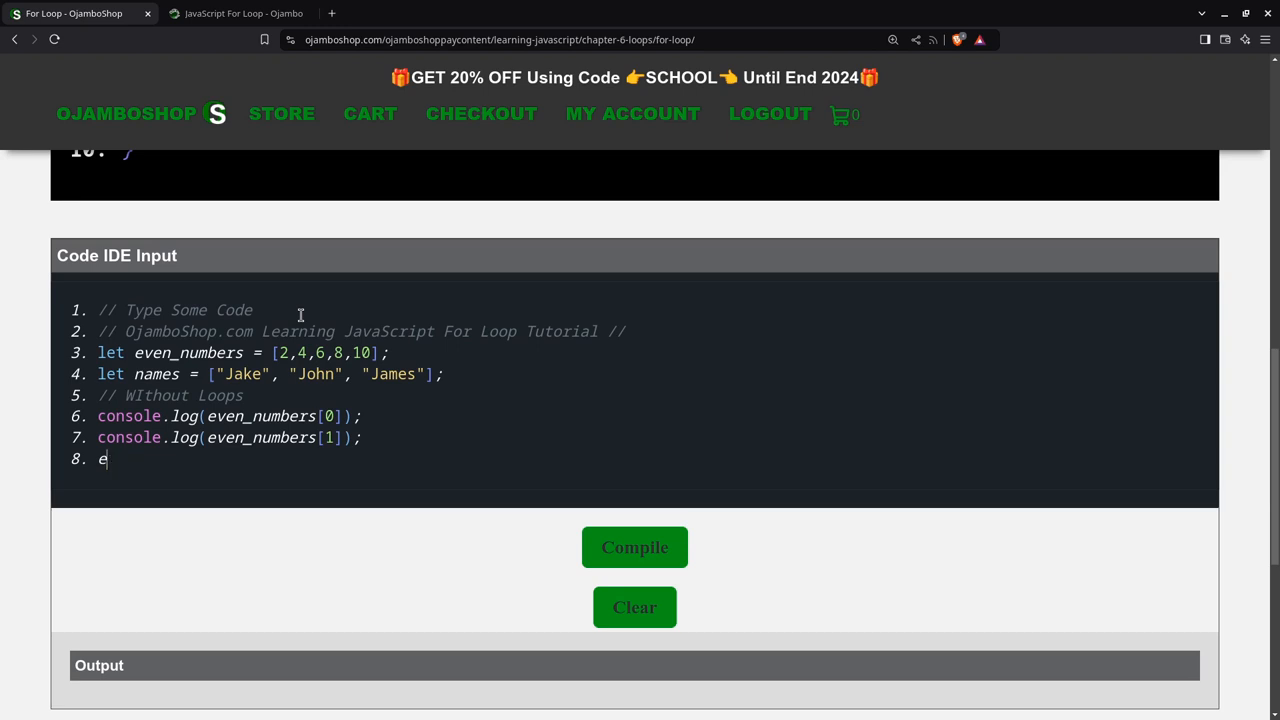
type("onsole.log")
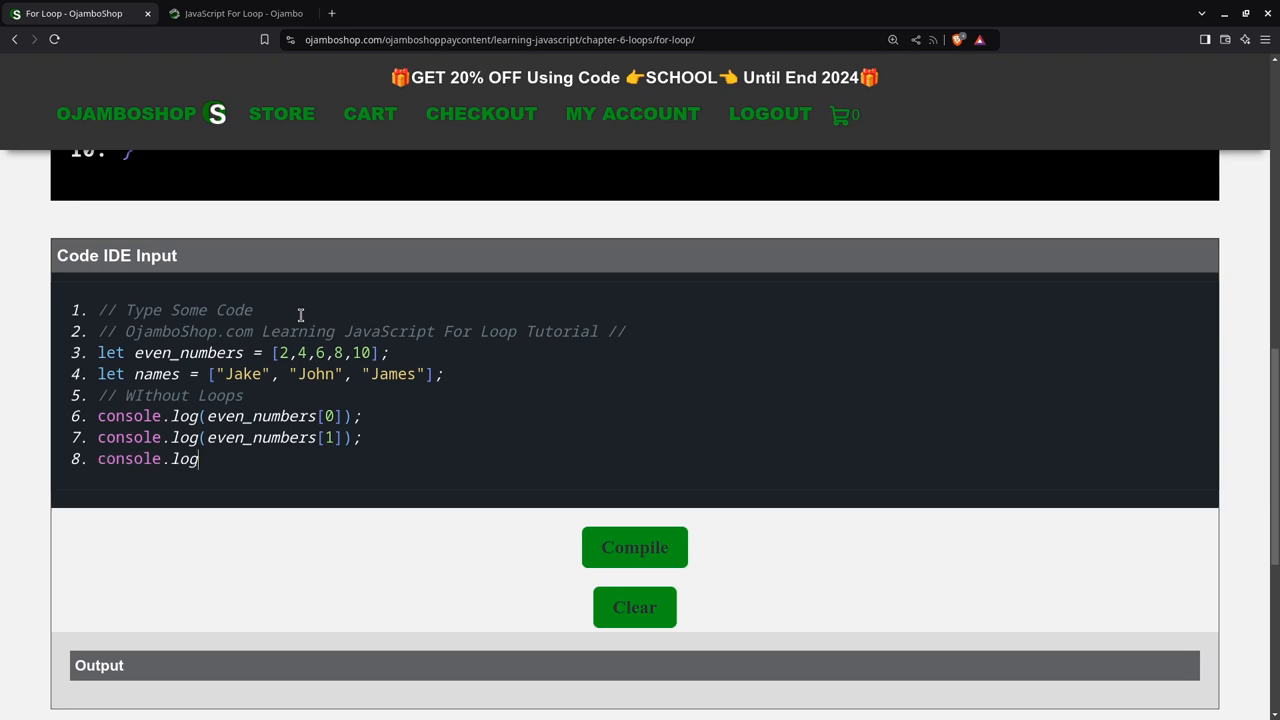
type("(even_nu")
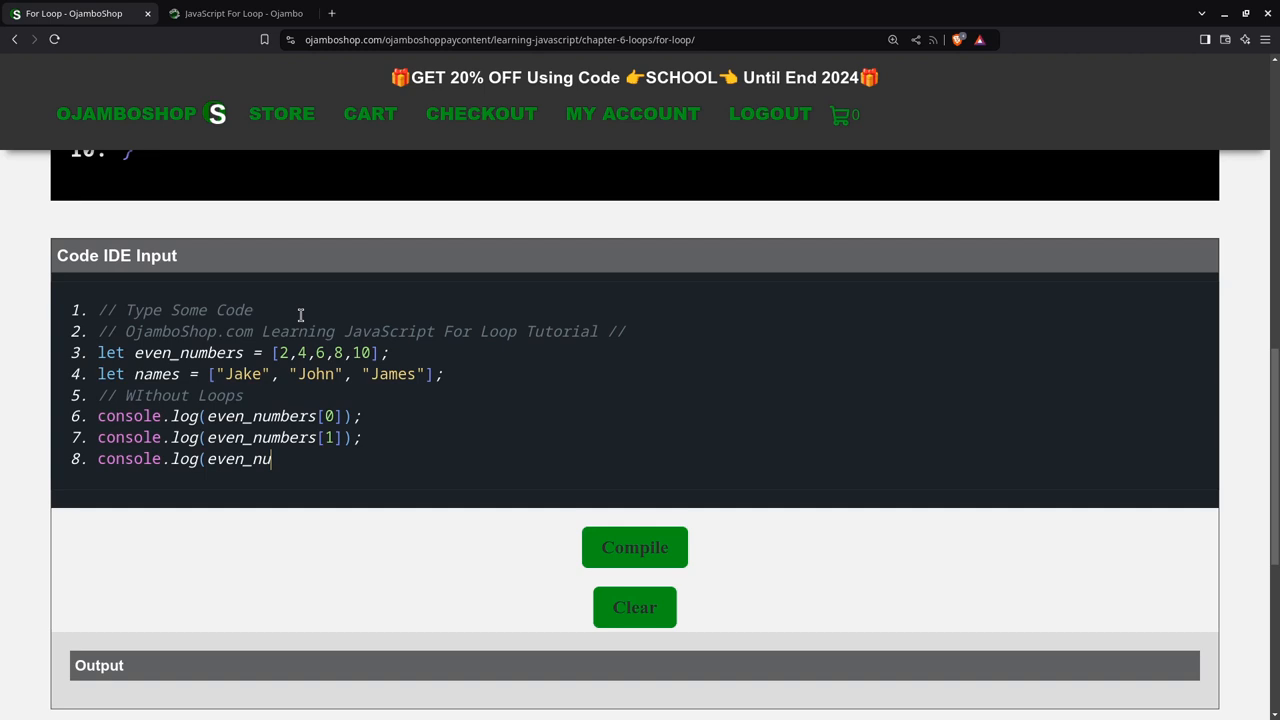
type("mbers[")
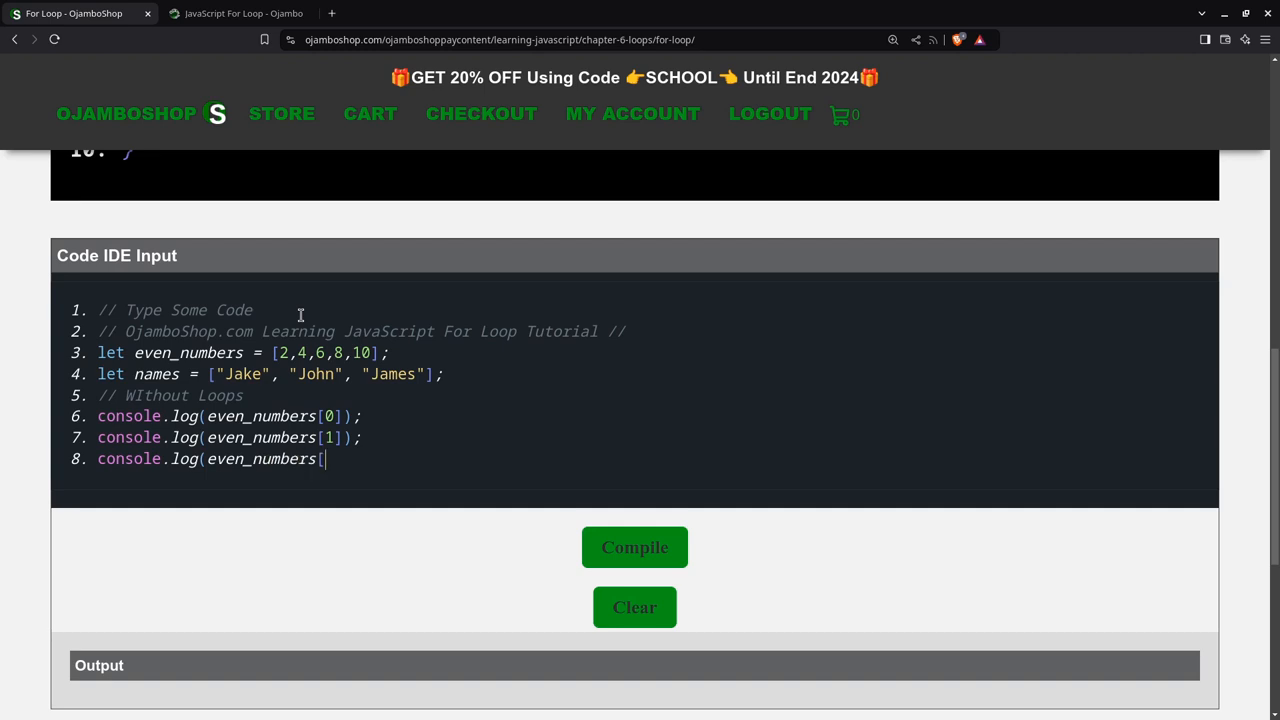
type("2]);")
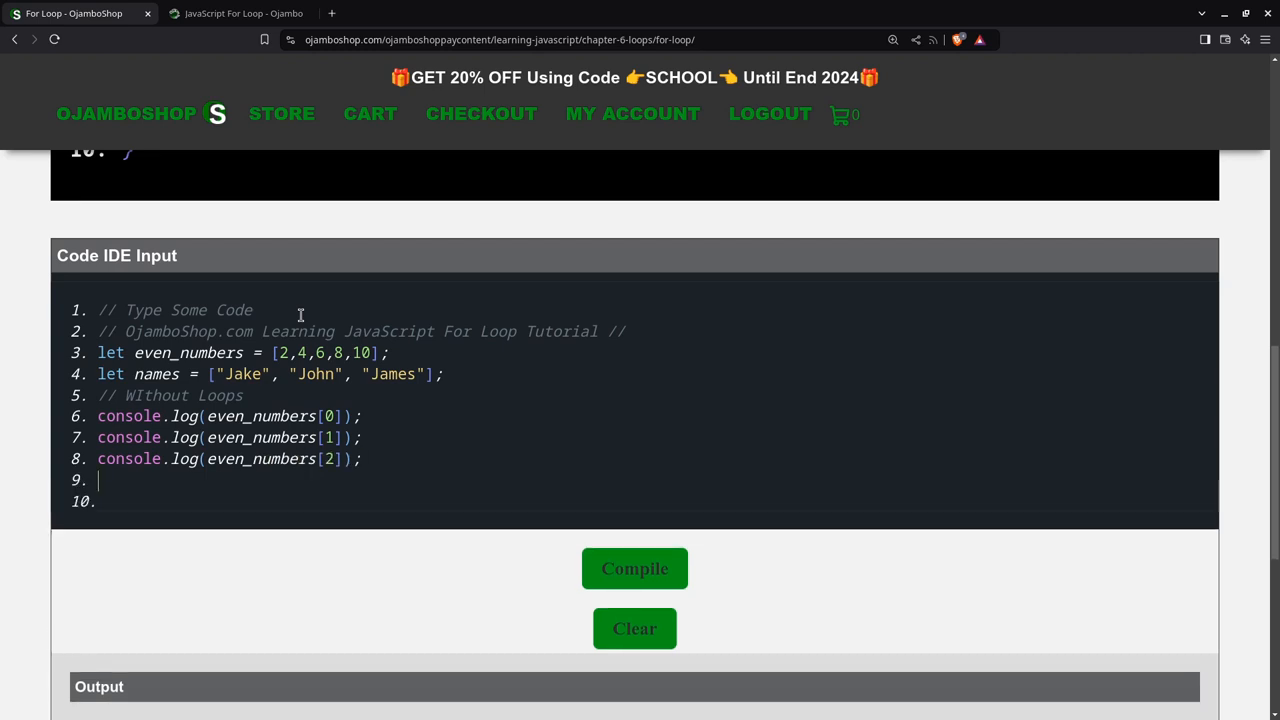
type("console.log")
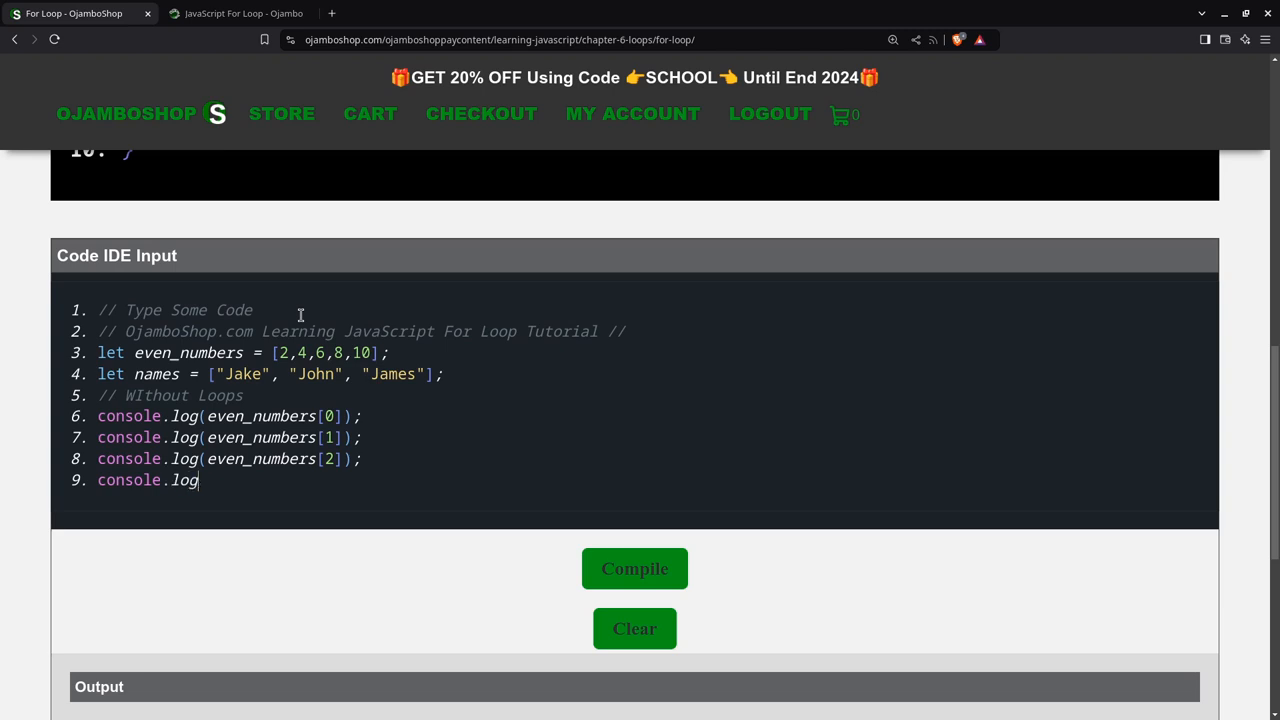
type("(even")
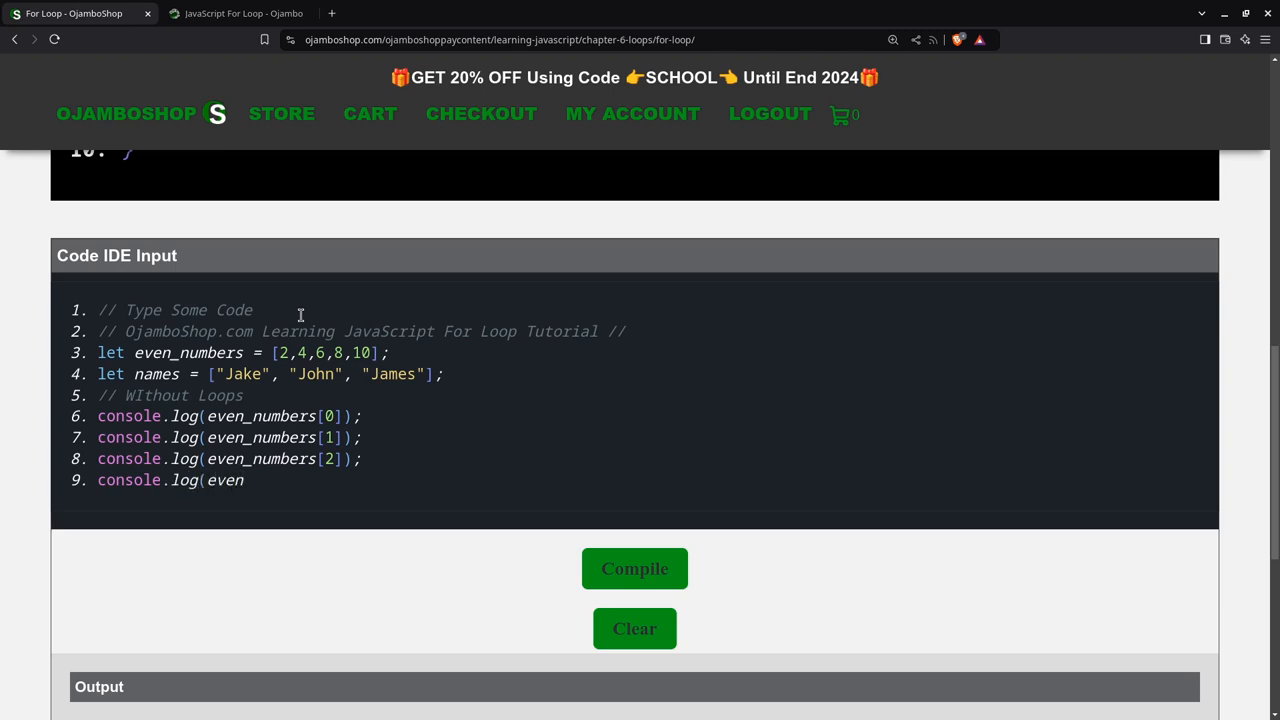
type("_numbers[")
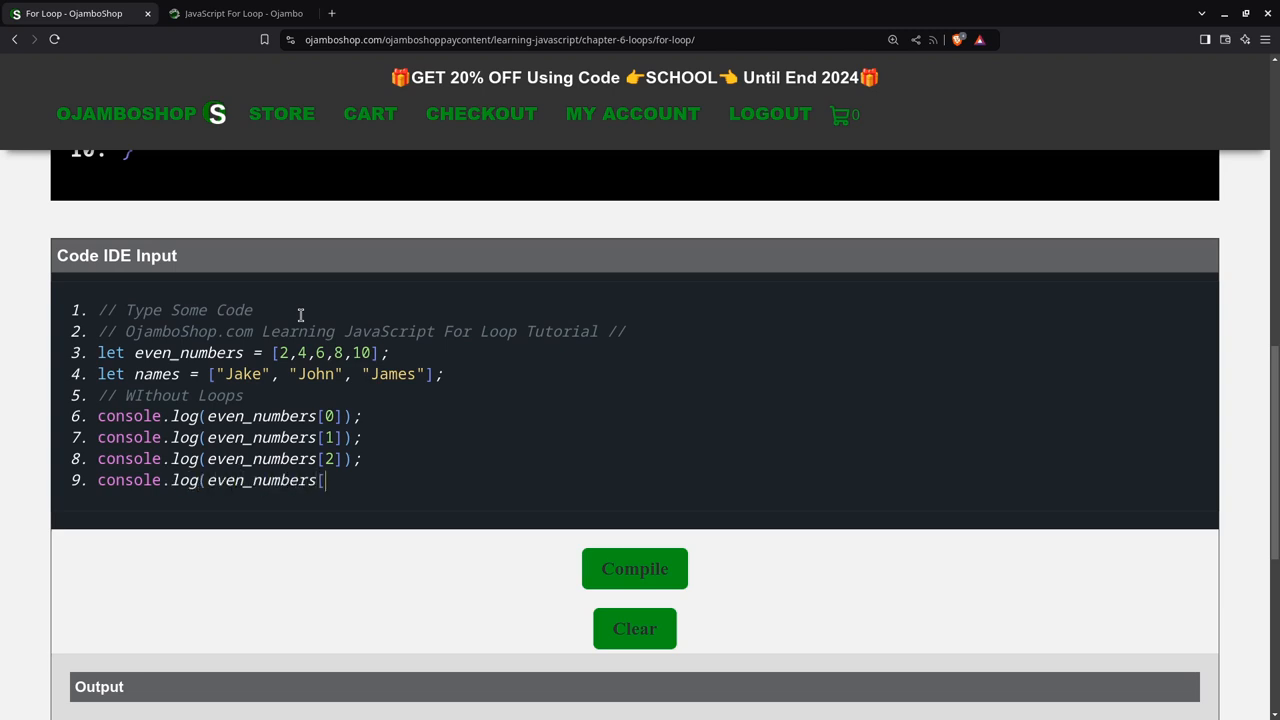
type("3]")
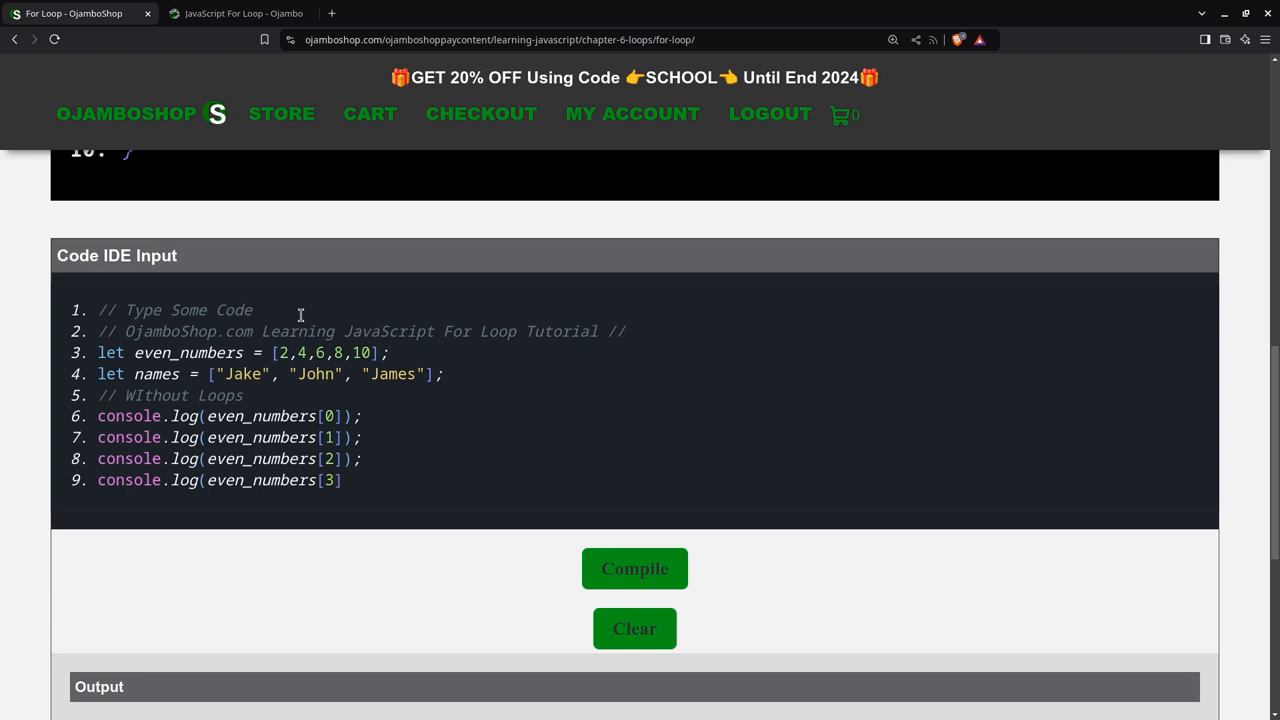
type(";")
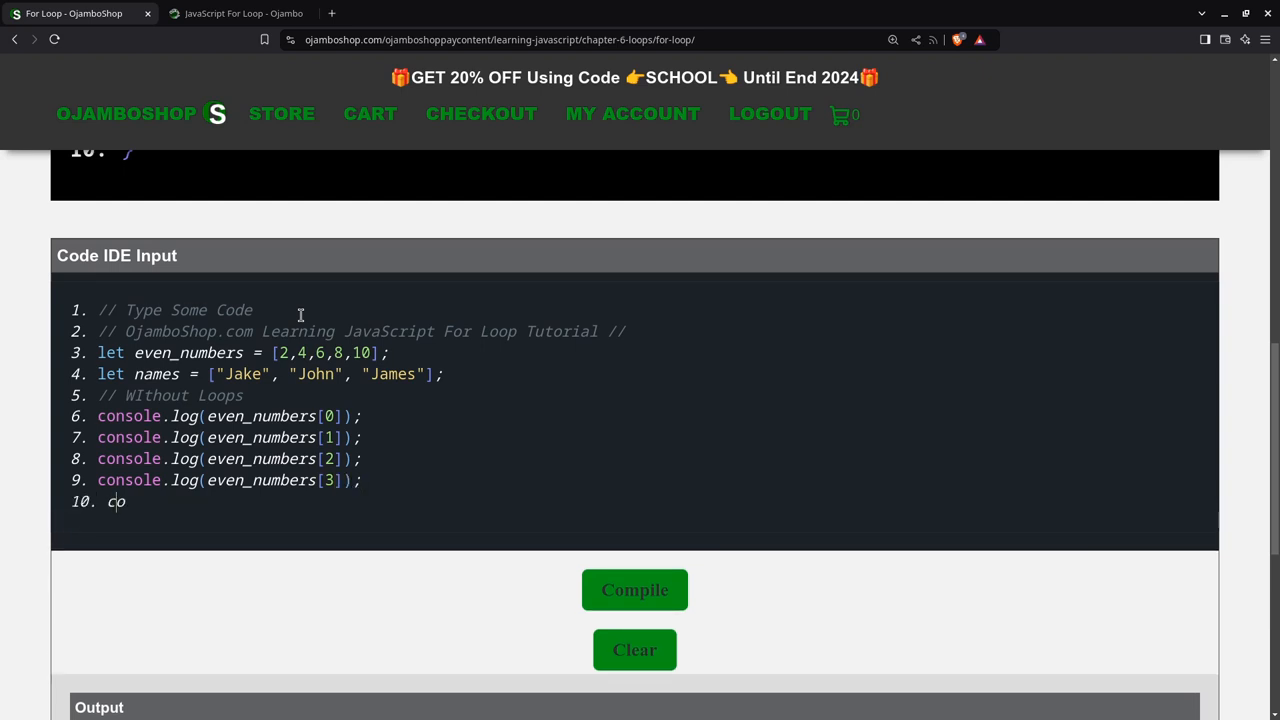
type("nsole.lo")
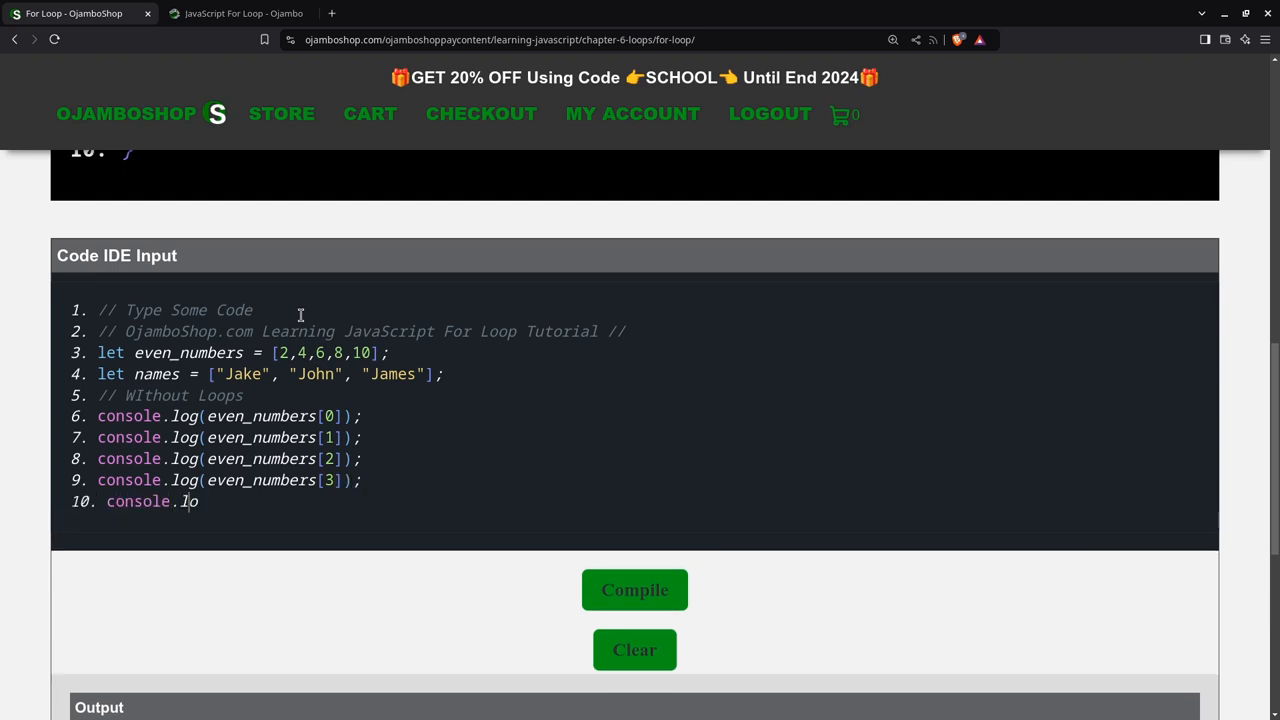
type("g(even_numbers")
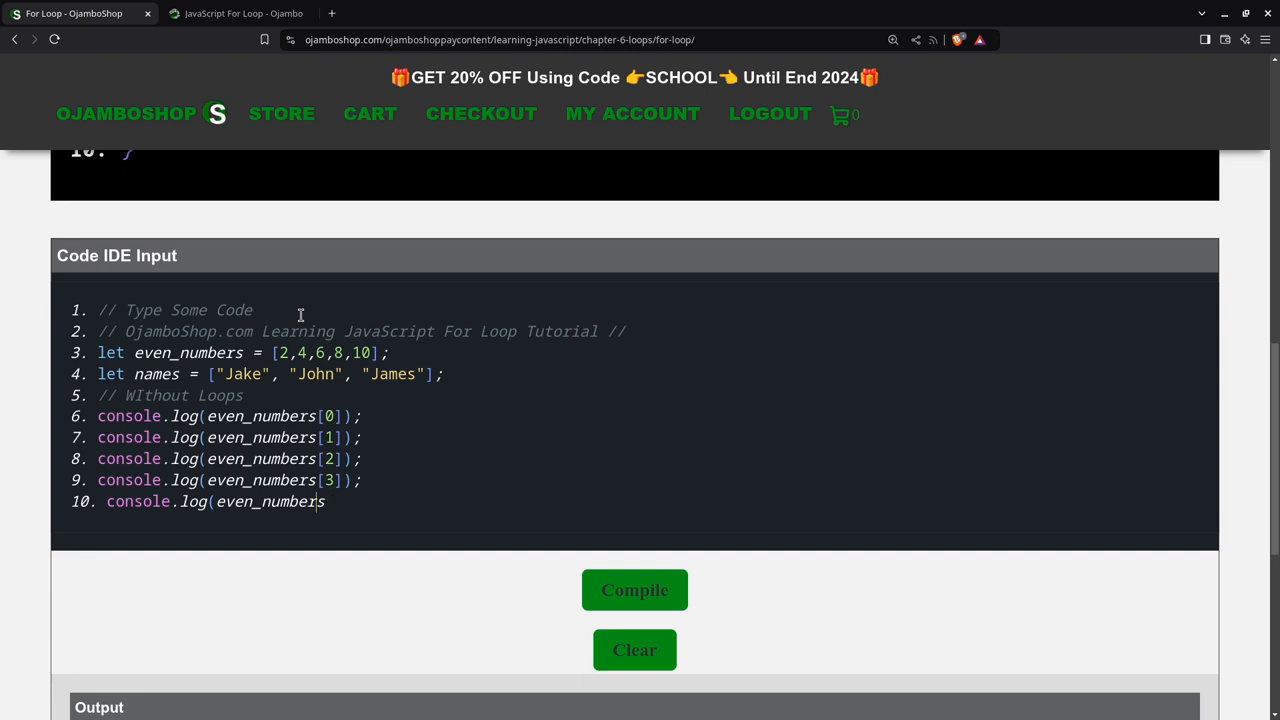
type("[4")
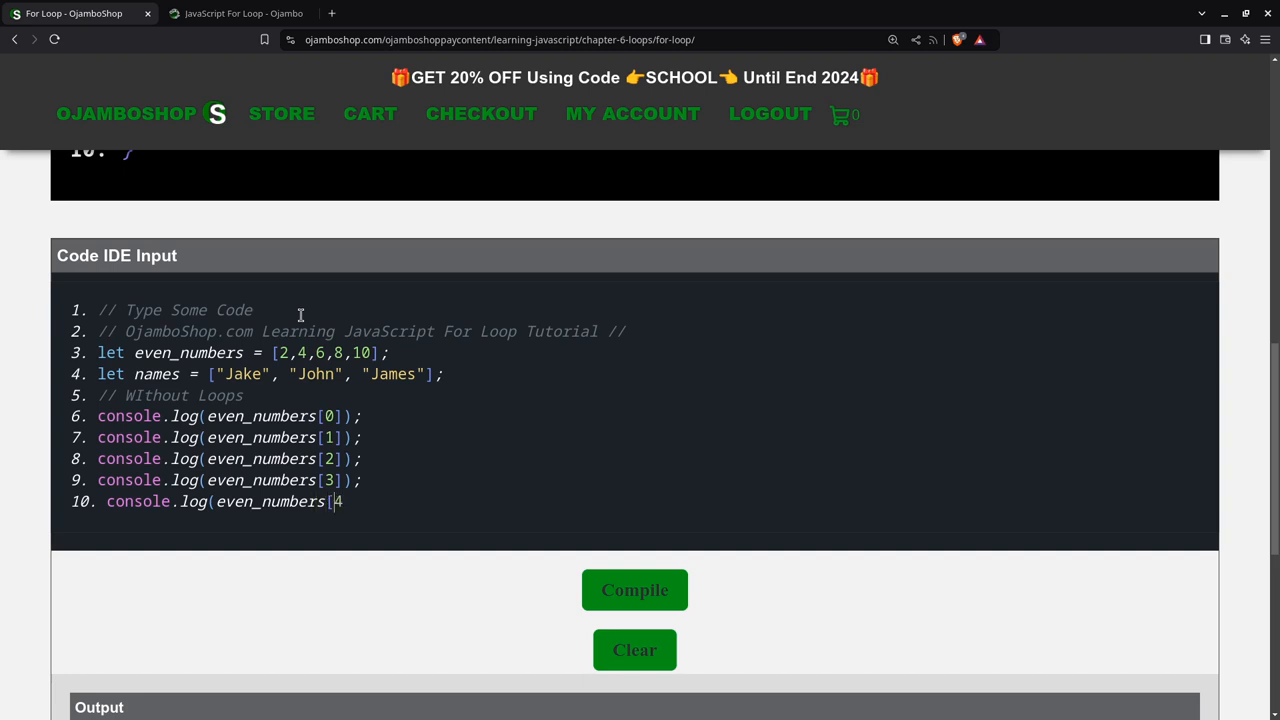
type("4]);")
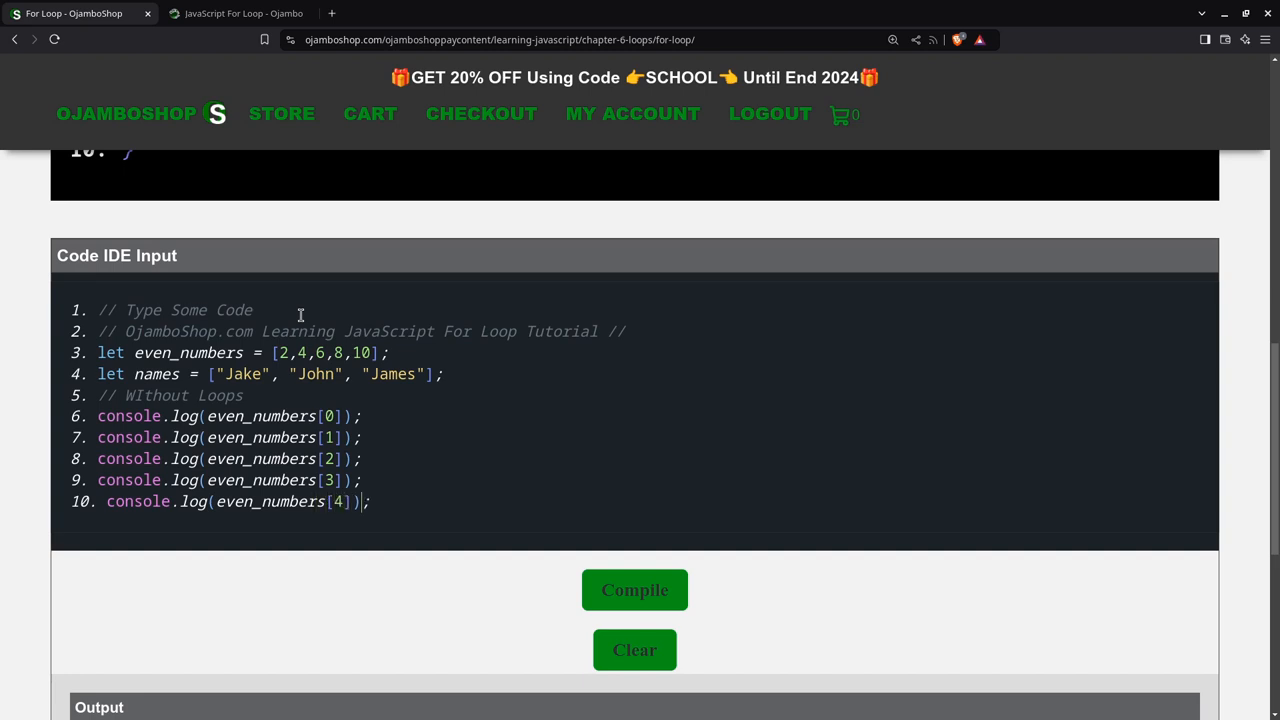
type("conso")
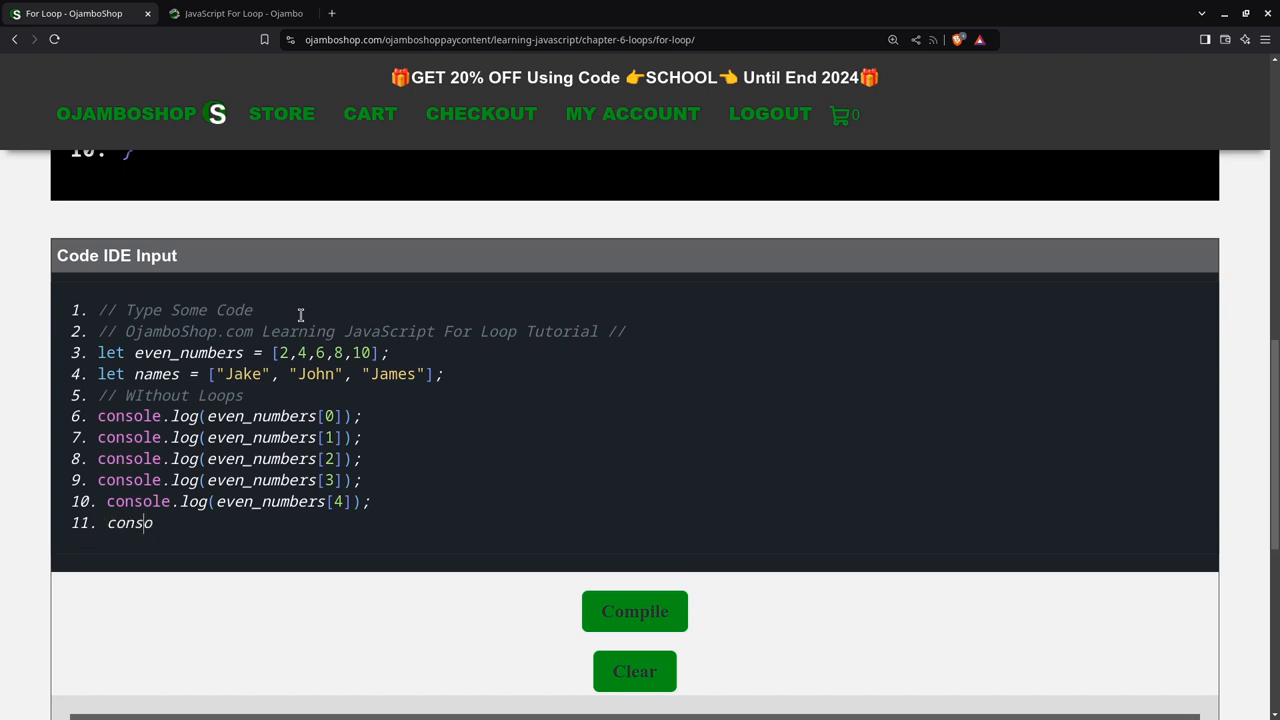
- Add console.log lines printing names[0], names[1] and names[2]
type("le.log(")
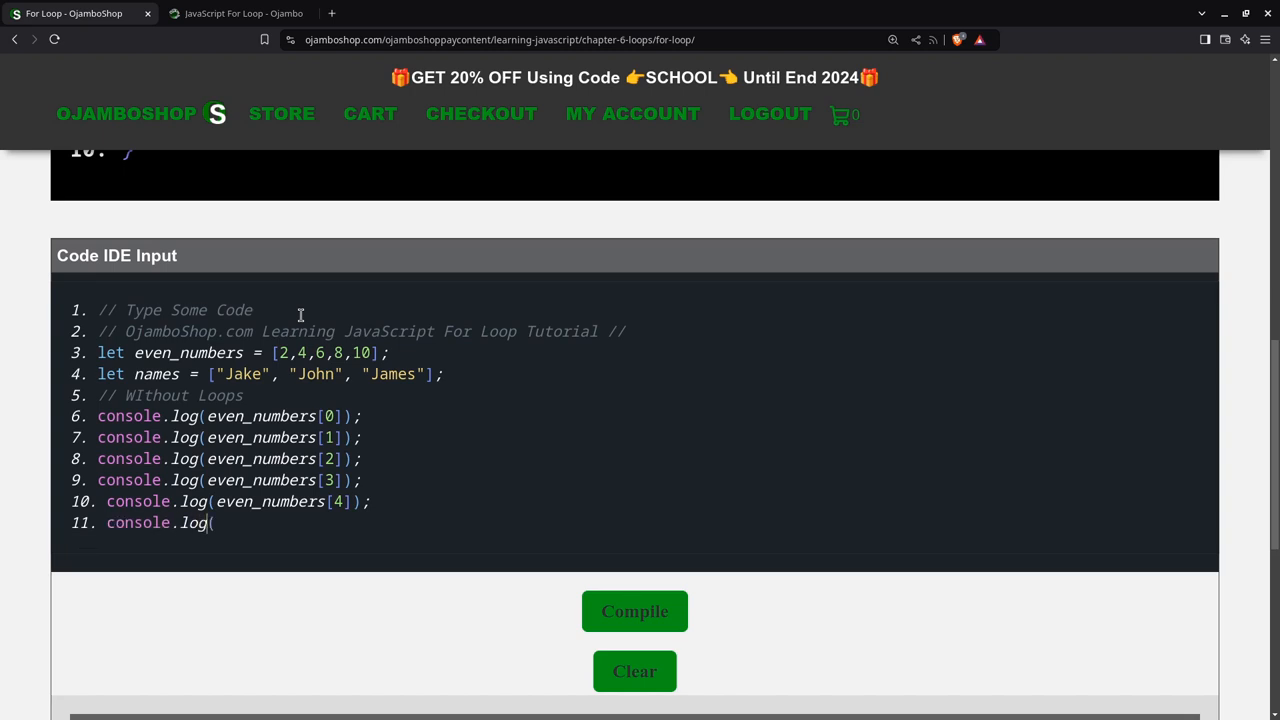
type("names[0")
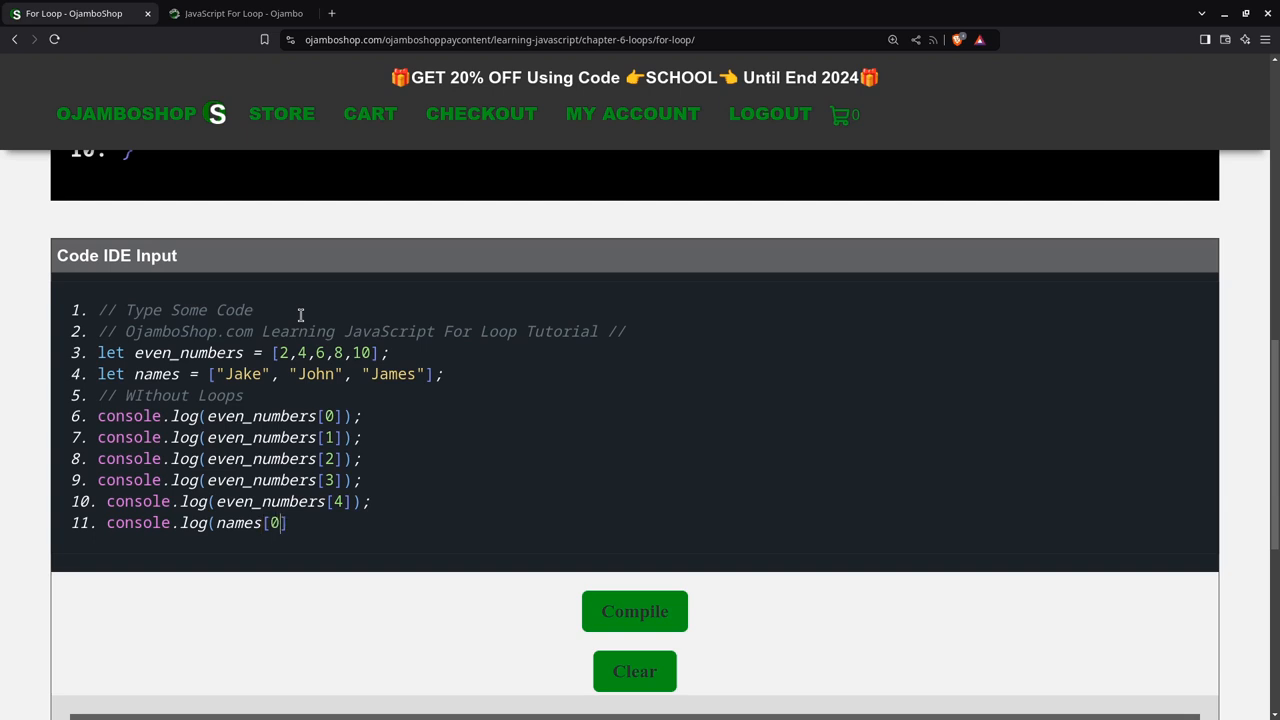
type(");")
type("console.log(nam")
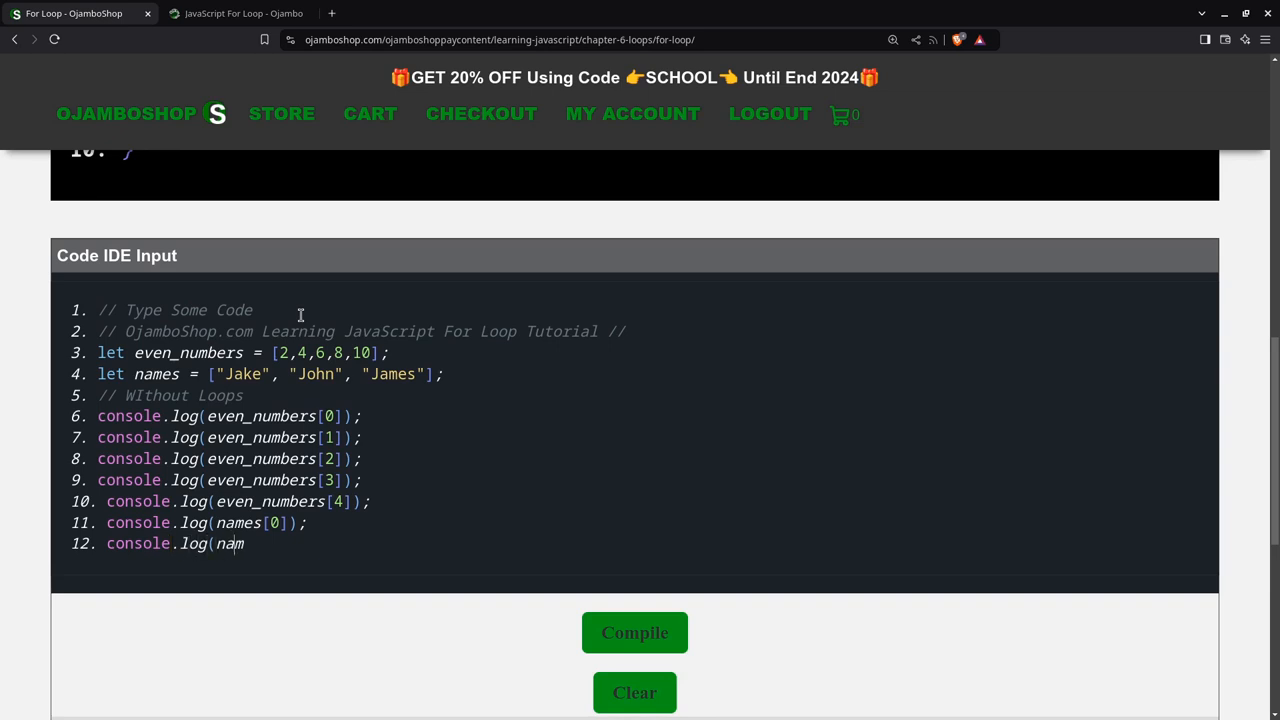
type("es[1]")
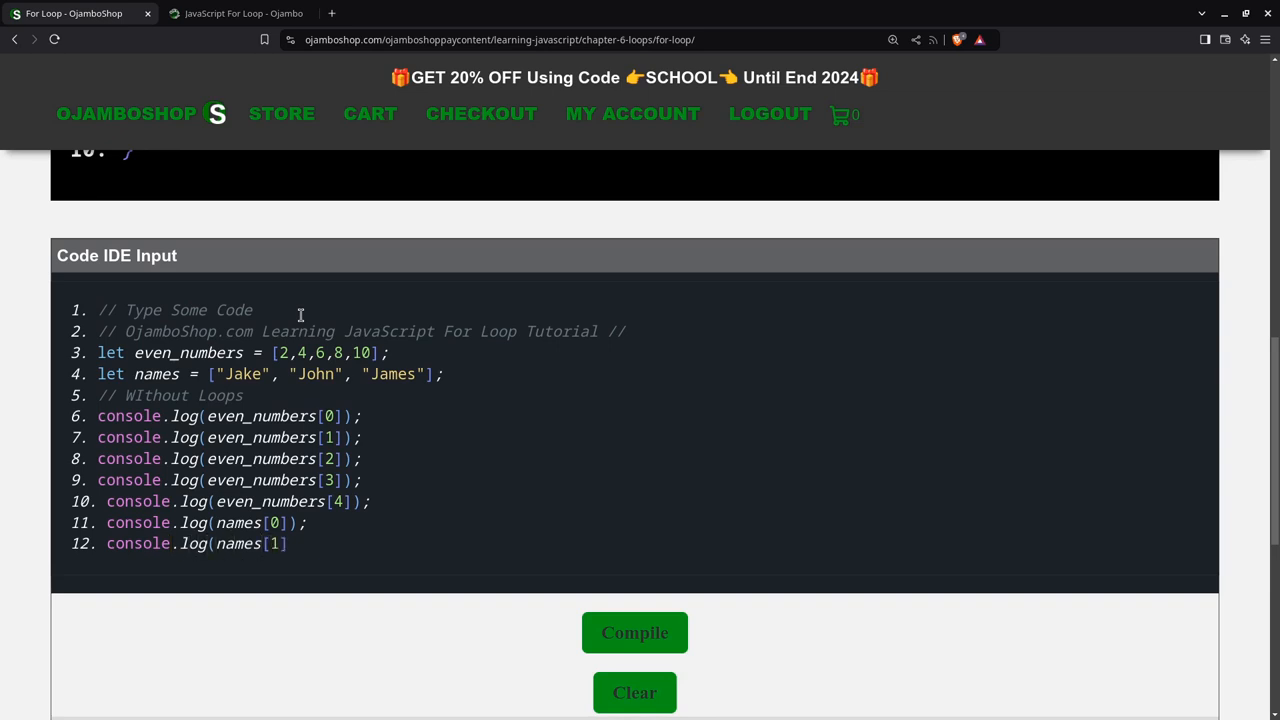
type(")")
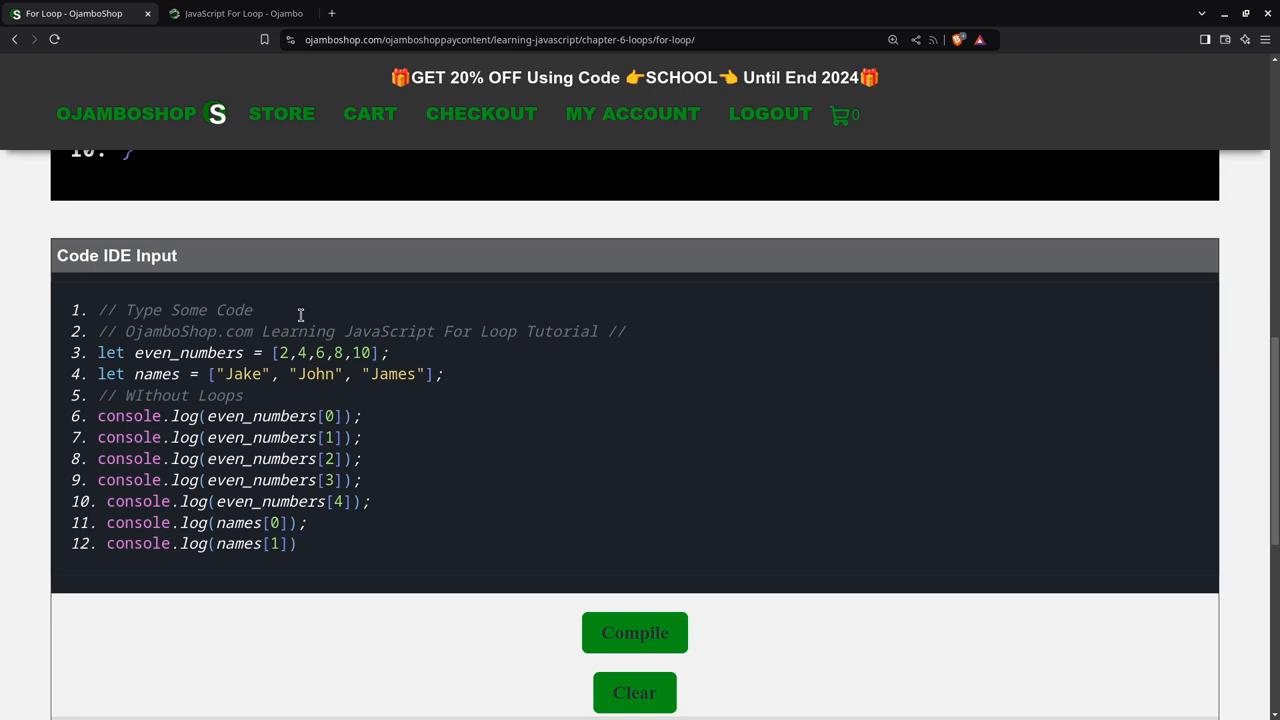
type(";\\conso")
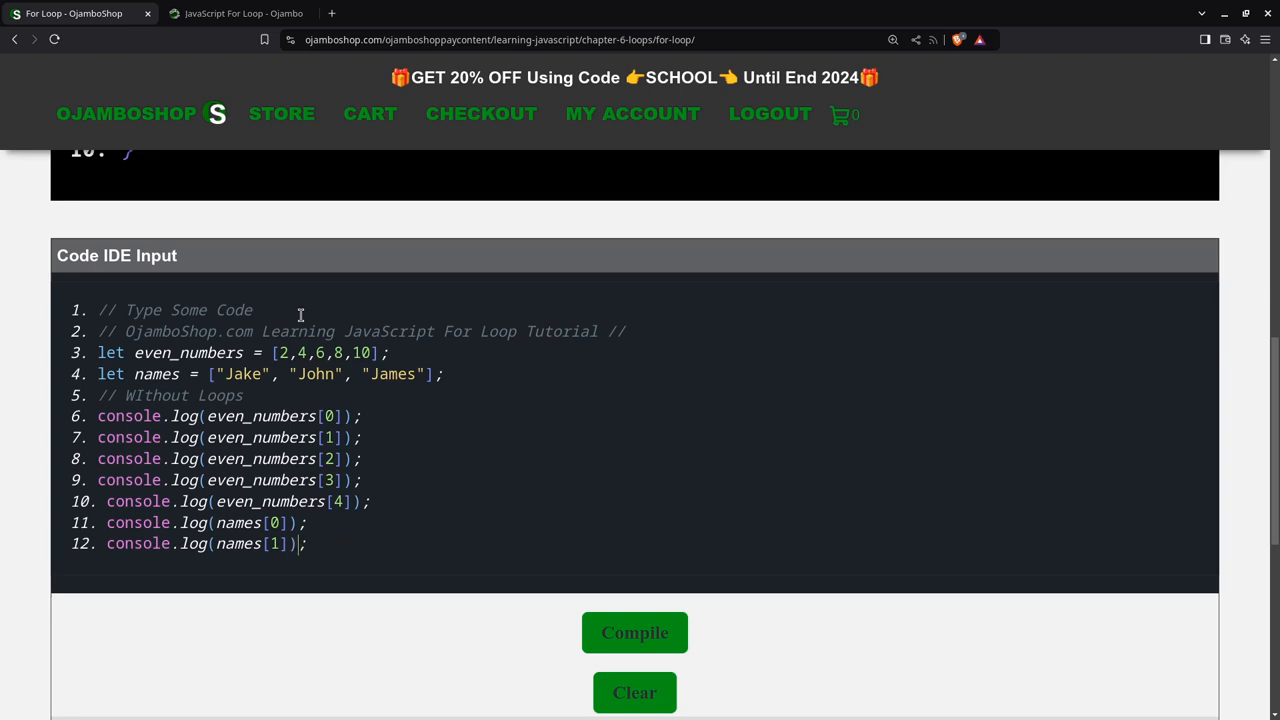
type("console.log(")
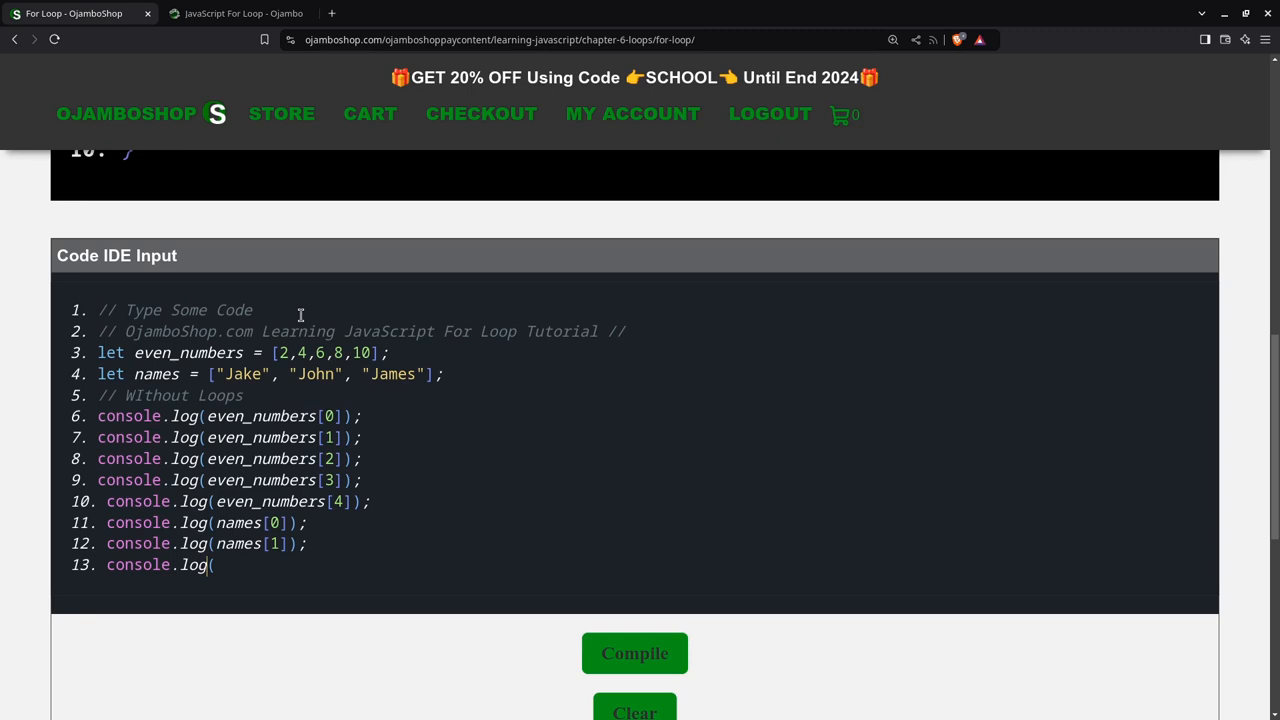
type("names[")
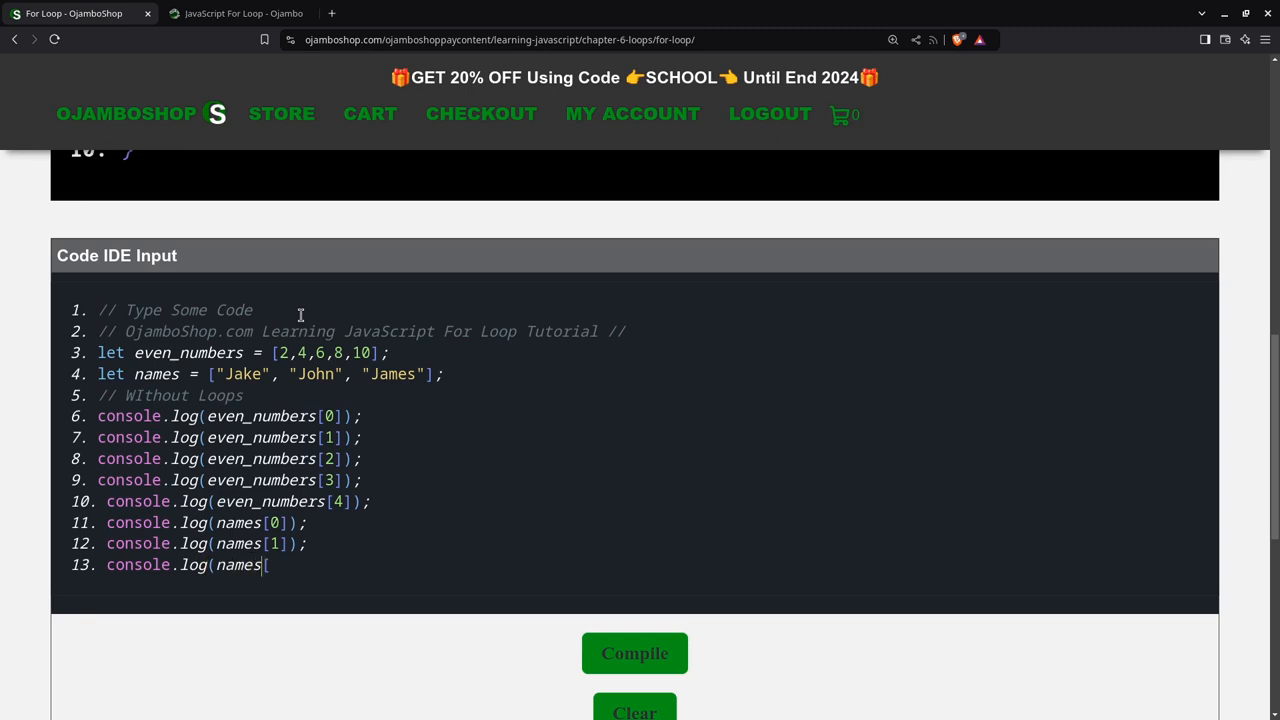
type("2]);")
type("// With L")
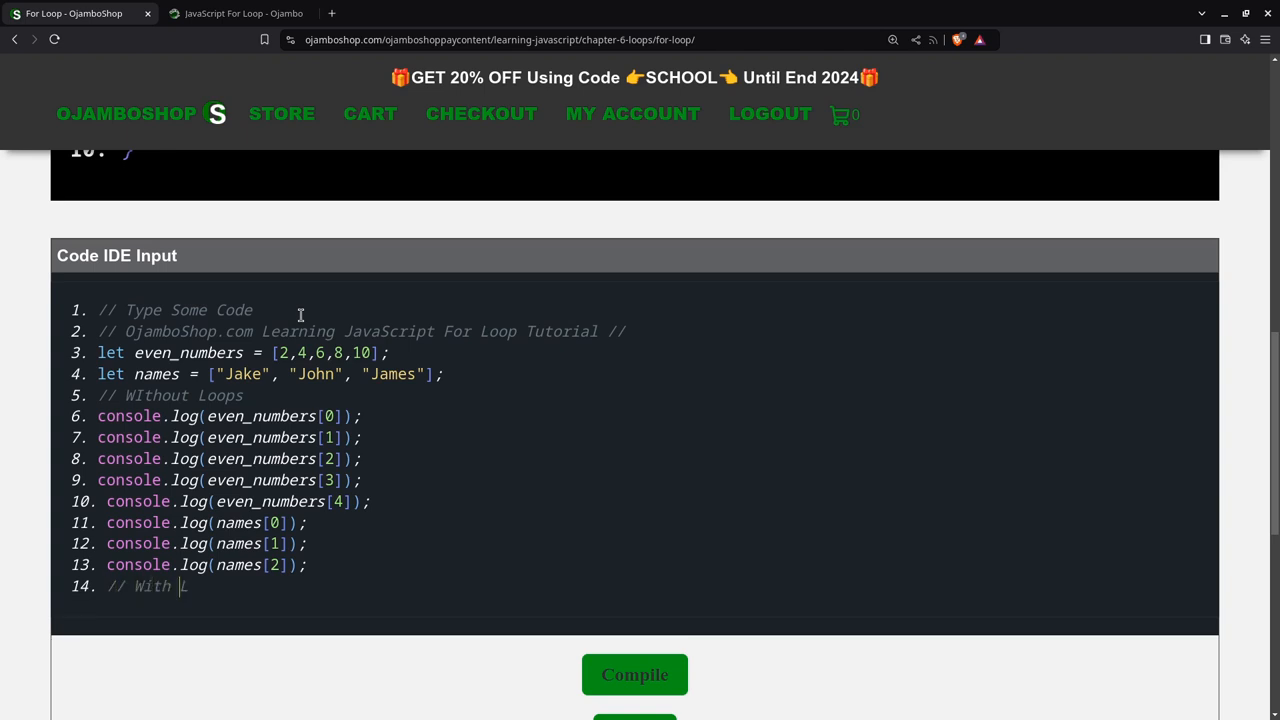
- Finish the "With Loops" comment and write the header for (let i=0; i<even_numbers.length; i++) {
type("oops")
type("f")
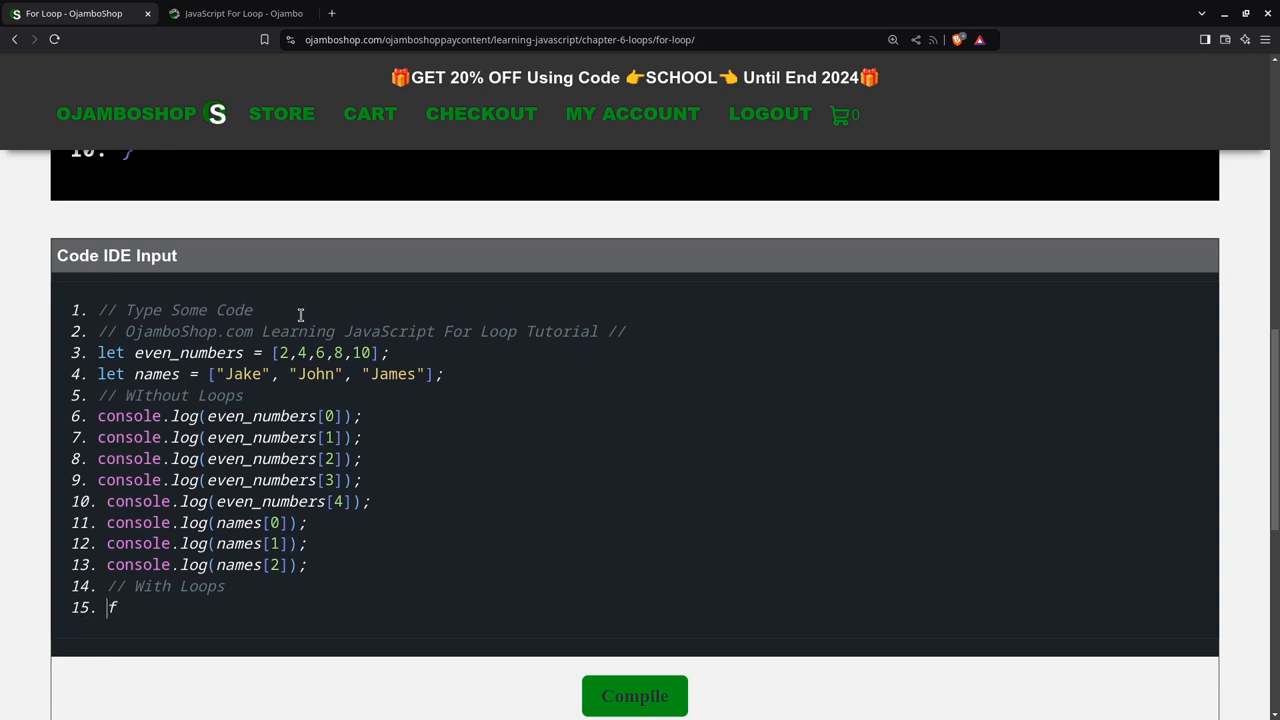
type("or")
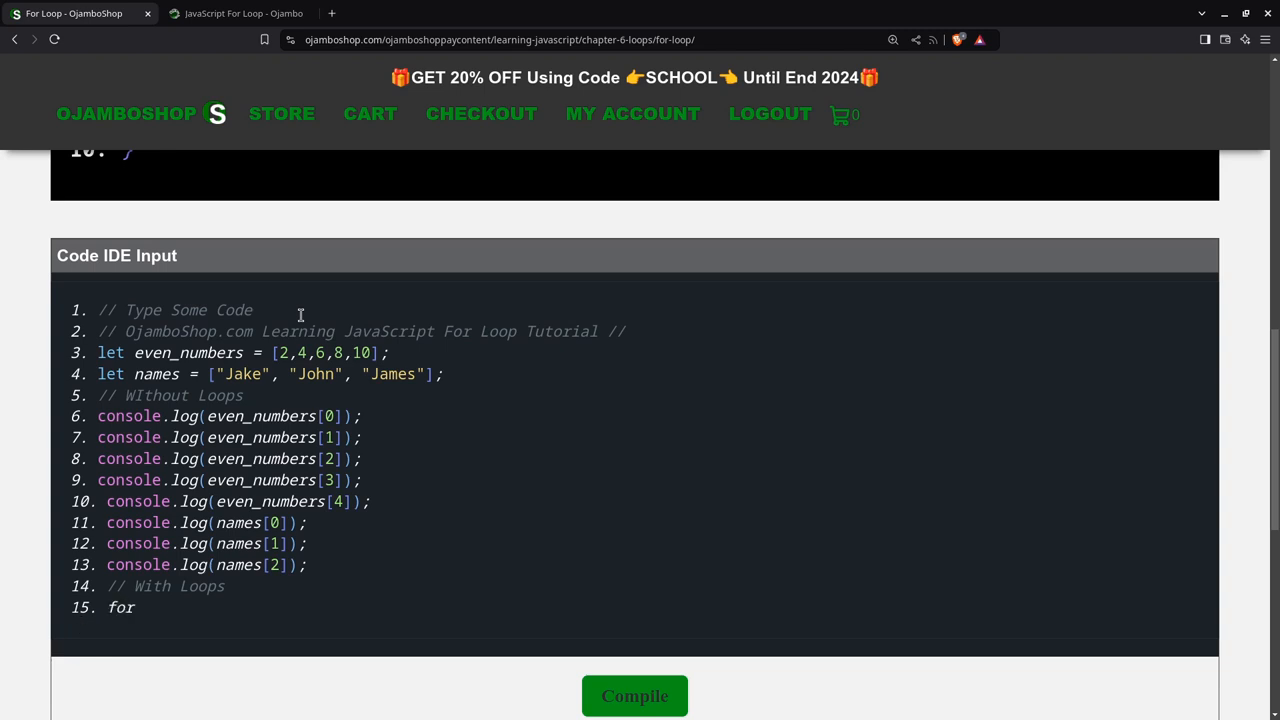
type("(let")
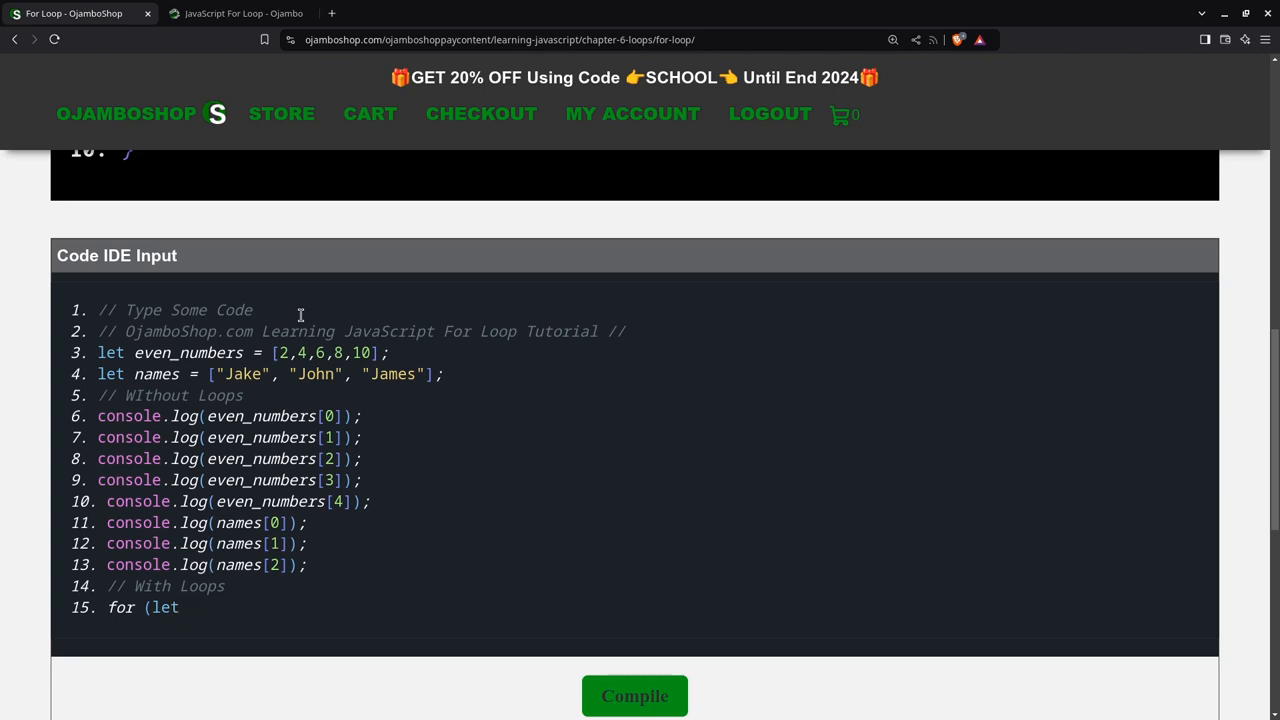
type("i")
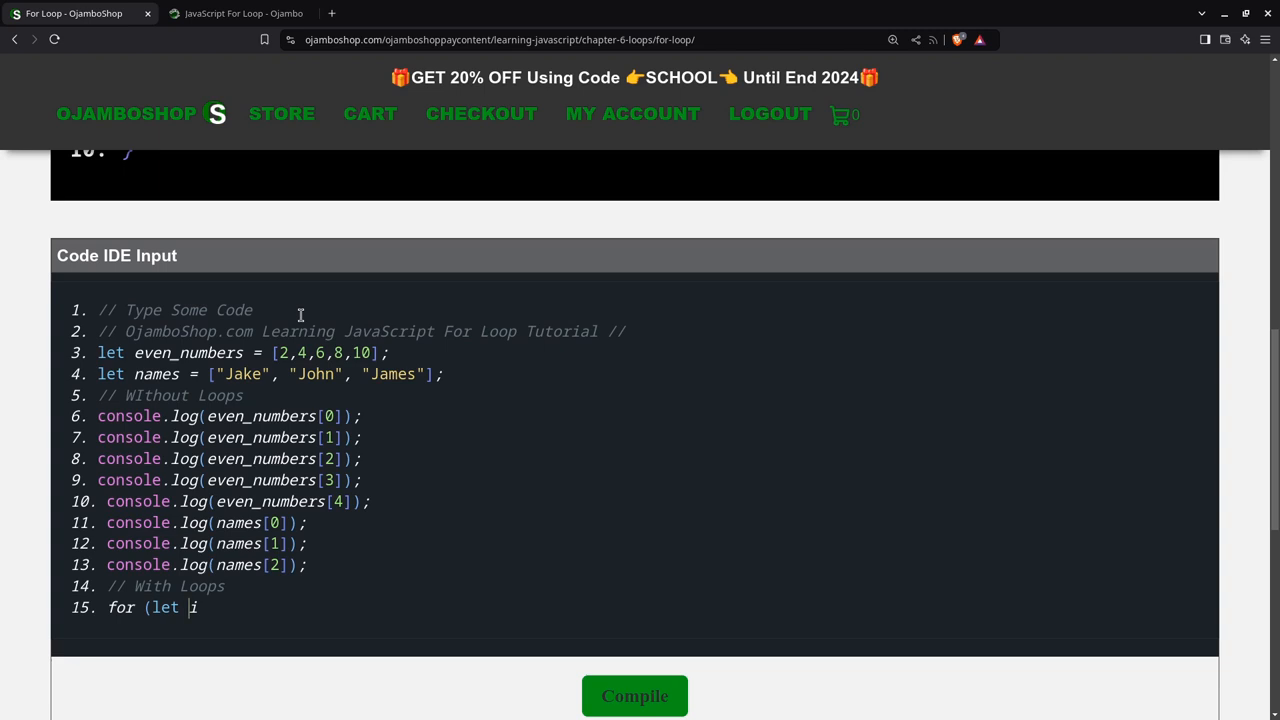
type("=0")
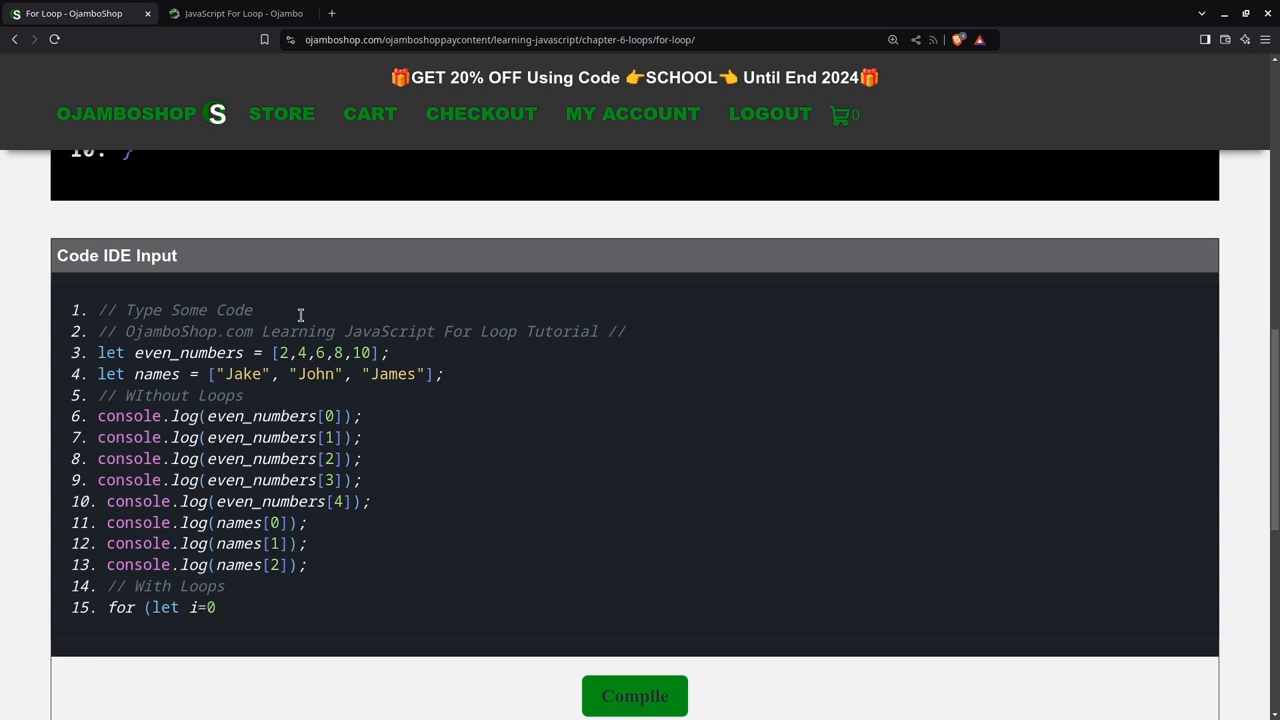
type("; i<")
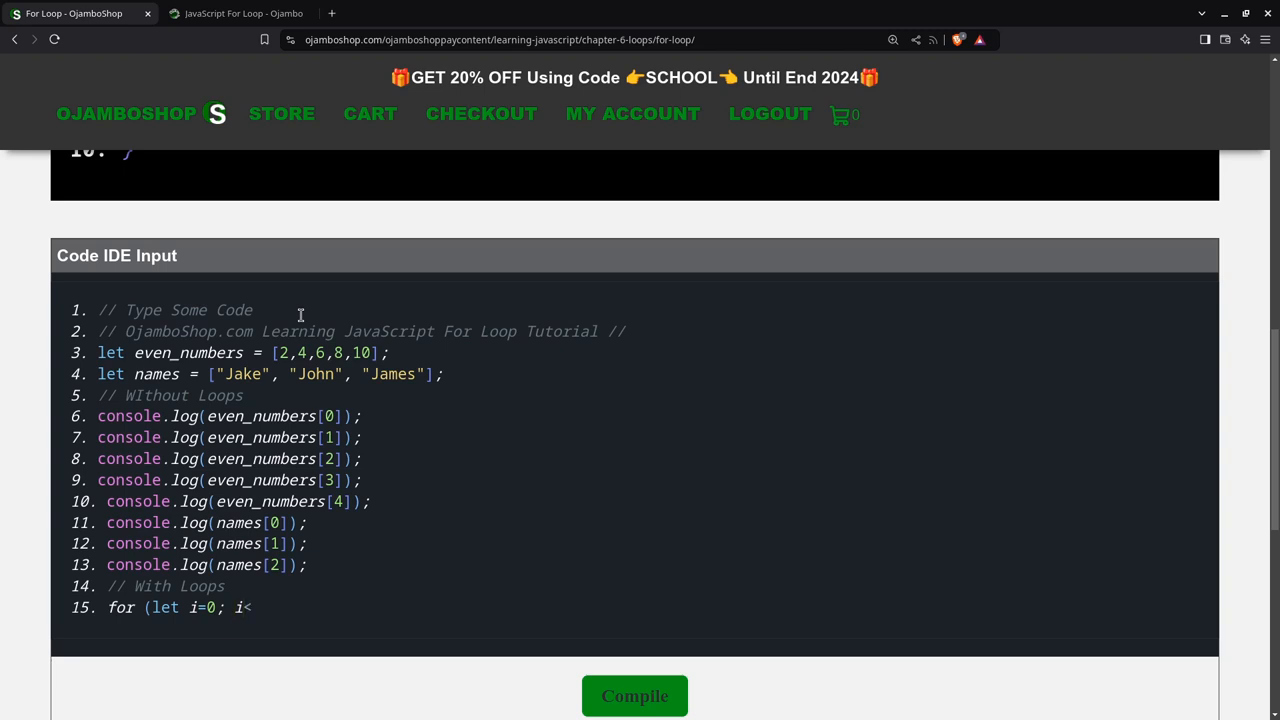
type("even_")
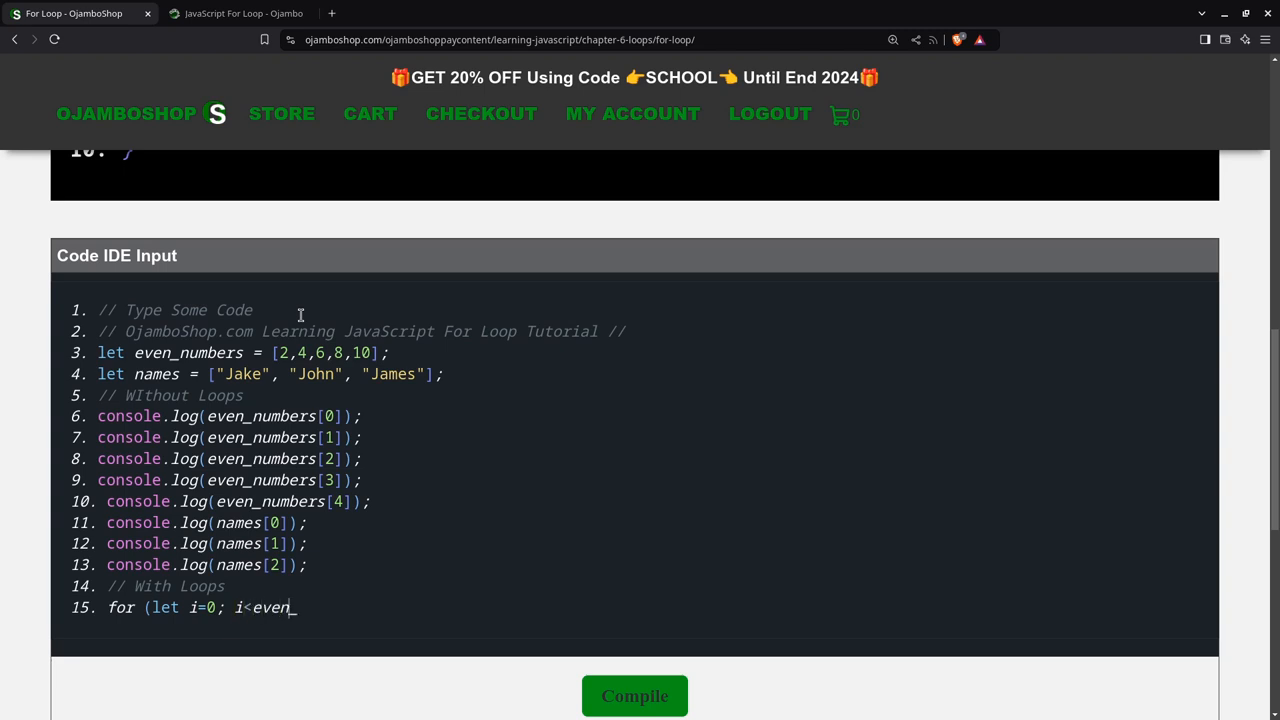
type("_numbers.lengt")
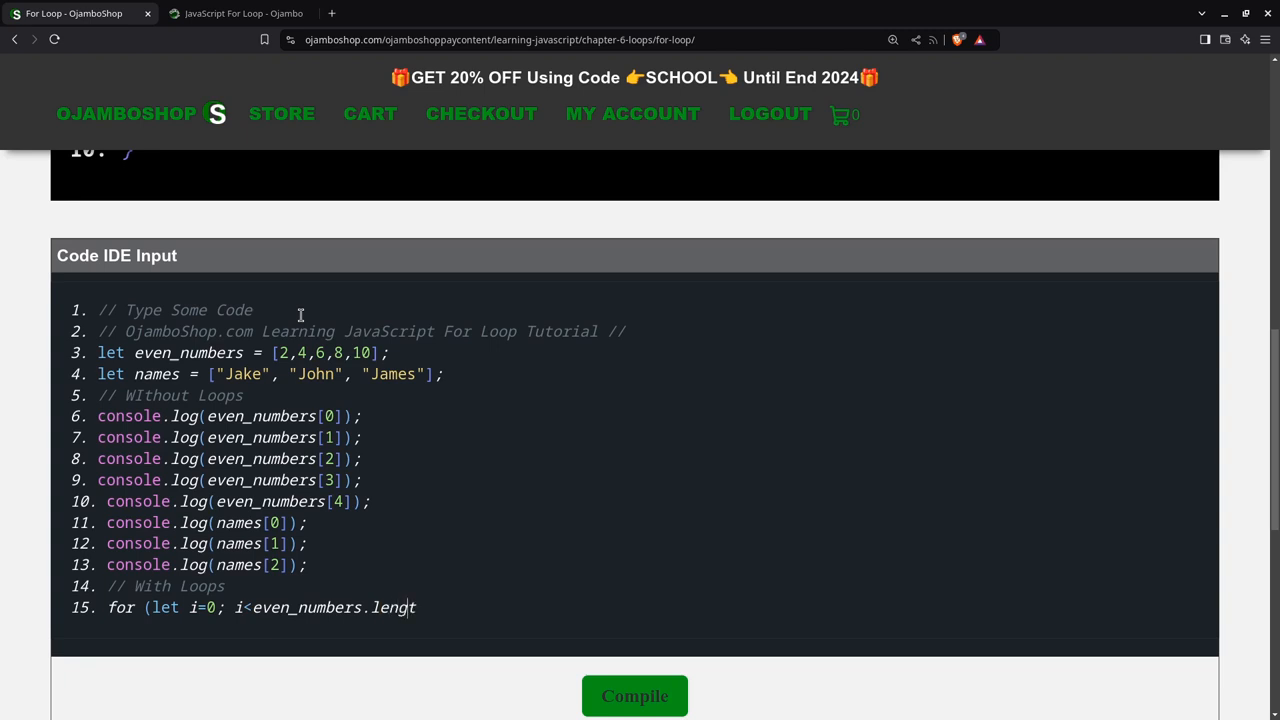
type("h; i+")
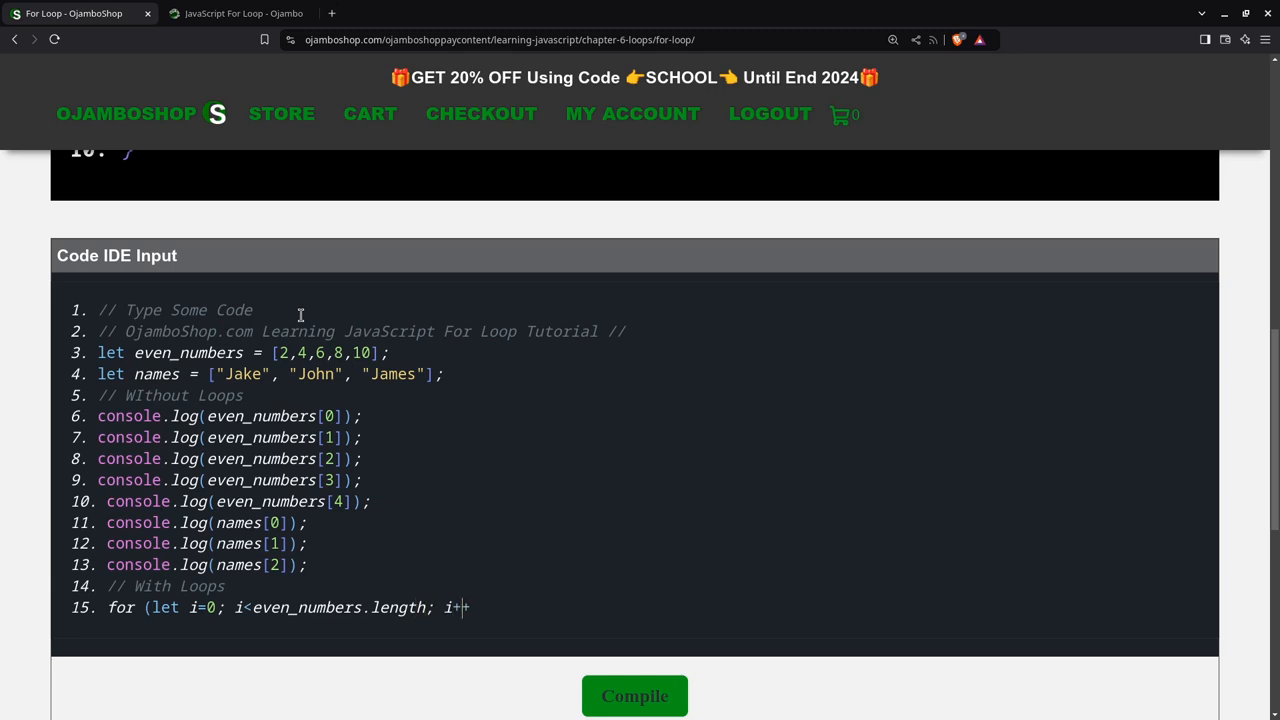
type("+)")
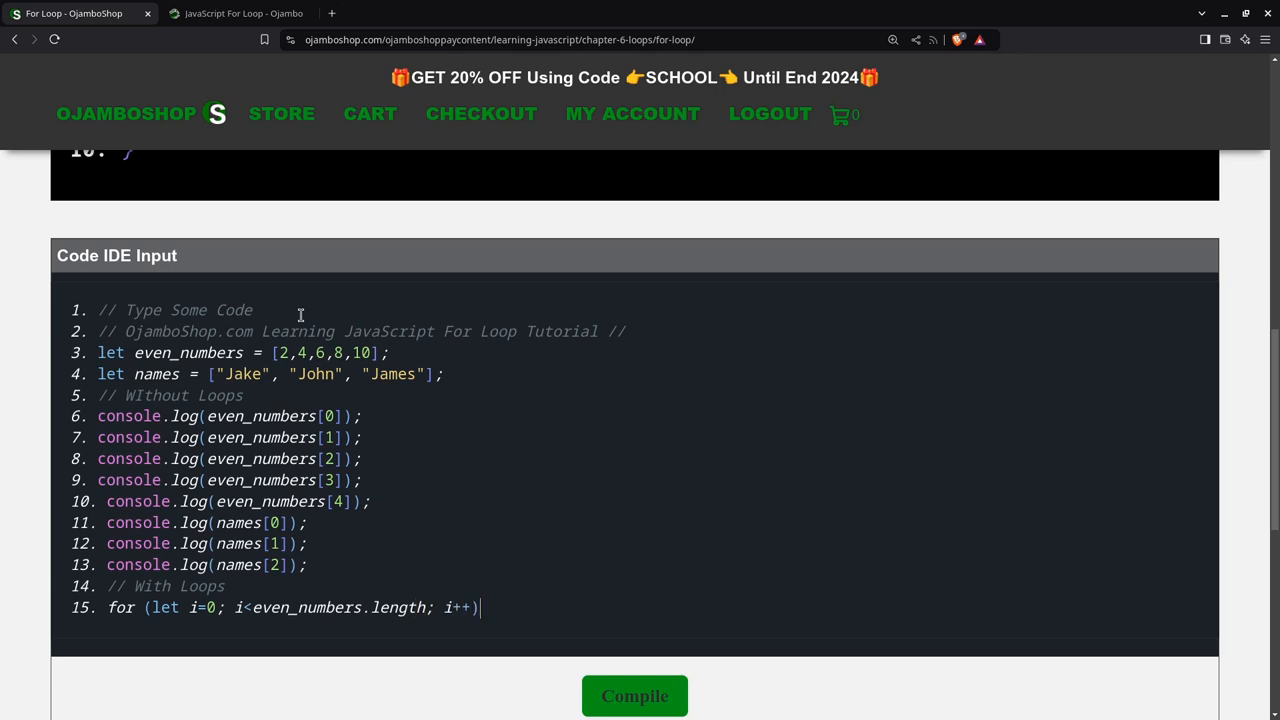
type("{")
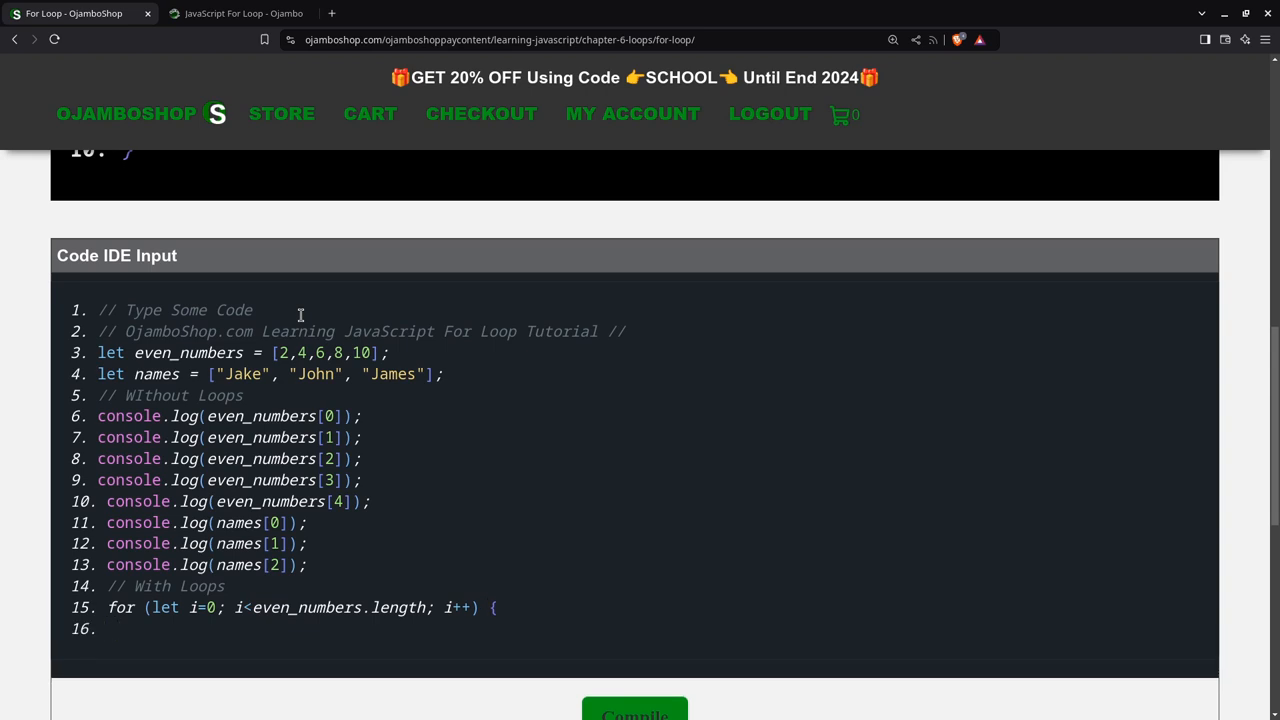
type("let")
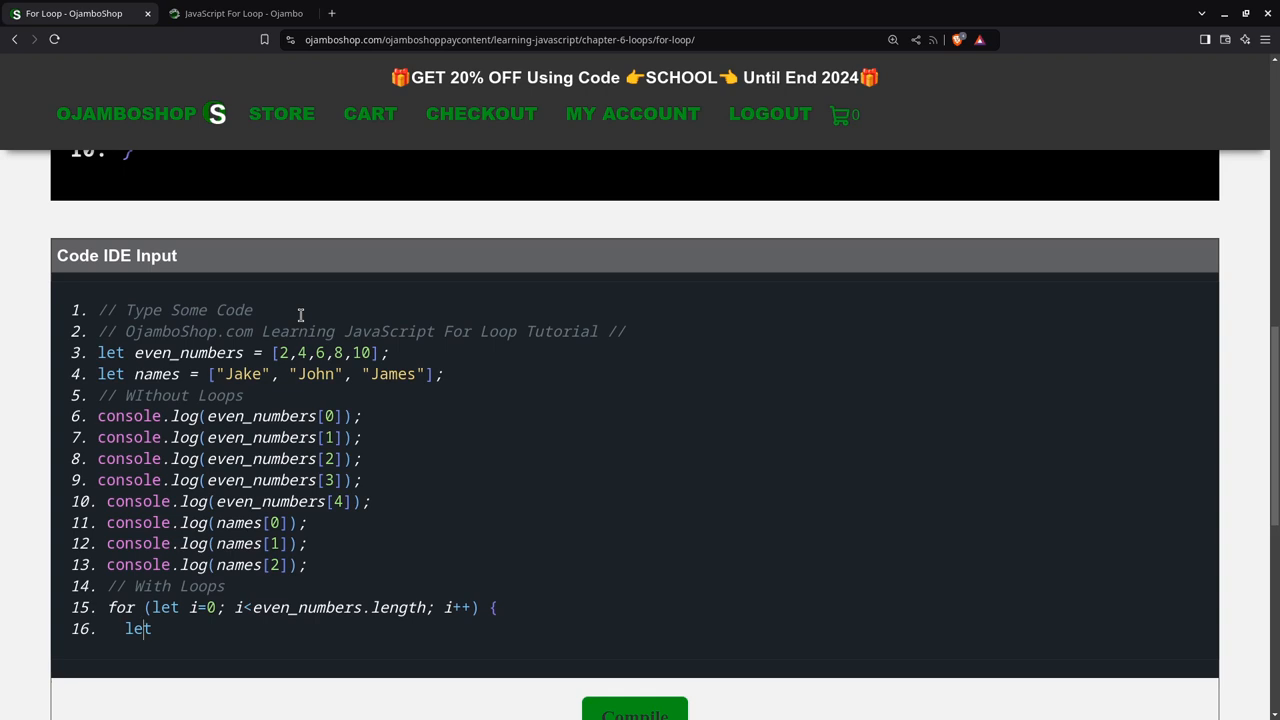
key("Backspace")
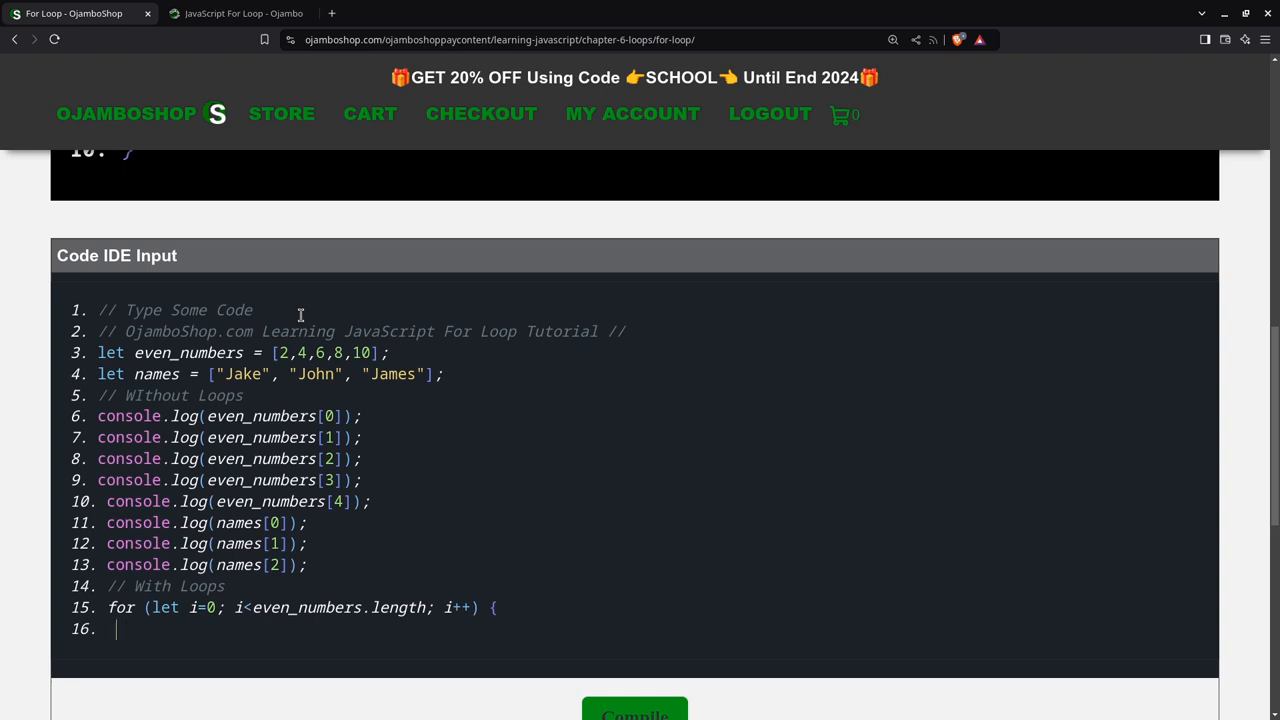
- Write the loop body console.log(even_numbers[i] + "\n")
type("consol")
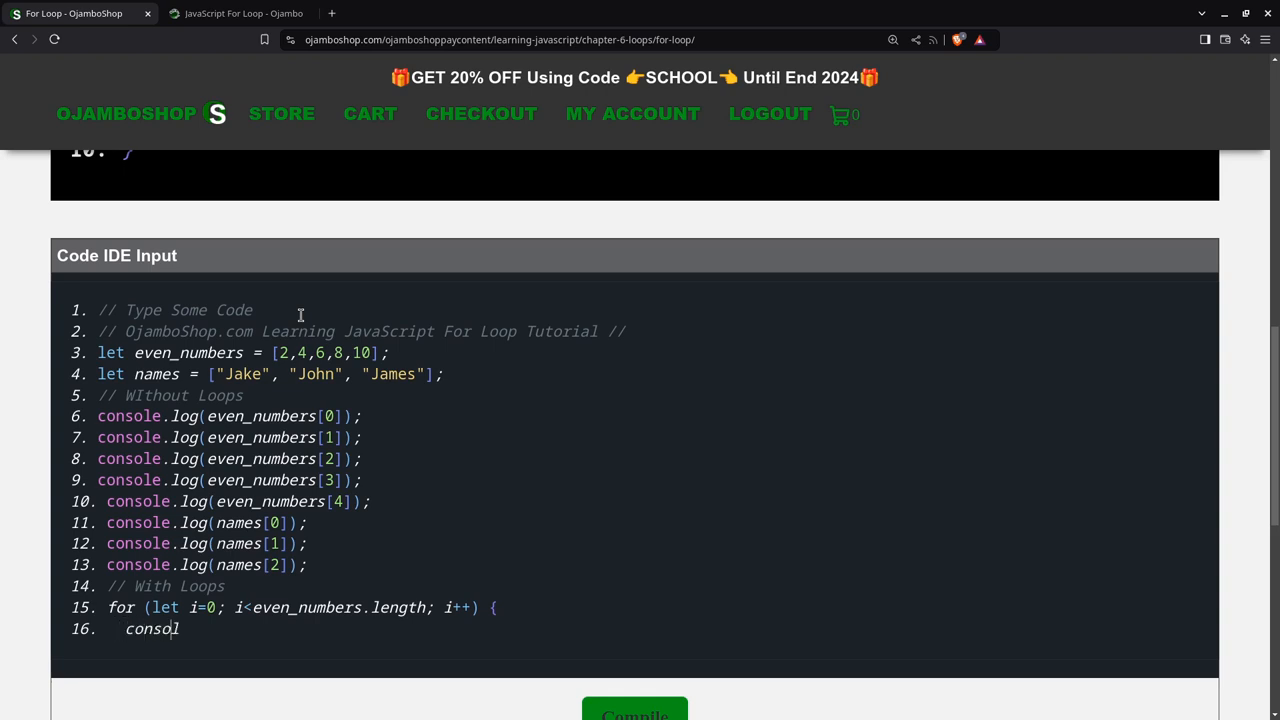
type("e.log(ev")
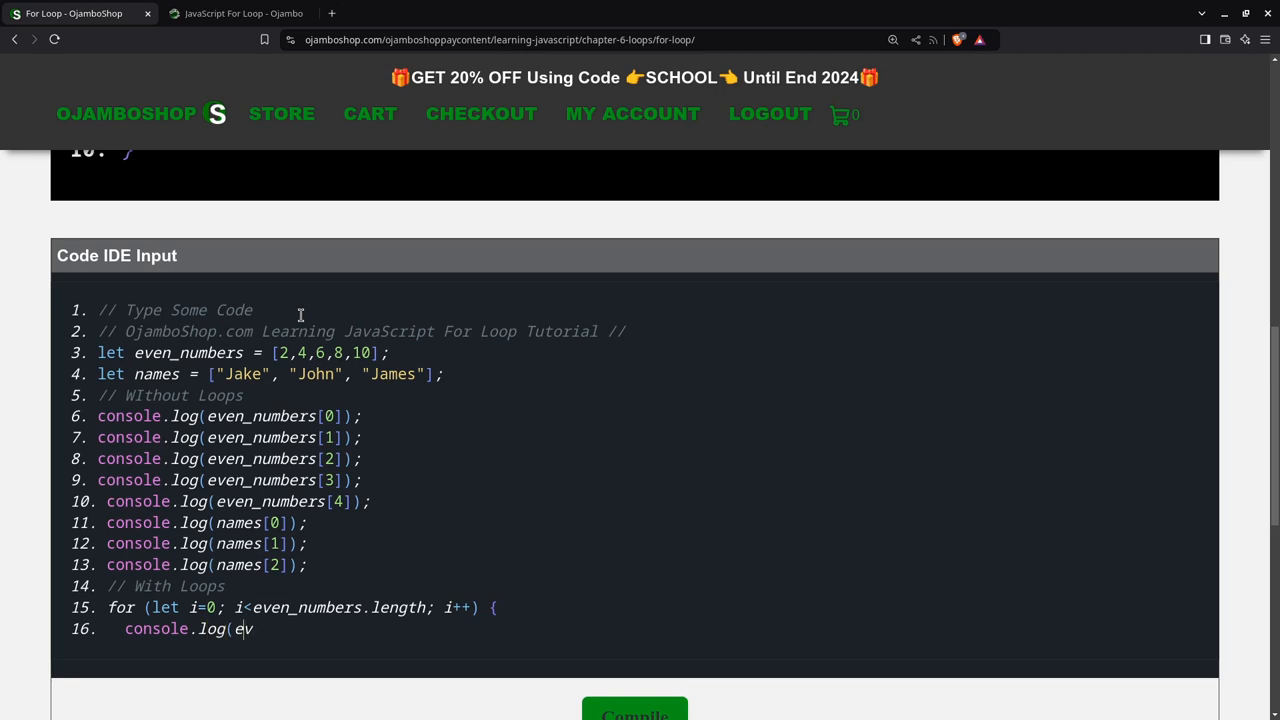
type("en_num")
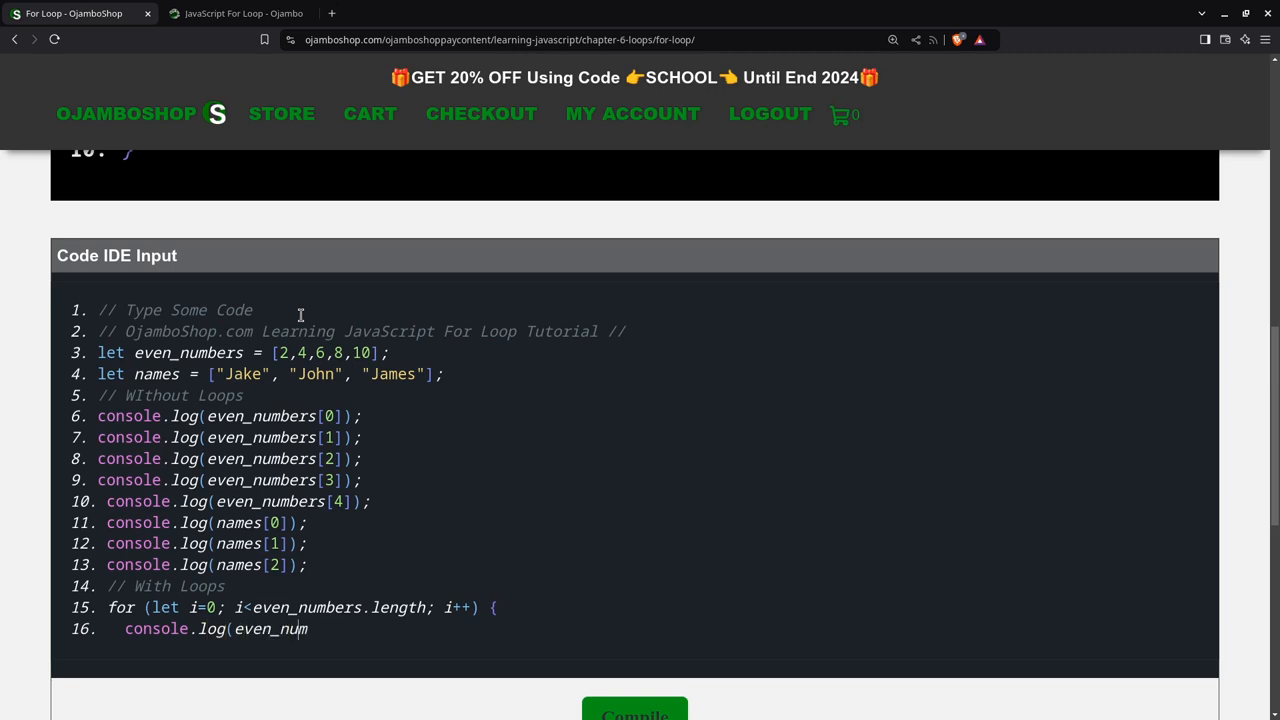
type("ber")
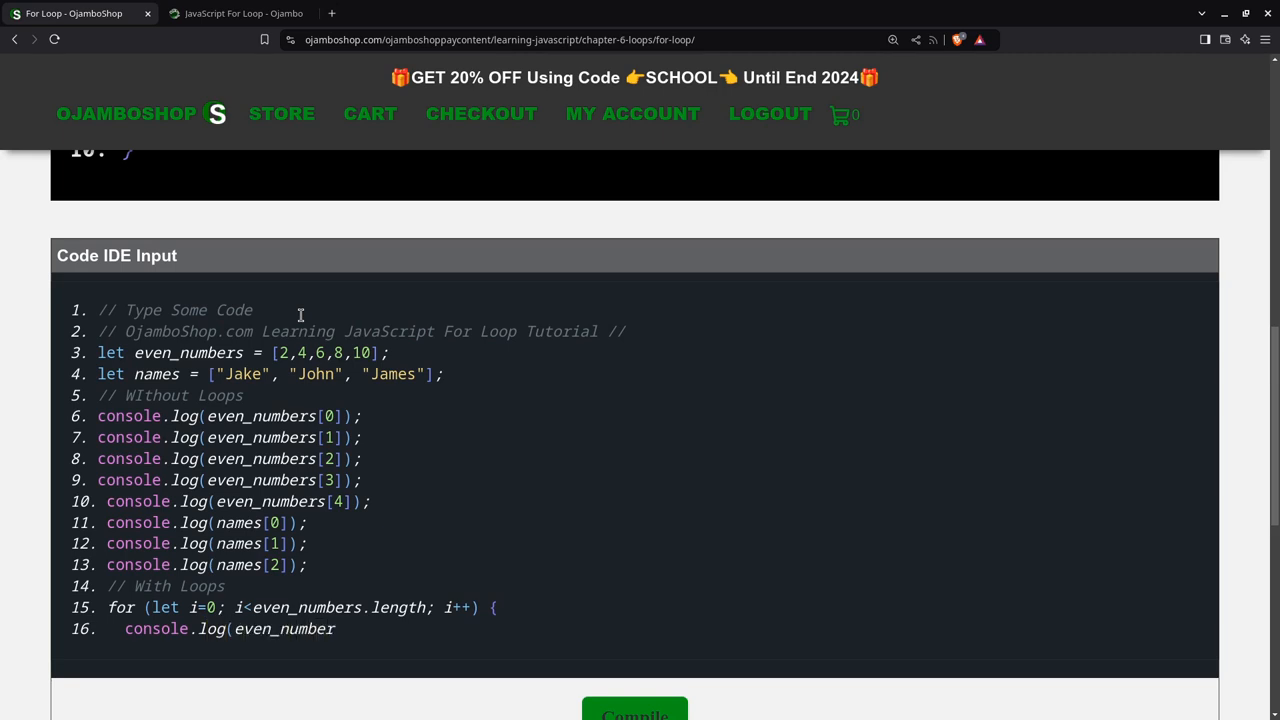
type("s[")
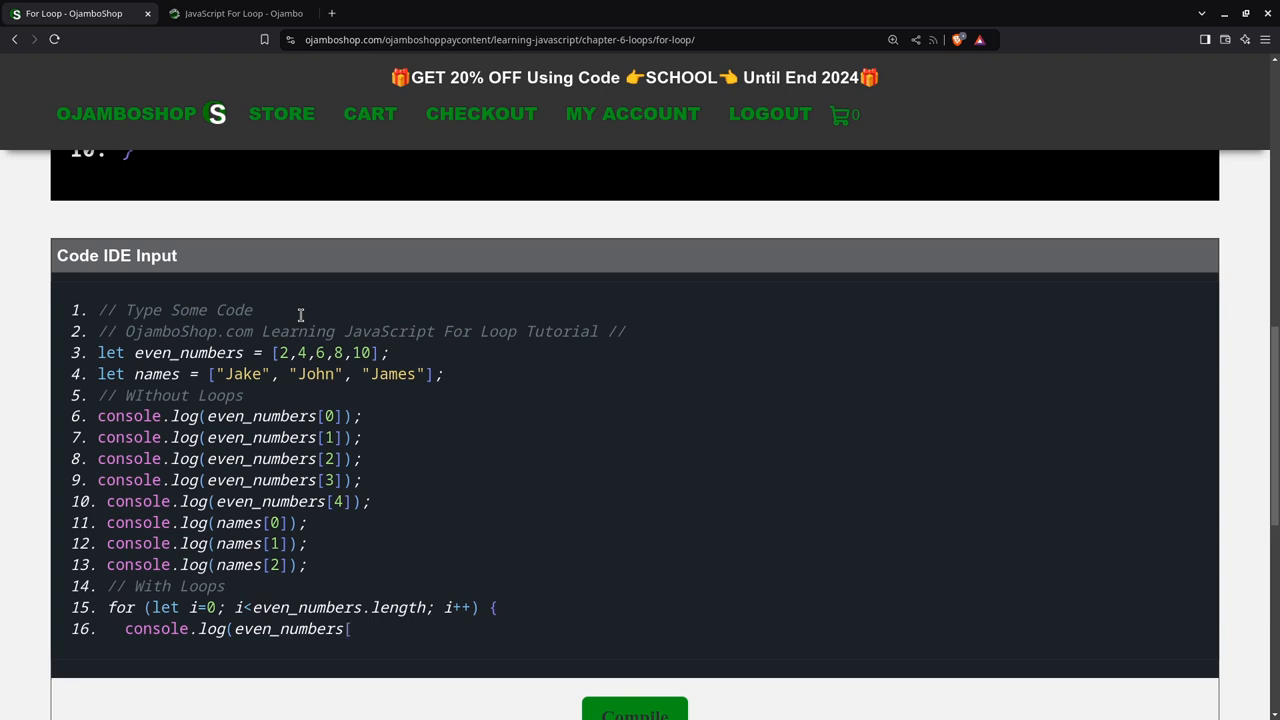
type("i] +")
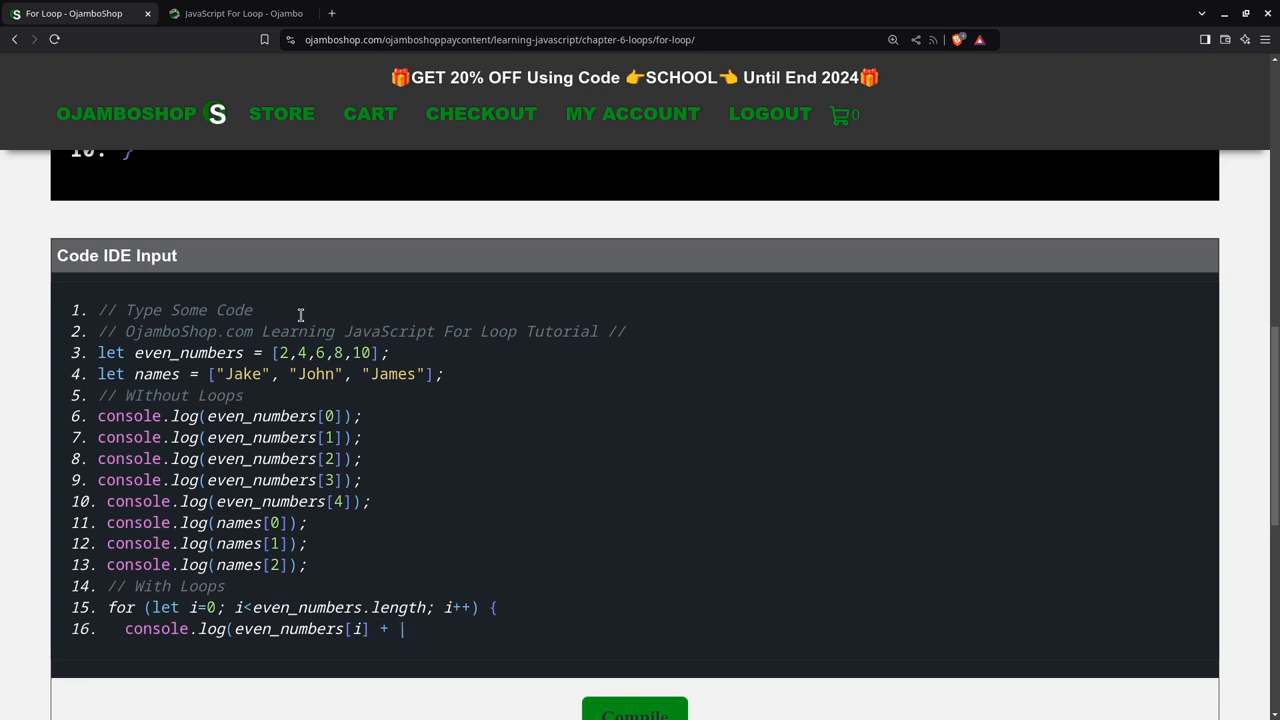
type("\\")
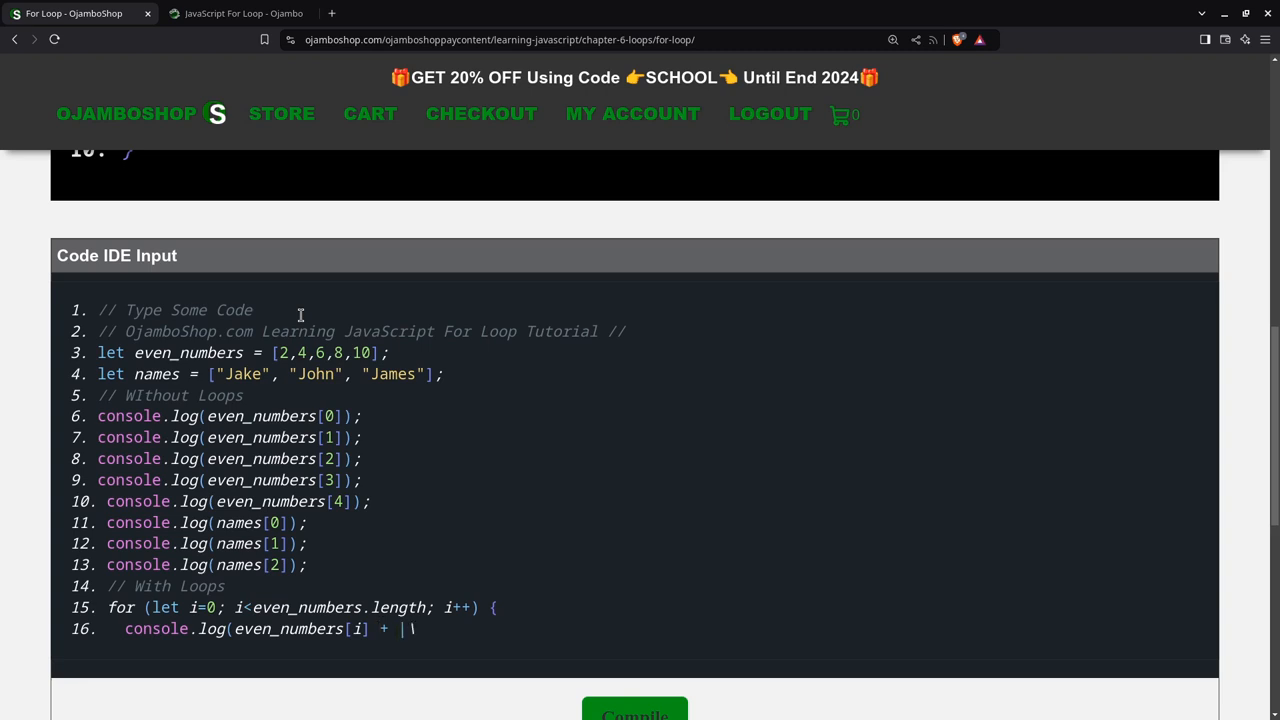
type("n")
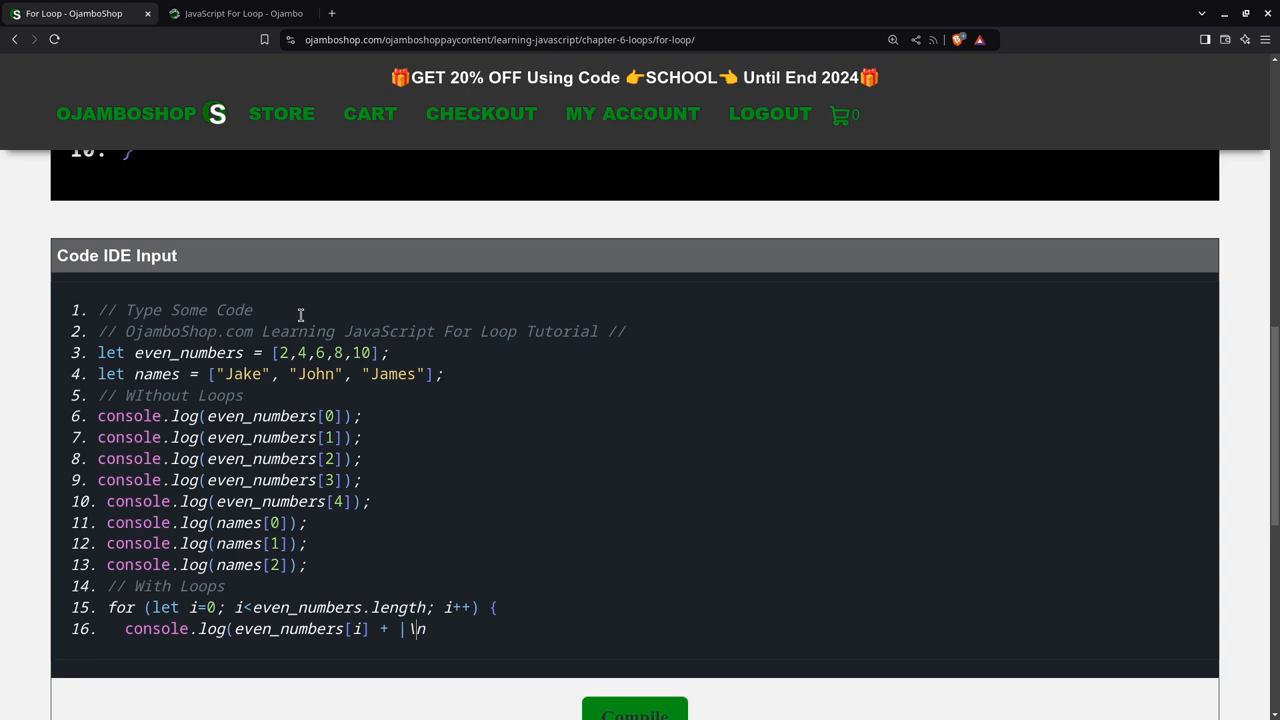
key("Backspace")
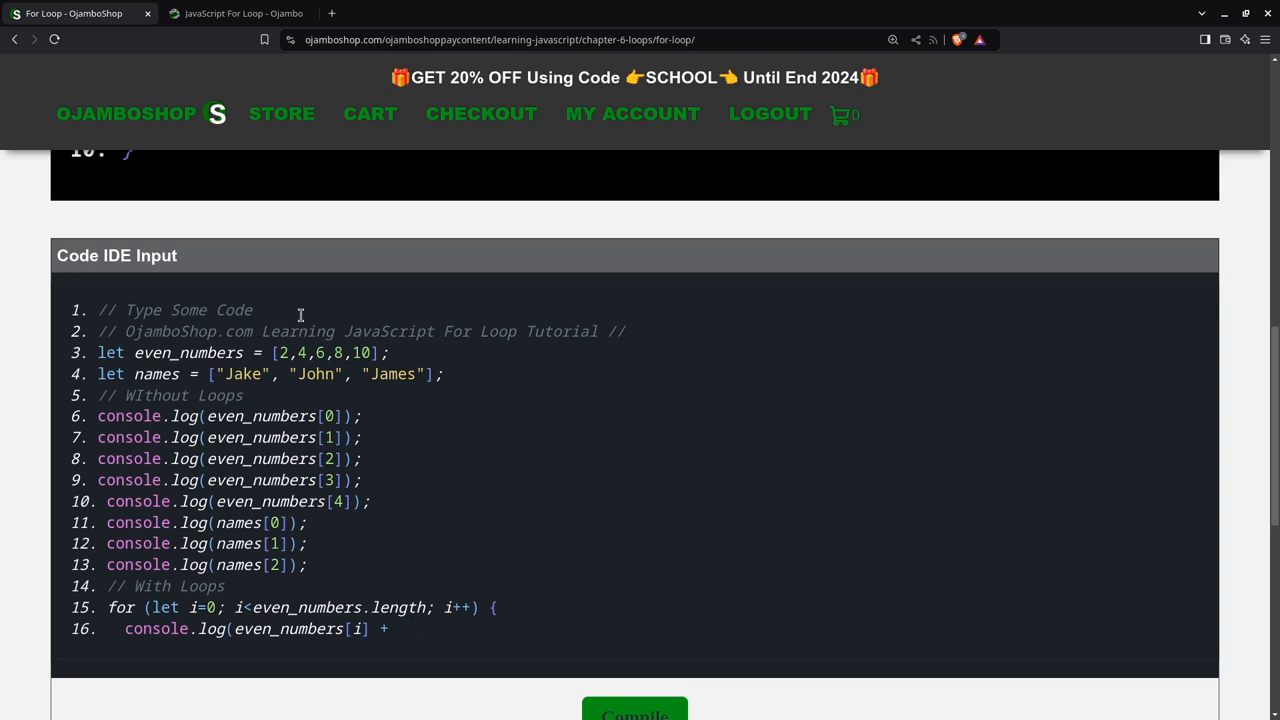
type("\"")
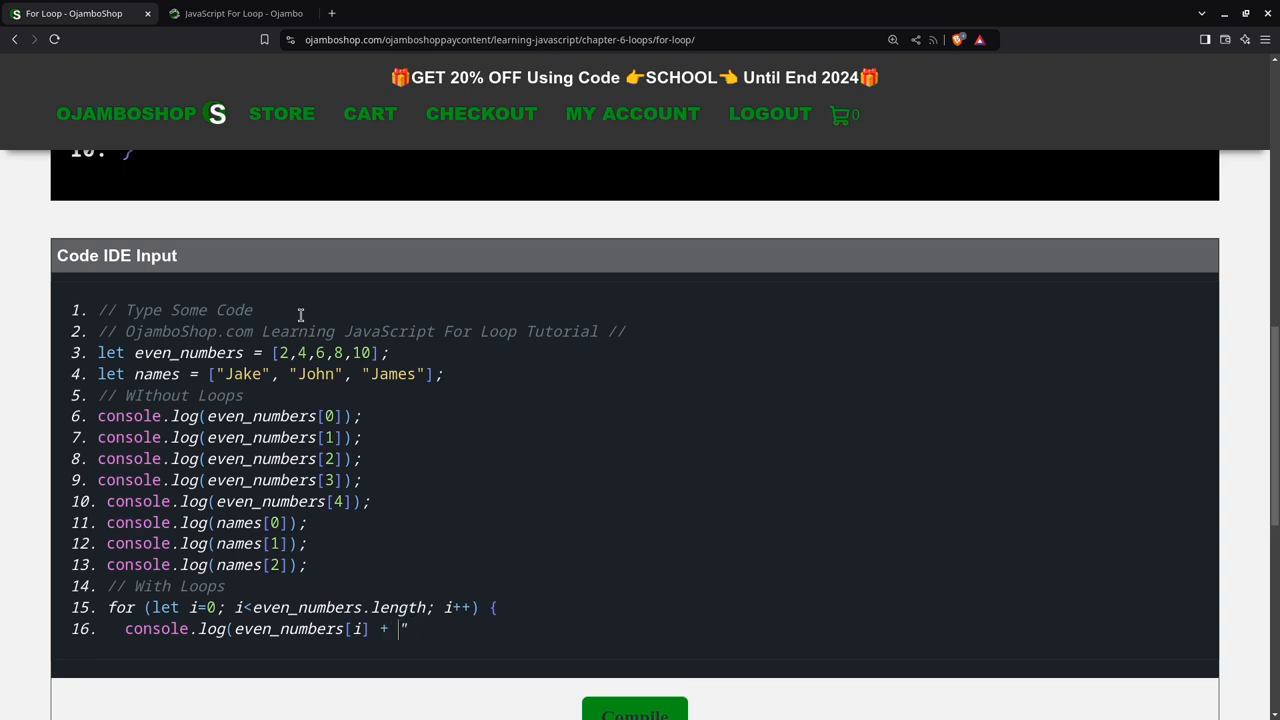
type("\\n")
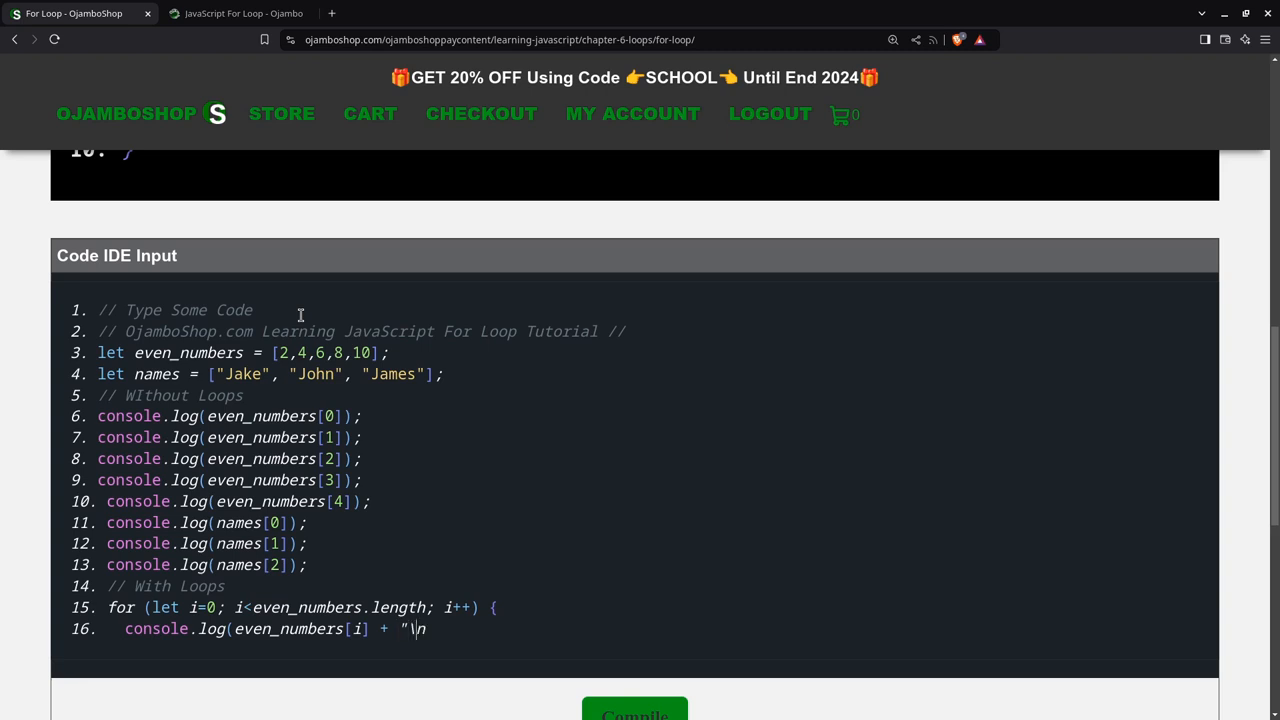
type("\"")
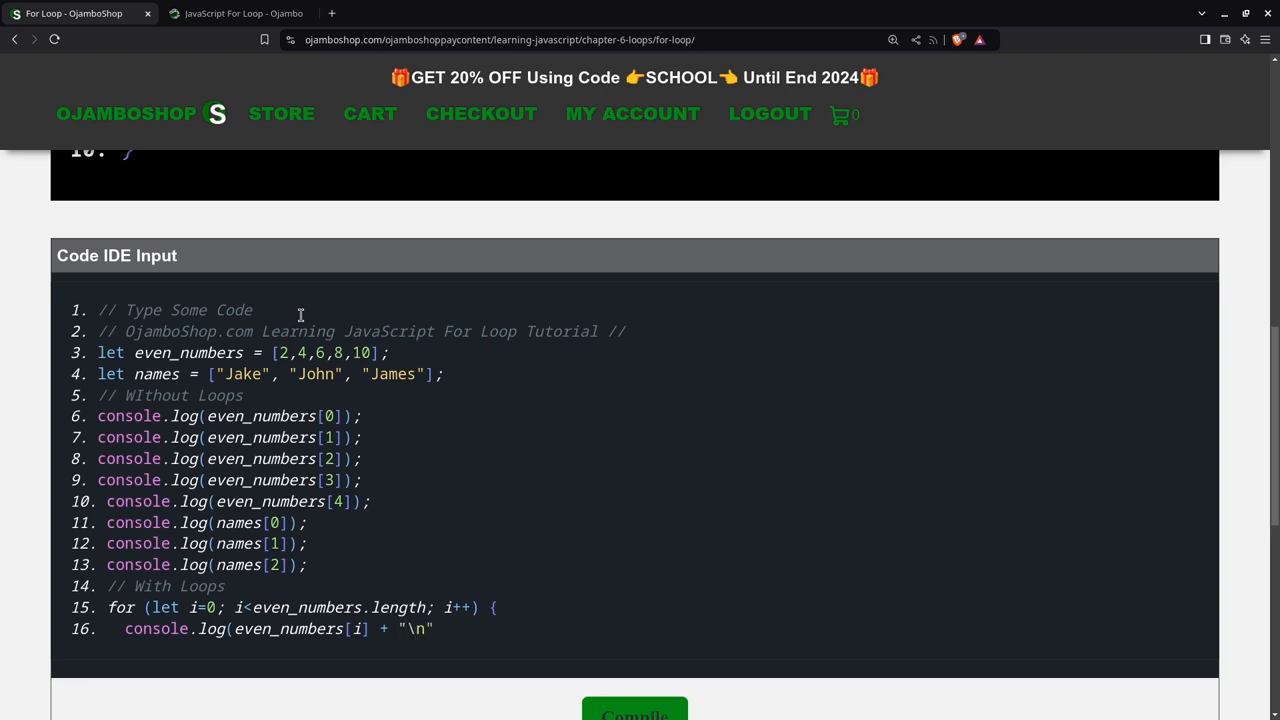
type(");")
type("f")
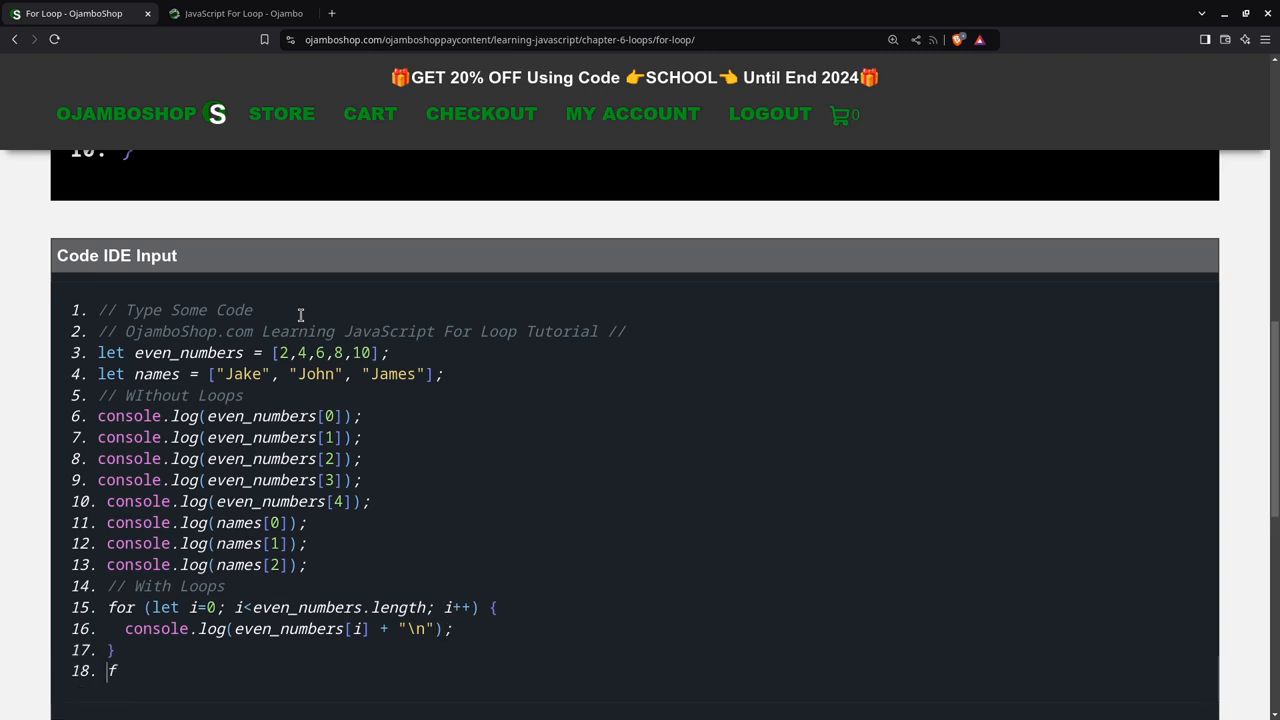
- Write the second loop header for (let n=0; n<names.length; n++)
type("or")
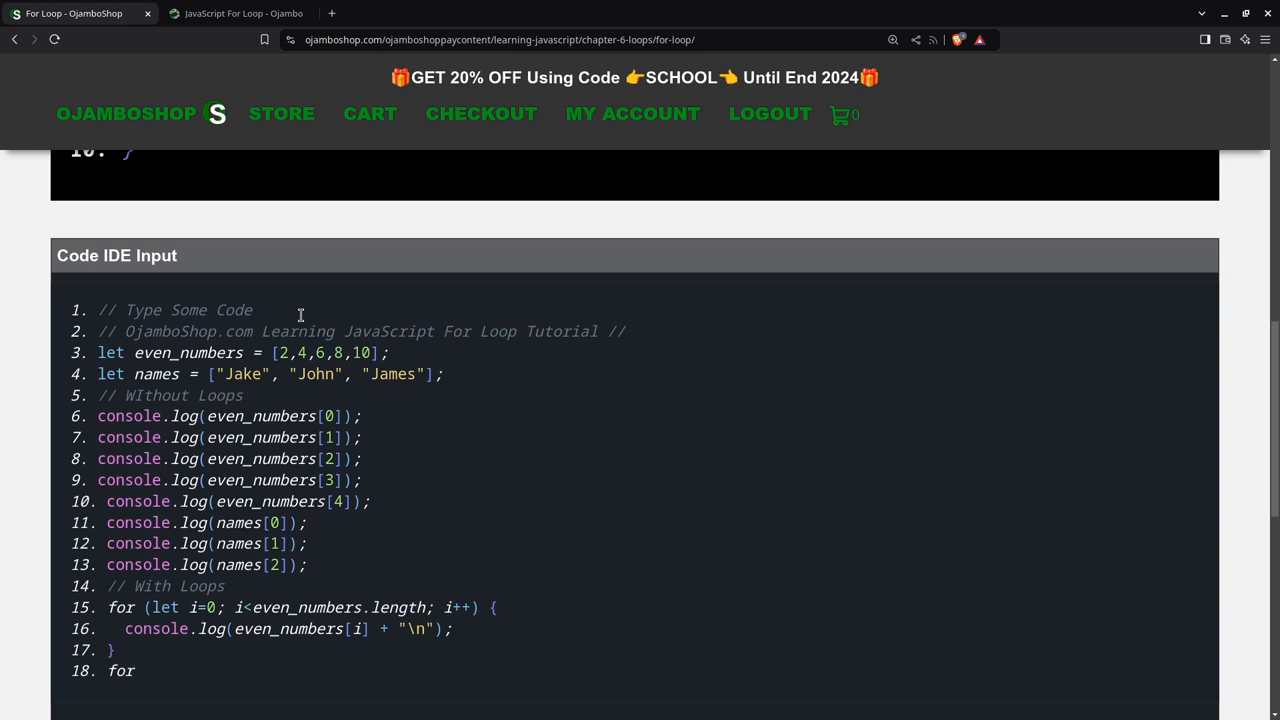
type("(let n")
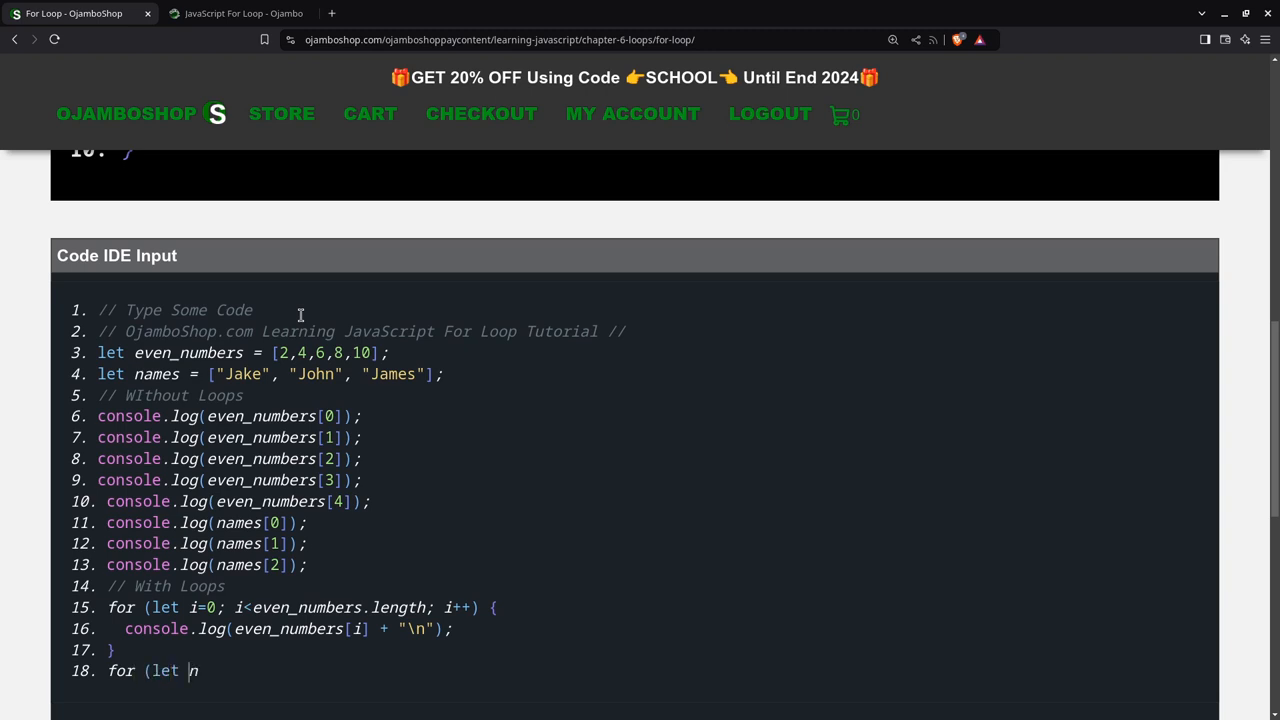
type("=")
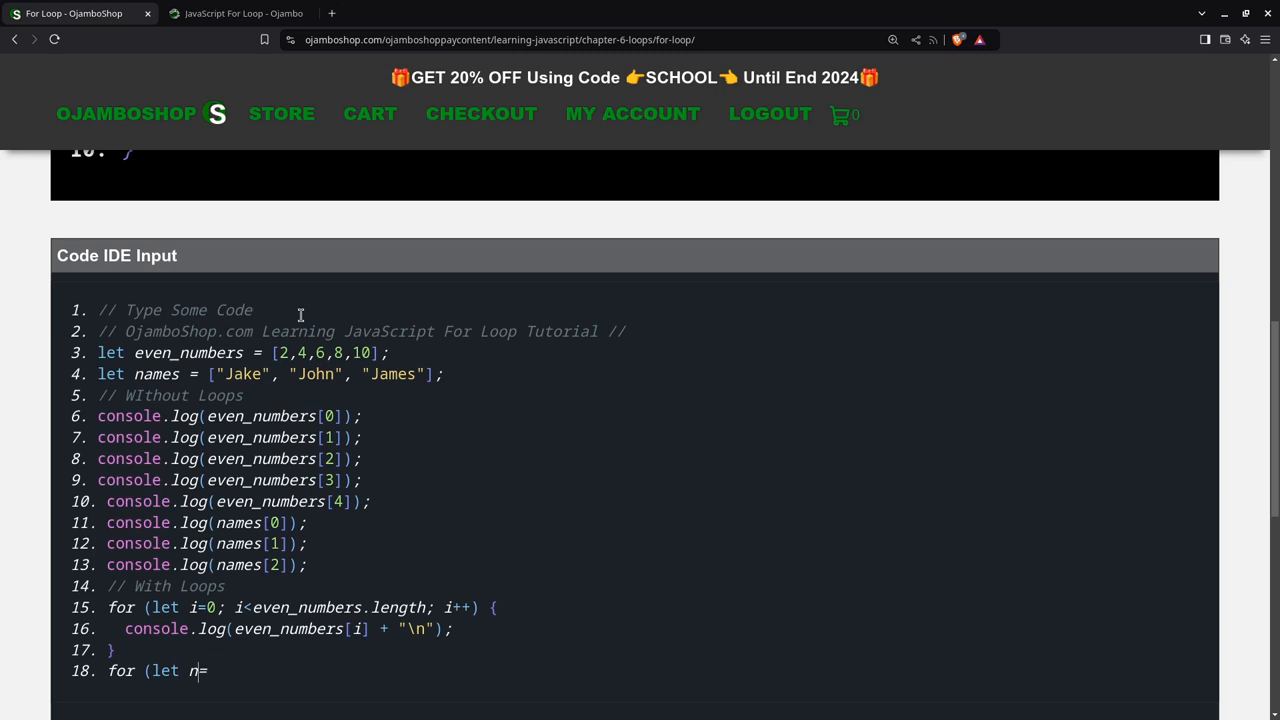
type("0; n")
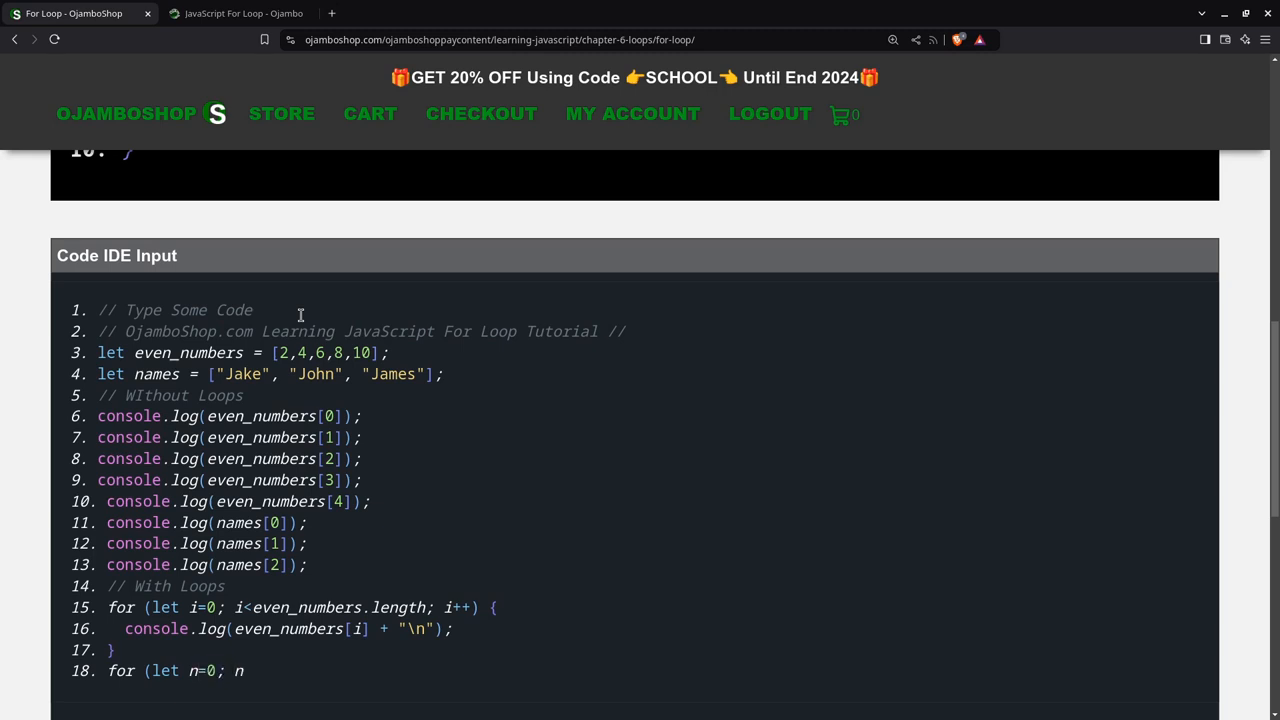
type("<")
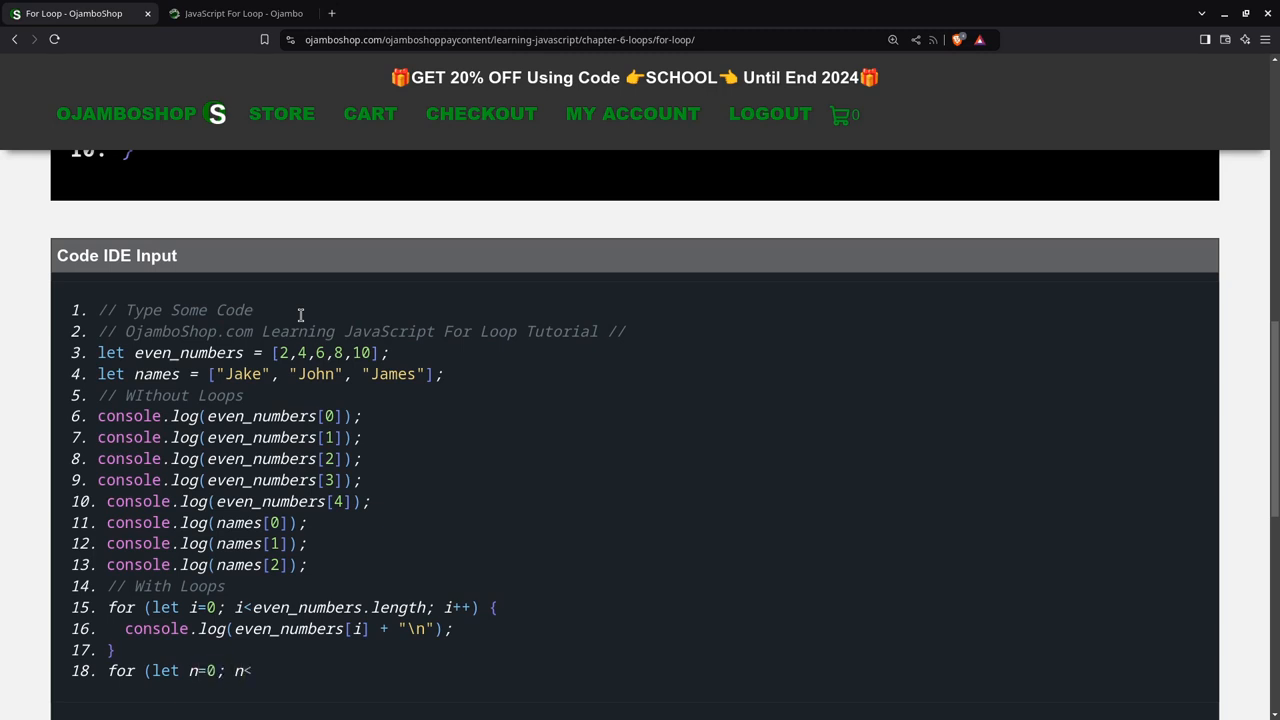
type("names")
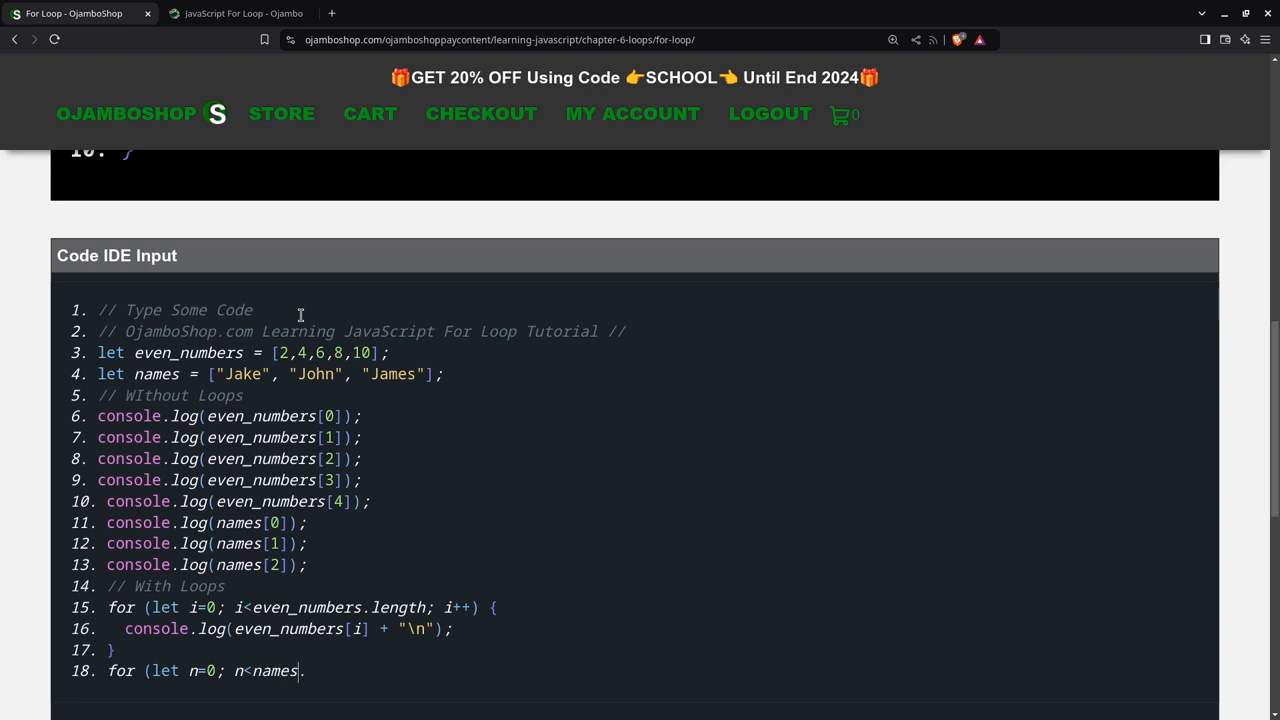
type(".length")
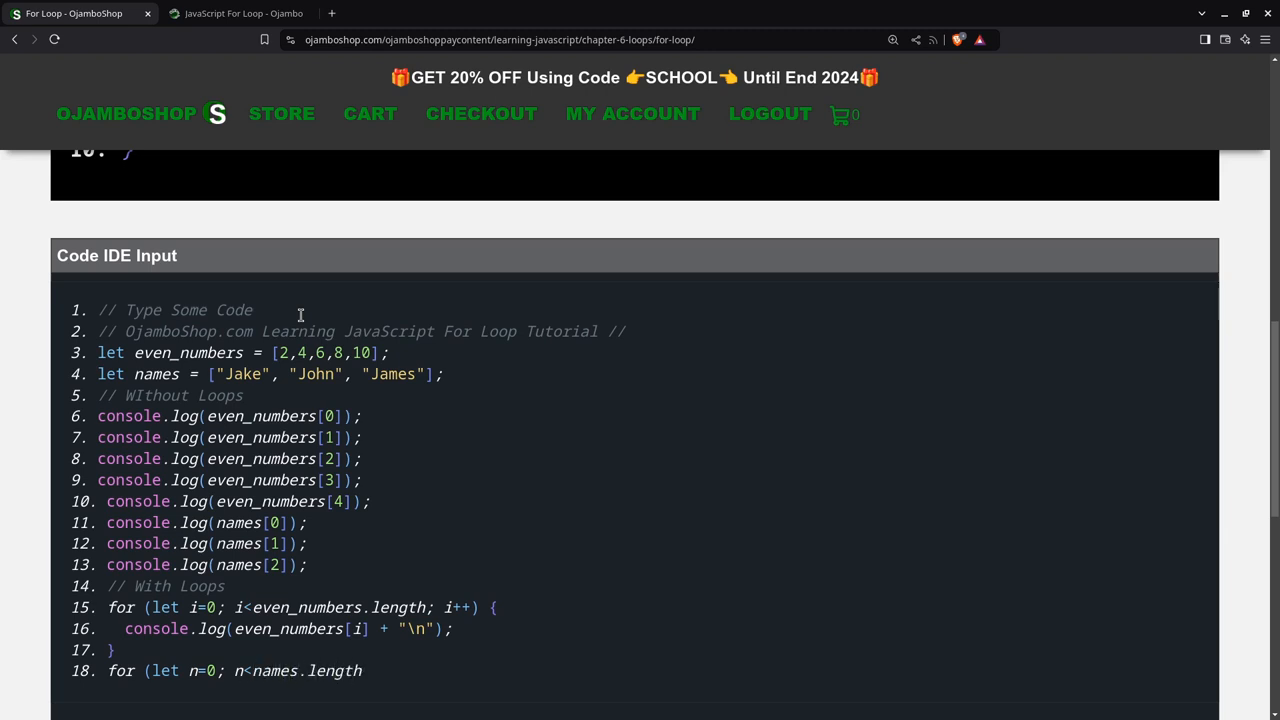
type("; n")
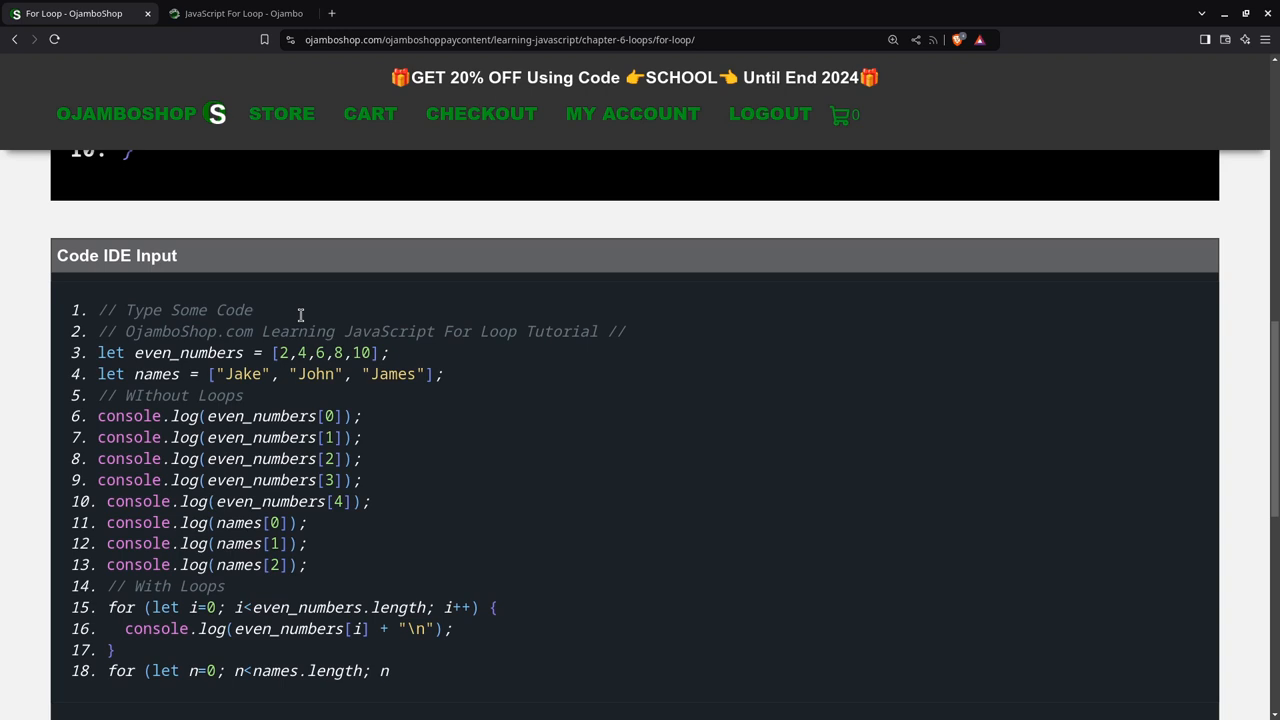
type("++) {")
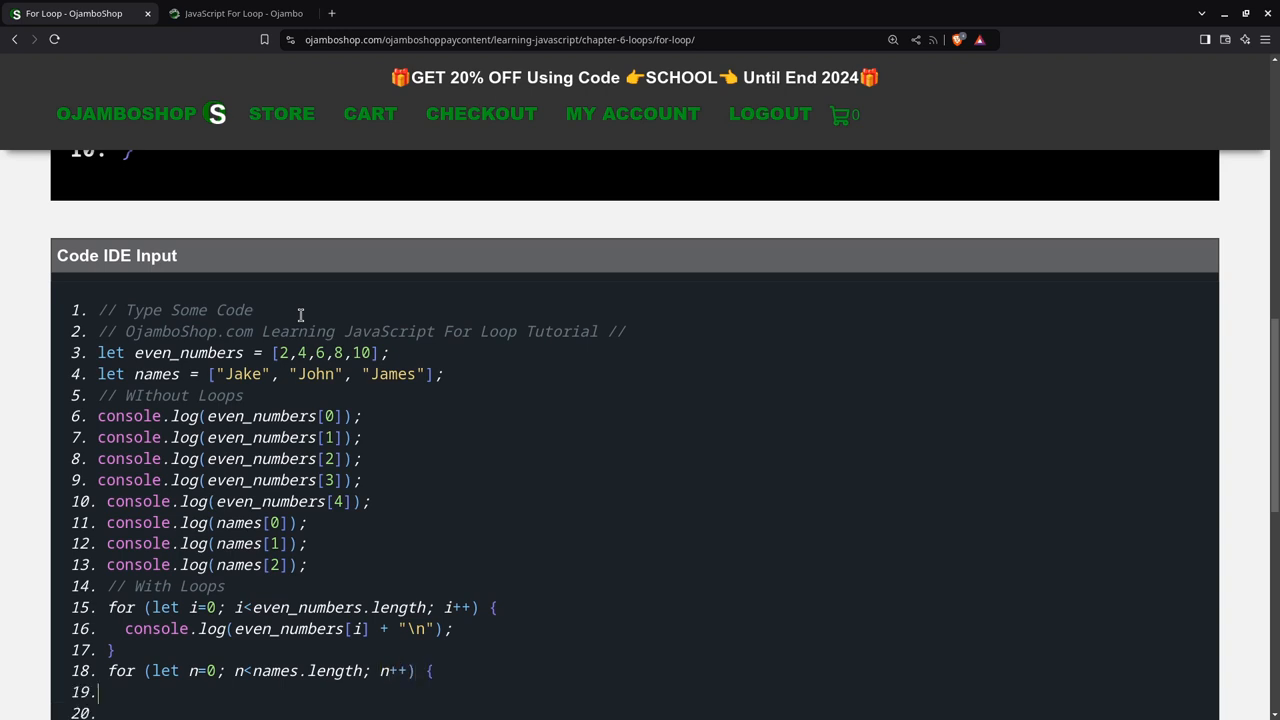
- Write the loop body console.log(name[n] + "\n") and close the loop
type("conso")
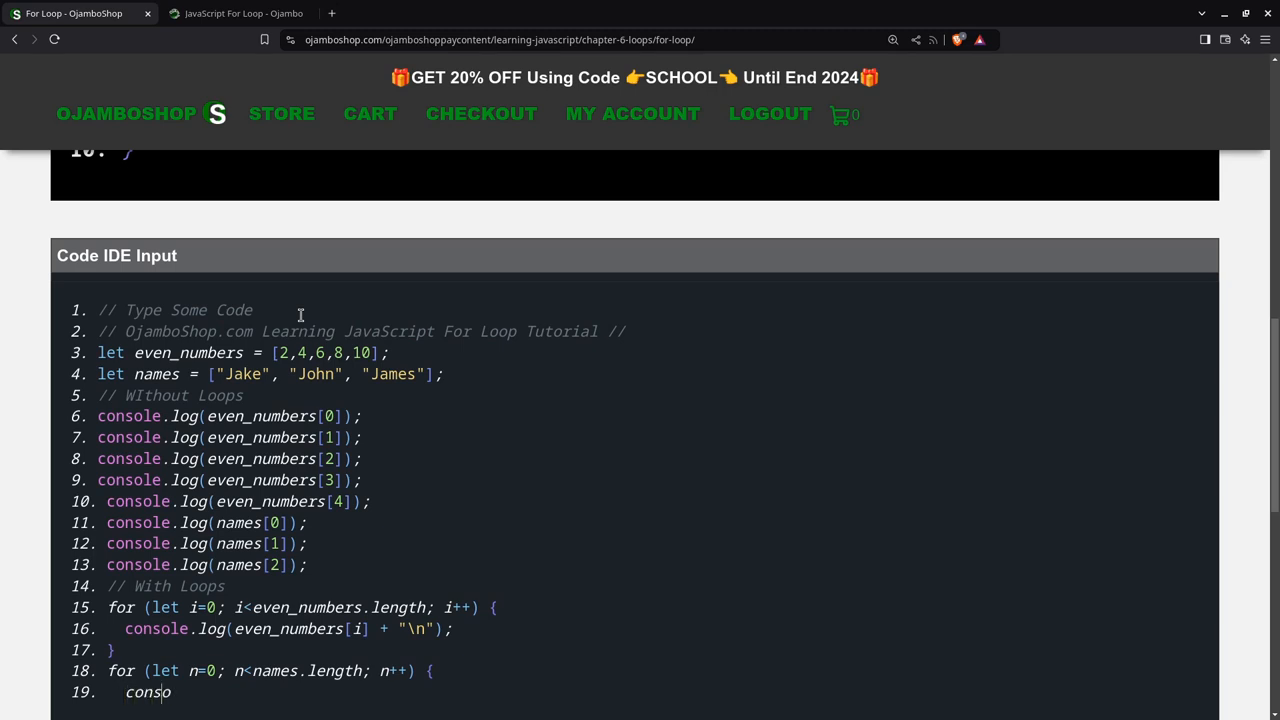
type("le.log(")
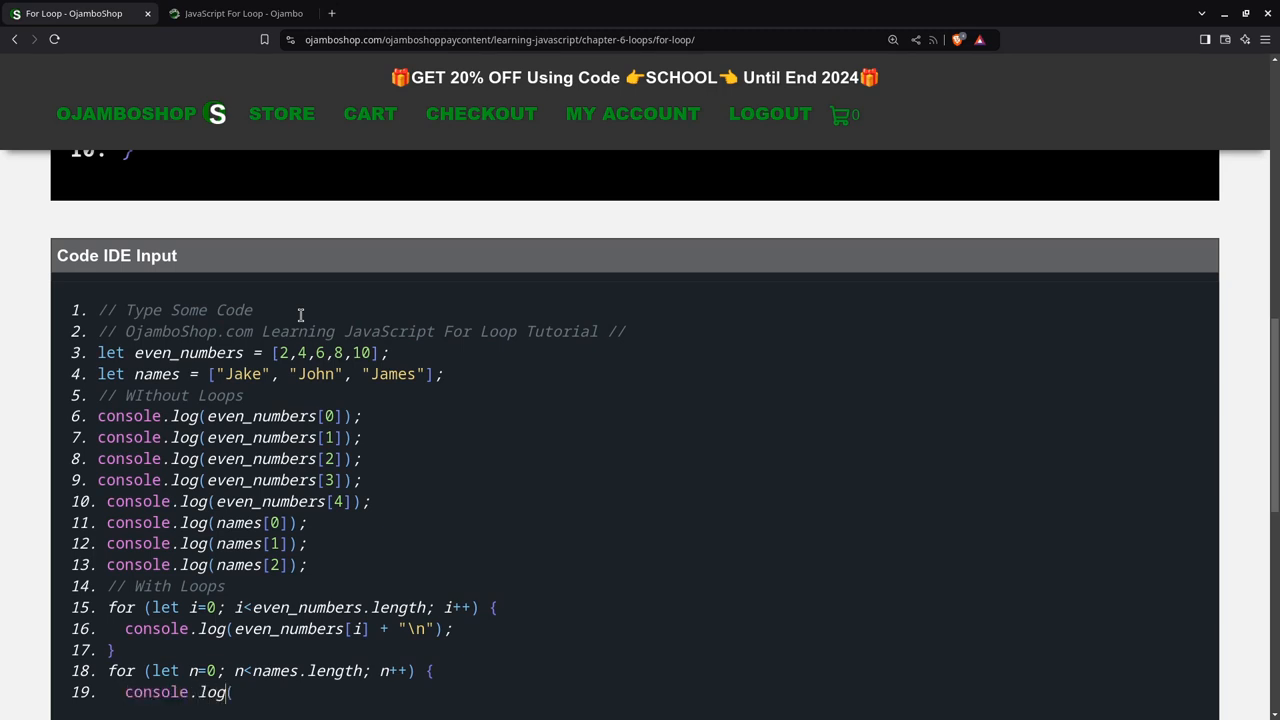
type("name")
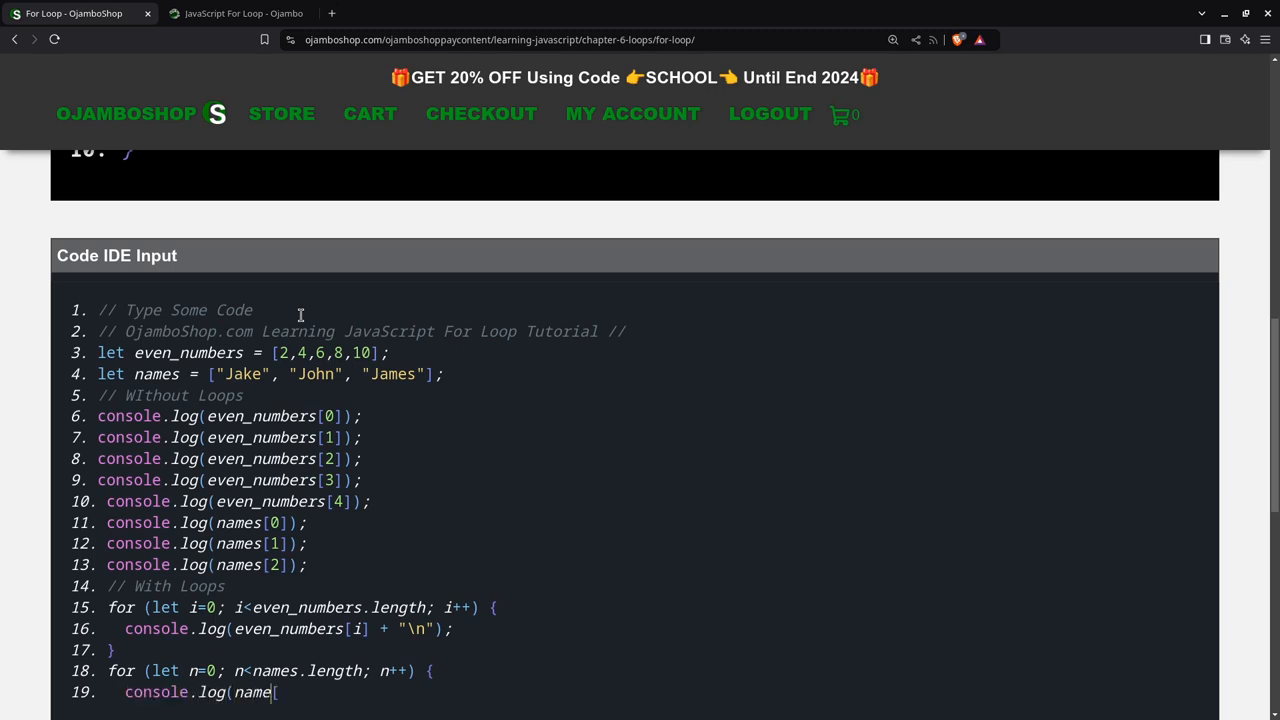
type("[i")
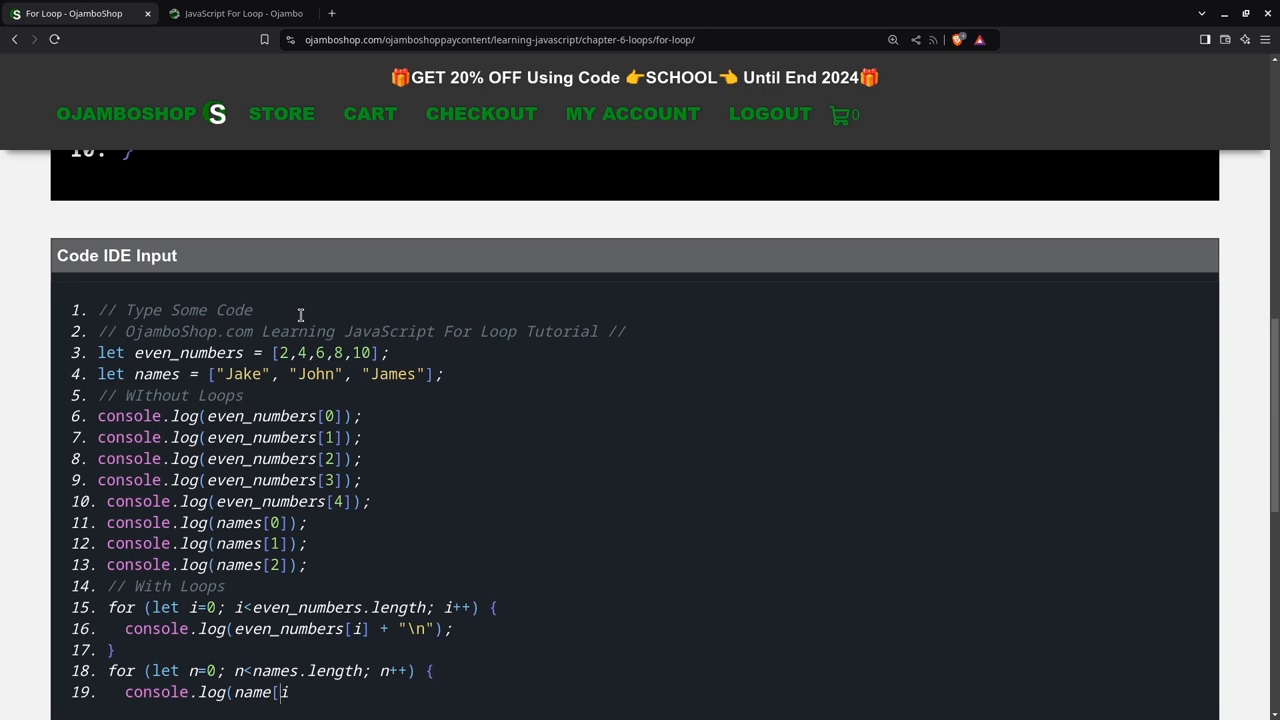
type("n")
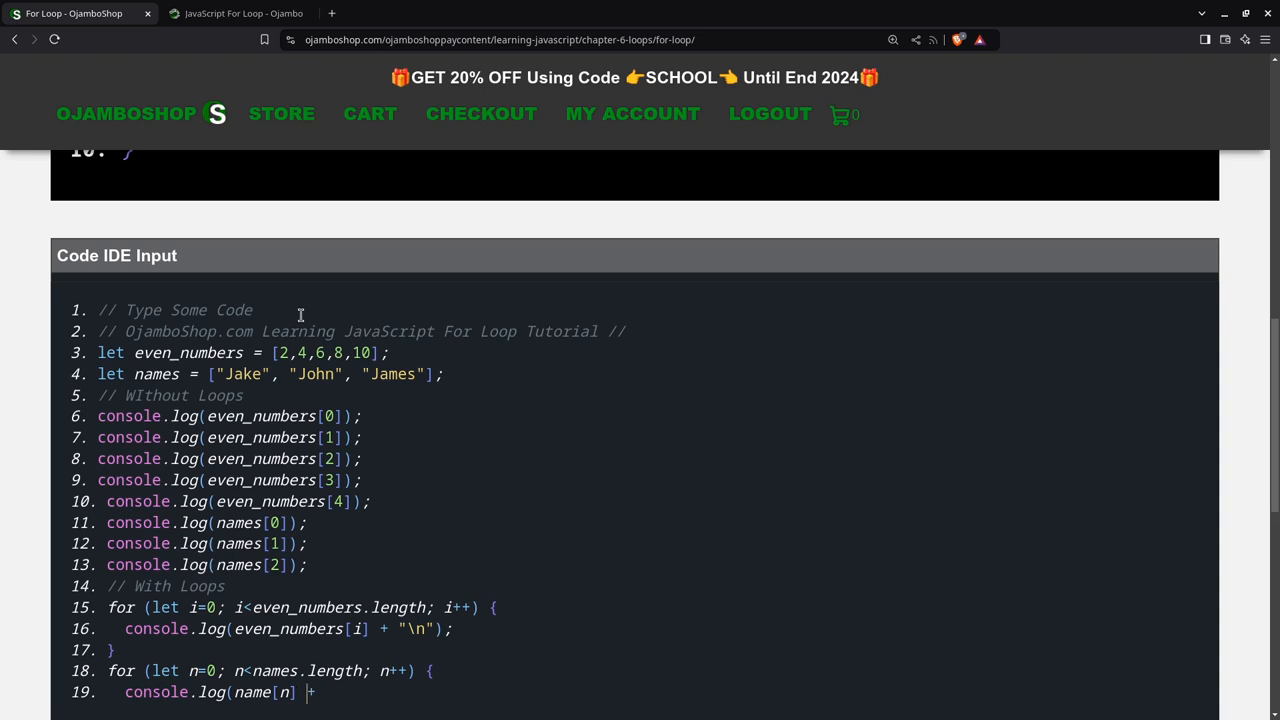
type("+ \"\\")
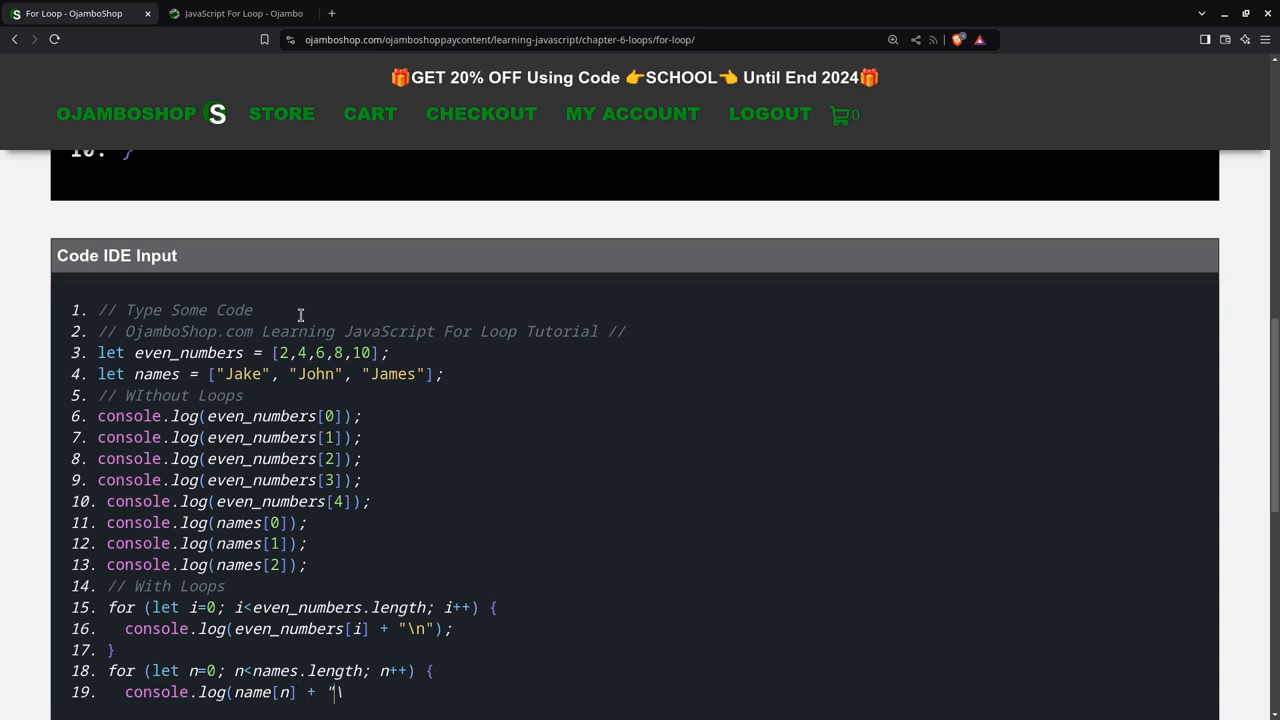
type("n")
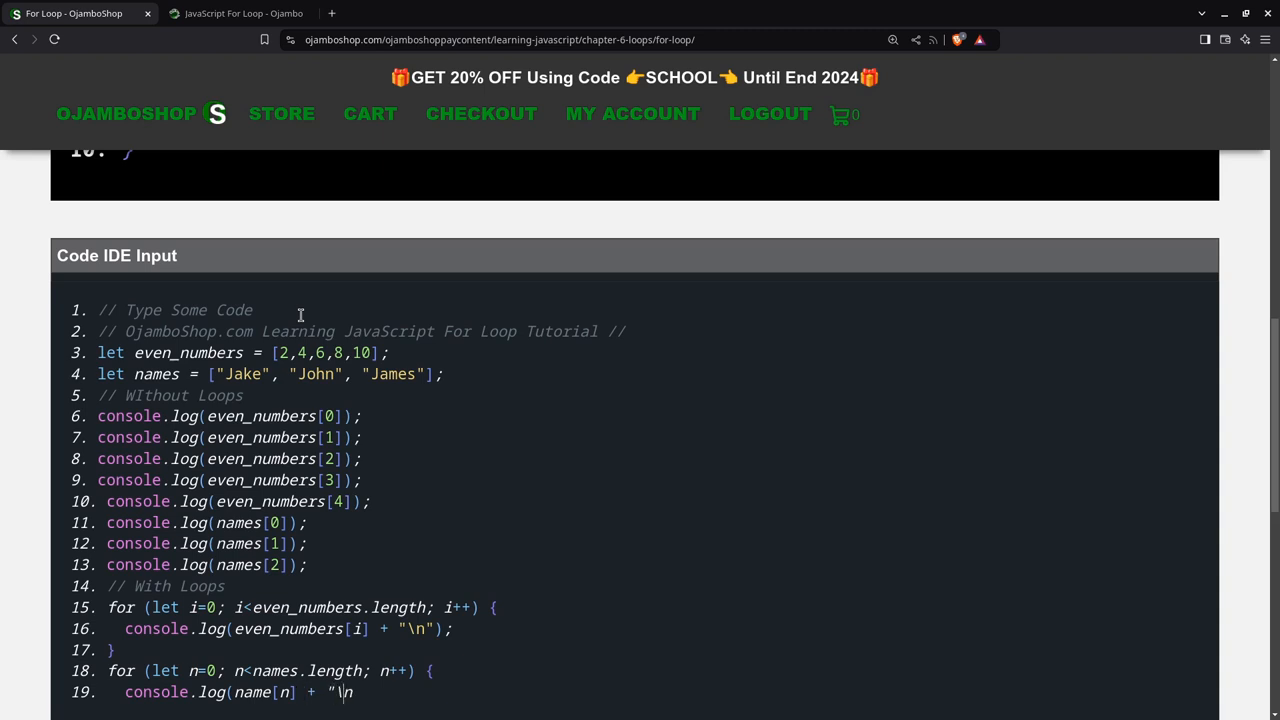
type("\");")
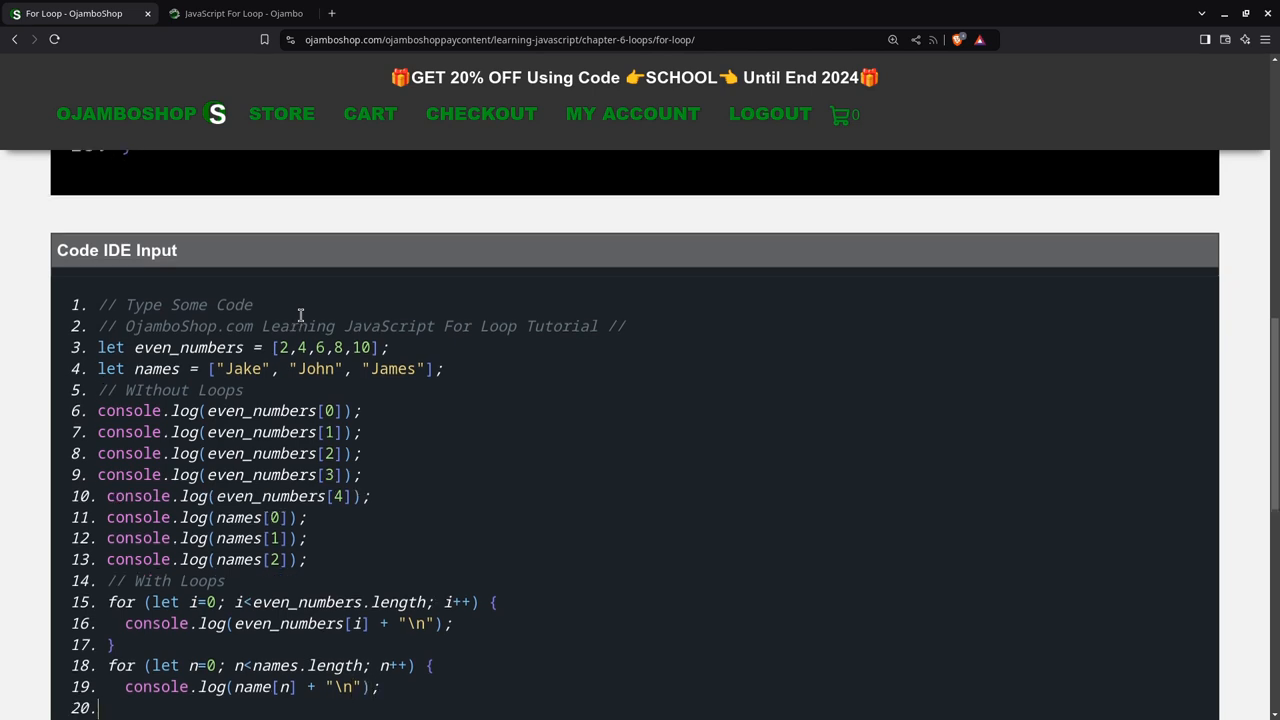
left_click(281, 113)
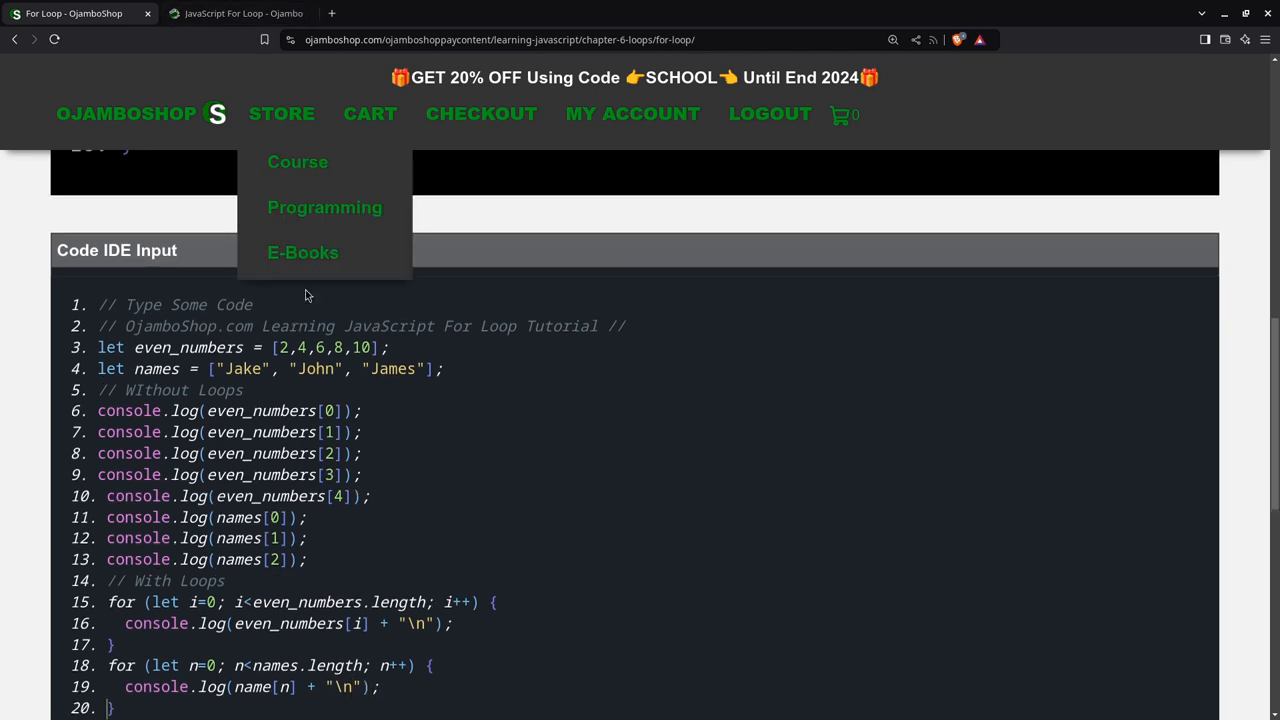
- Compile the code and view the output listing the numbers and names
scroll("down", 3)
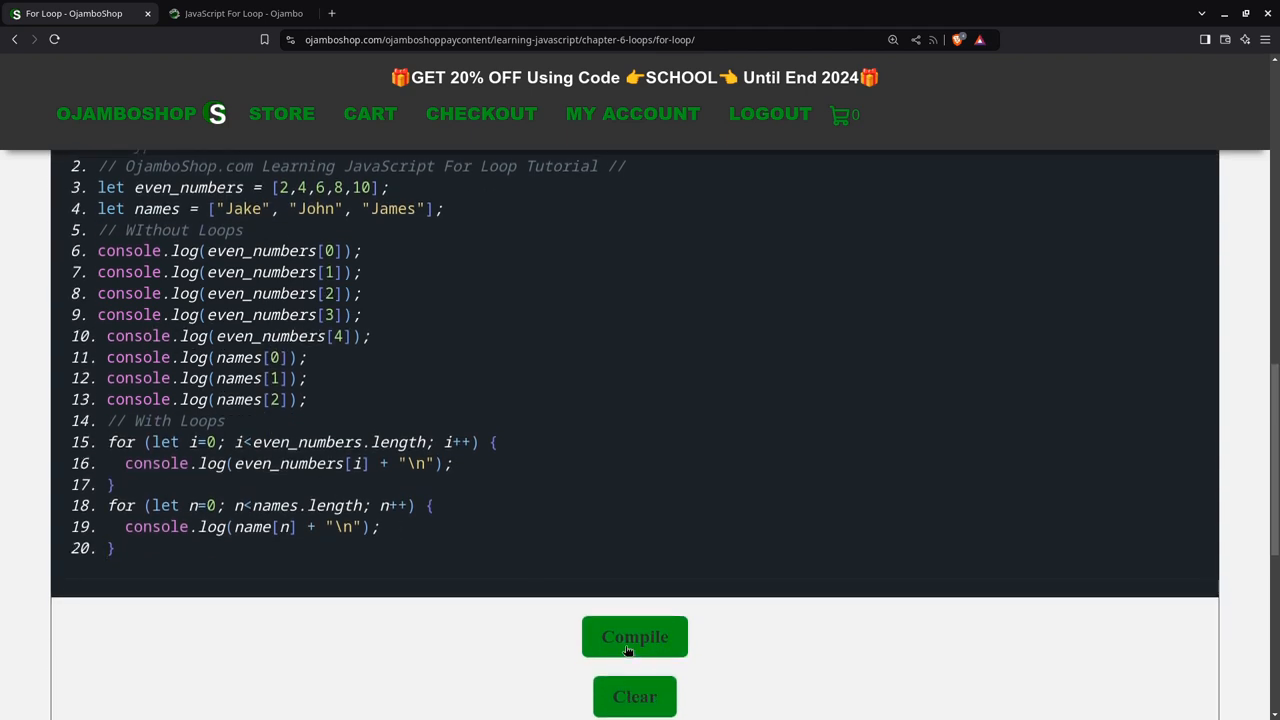
left_click(634, 637)
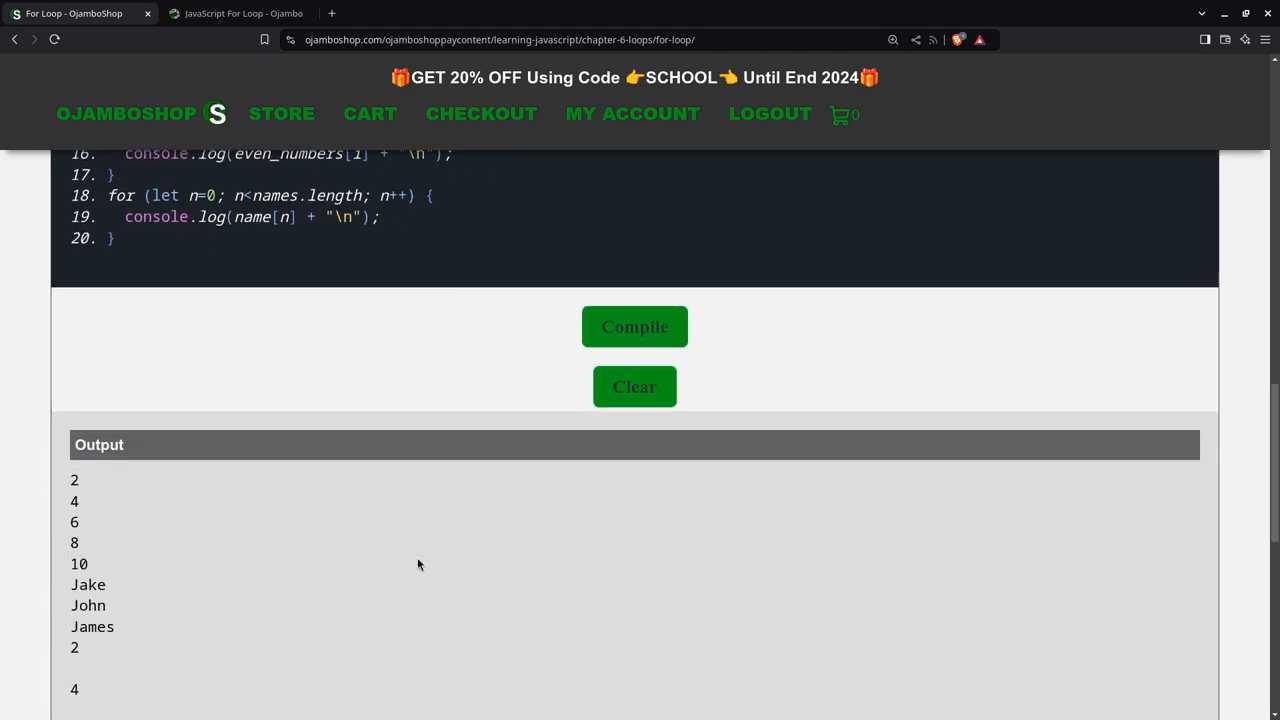
scroll("down", 3)
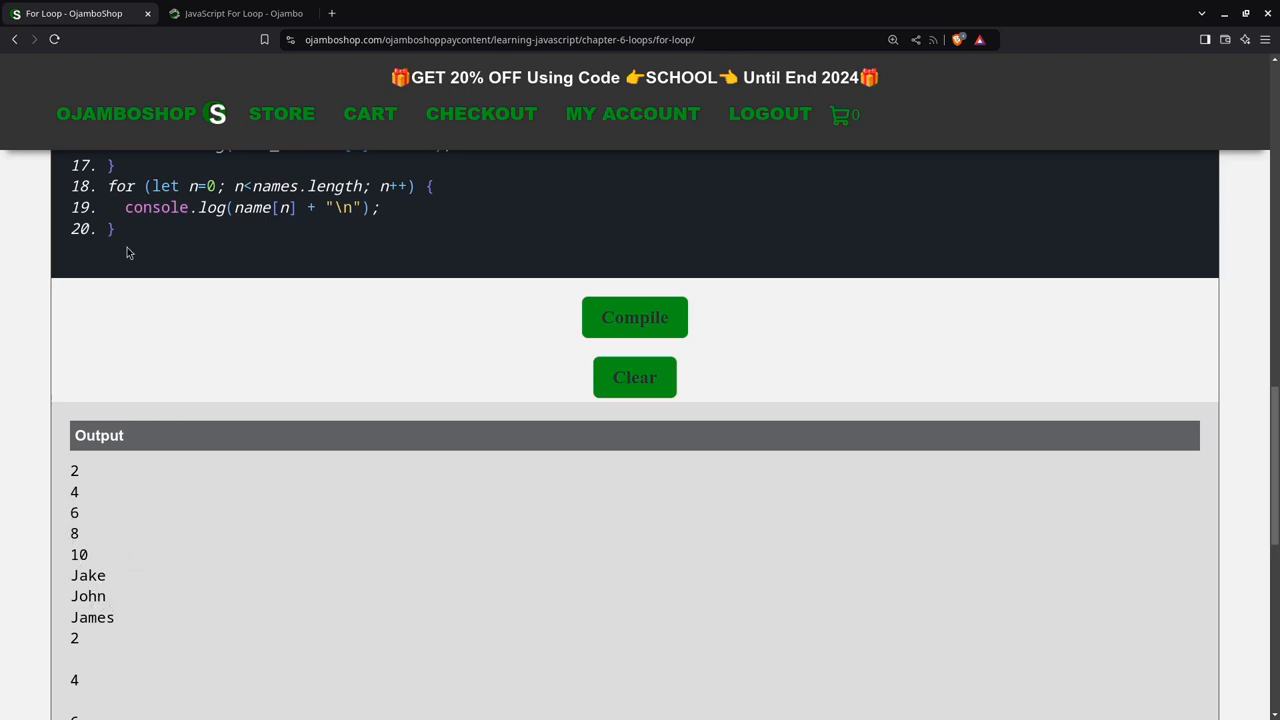
scroll("down", 3)
type("s")
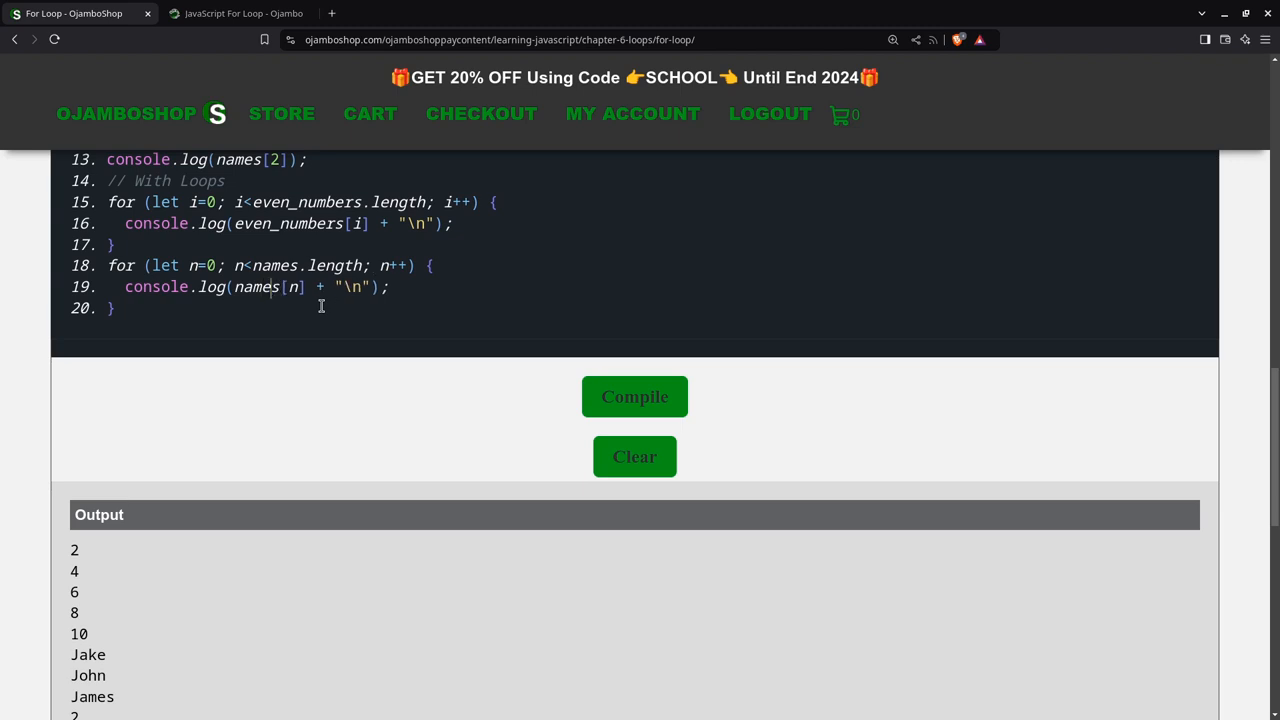
mouse_move(355, 445)
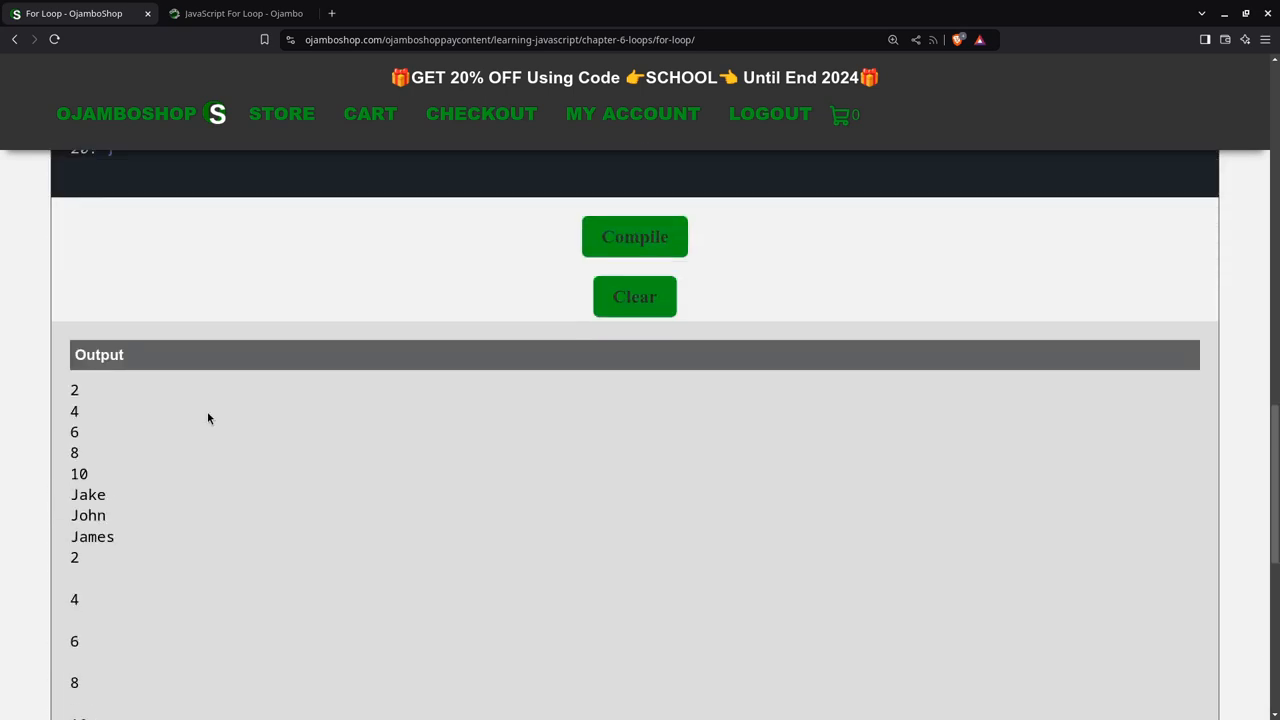
- Scroll back up and switch to the JavaScript For Loop article tab
scroll("up", 3)
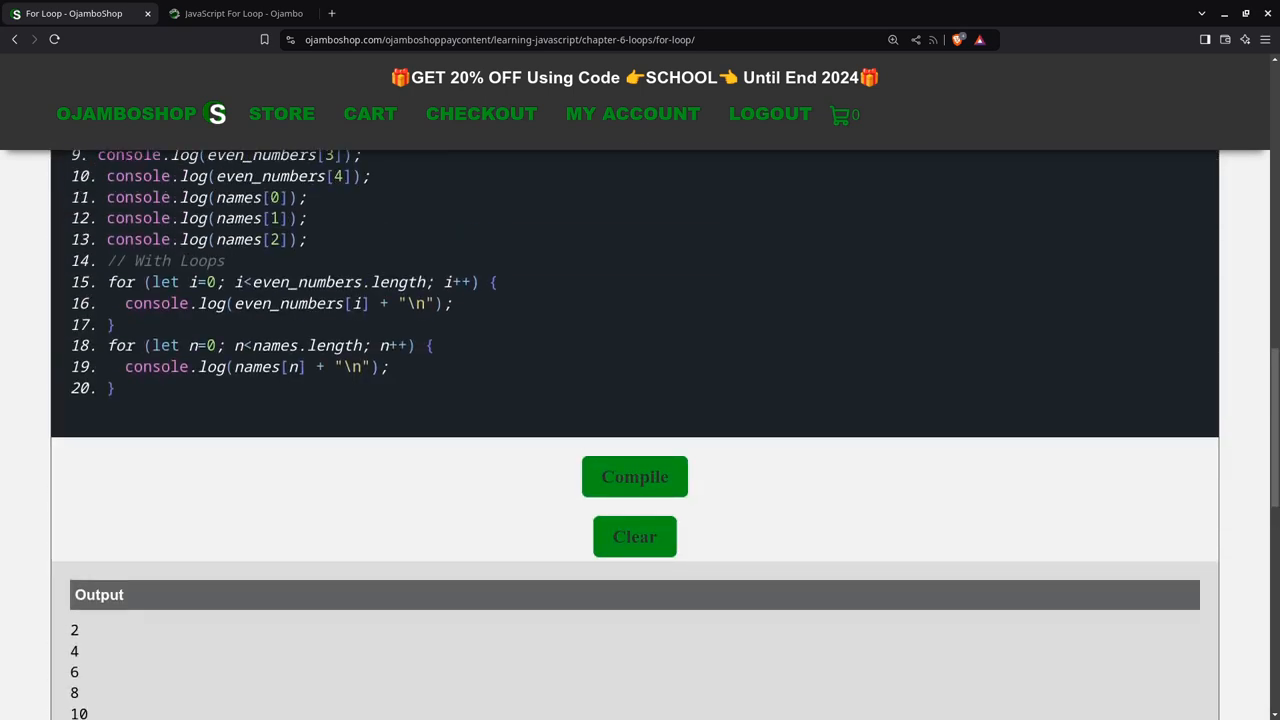
mouse_move(285, 170)
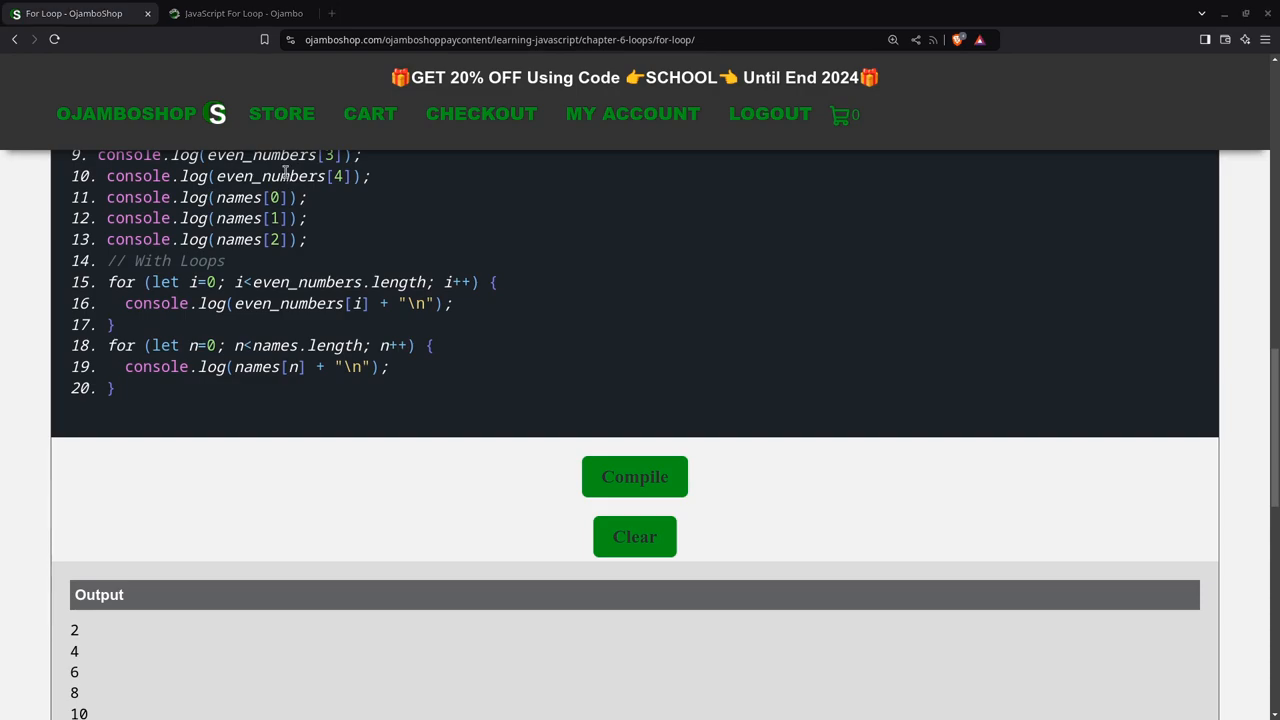
left_click(235, 13)
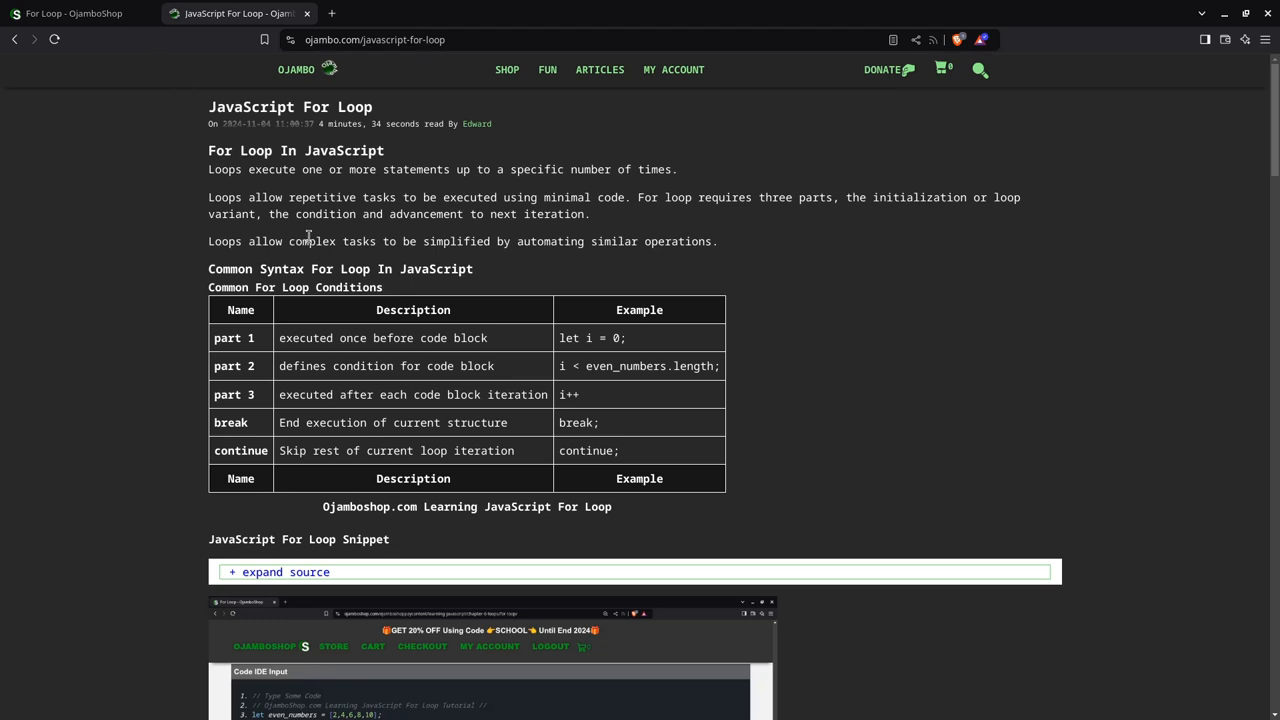
mouse_move(199, 179)
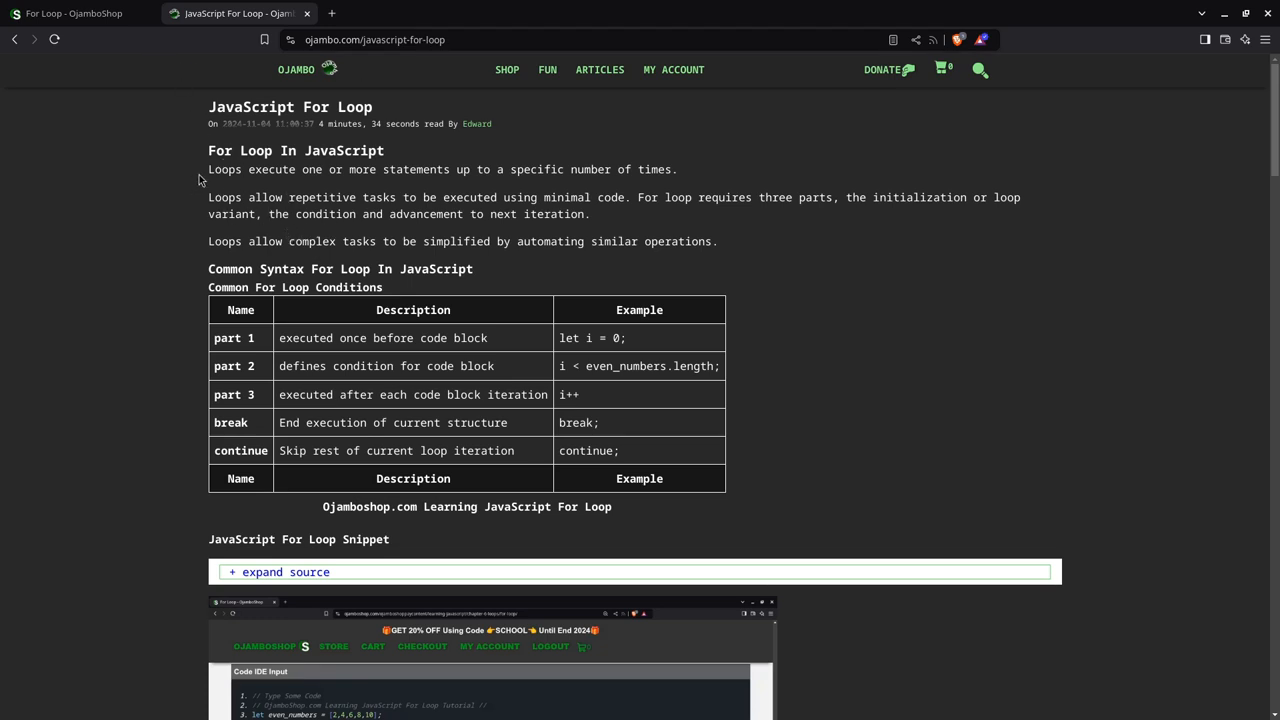
- Scroll the article to the Common For Loop Conditions table
scroll("down", 3)
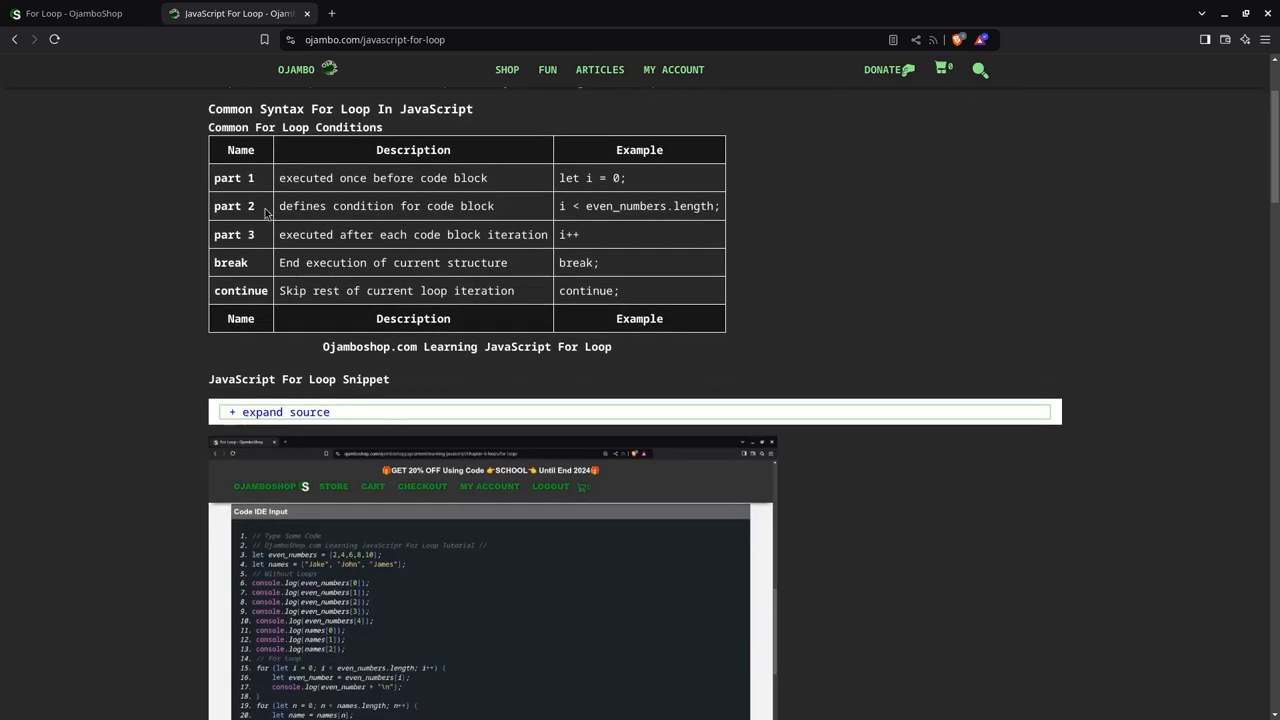
mouse_move(228, 145)
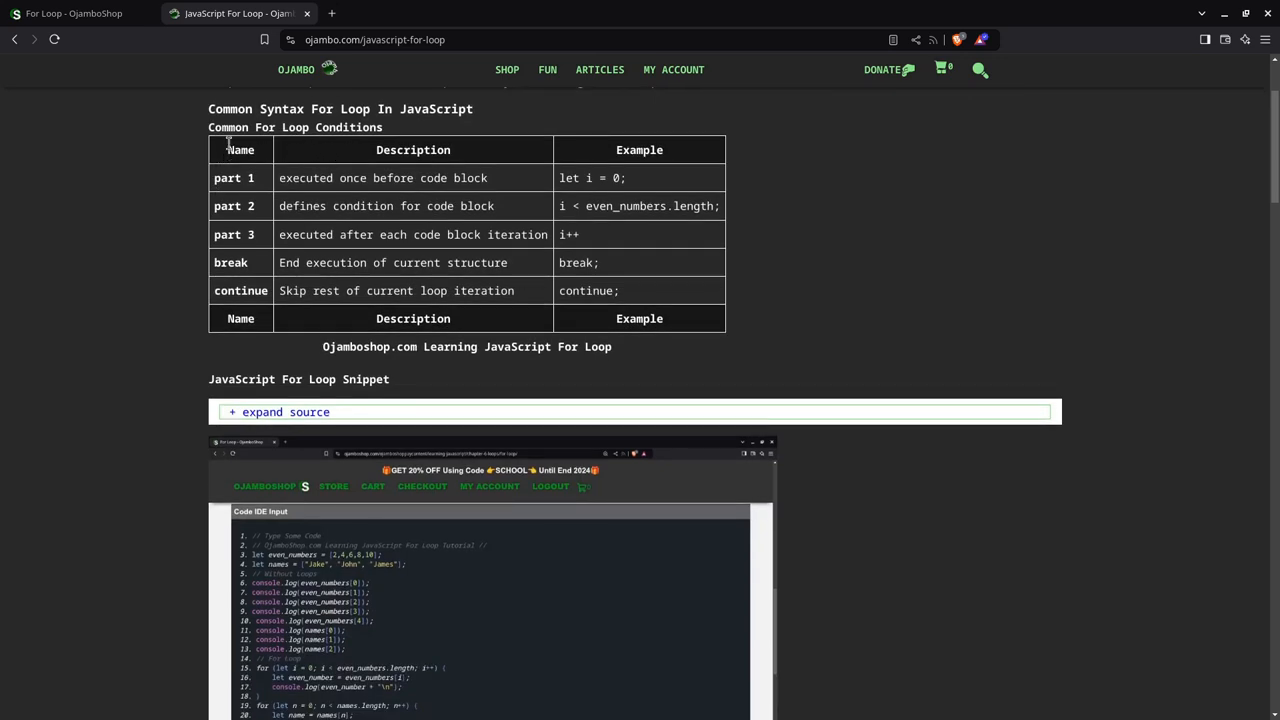
mouse_move(394, 166)
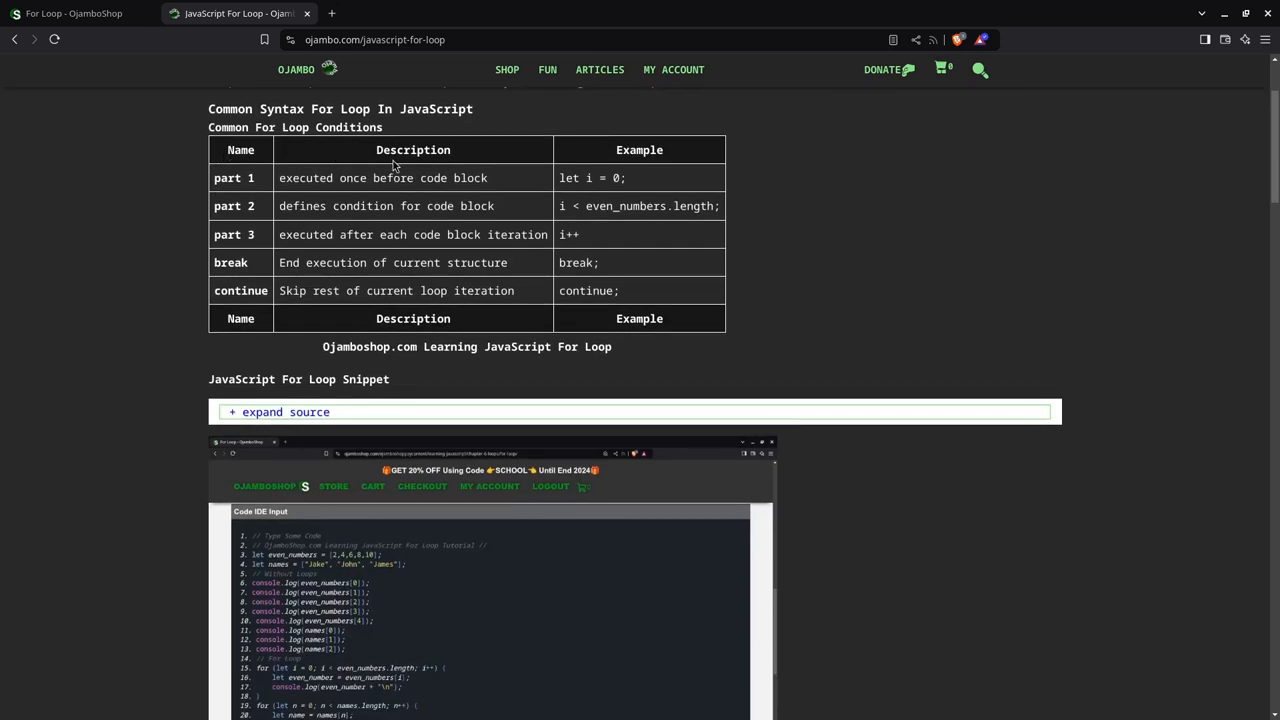
mouse_move(359, 149)
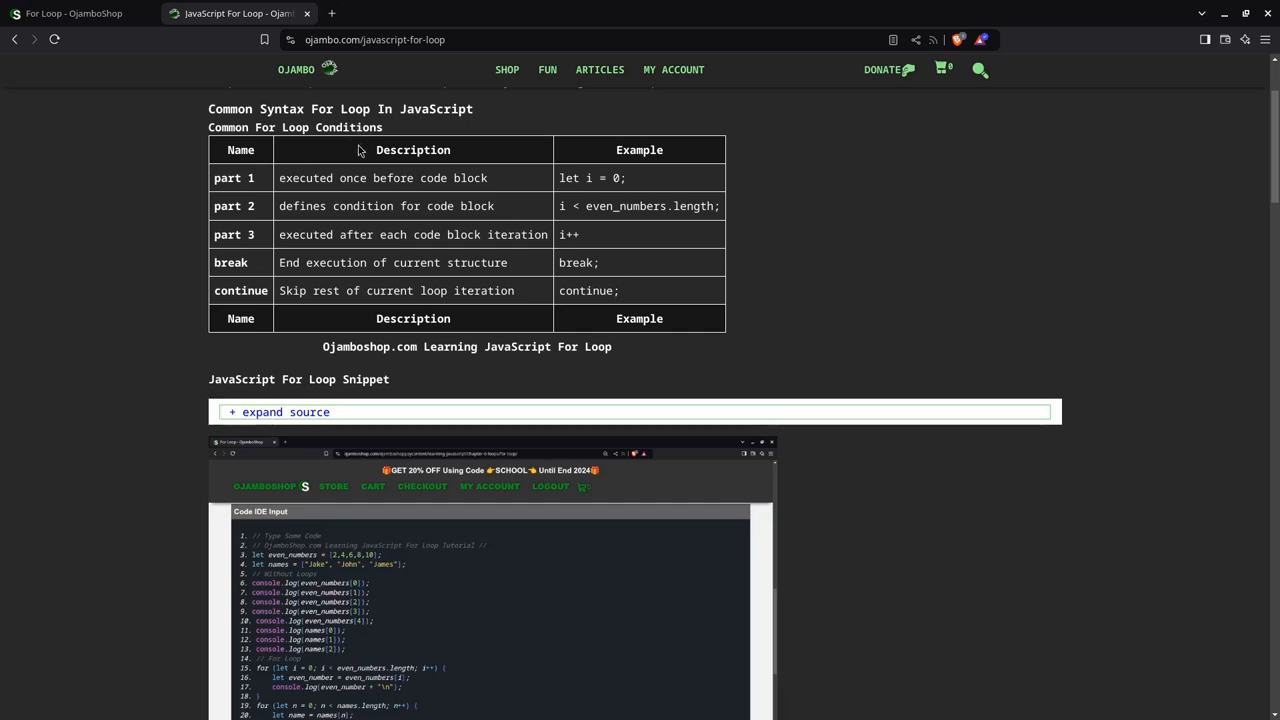
mouse_move(375, 178)
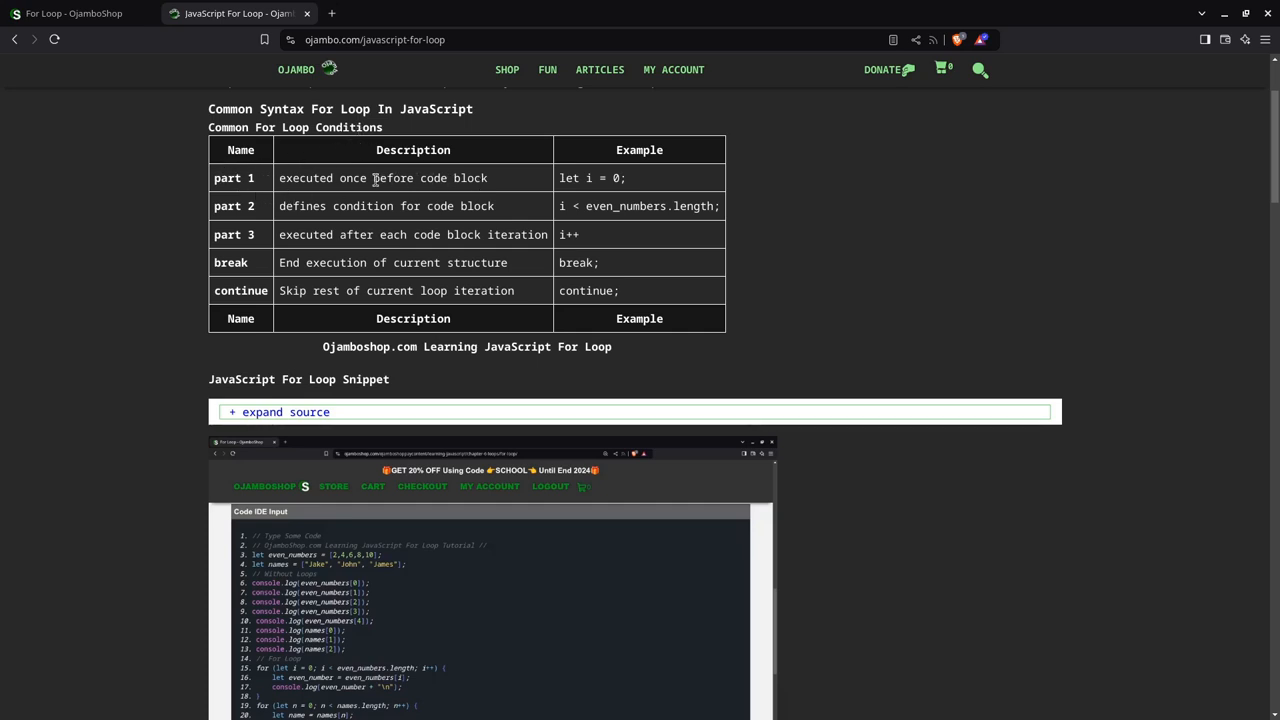
mouse_move(344, 194)
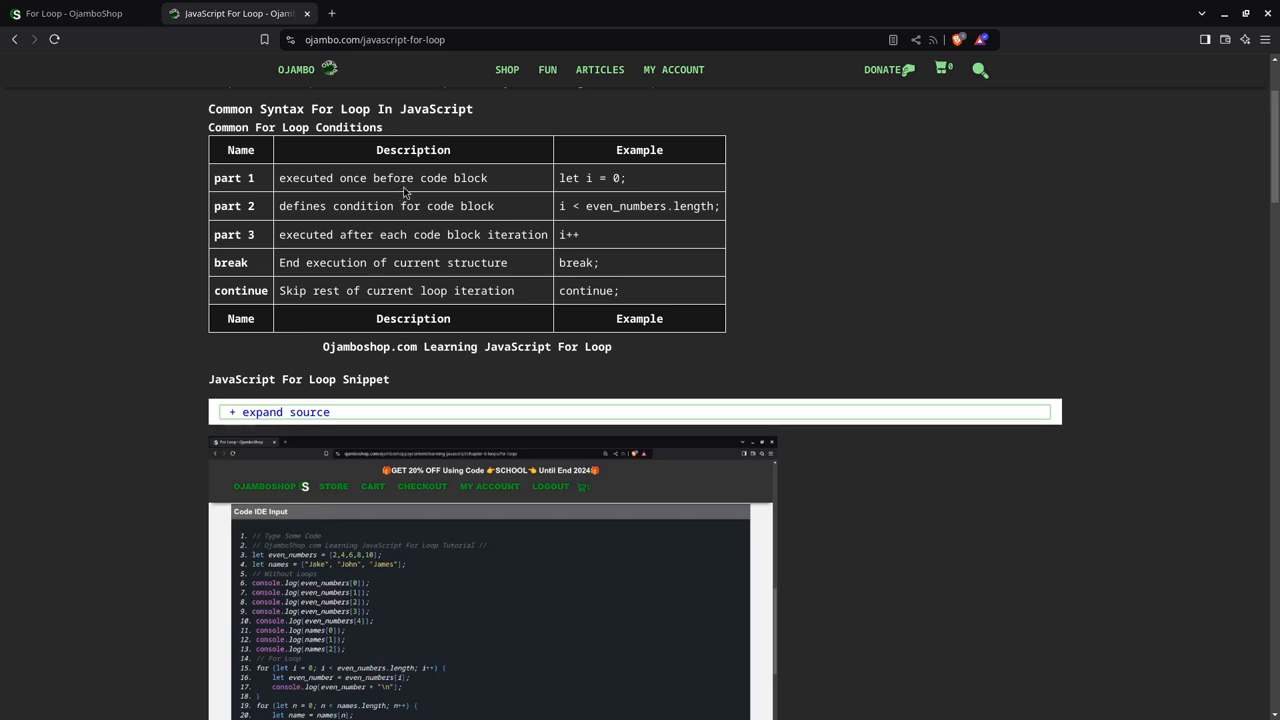
mouse_move(604, 182)
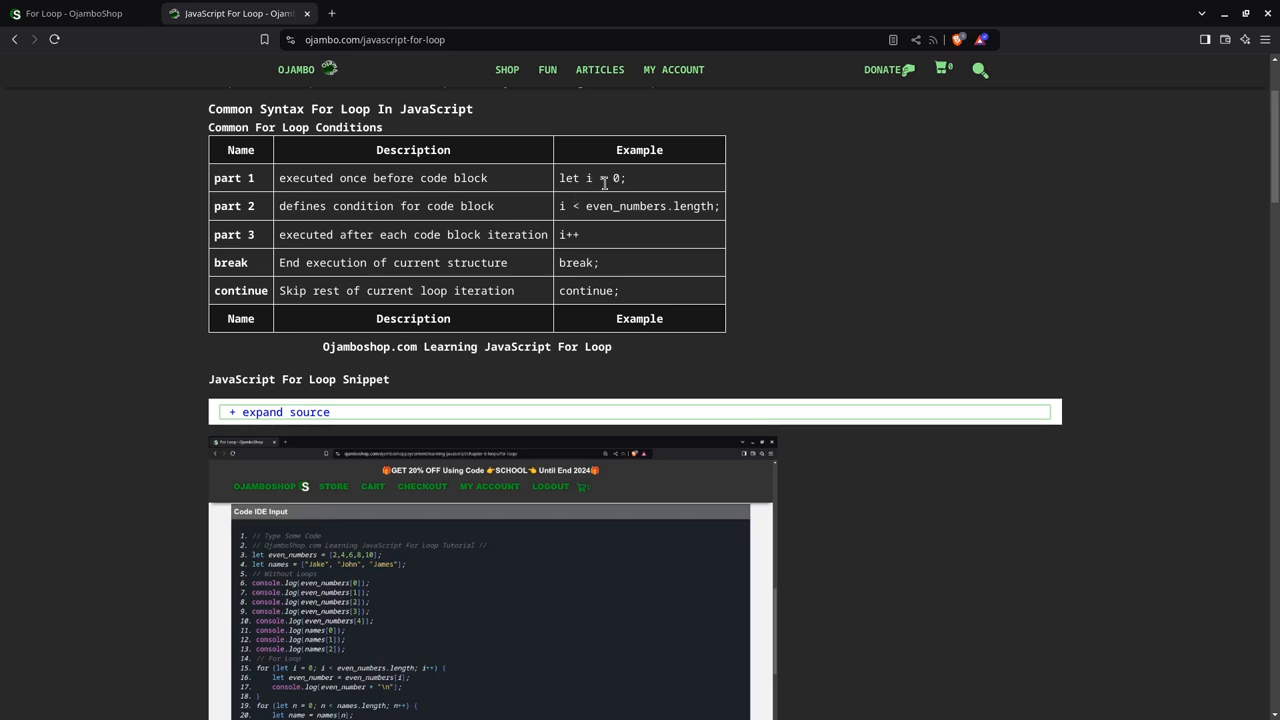
mouse_move(379, 222)
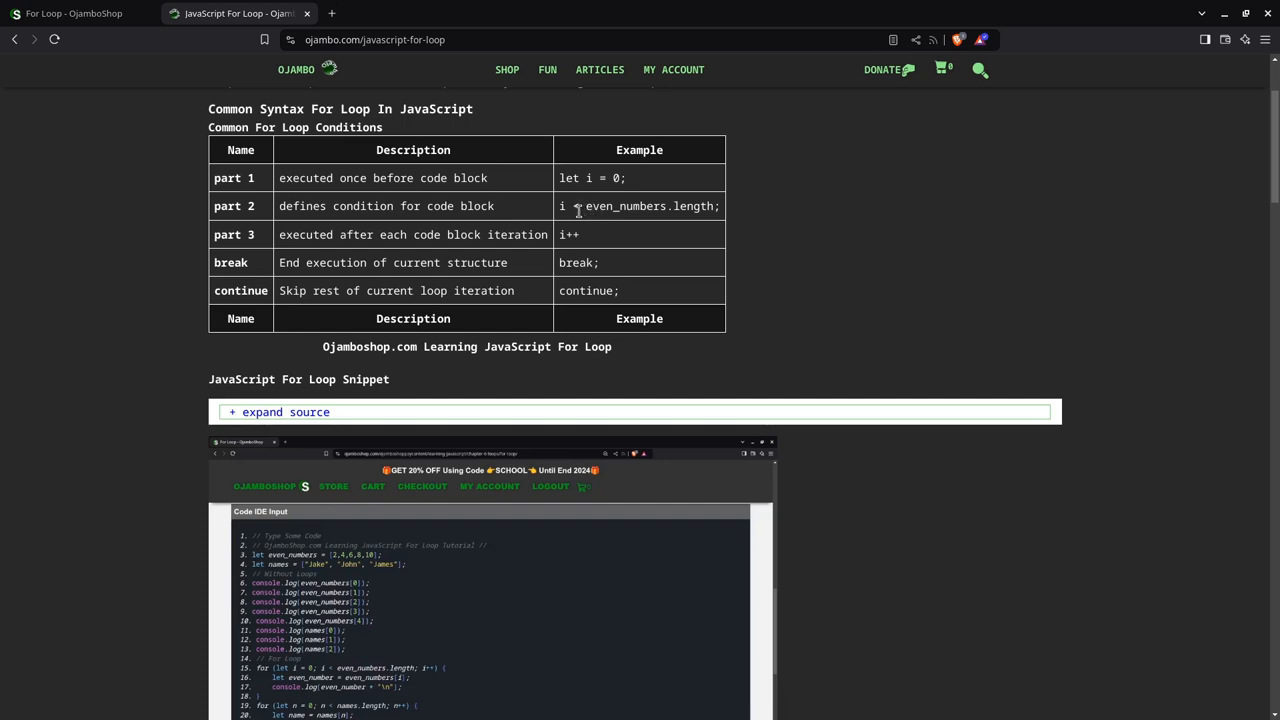
mouse_move(694, 210)
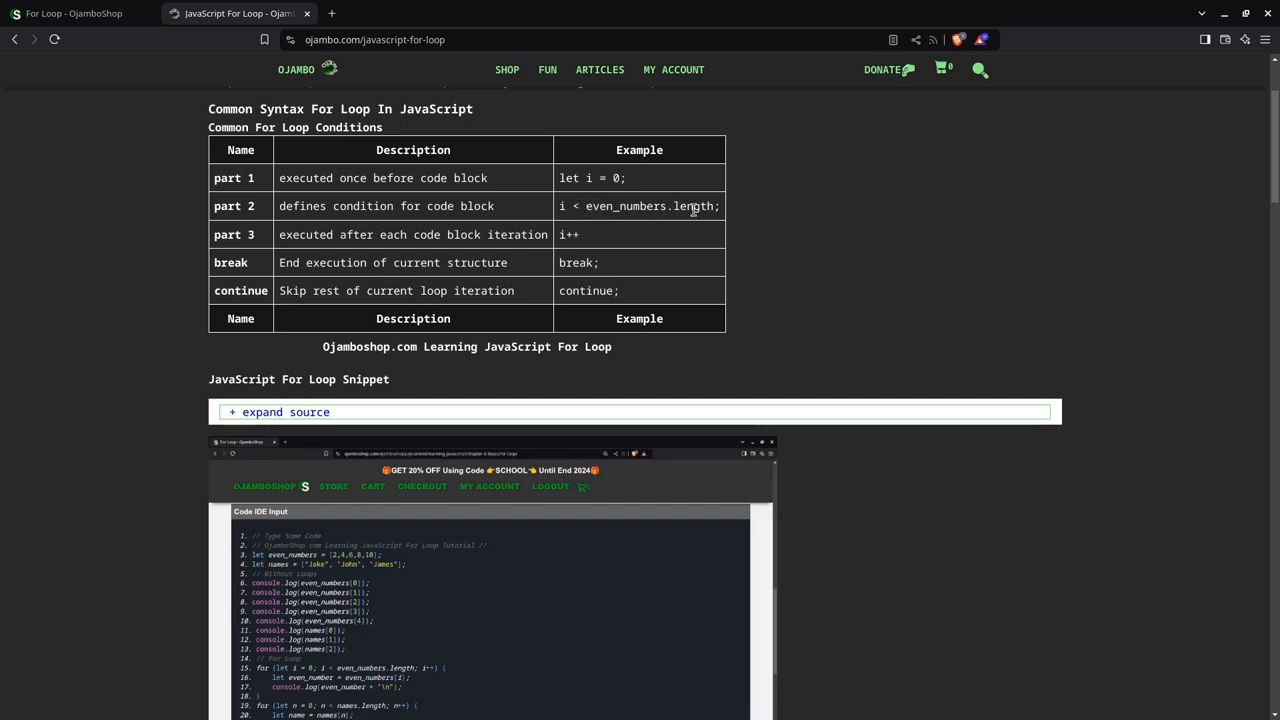
mouse_move(494, 172)
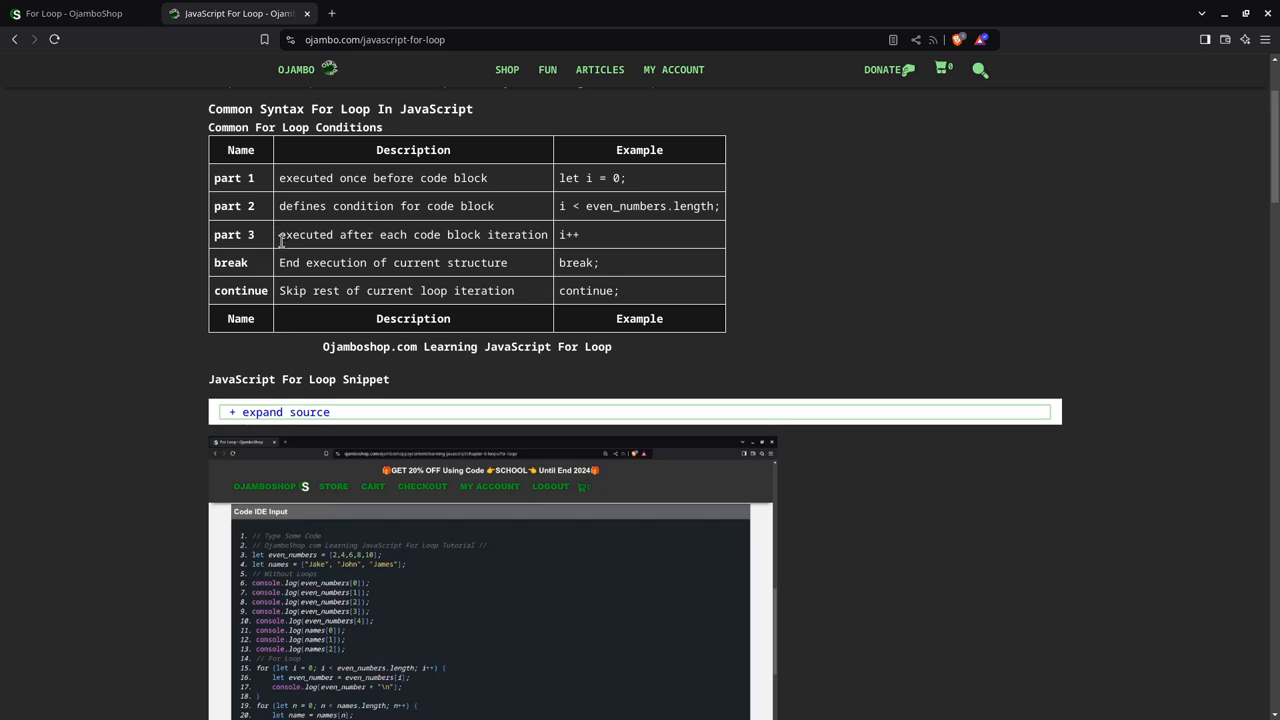
mouse_move(560, 234)
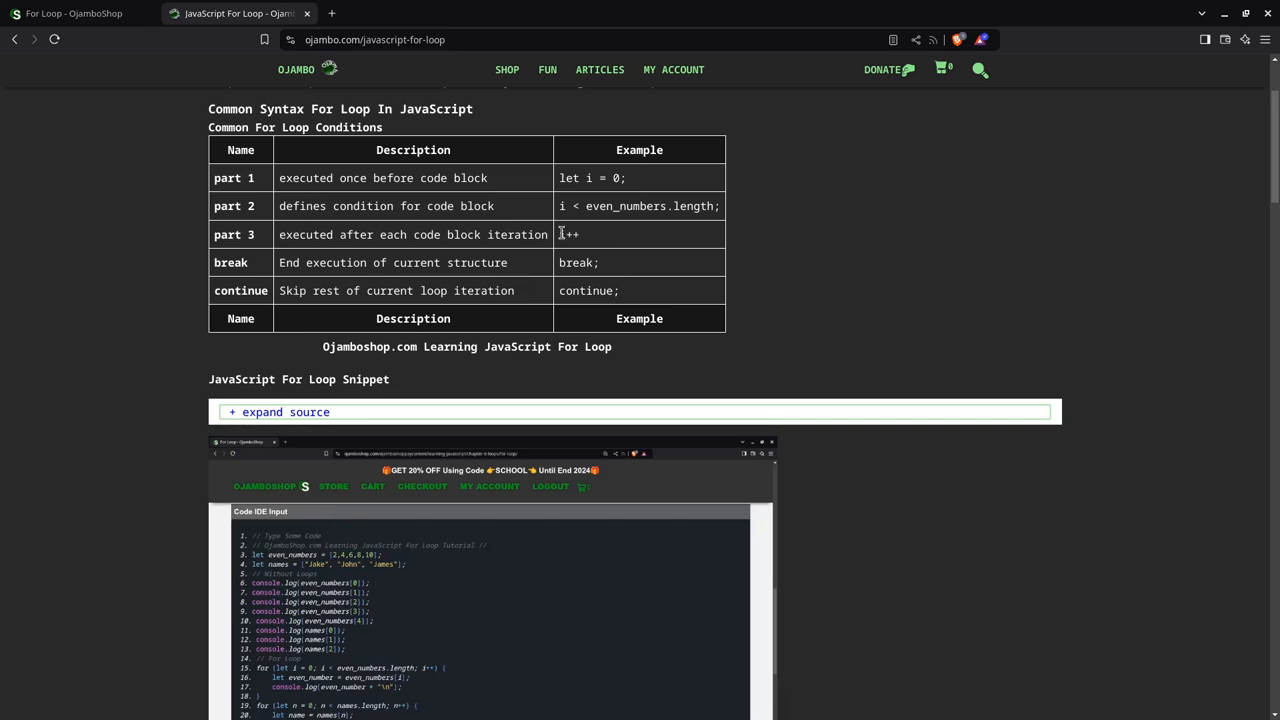
mouse_move(553, 252)
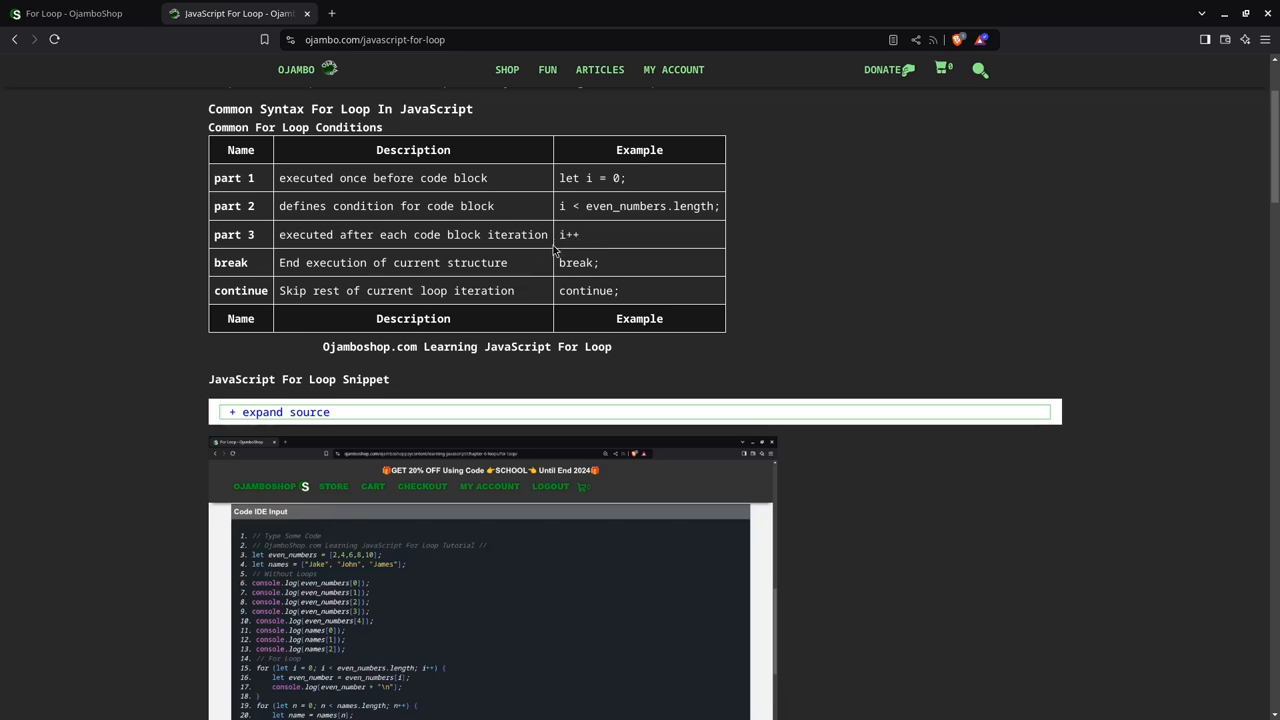
mouse_move(333, 262)
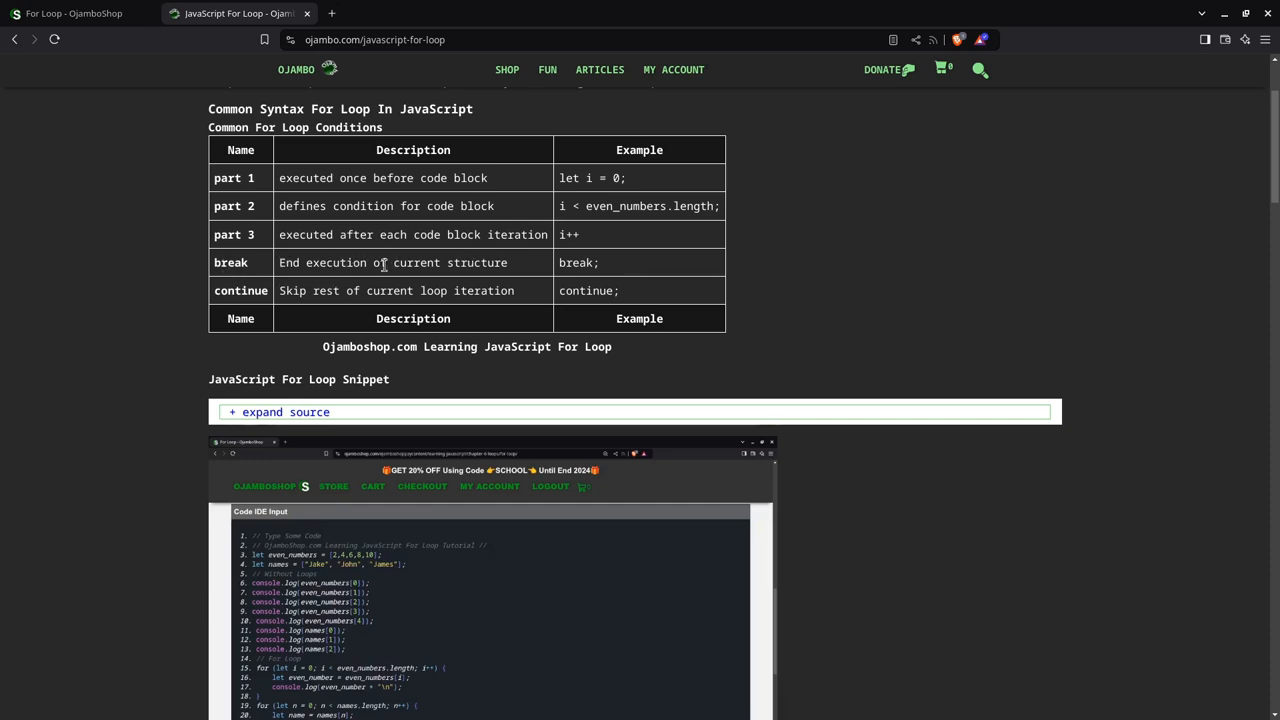
mouse_move(360, 295)
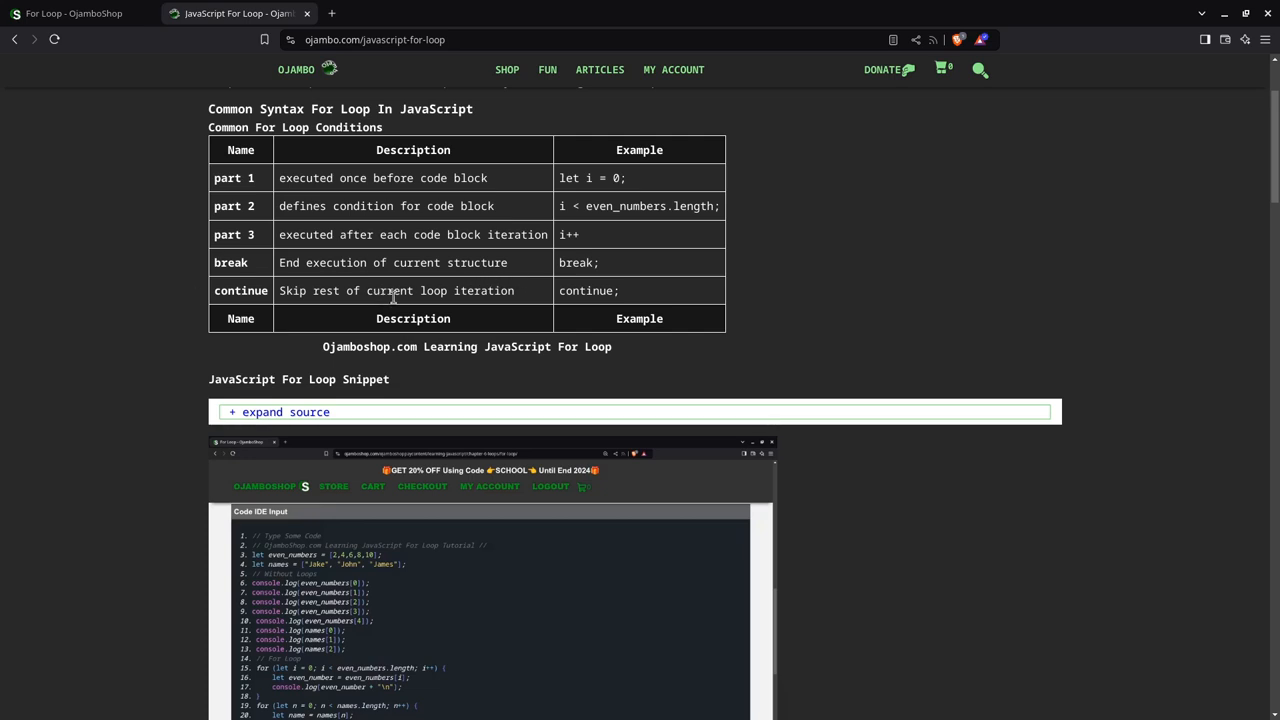
- Scroll past the code screenshots and video to the Usage section
scroll("down", 3)
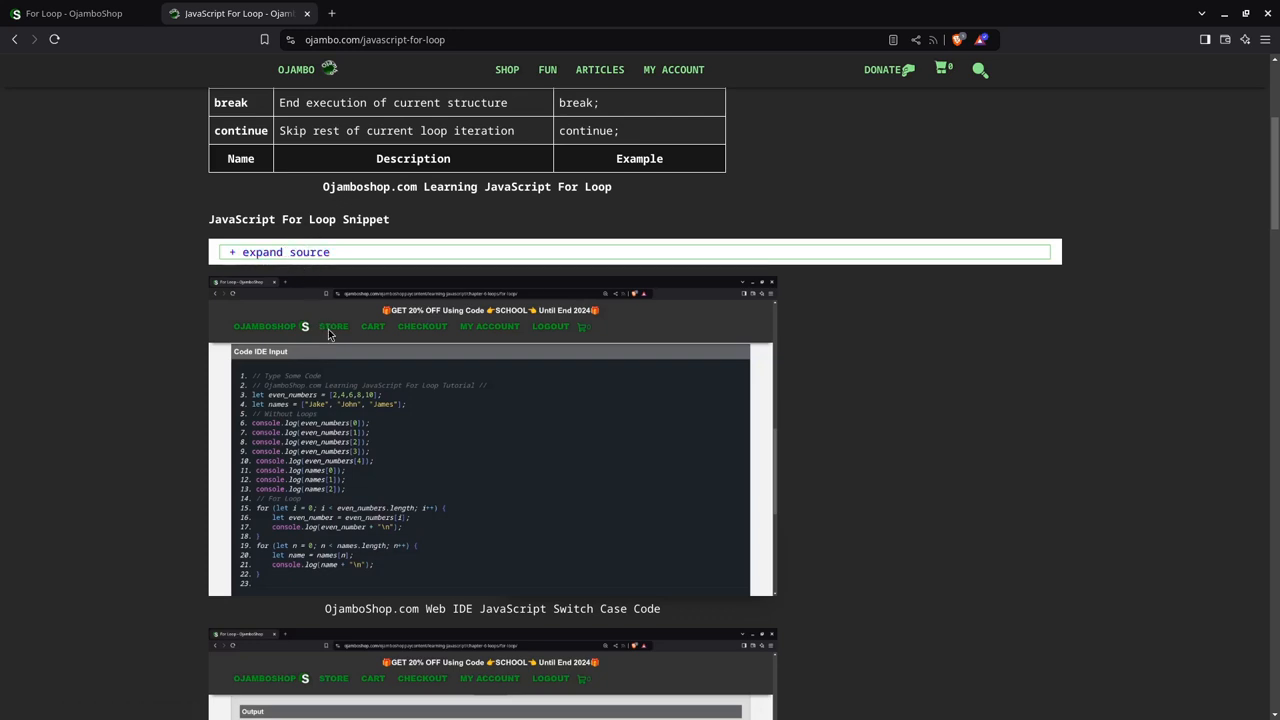
scroll("down", 3)
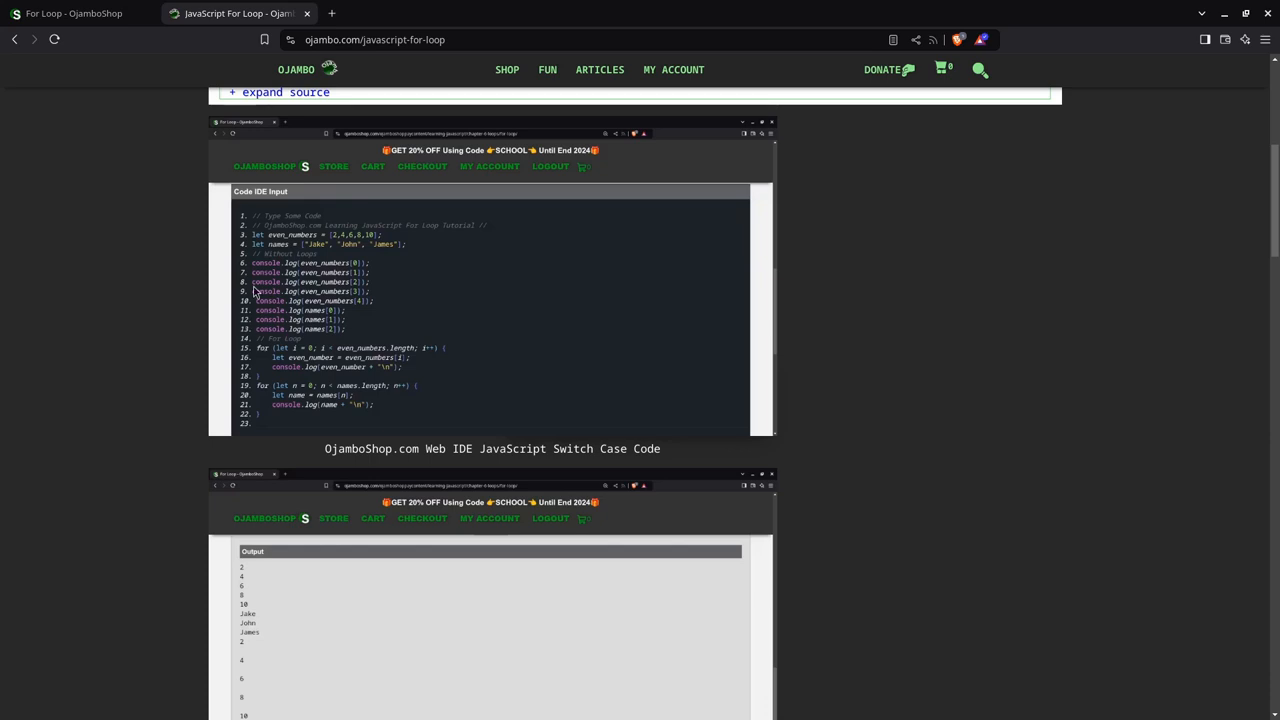
scroll("down", 3)
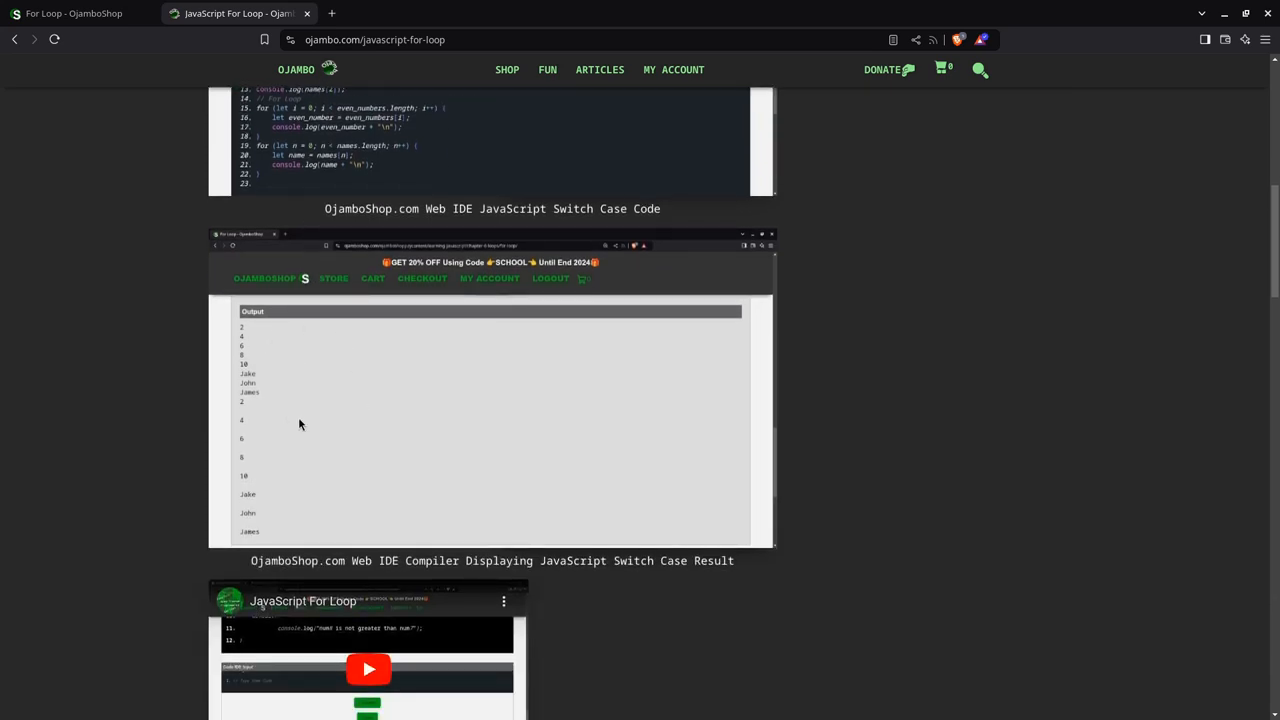
scroll("down", 3)
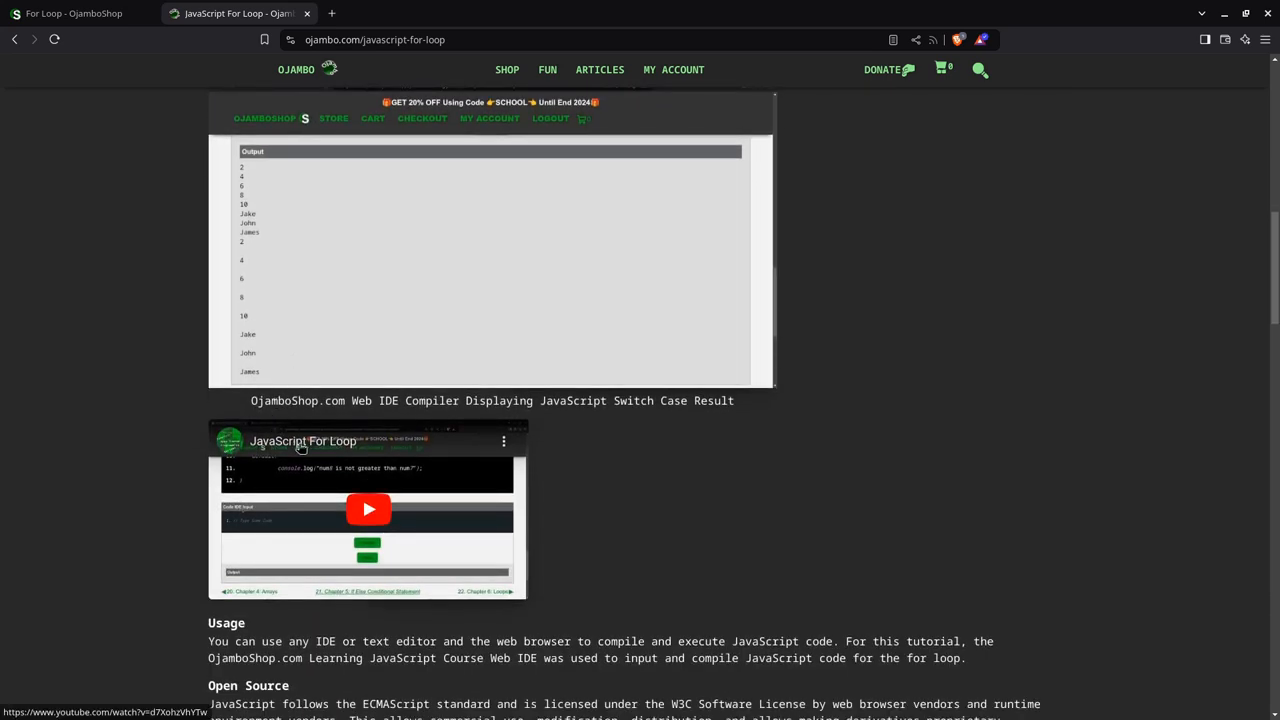
scroll("down", 3)
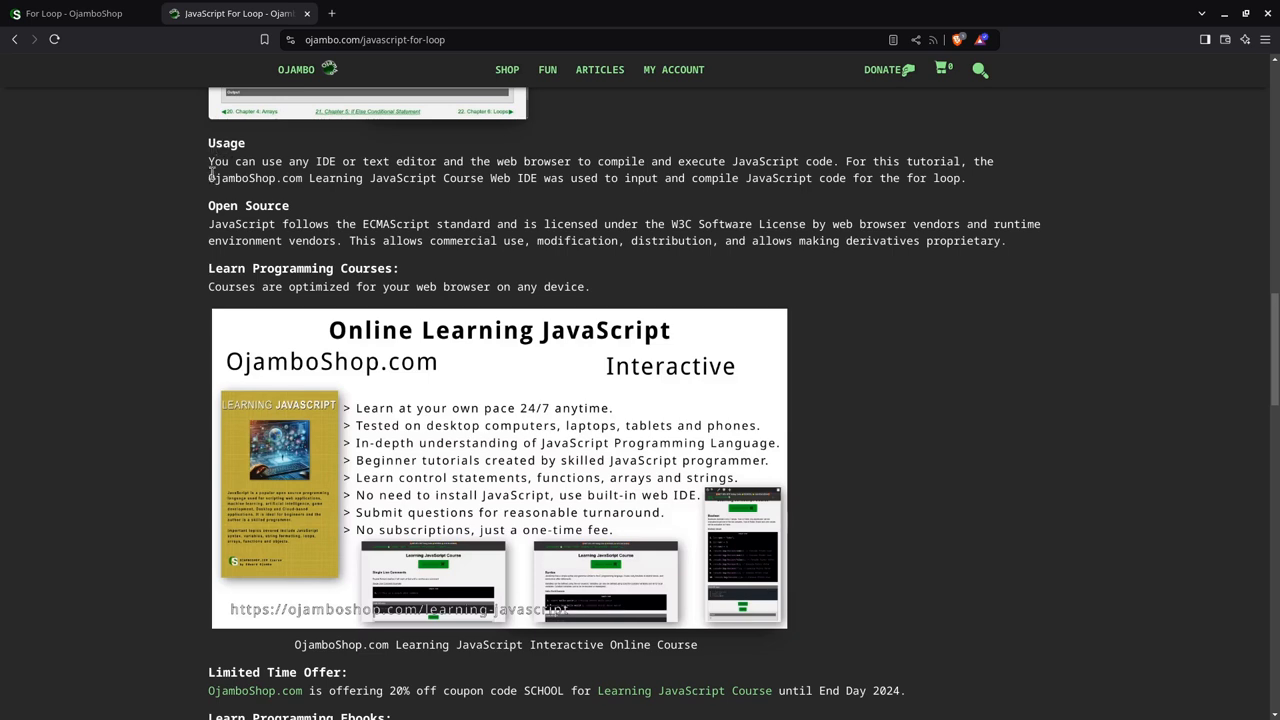
mouse_move(410, 228)
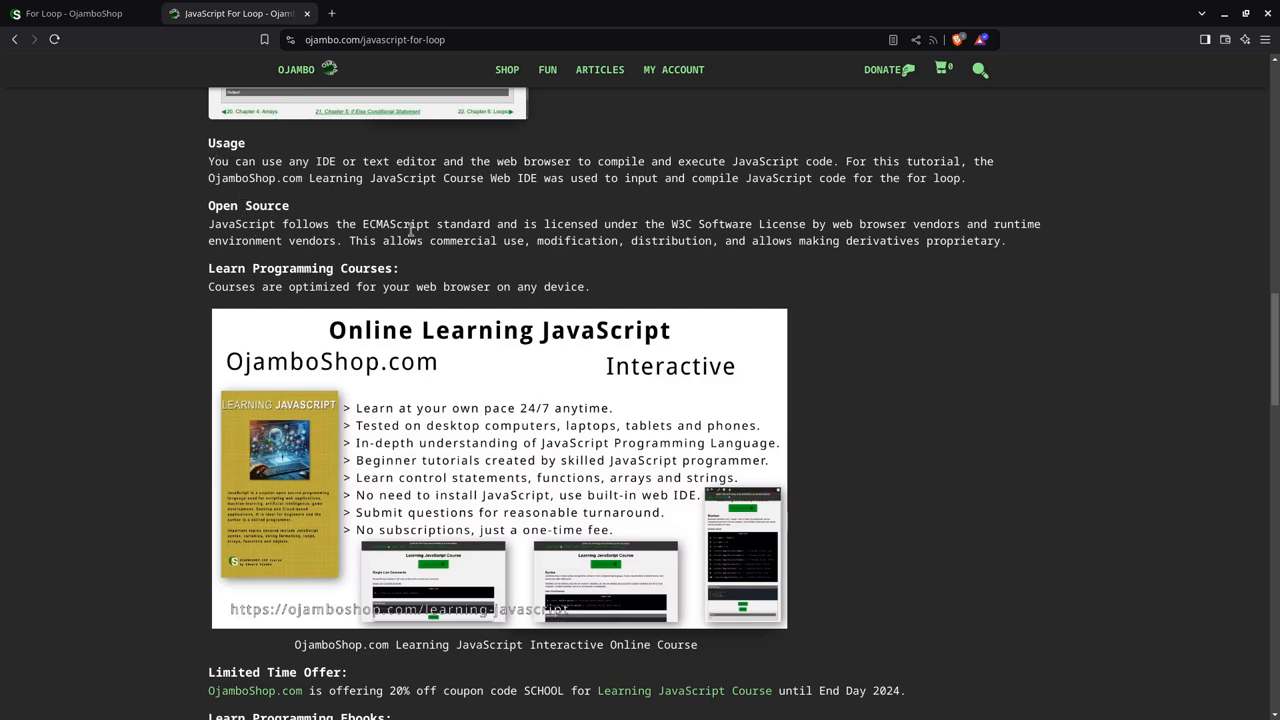
mouse_move(323, 224)
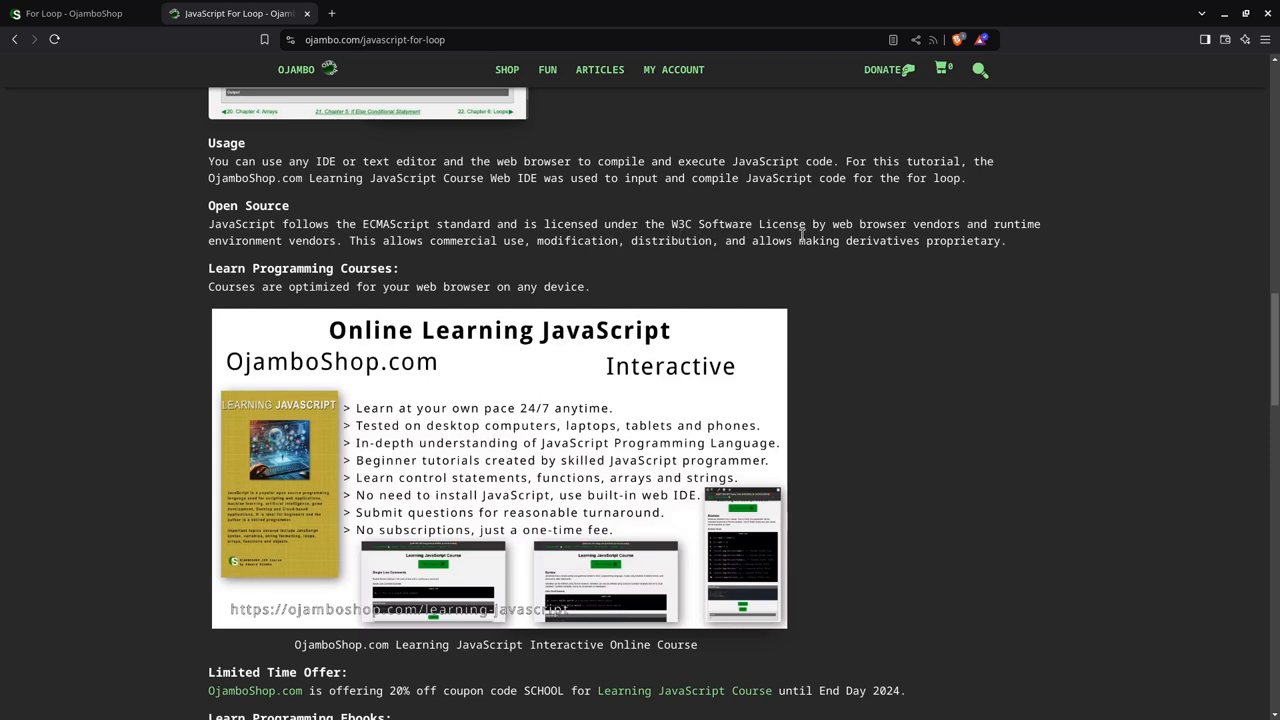
mouse_move(579, 262)
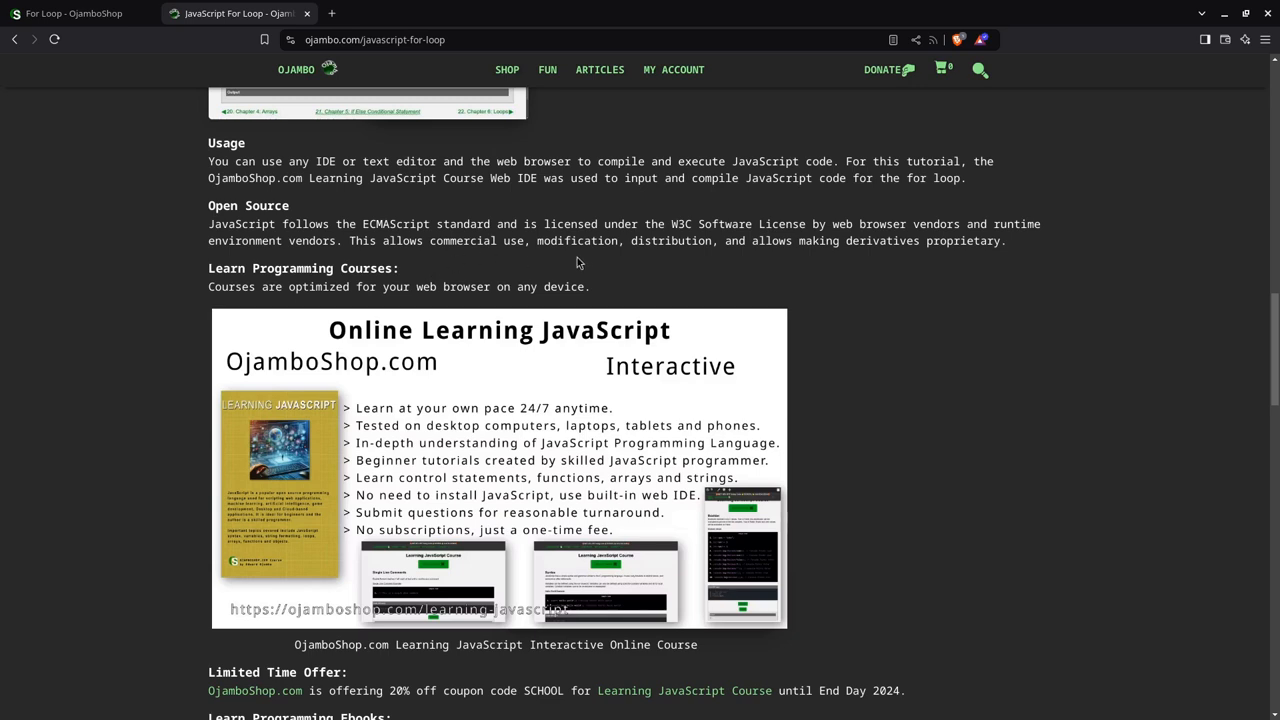
mouse_move(398, 308)
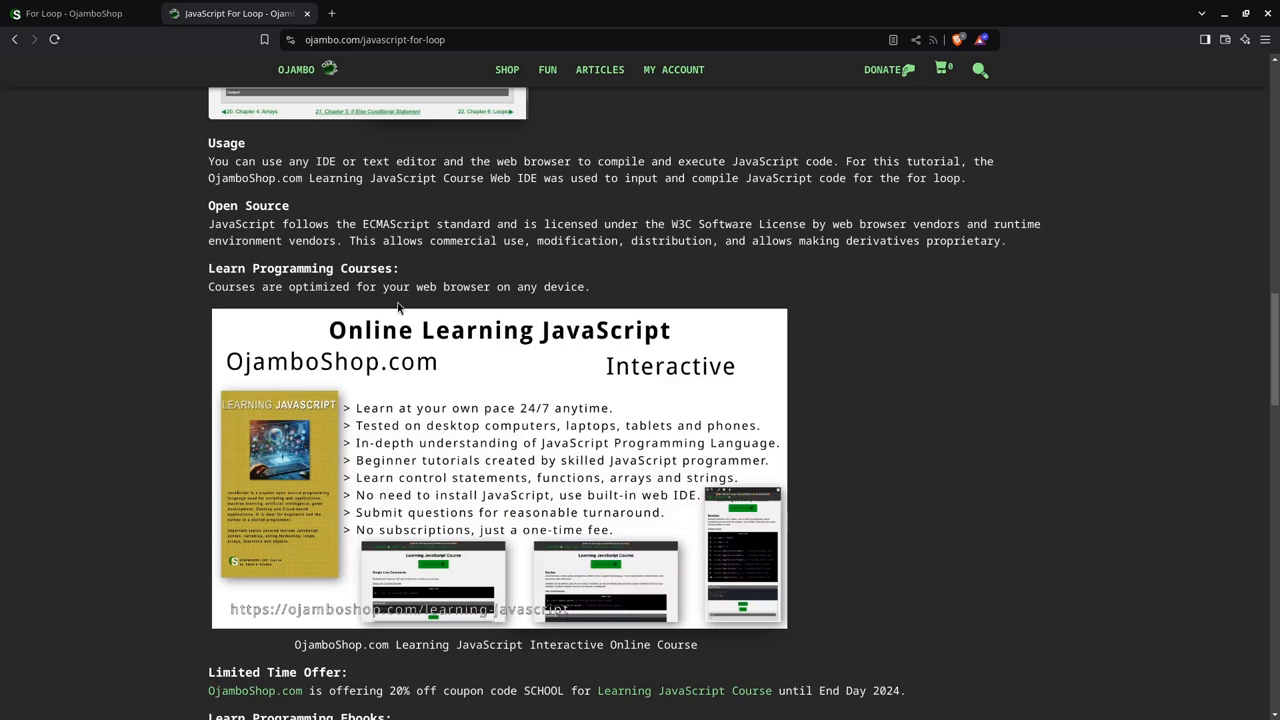
- Scroll down to the Limited Time Offer and Learning Programming Ebooks sections
scroll("down", 3)
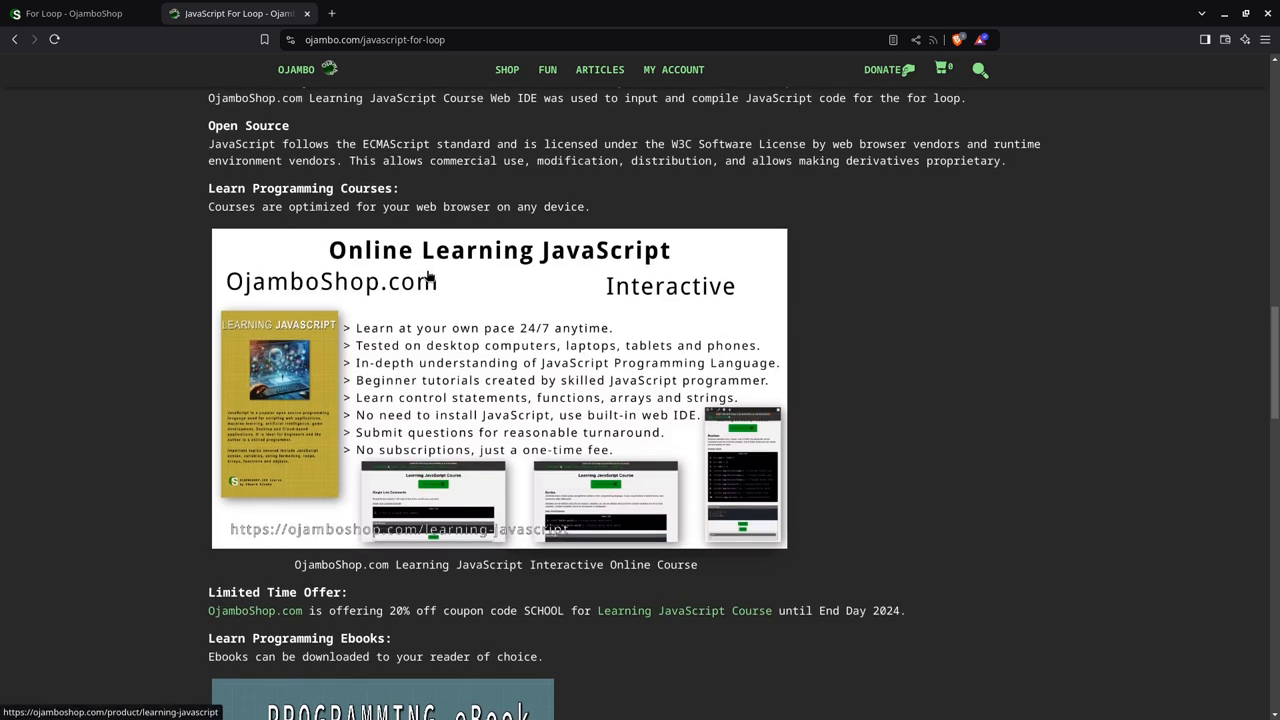
mouse_move(387, 262)
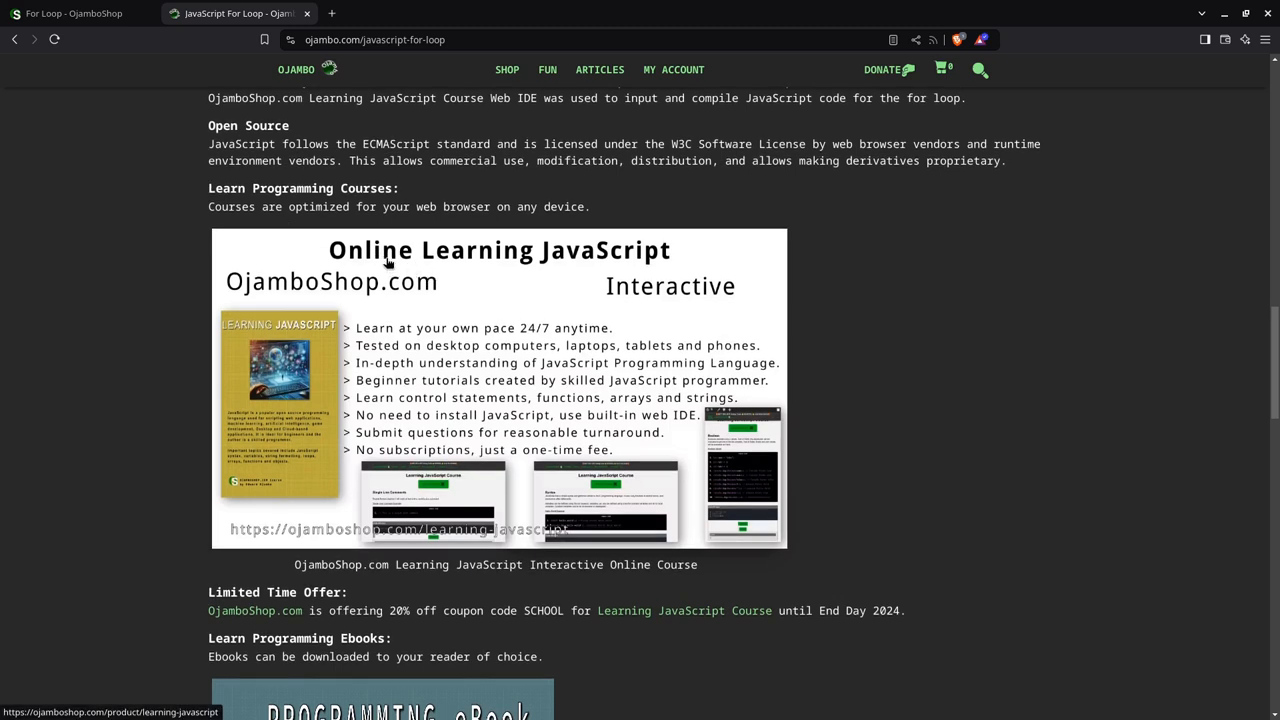
mouse_move(435, 345)
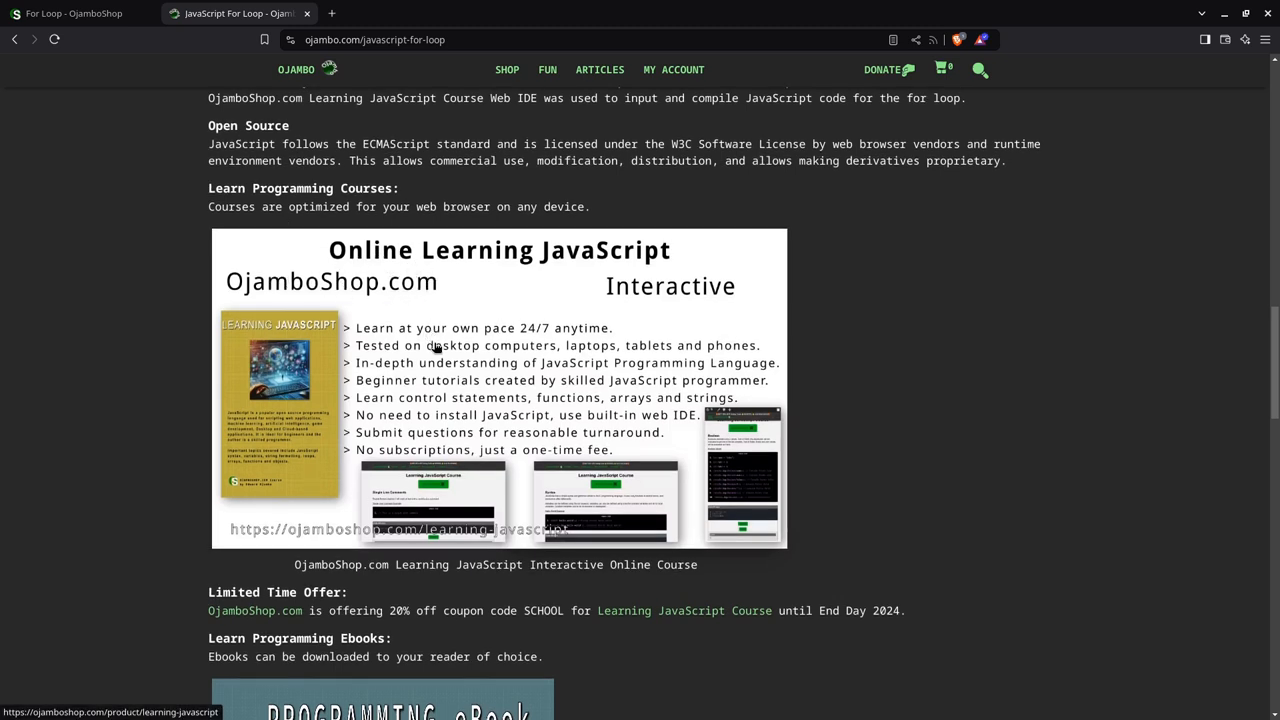
scroll("down", 3)
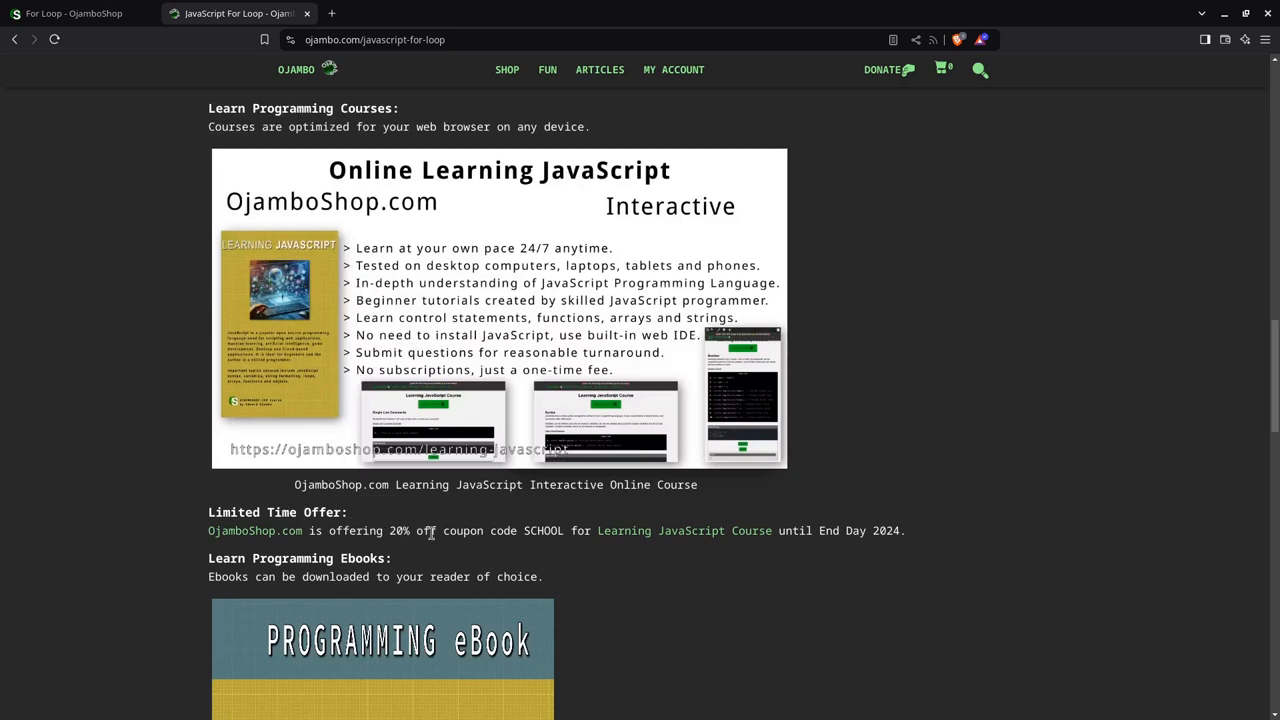
mouse_move(442, 545)
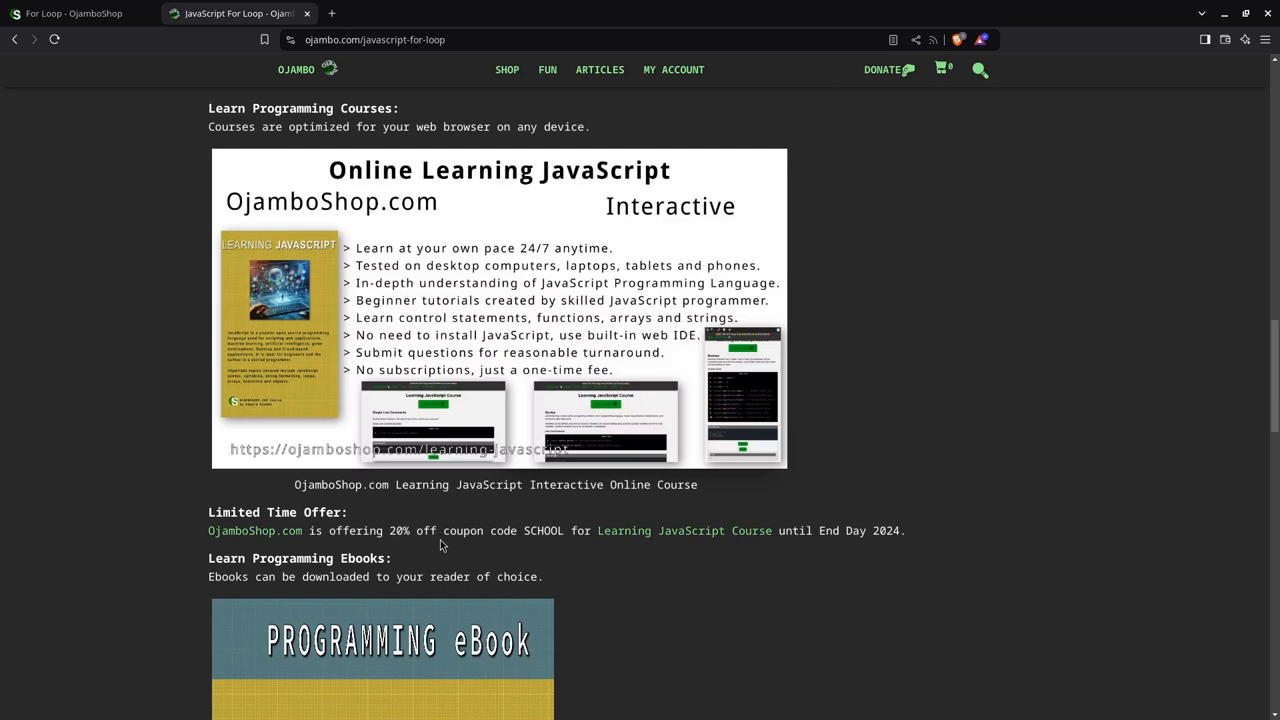
- Scroll the article down past the ebook cover to the Conclusion and References sections
scroll("down", 3)
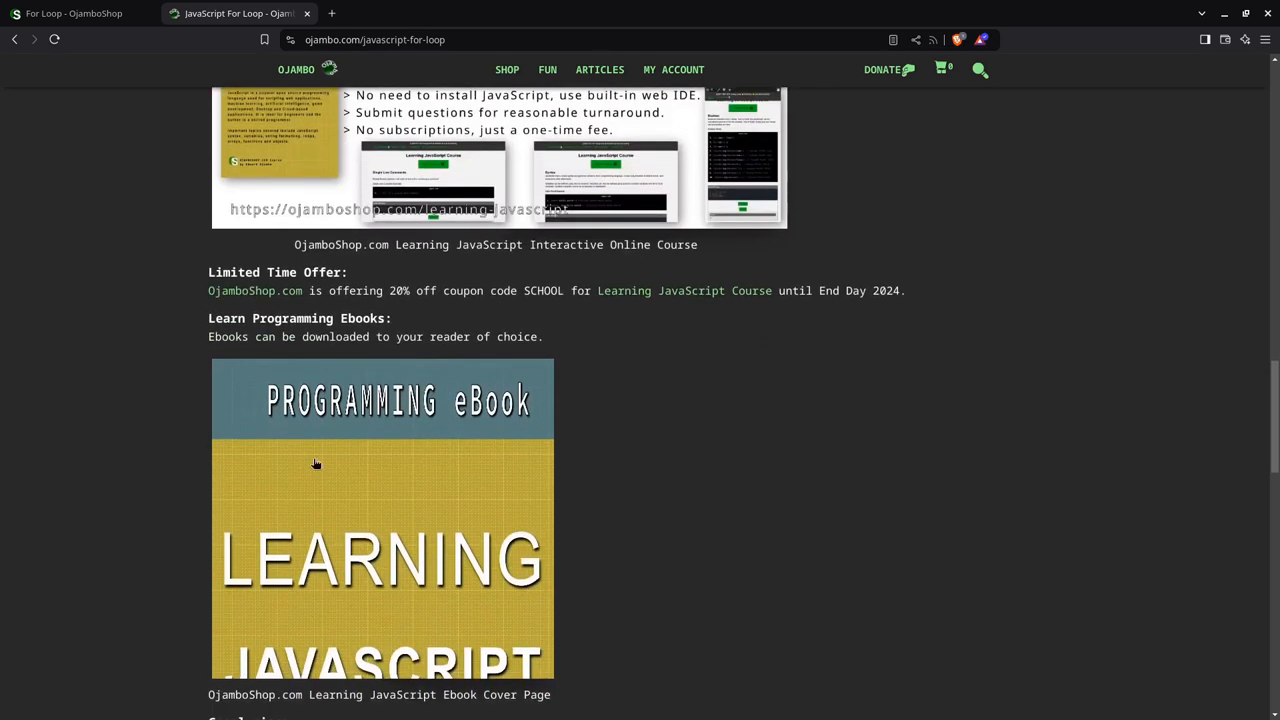
mouse_move(647, 471)
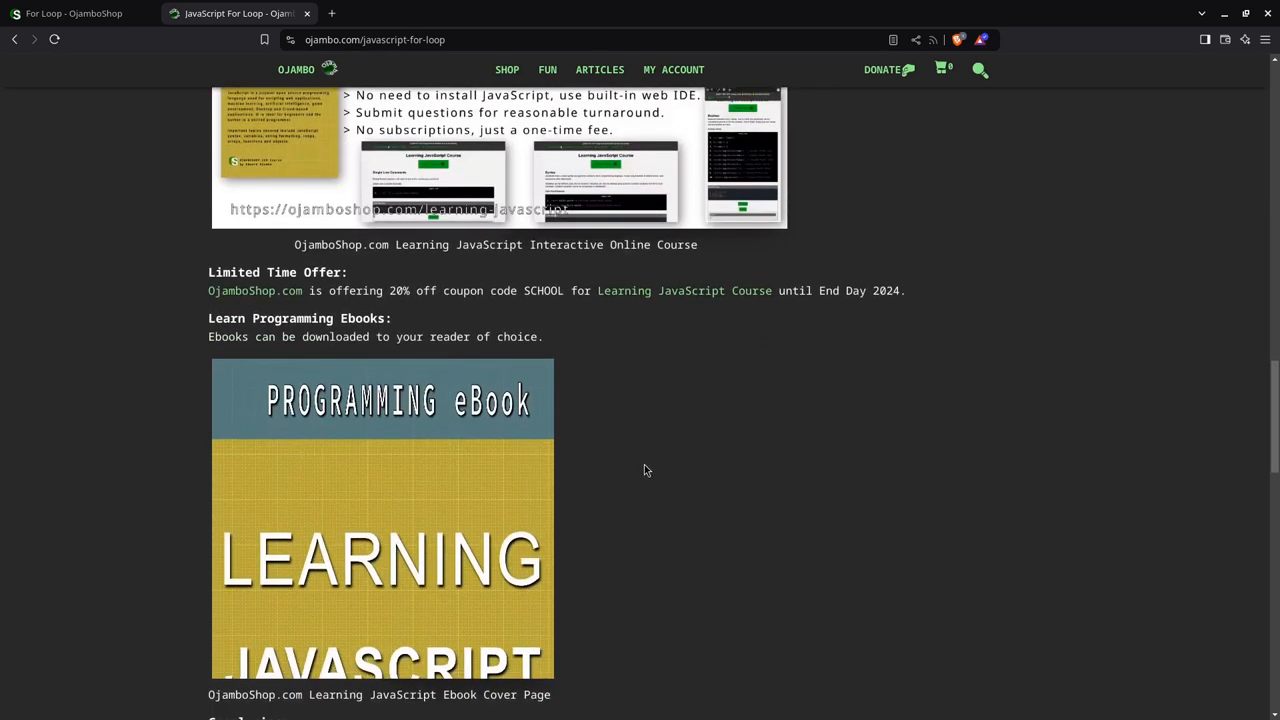
mouse_move(484, 464)
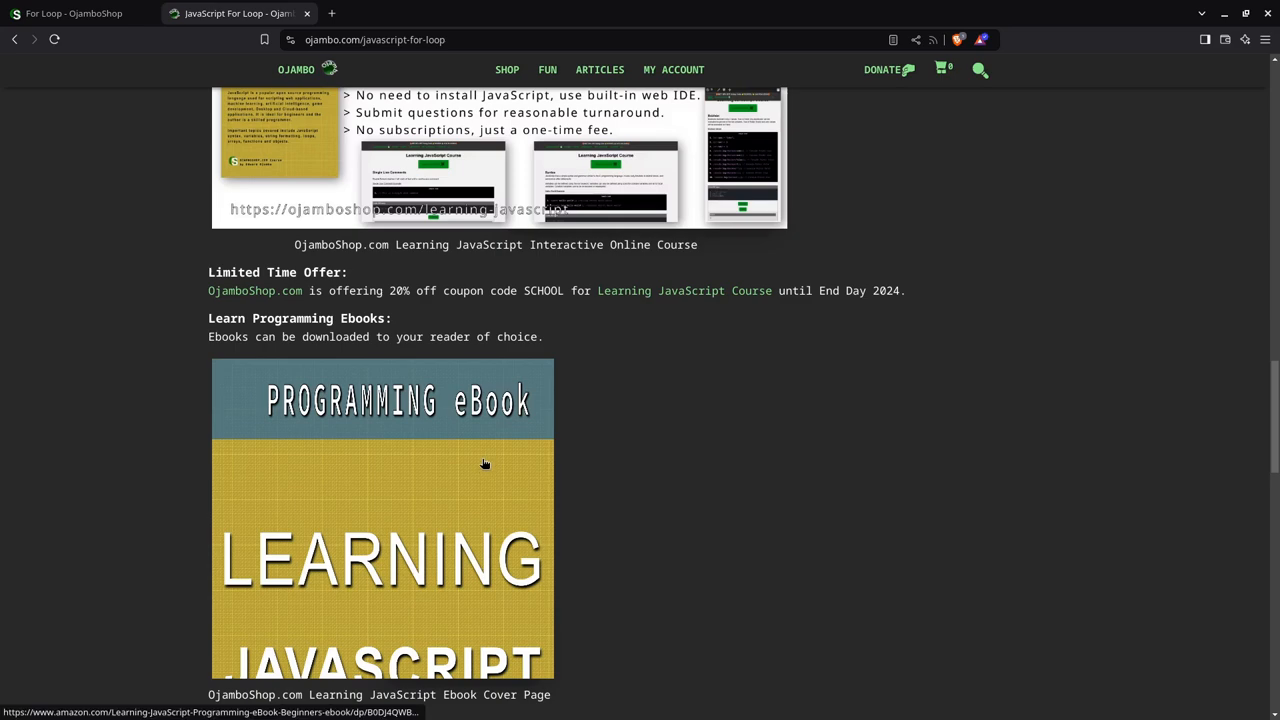
scroll("down", 3)
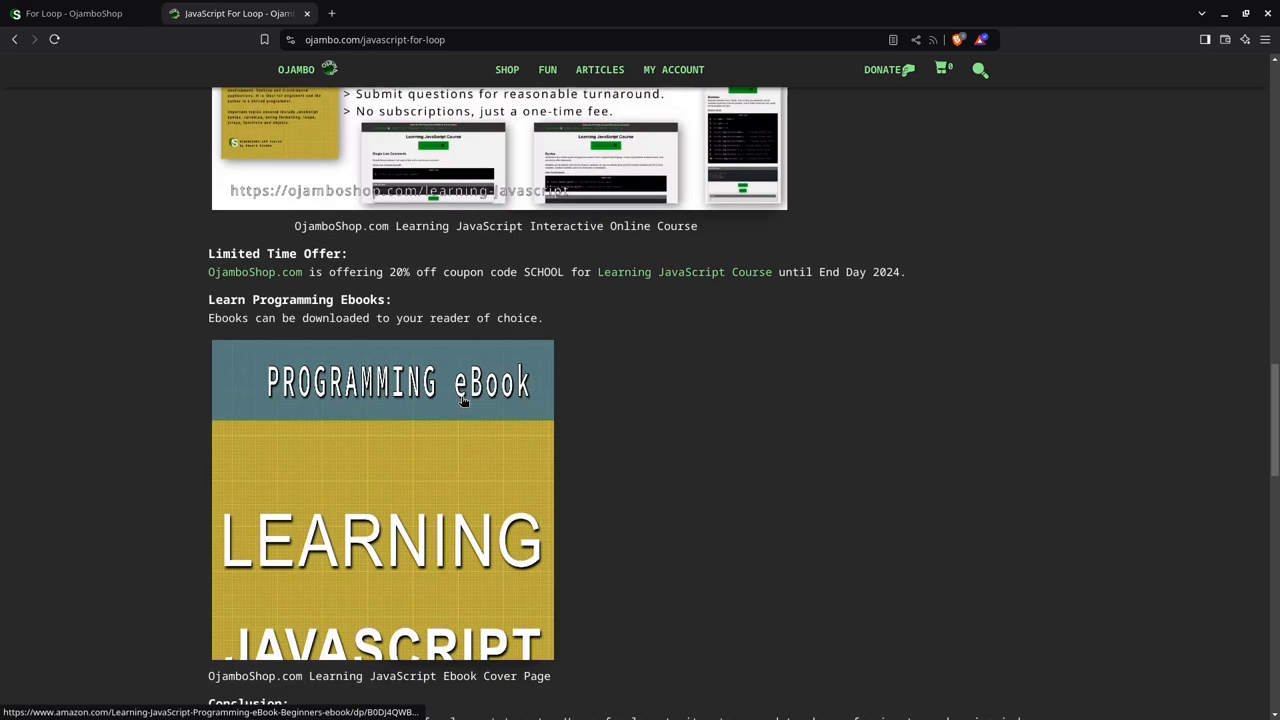
scroll("down", 3)
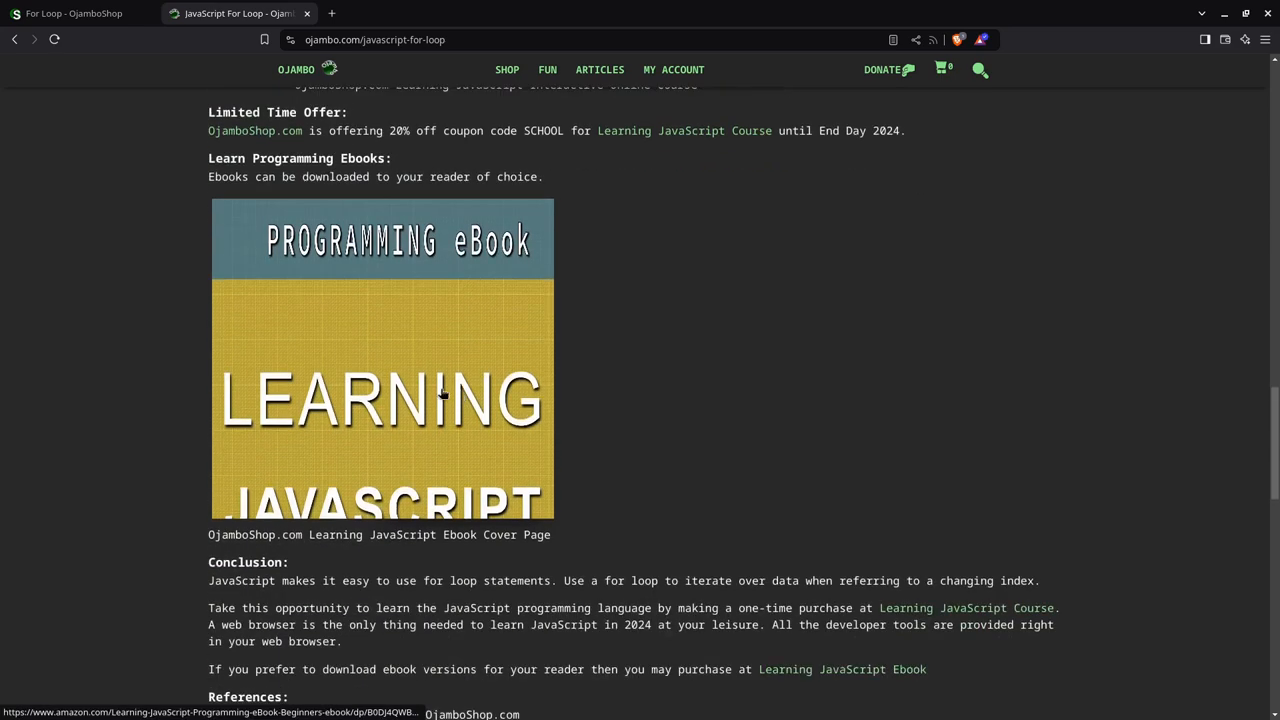
mouse_move(283, 277)
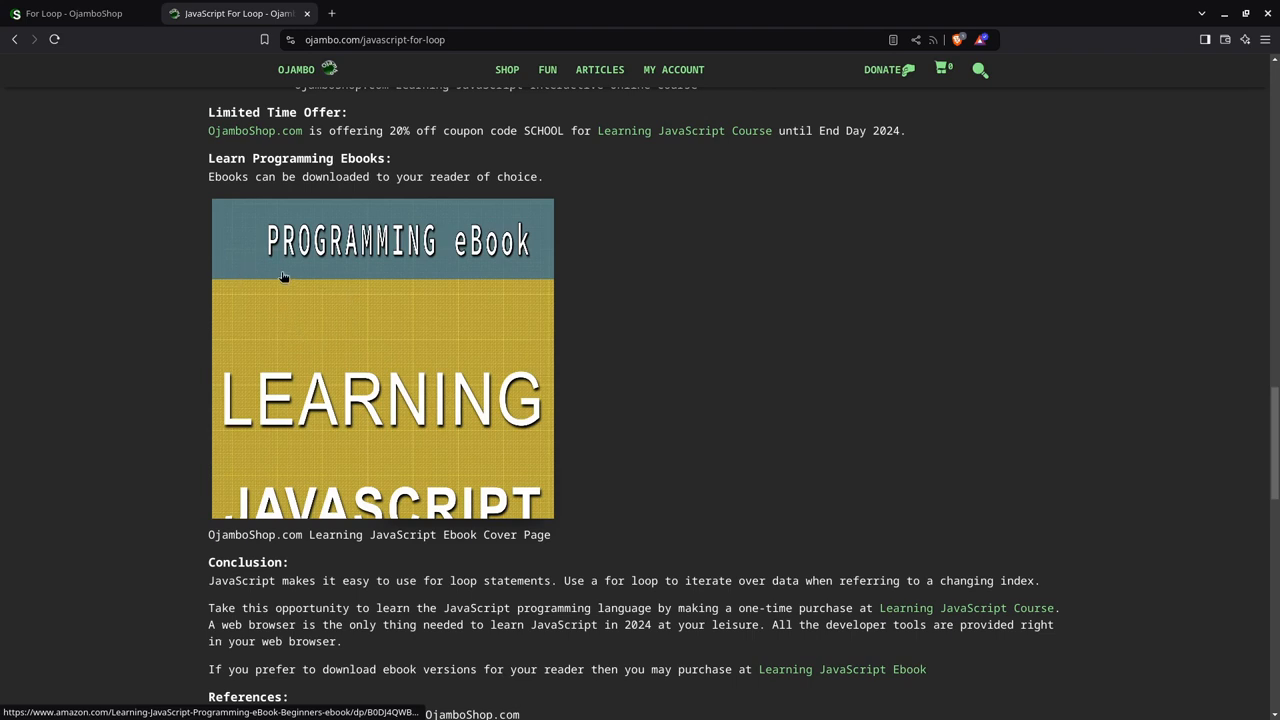
scroll("down", 3)
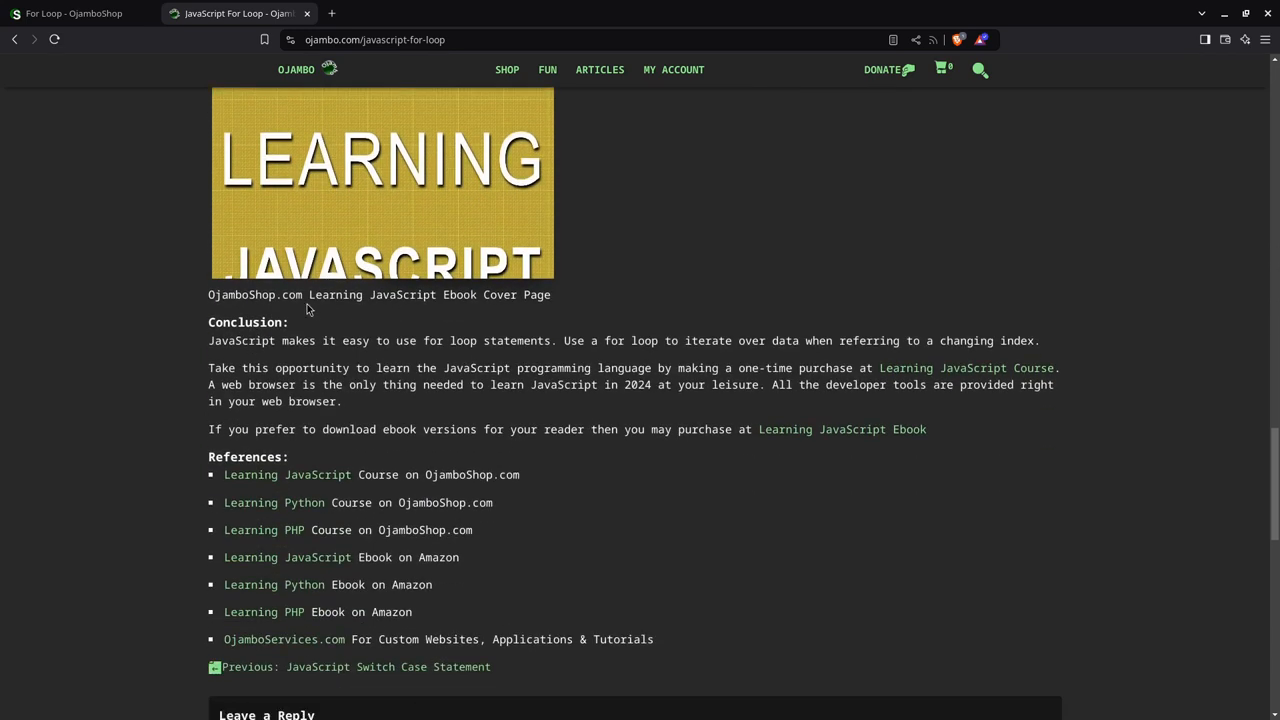
- Scroll further to reveal the full References list and the Leave a Reply comment form
scroll("down", 3)
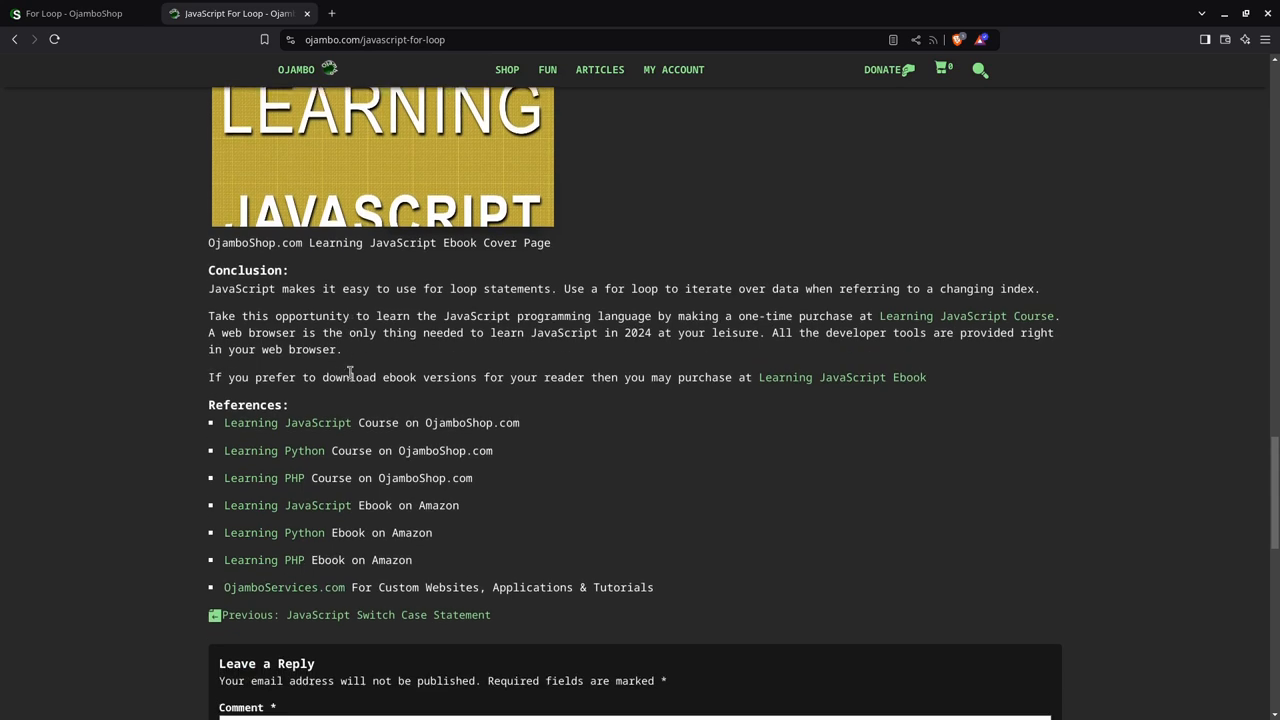
scroll("down", 3)
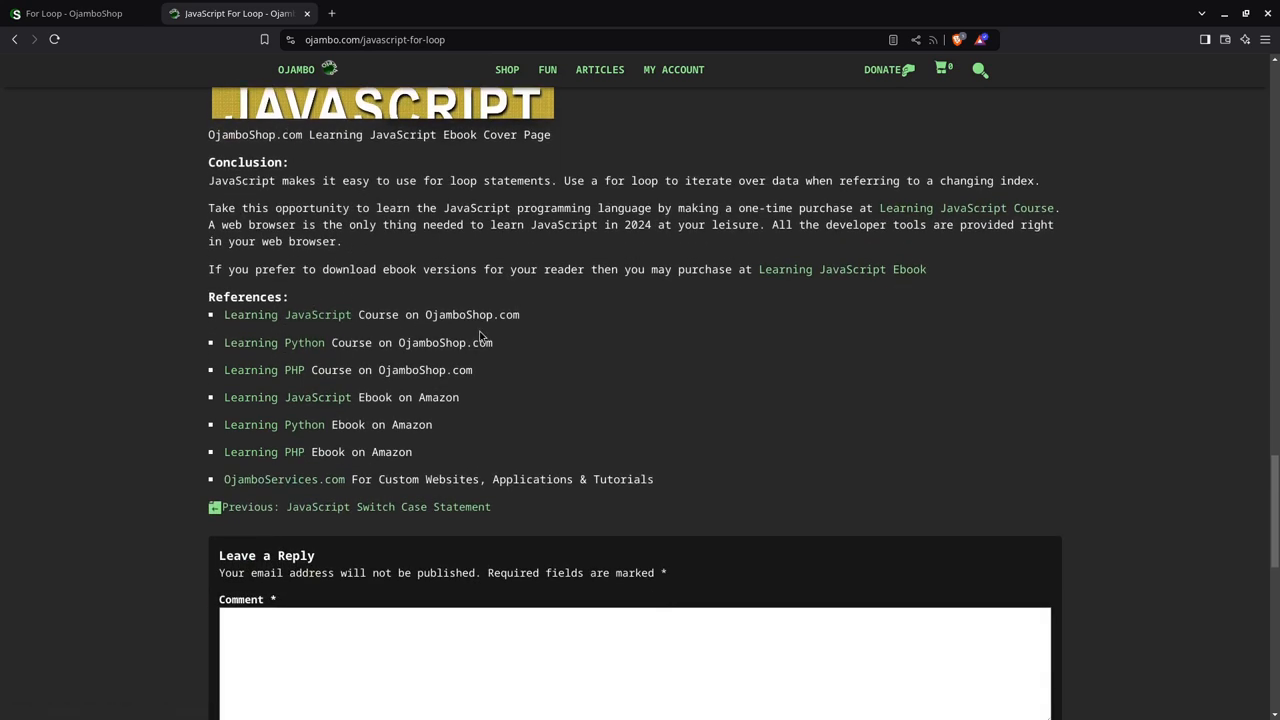
mouse_move(258, 403)
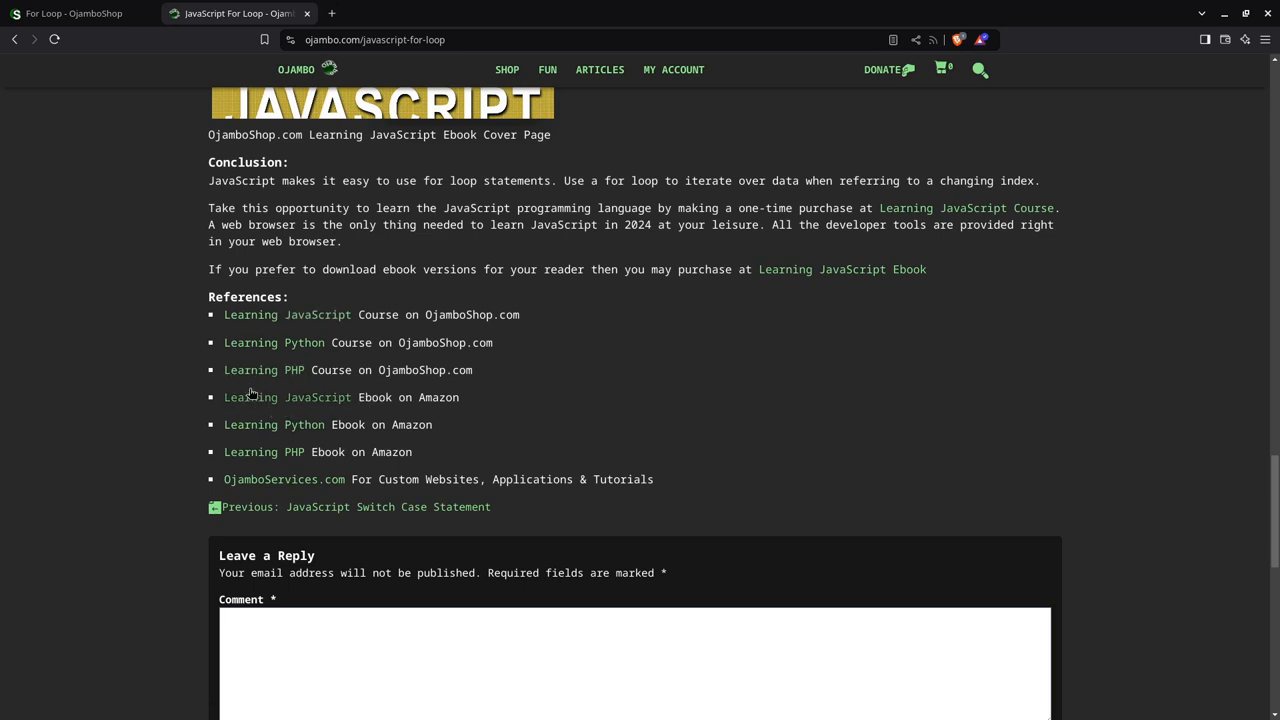
mouse_move(284, 479)
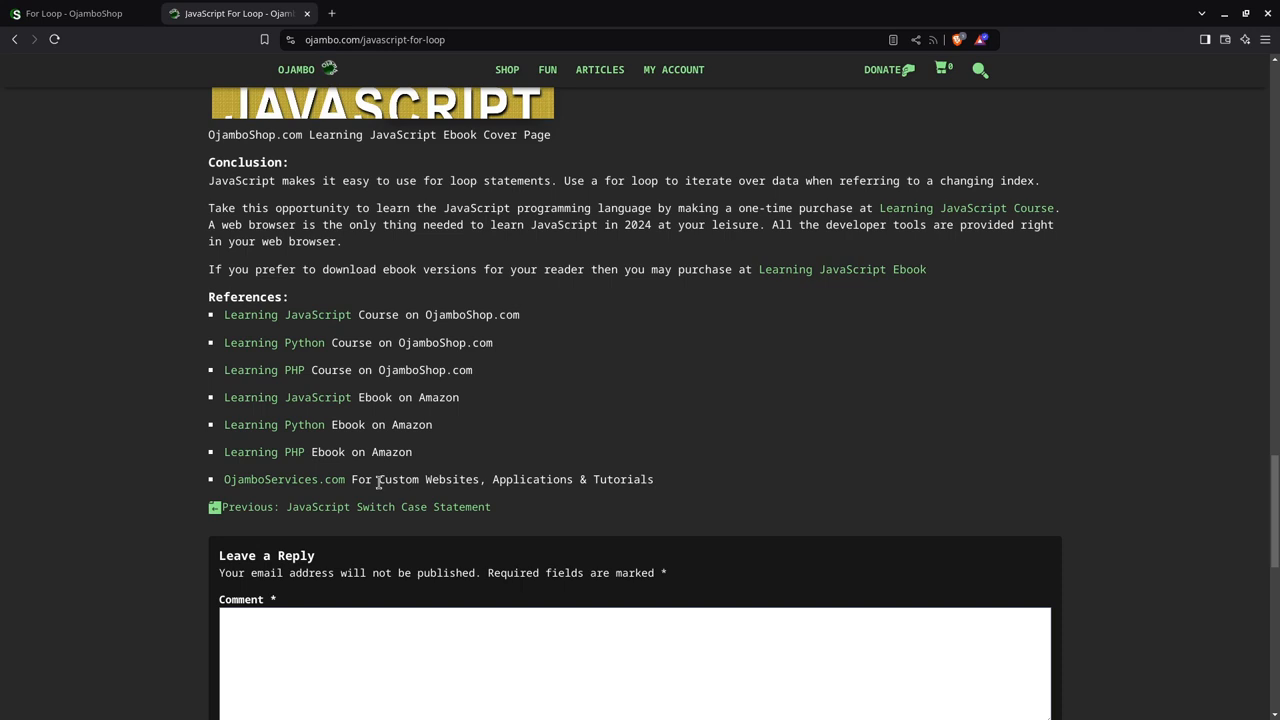
mouse_move(374, 479)
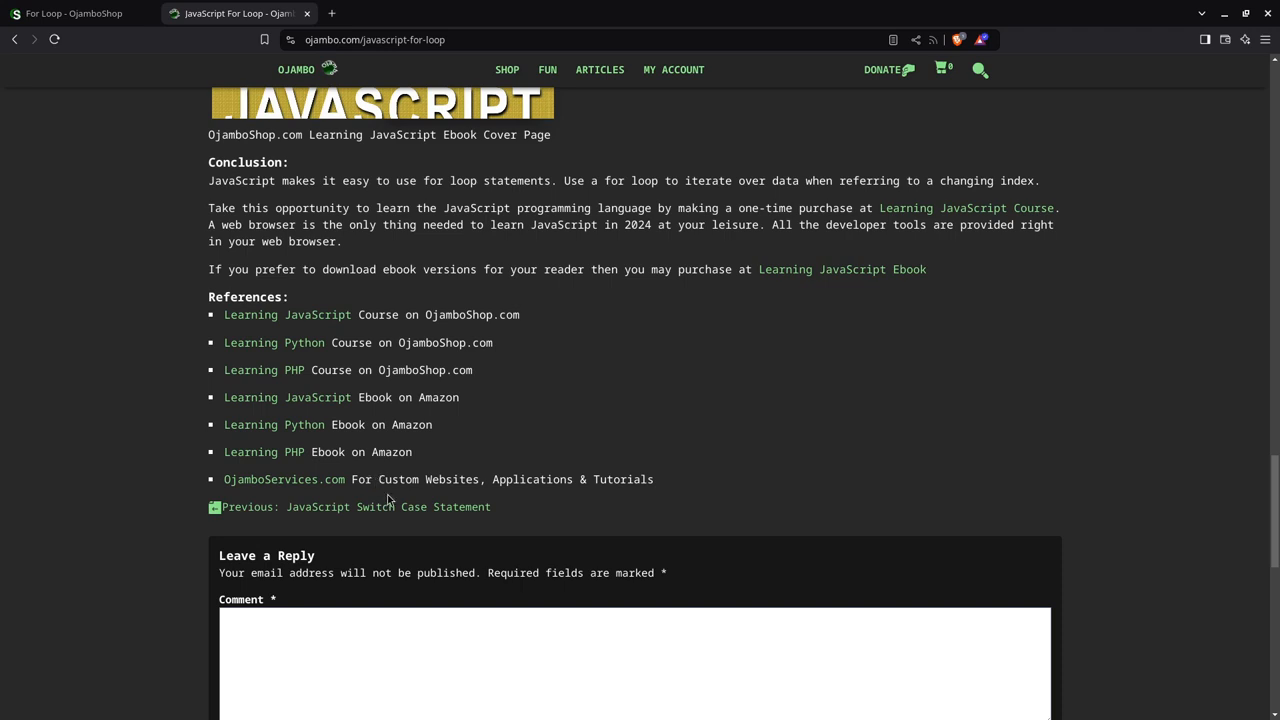
mouse_move(407, 494)
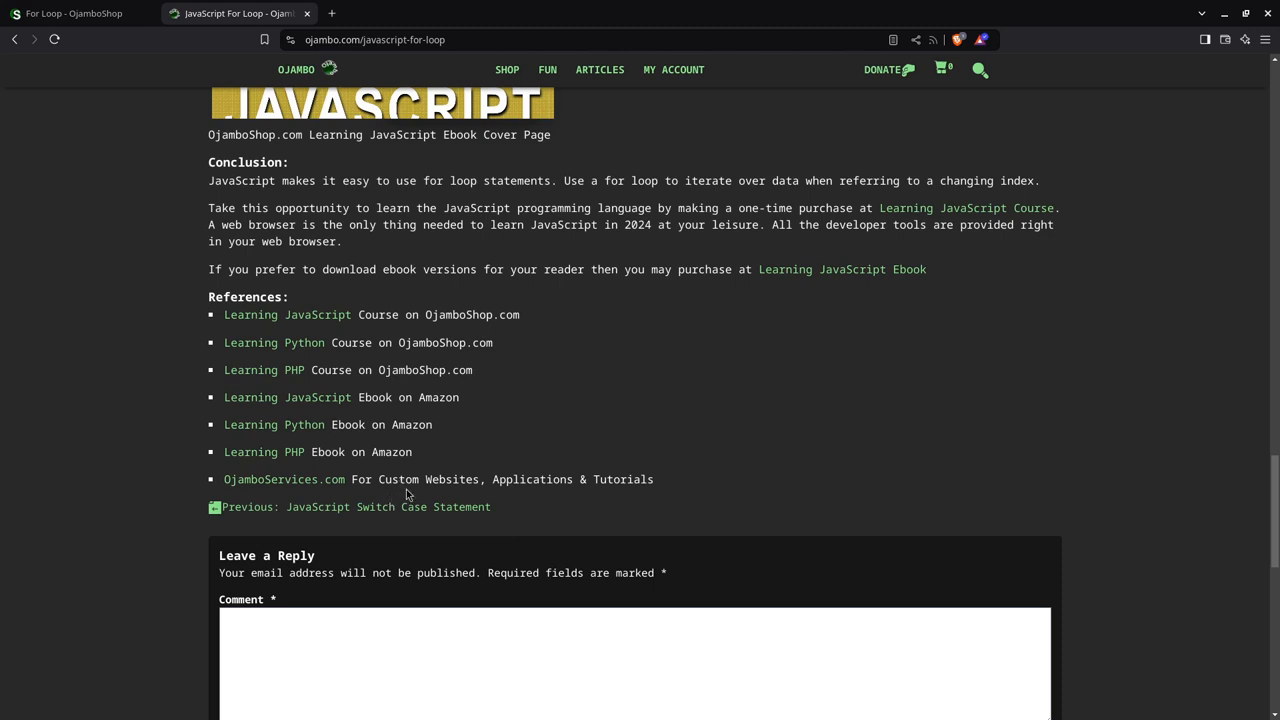
mouse_move(487, 456)
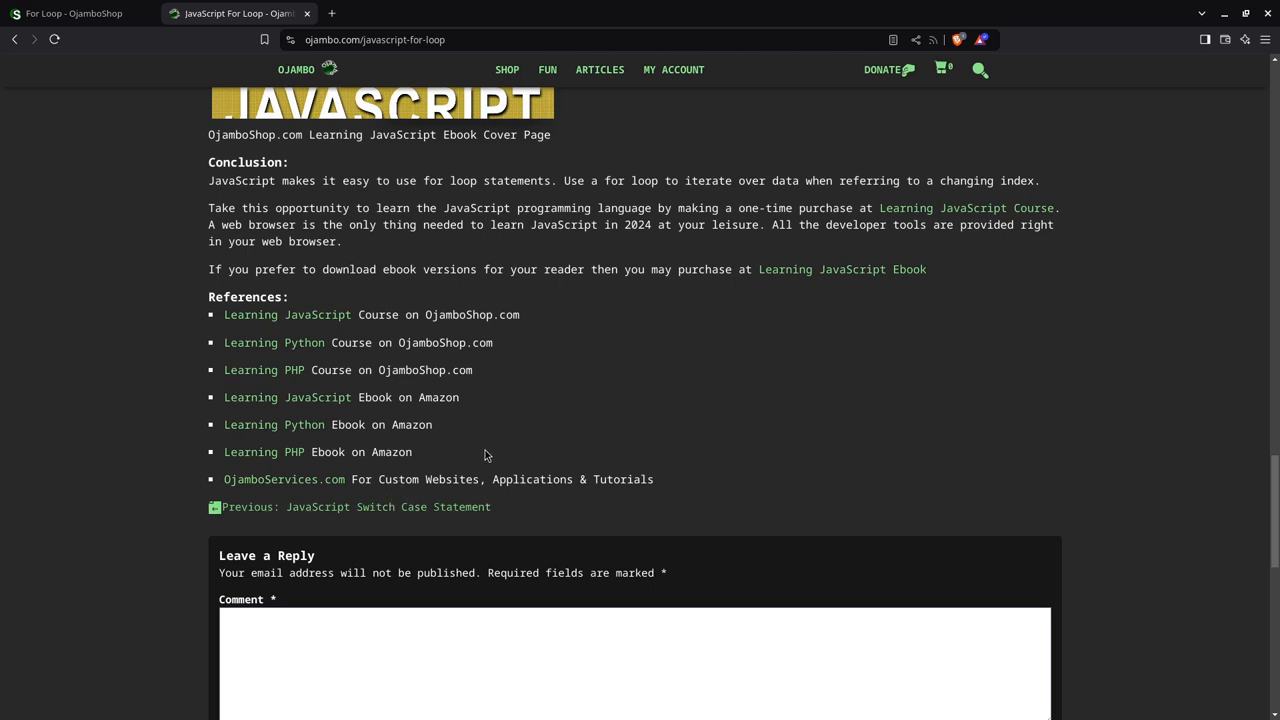
mouse_move(524, 493)
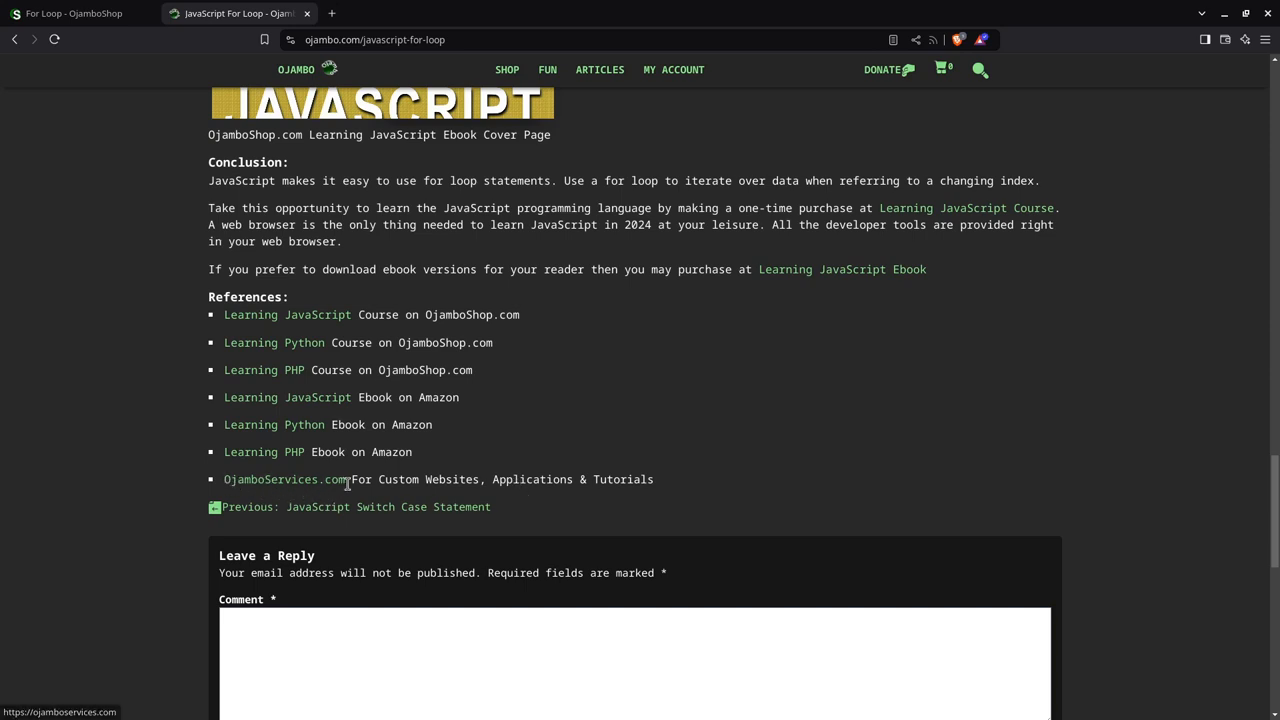
mouse_move(470, 472)
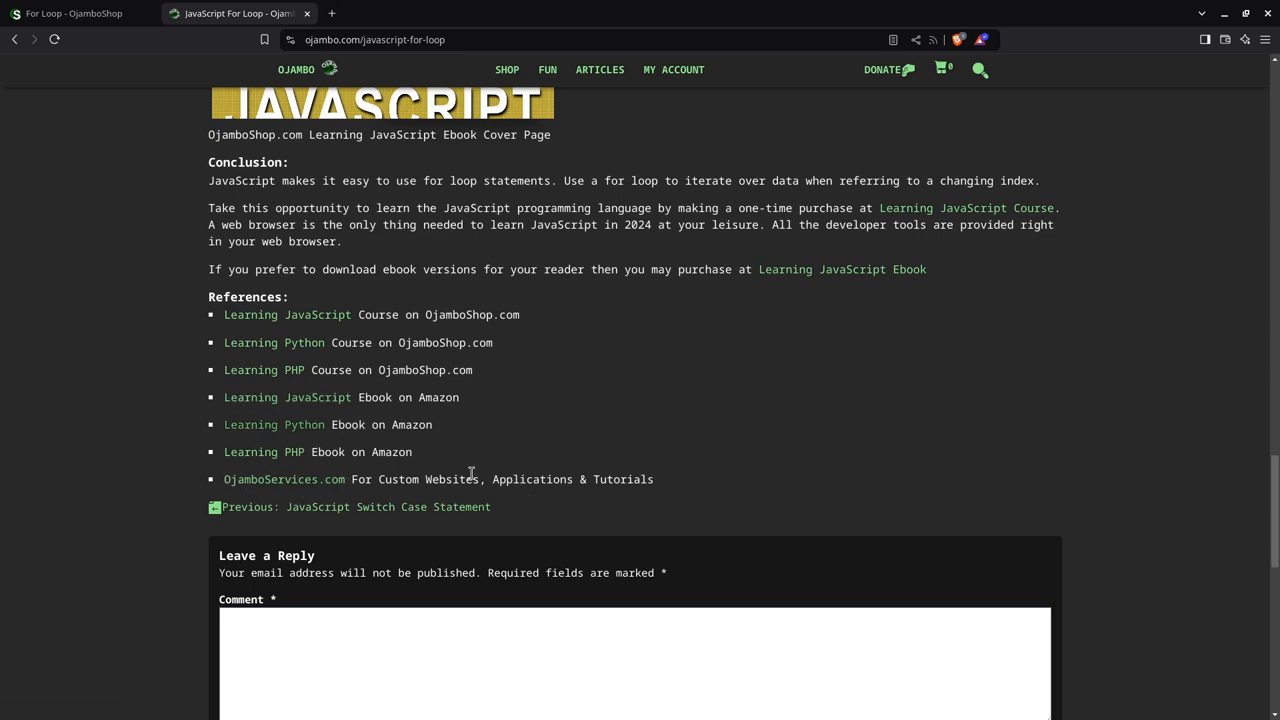